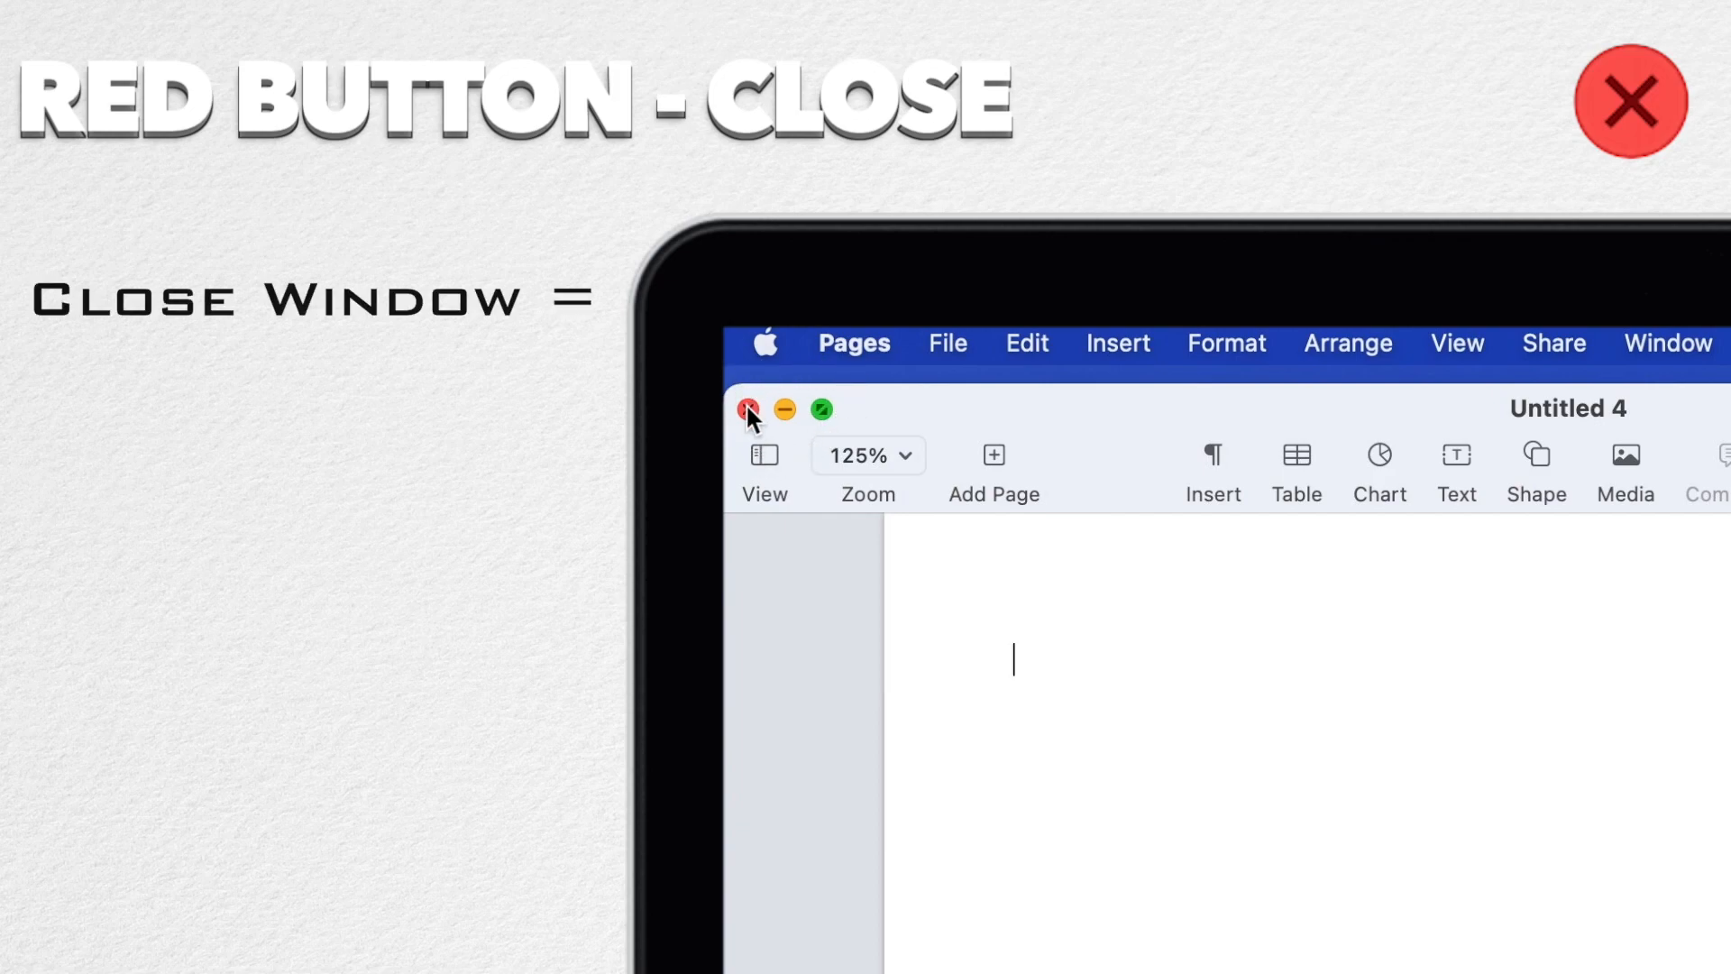
Step: Close Untitled 4, then Option-click close on Untitled 3, leaving only Untitled 2
click(749, 409)
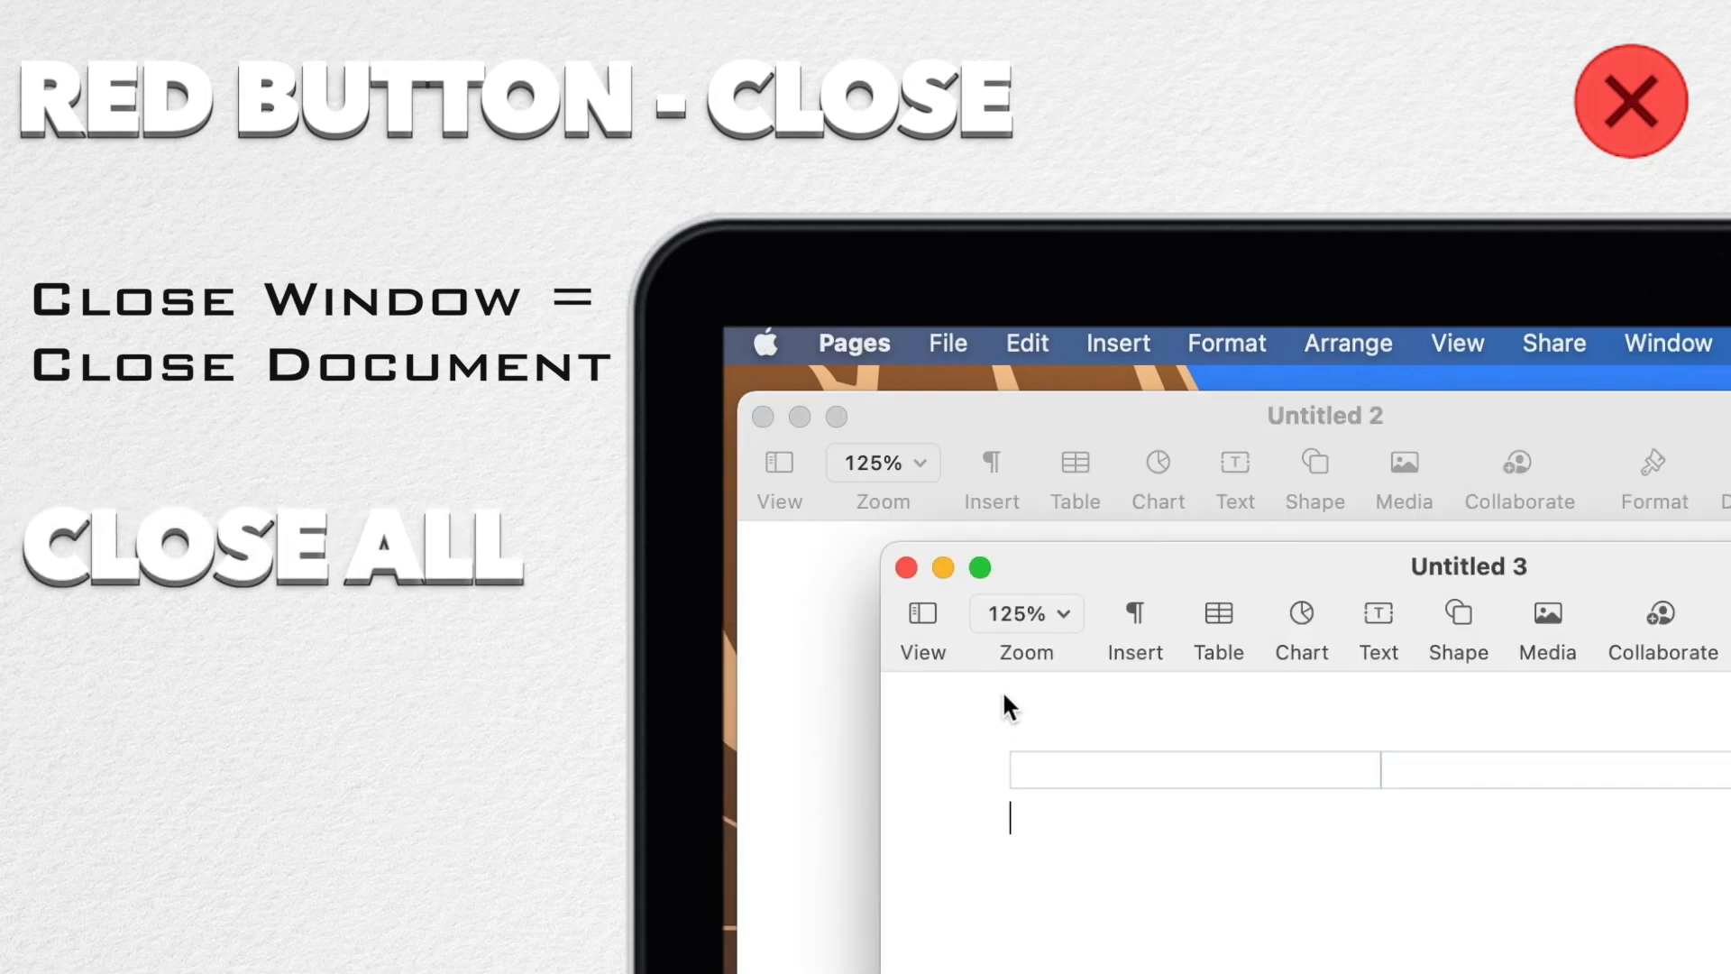
mouse_move(908, 581)
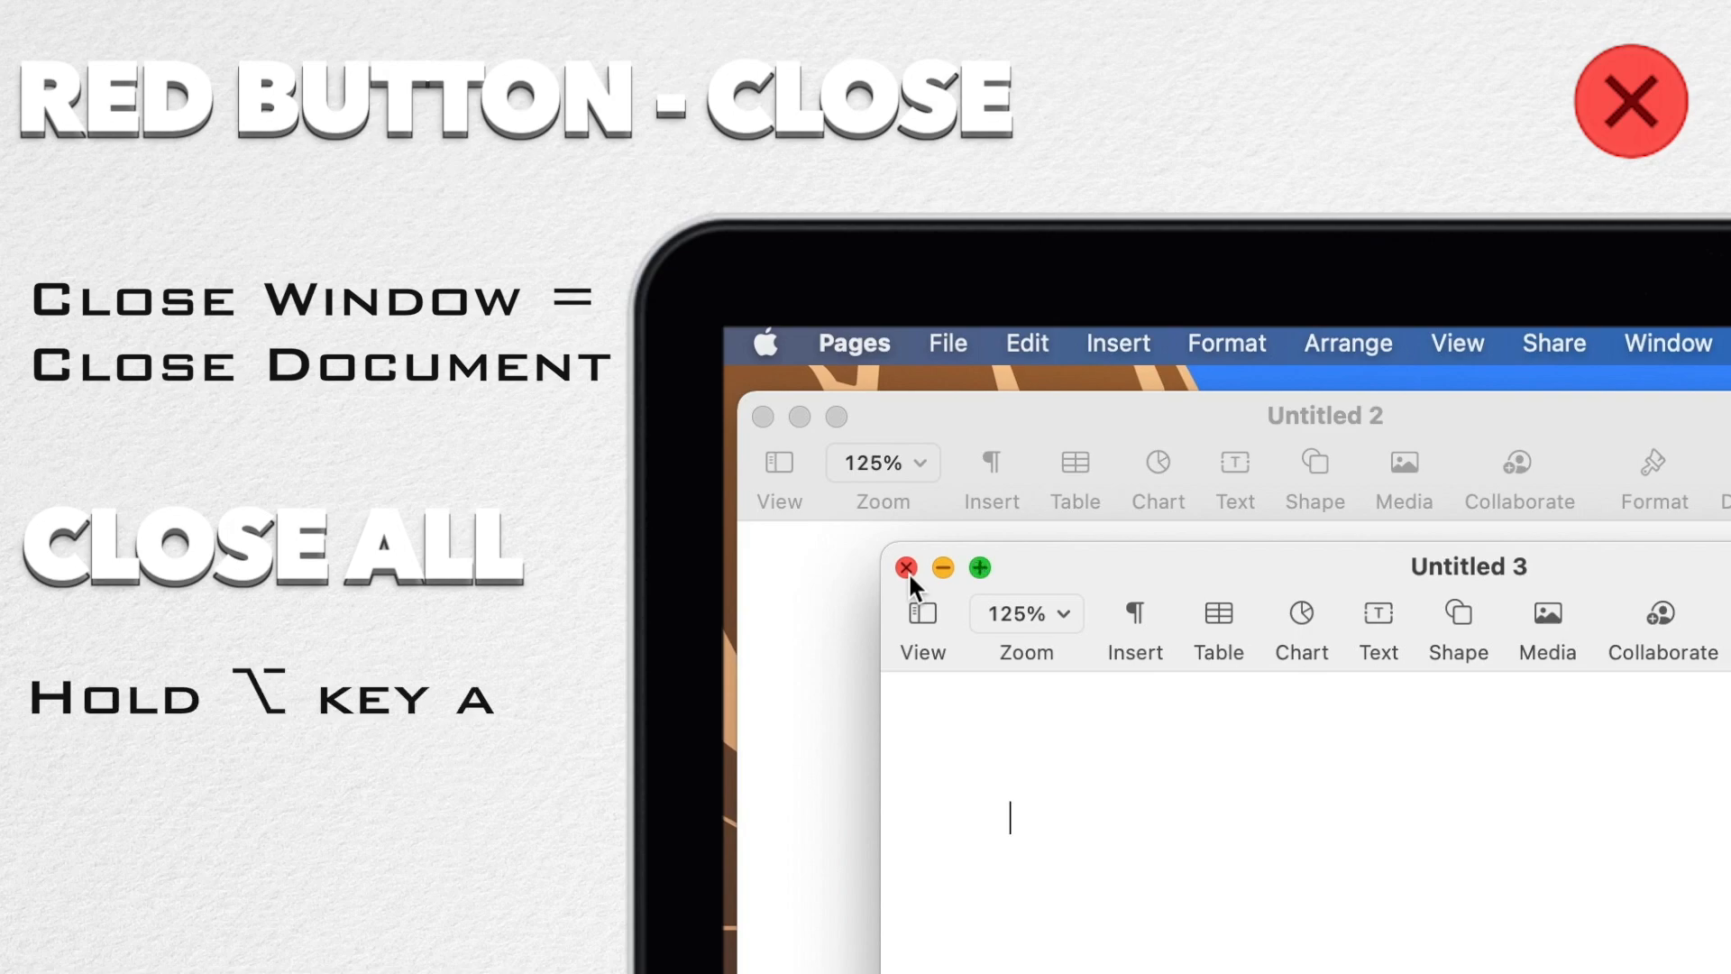
click(906, 566)
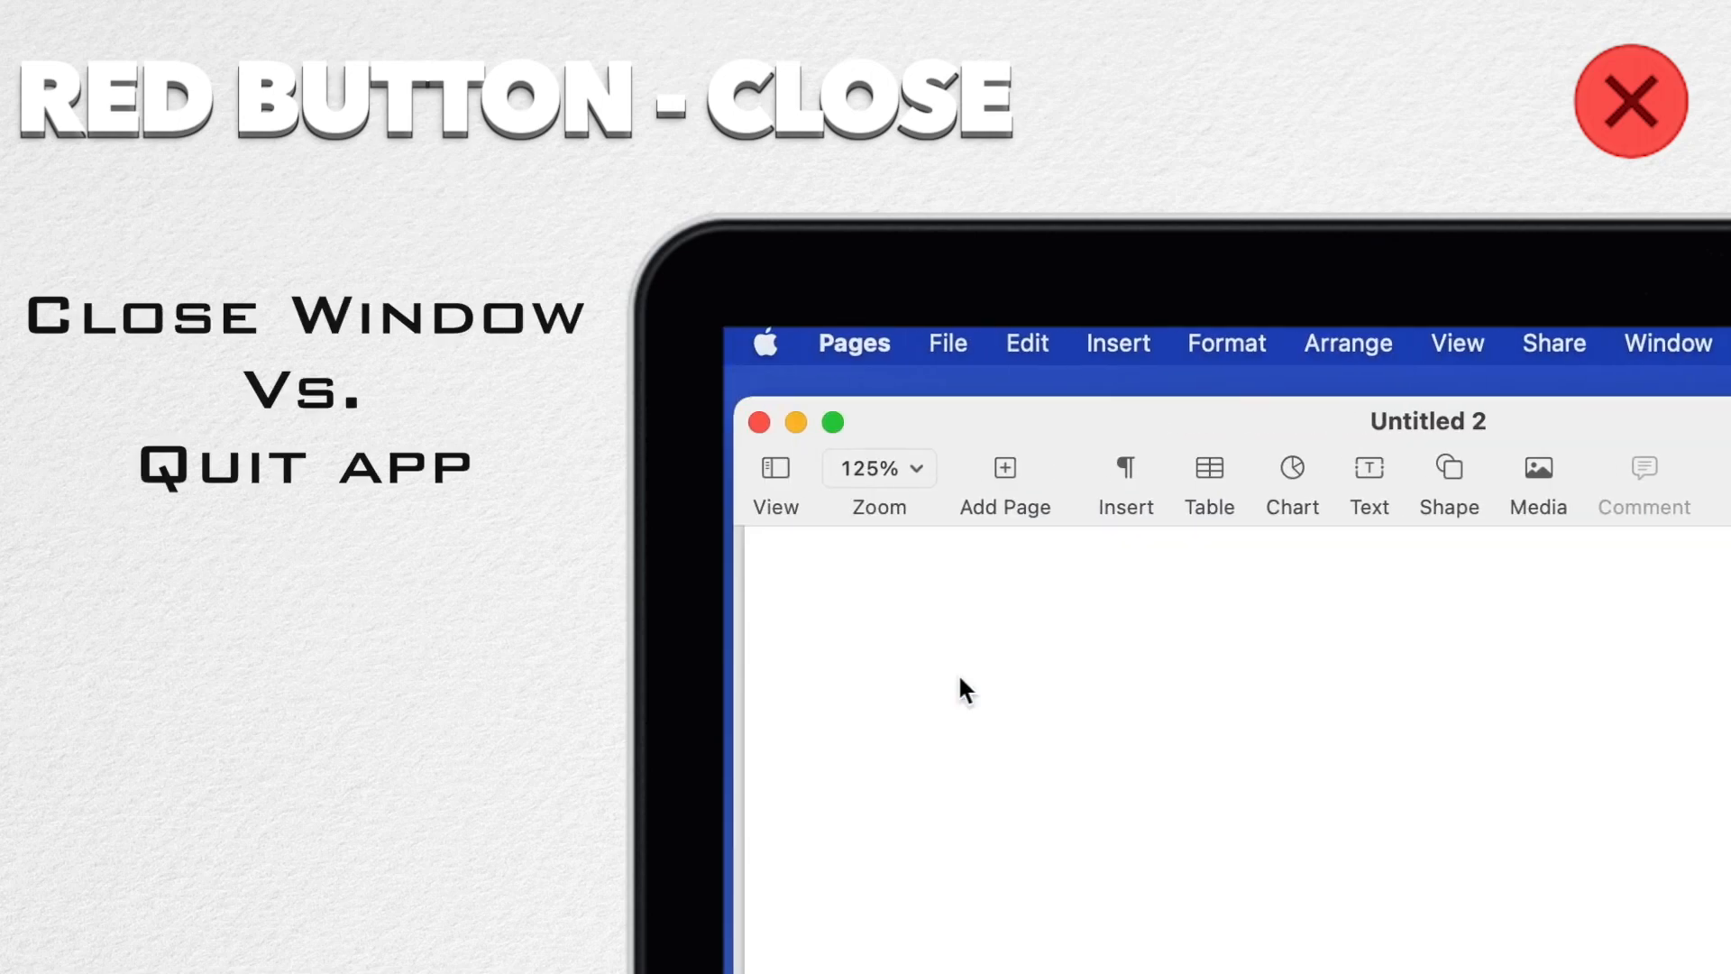
mouse_move(958, 677)
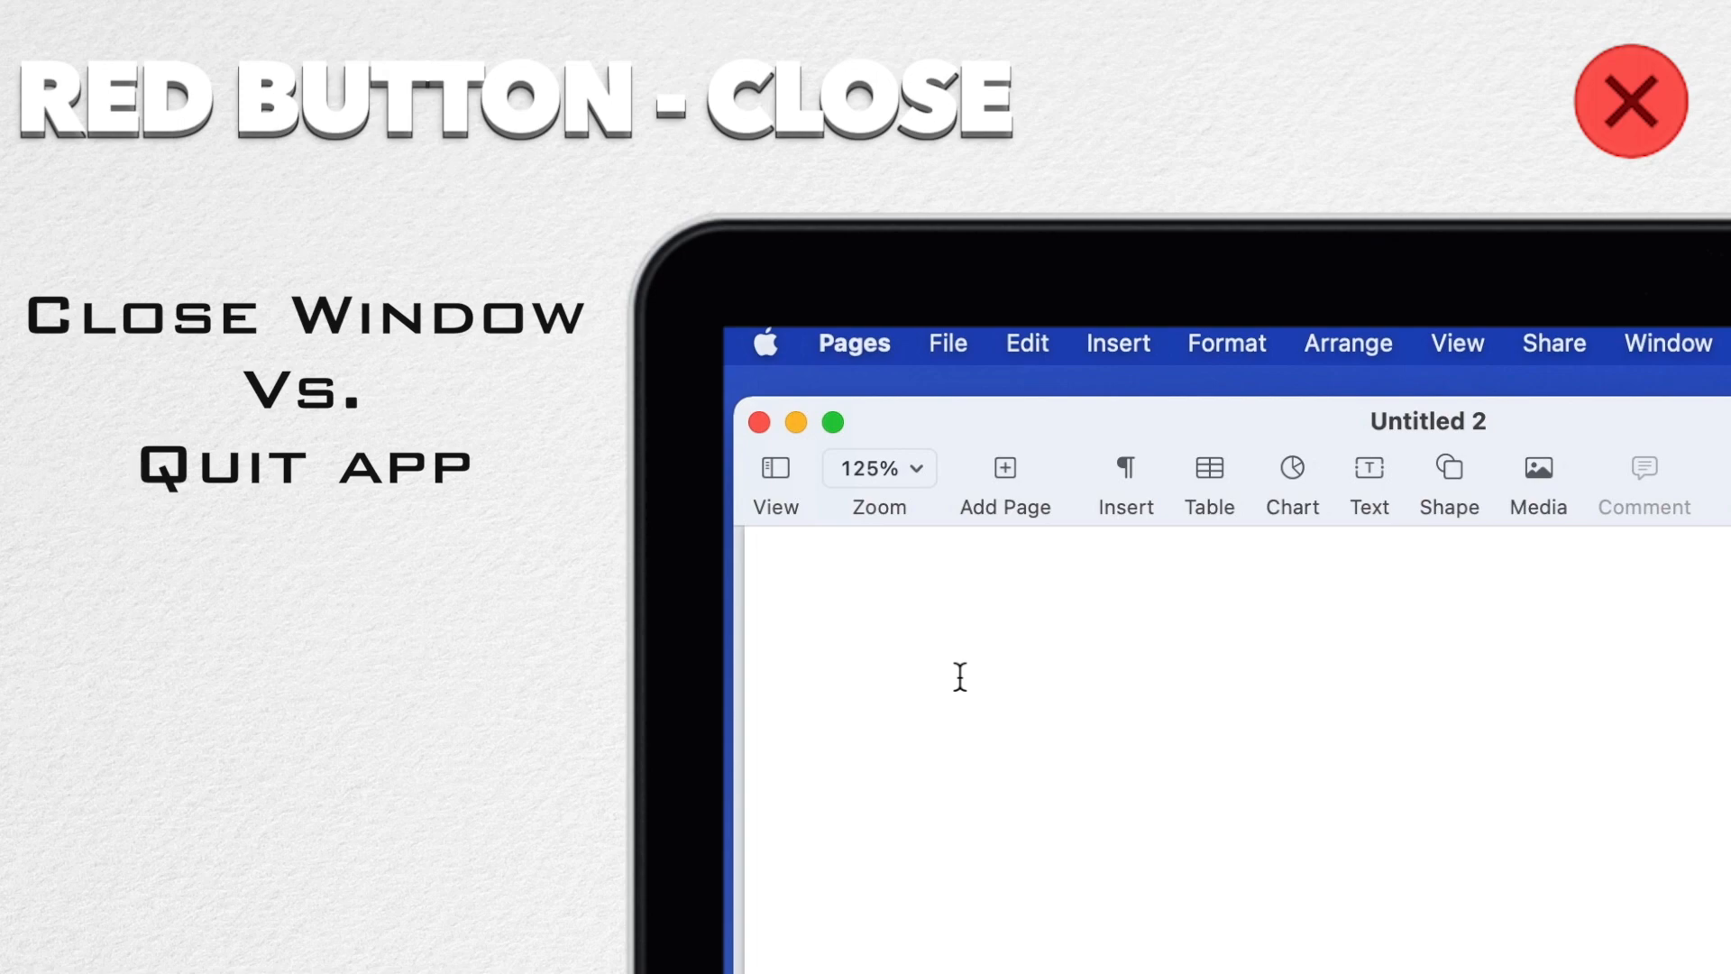
mouse_move(790, 629)
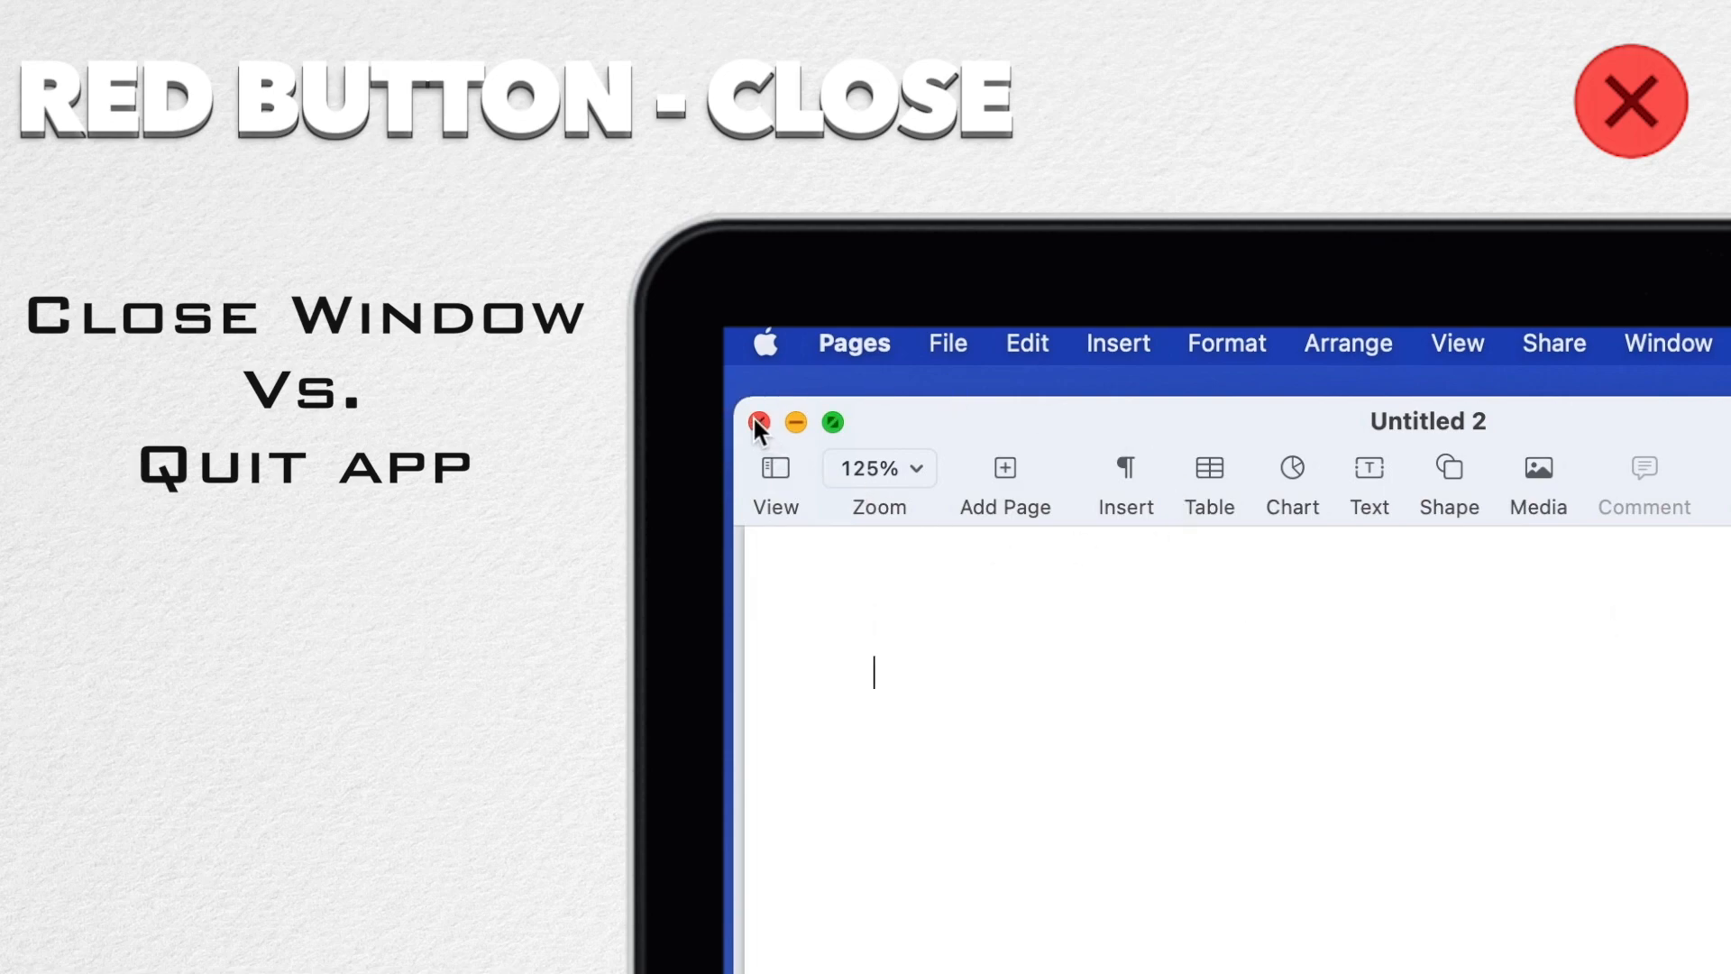
Step: Close Untitled 2 with Pages still running, create a new blank document, then open the Pages menu
click(757, 422)
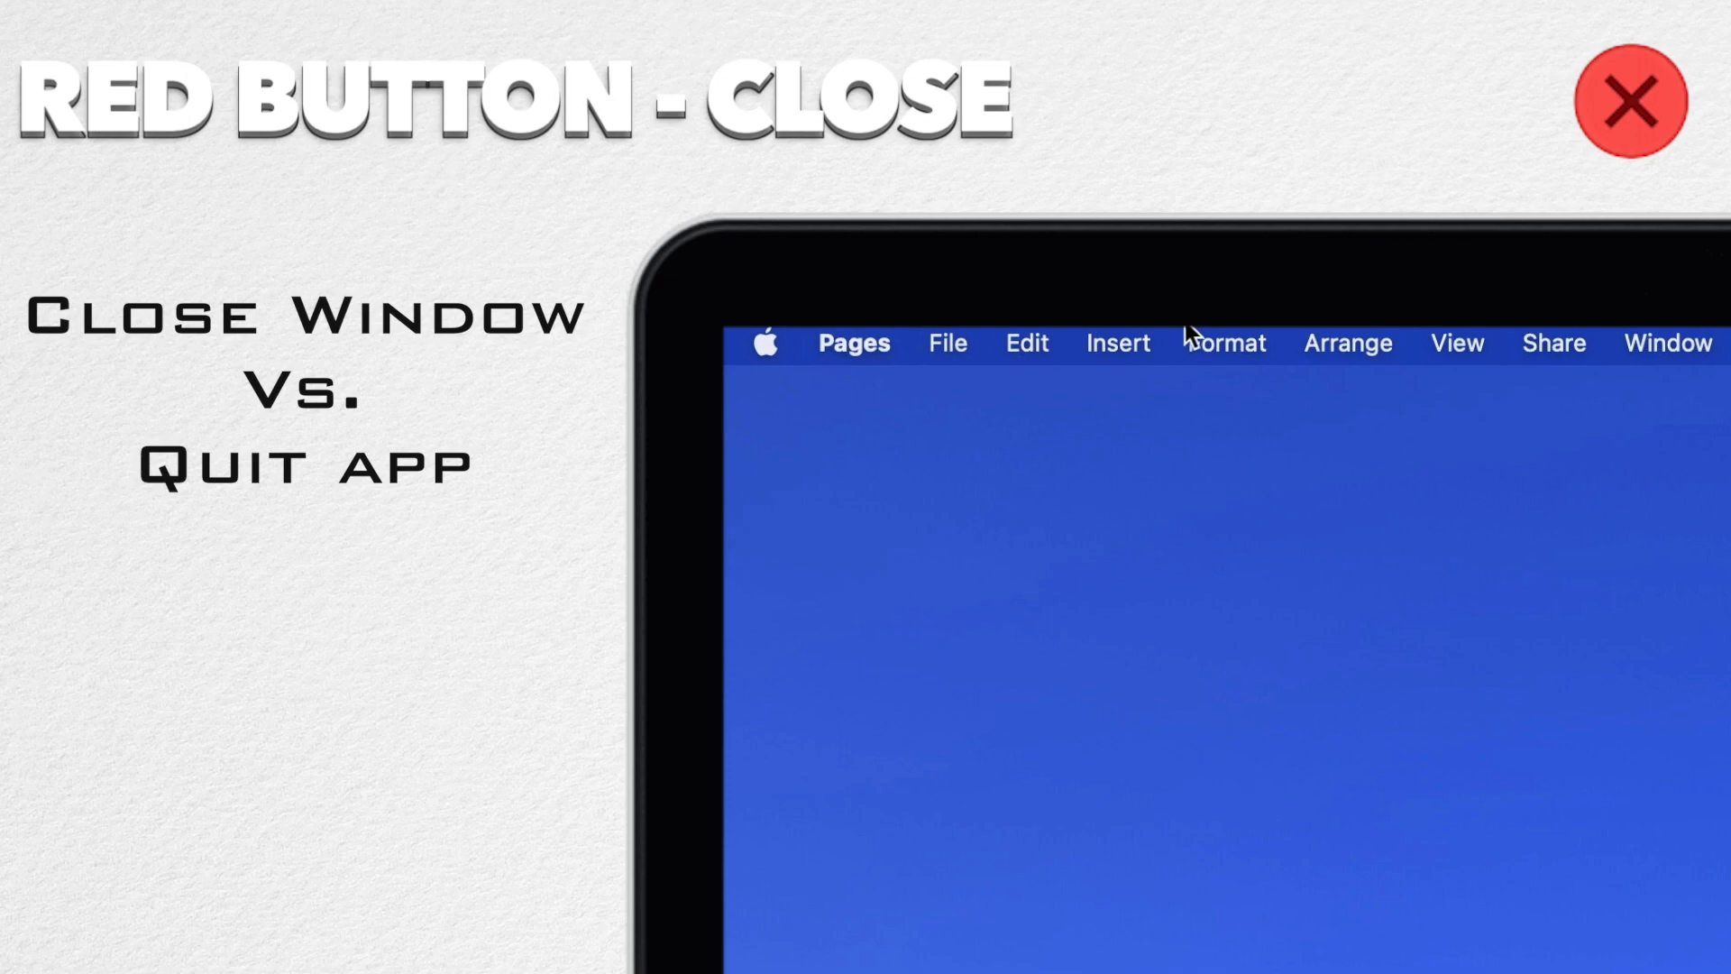
click(852, 343)
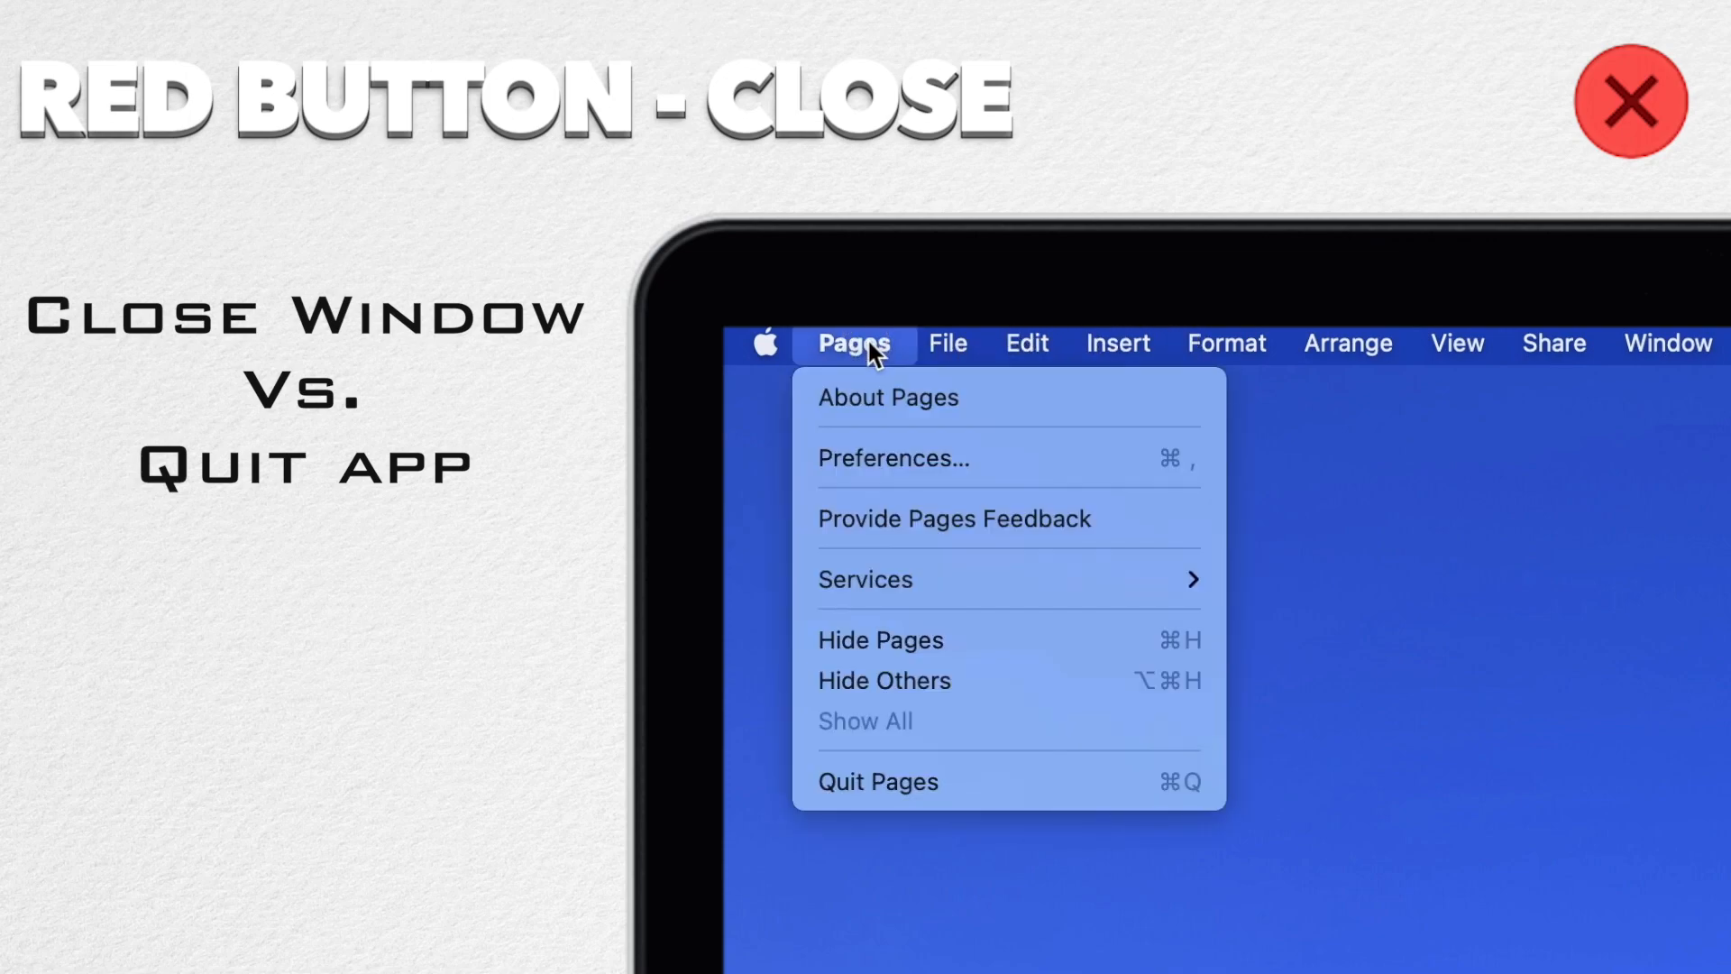
click(946, 343)
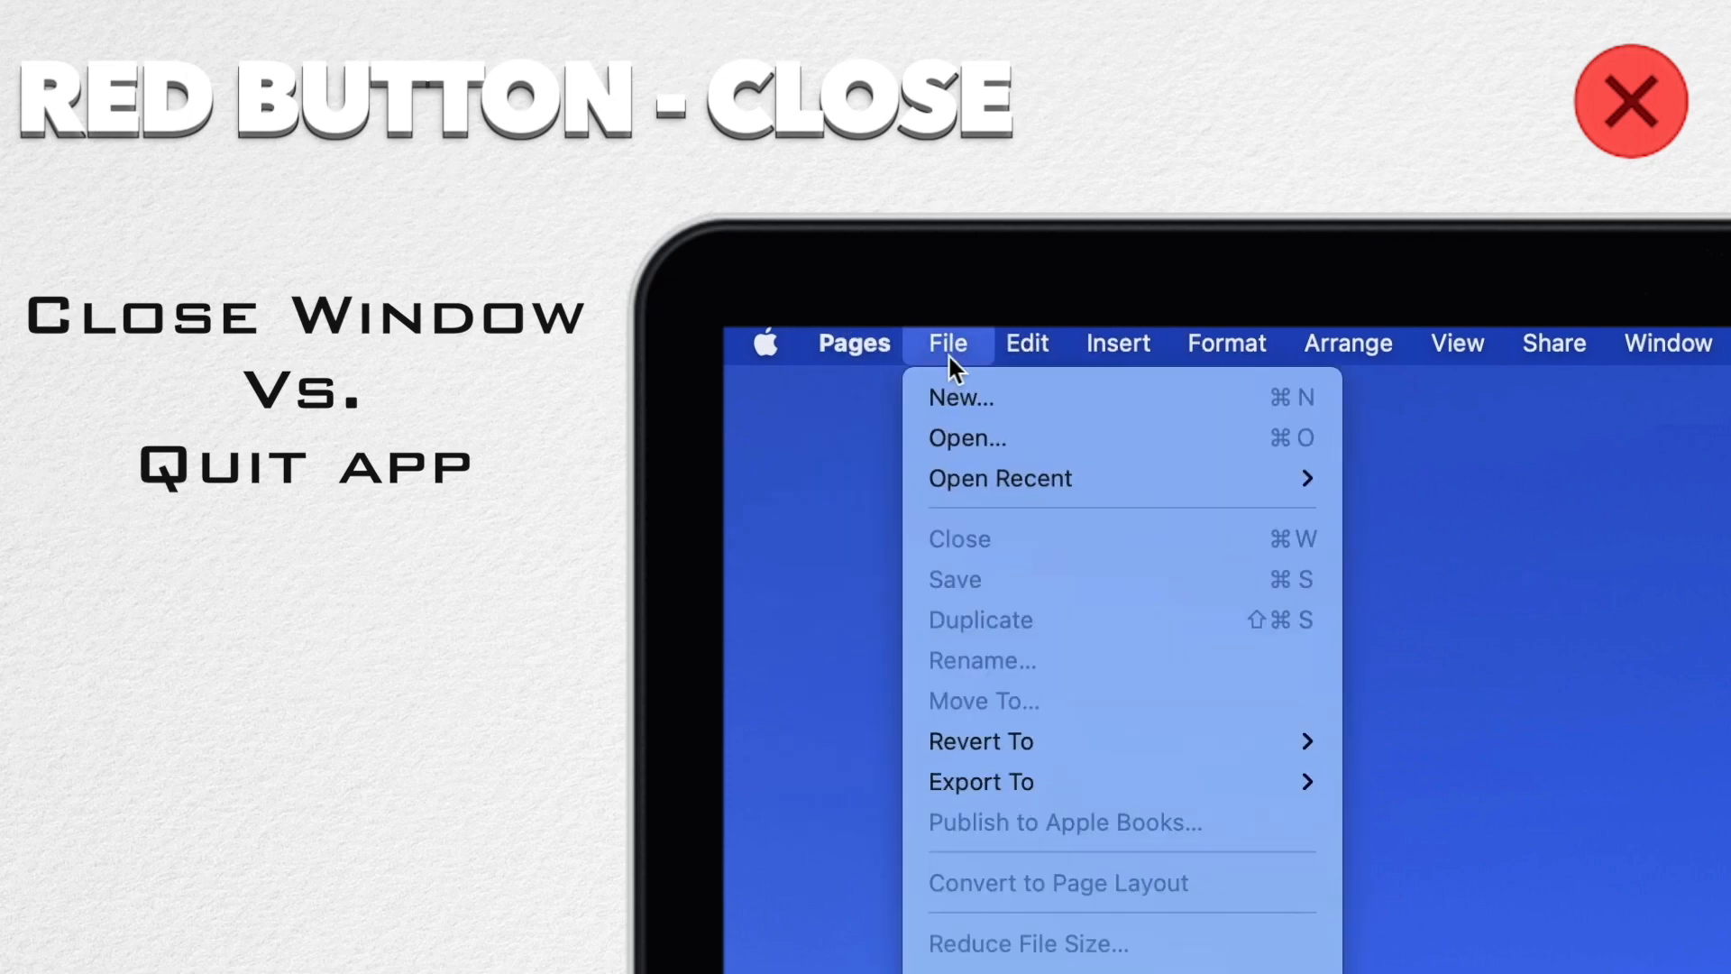
click(959, 399)
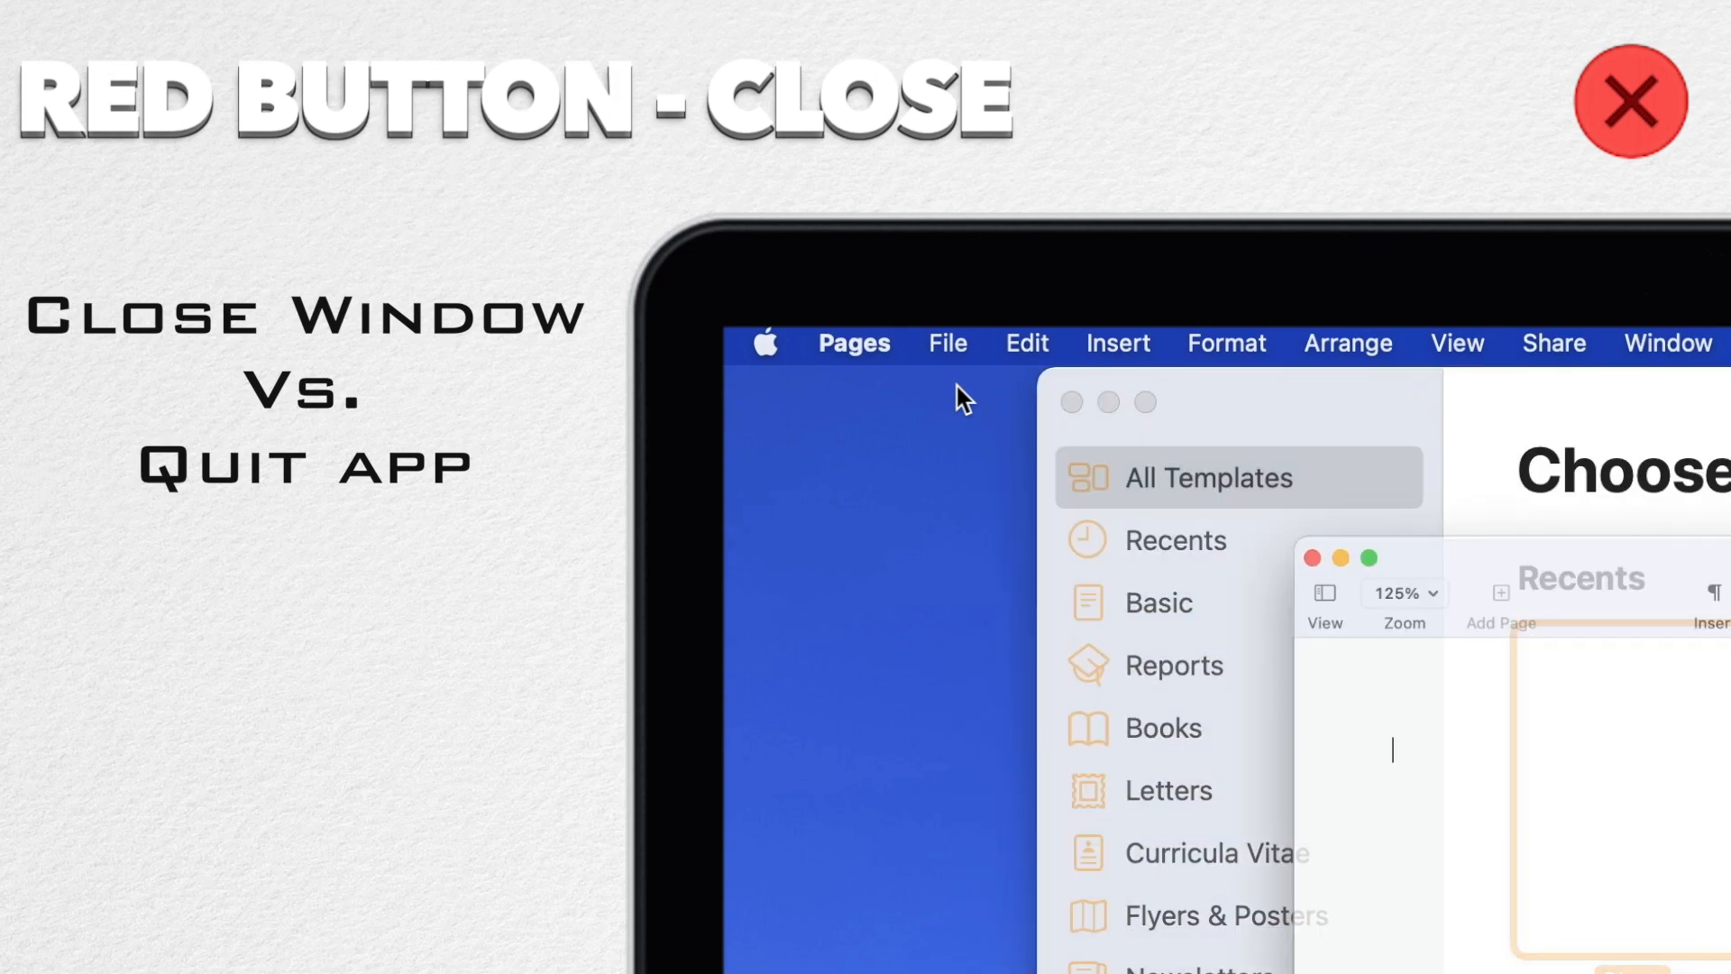
click(1070, 402)
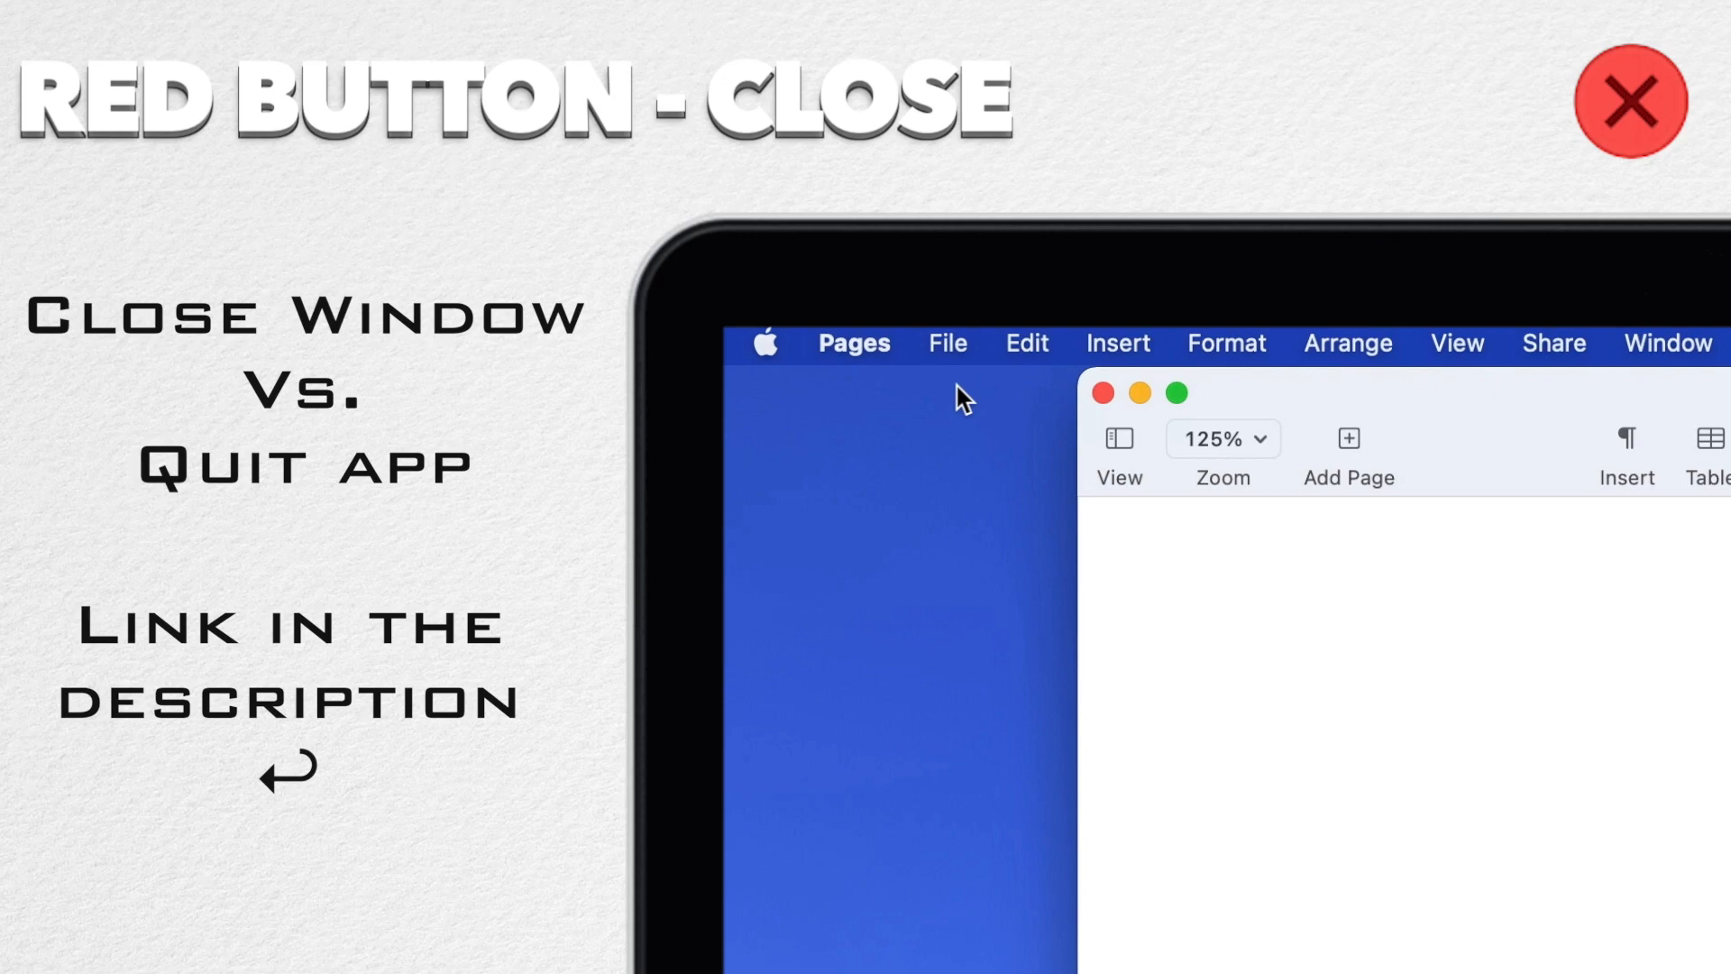
click(854, 344)
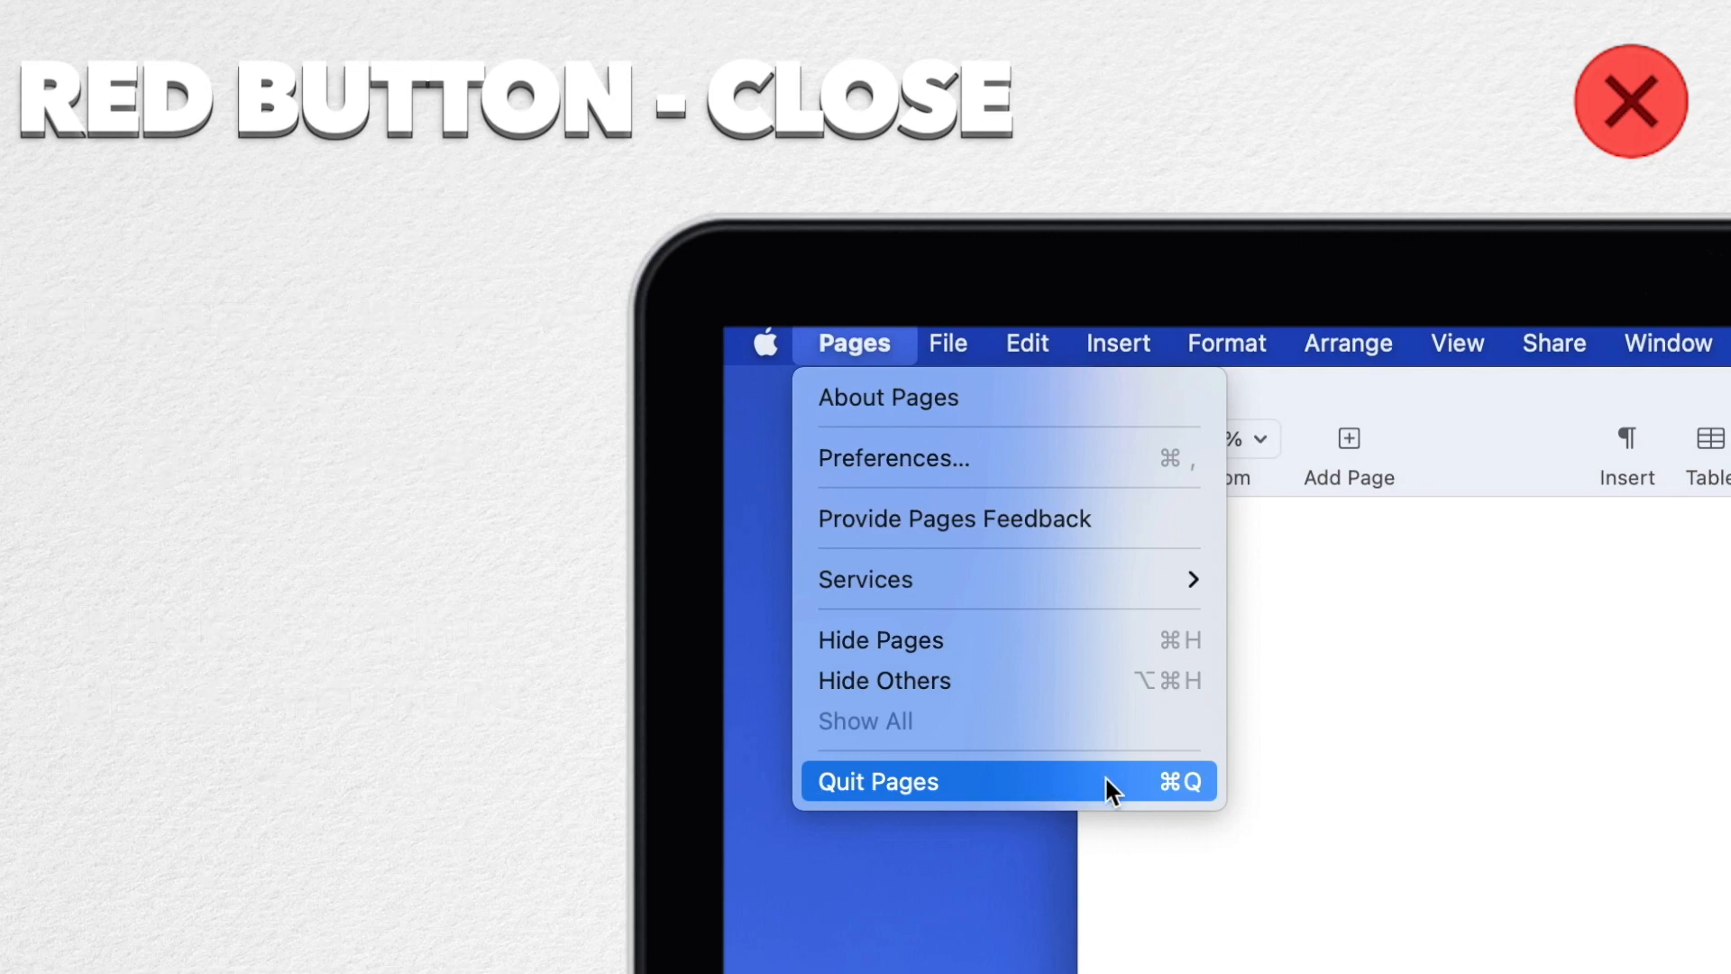
Step: Quit Pages, then close the new blank document with File > Close
click(875, 781)
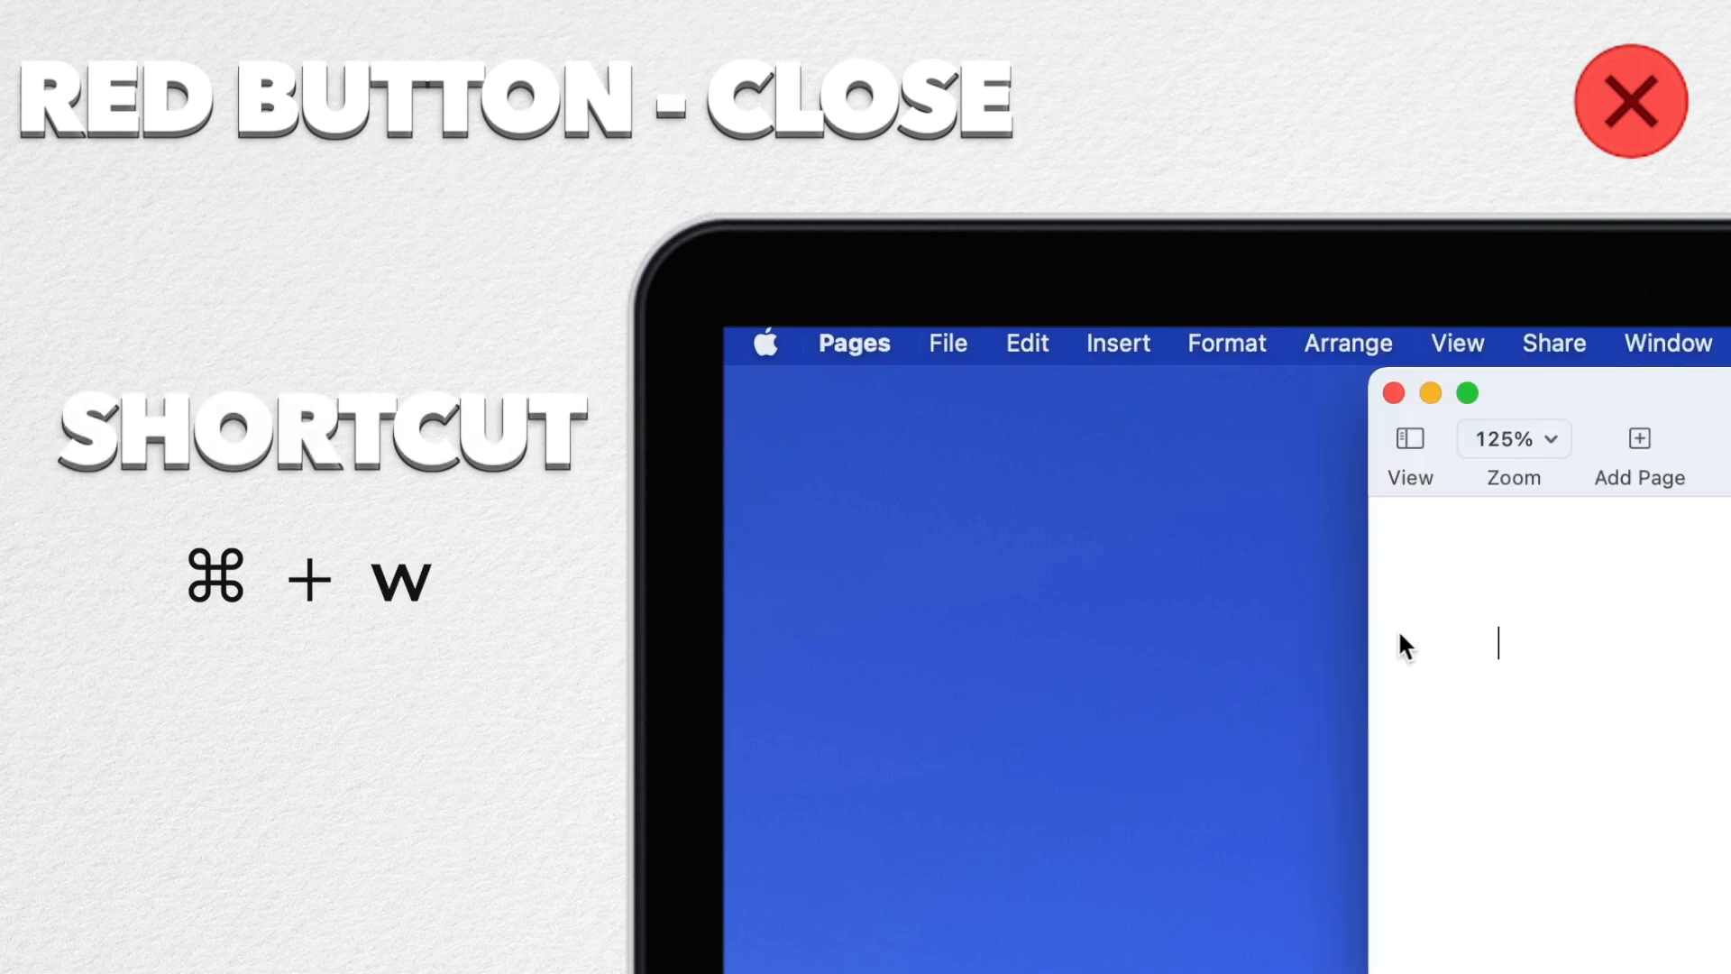
click(945, 343)
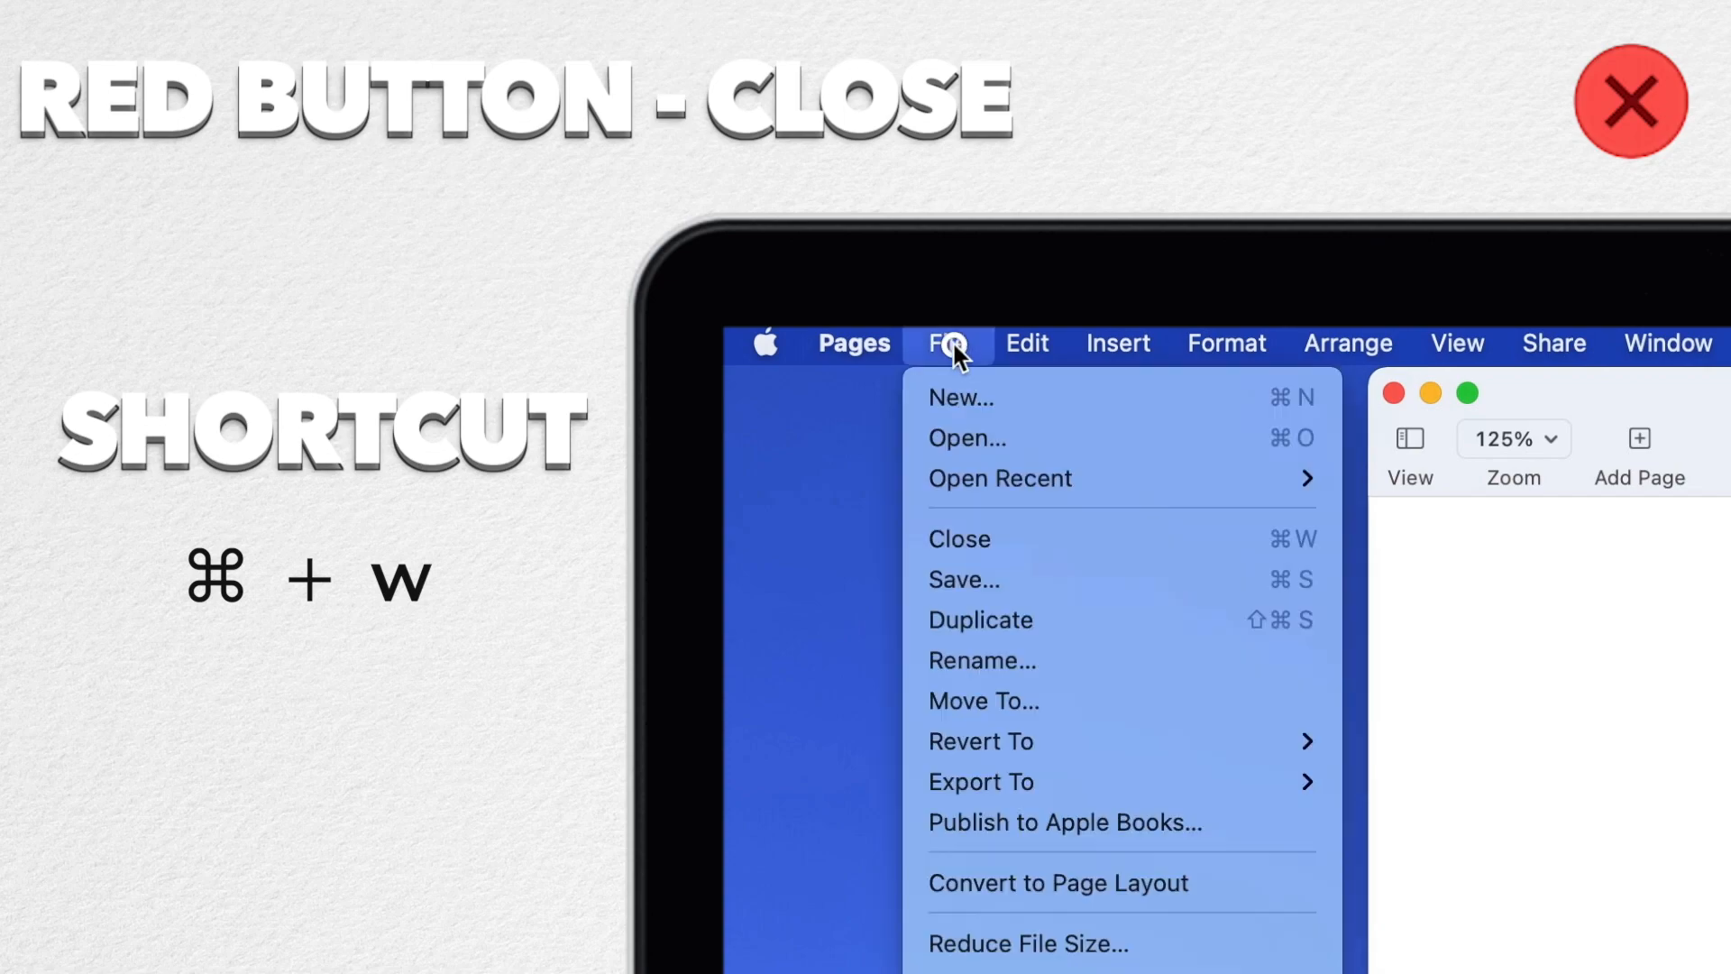
mouse_move(961, 392)
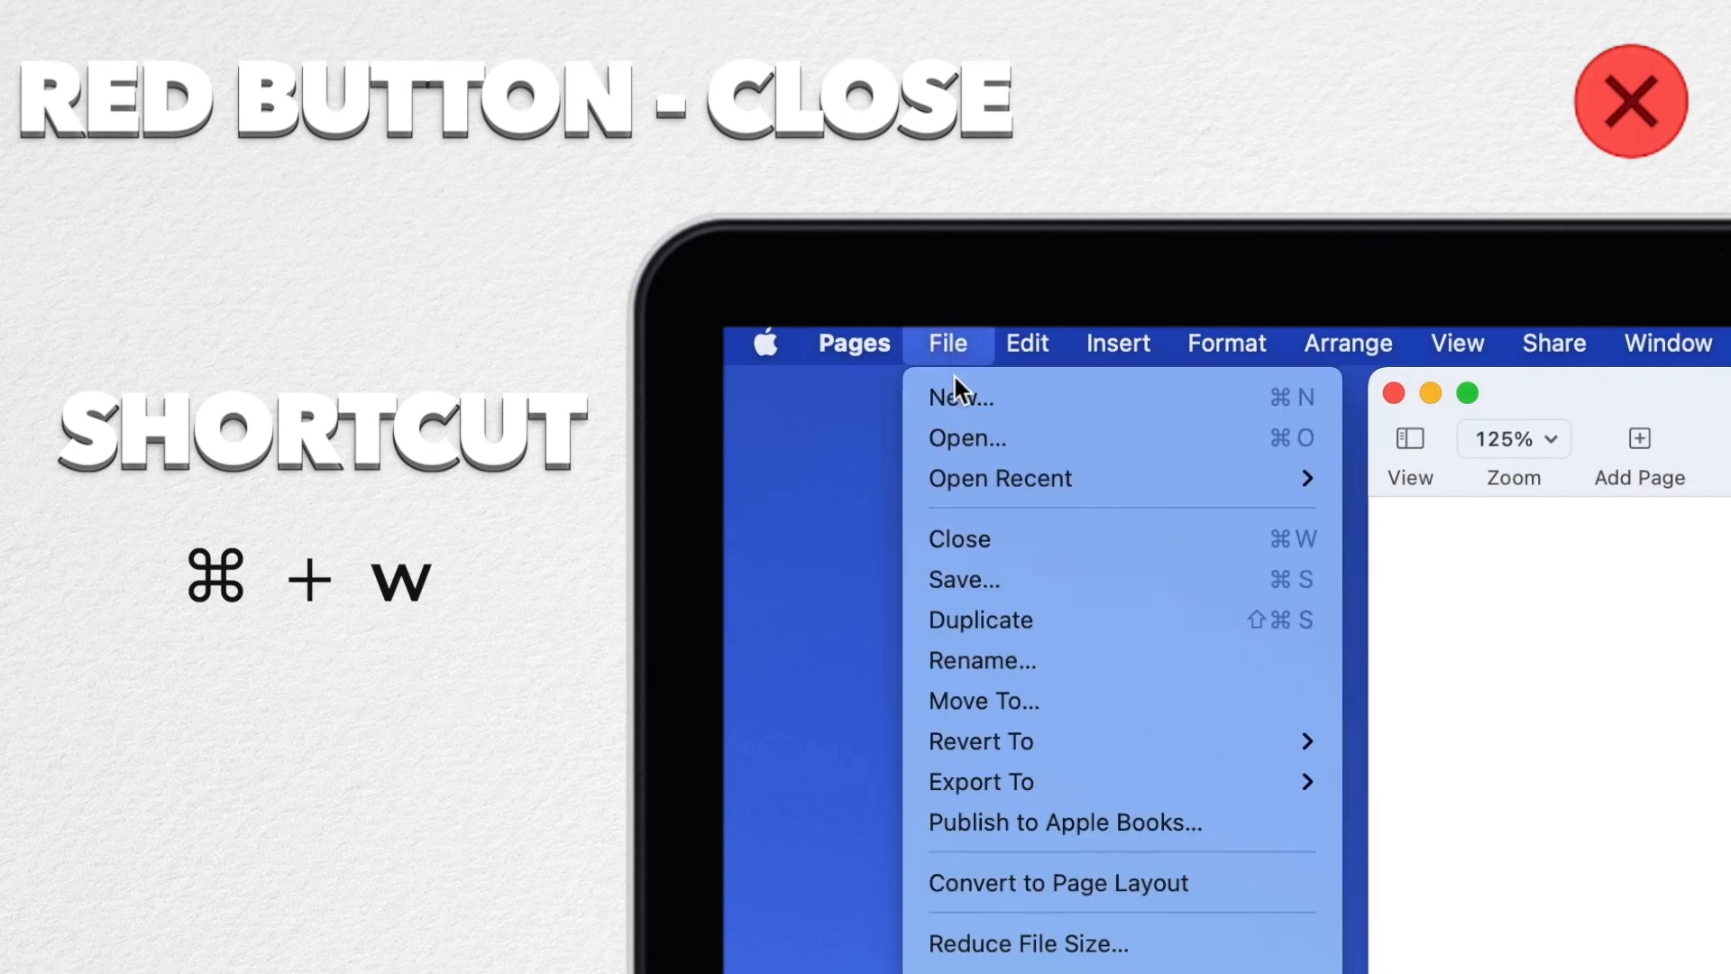
mouse_move(1148, 547)
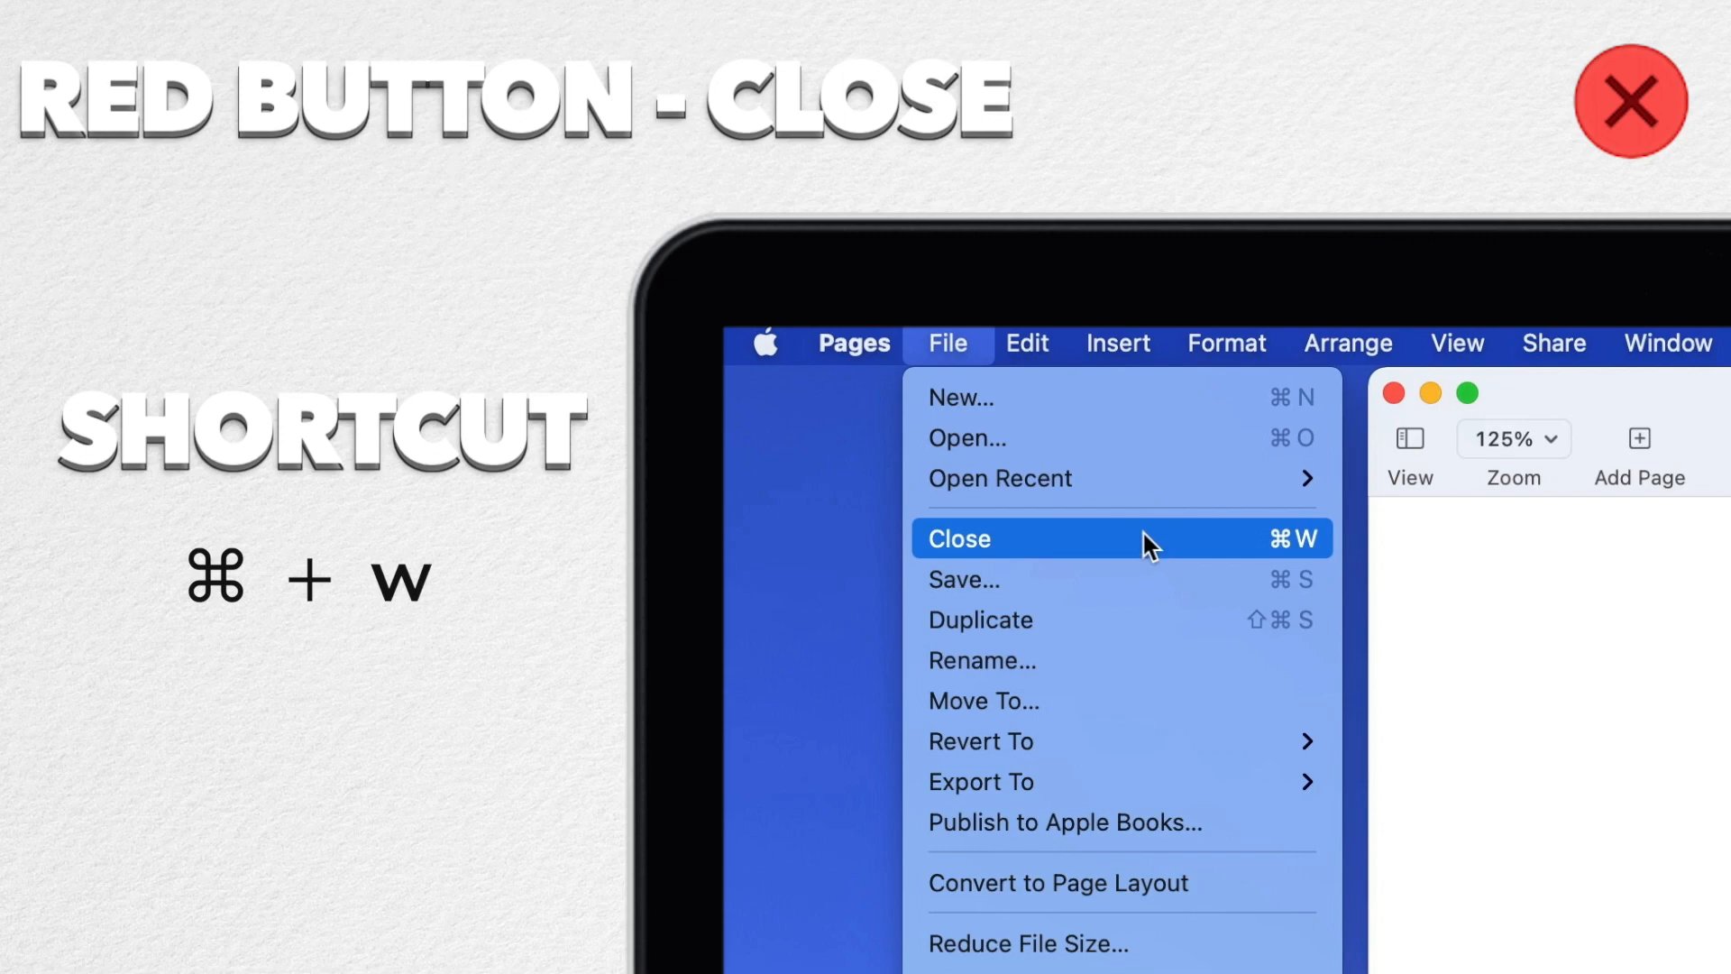
click(958, 539)
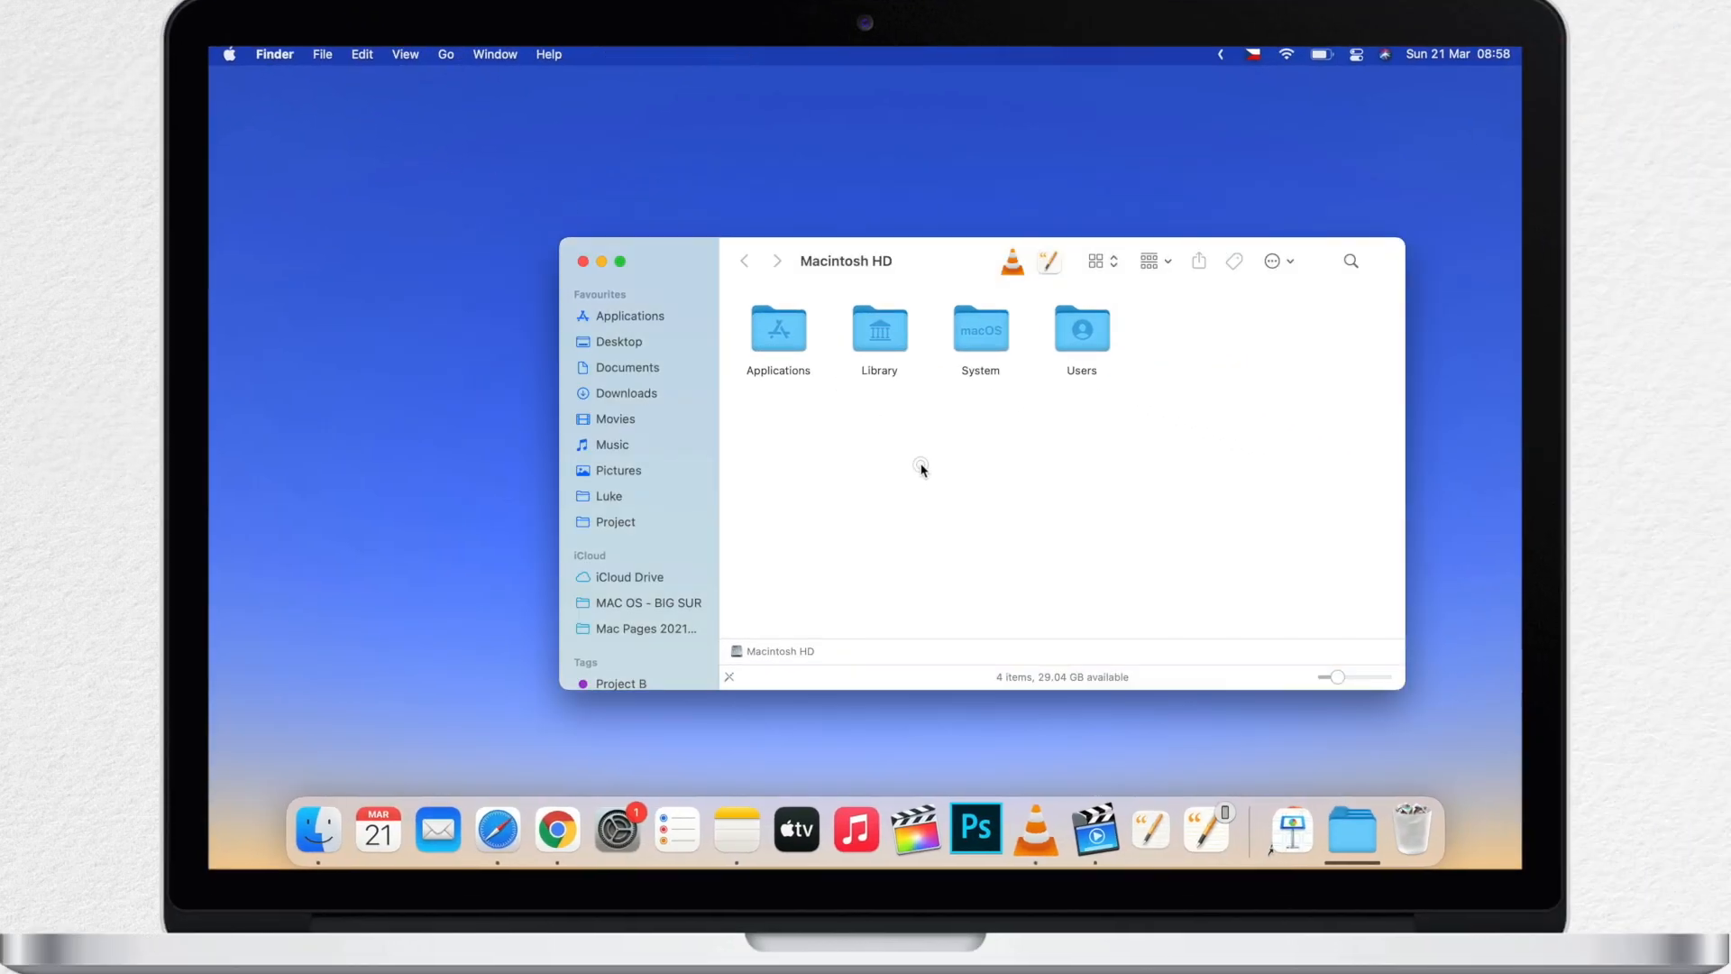
Step: Close the Macintosh HD window, reopen it with tabs, add a tab, and close it
click(583, 261)
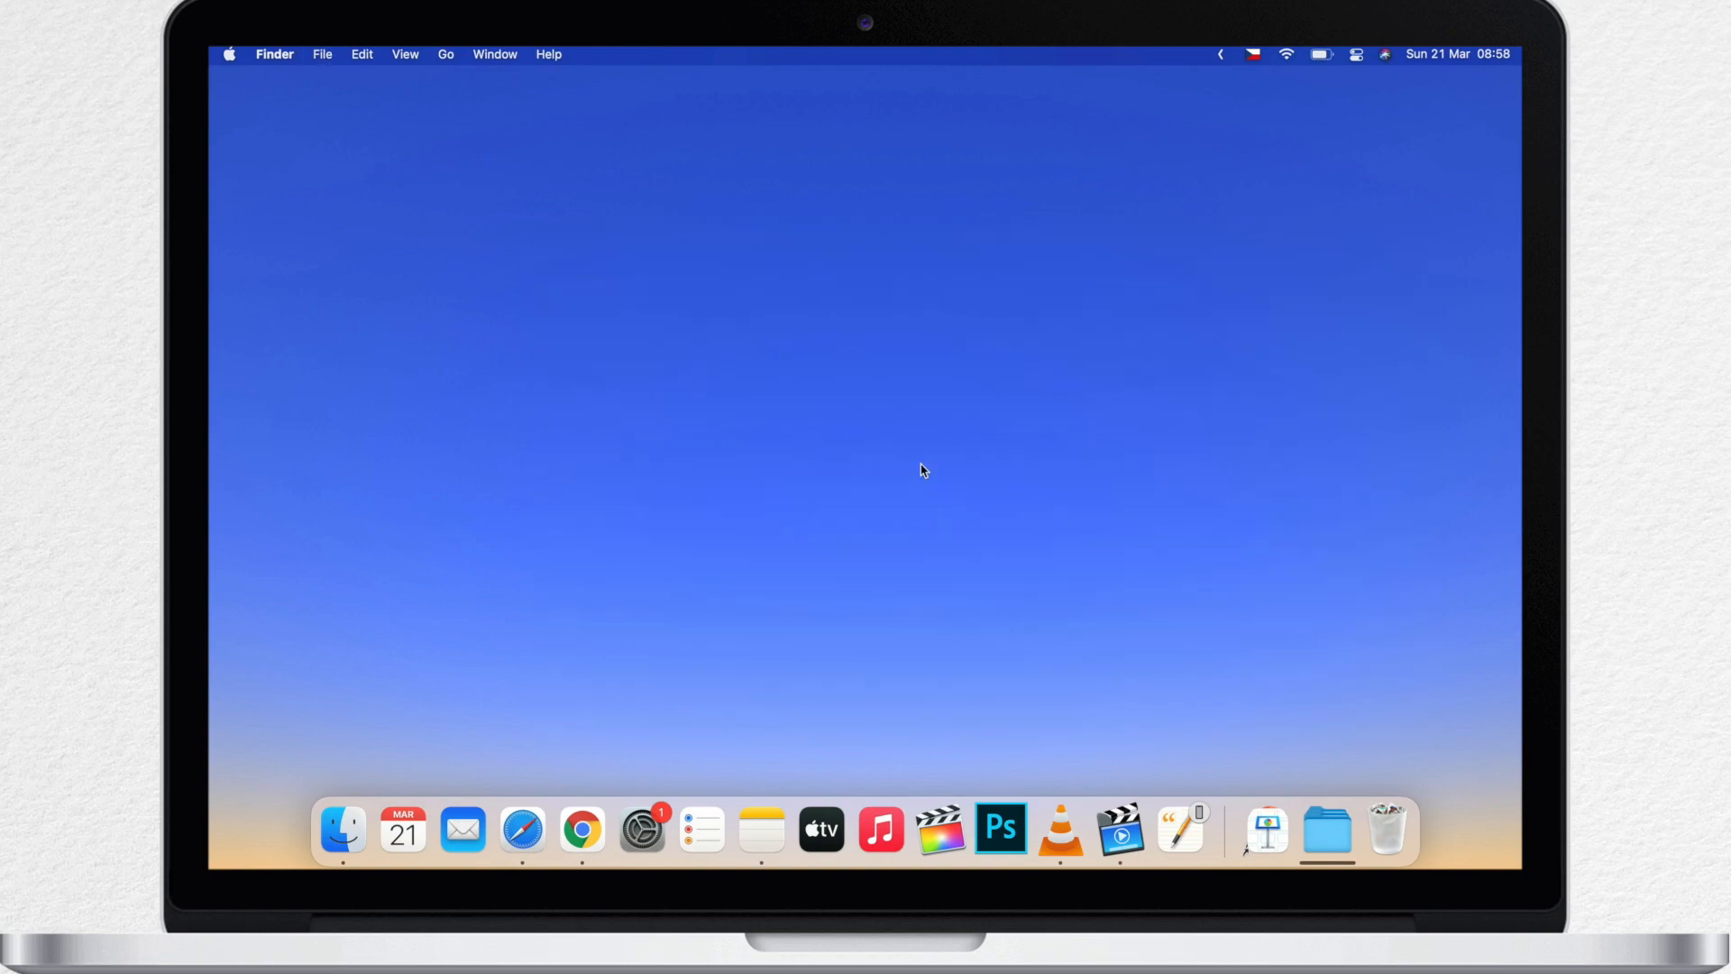
mouse_move(851, 573)
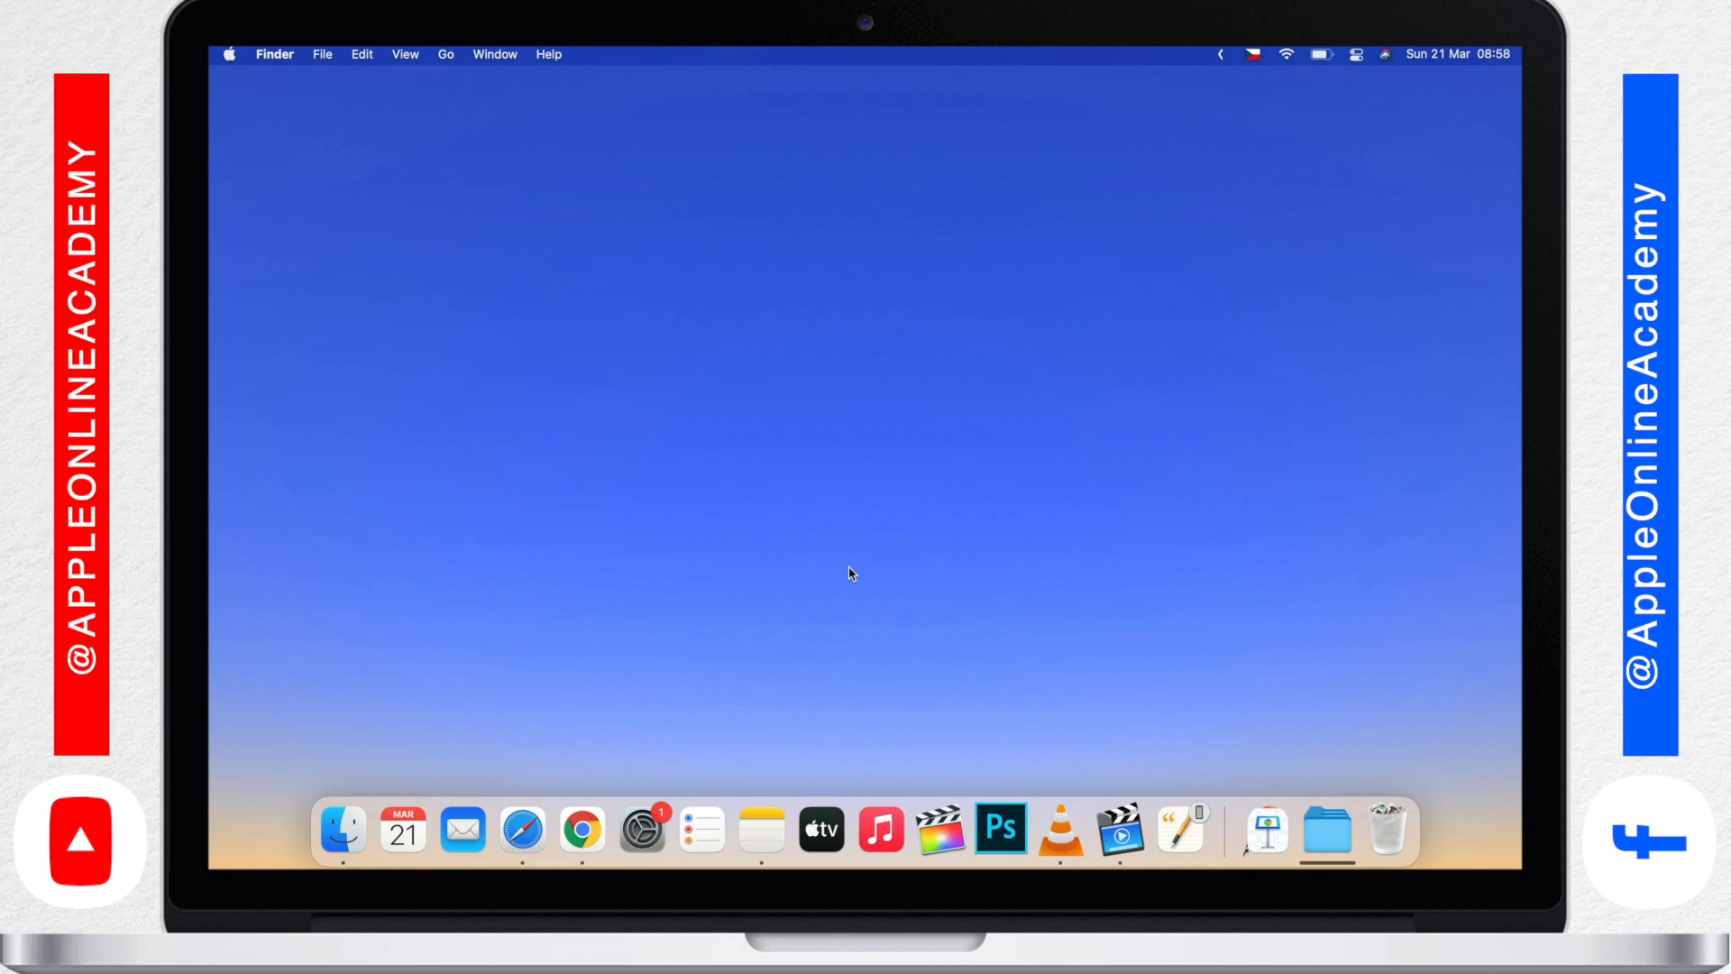
click(344, 828)
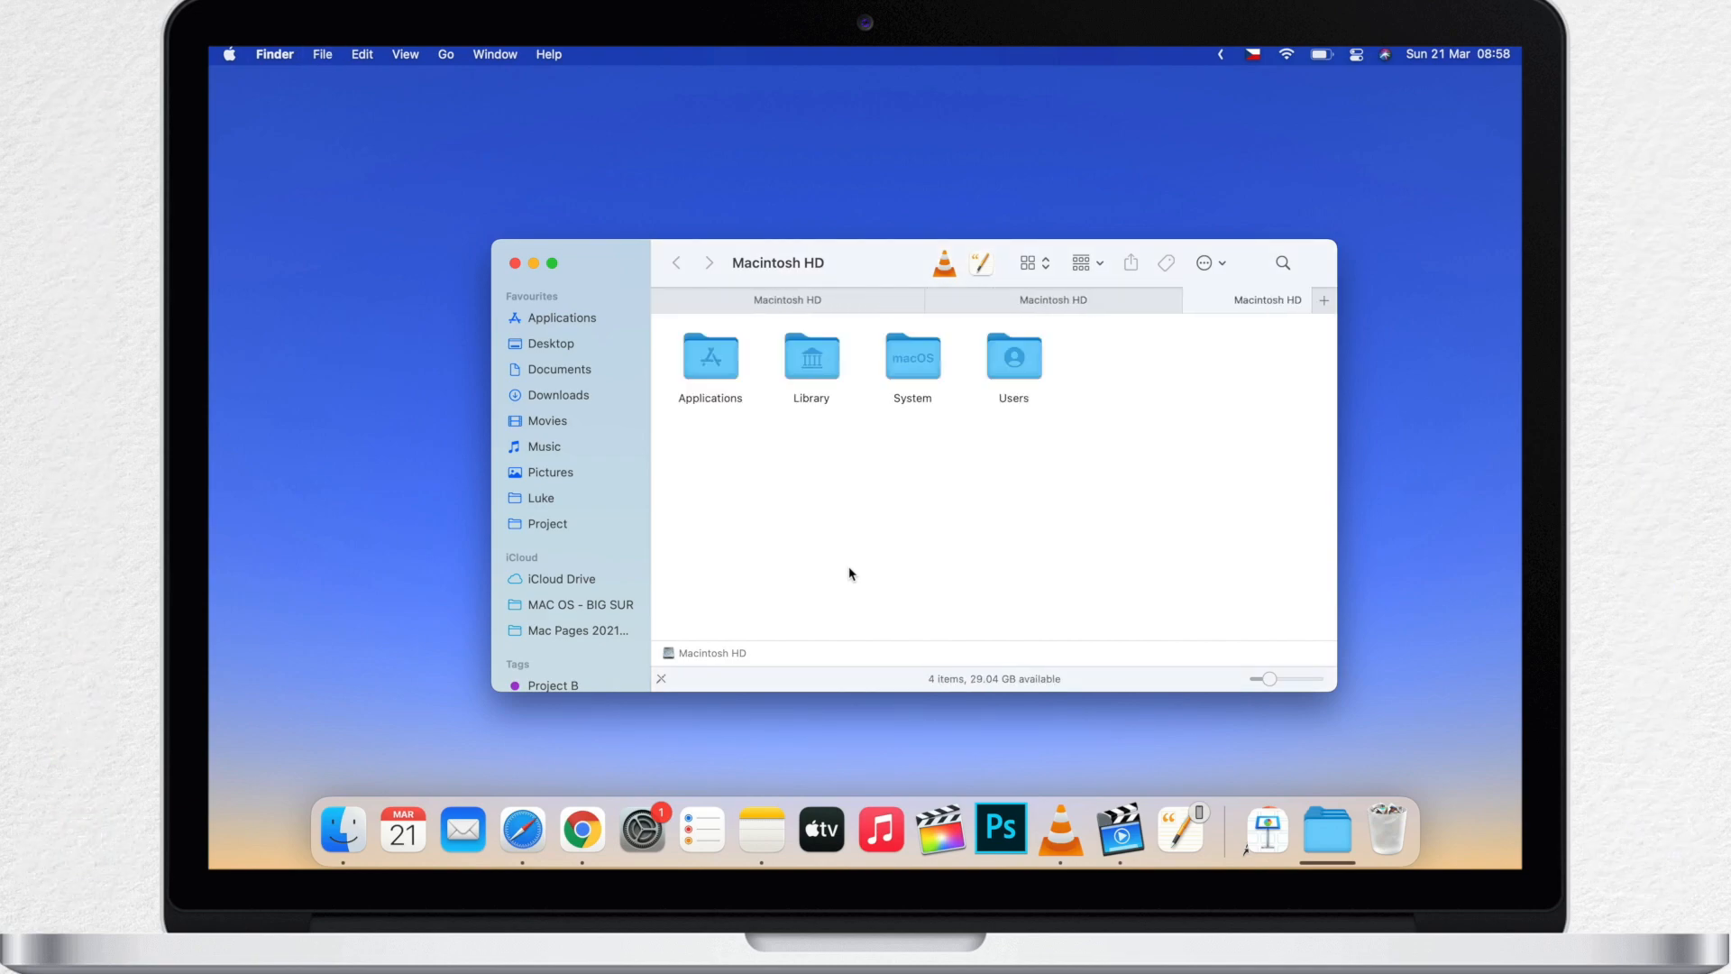
click(1322, 300)
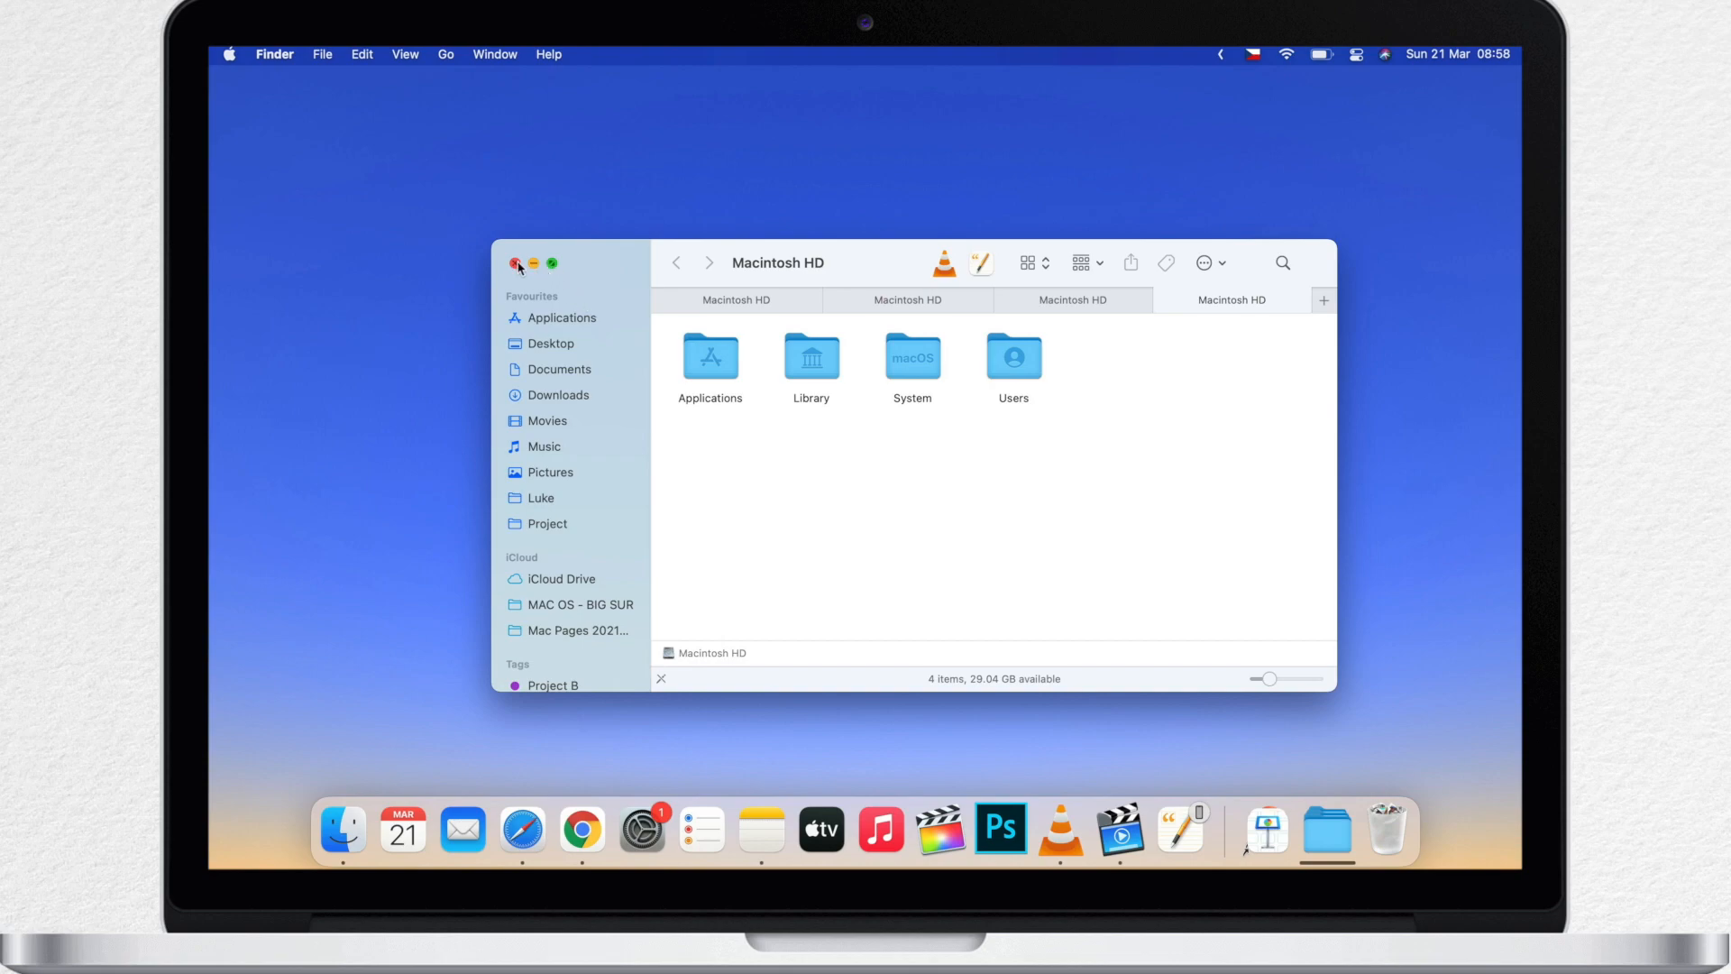
click(517, 262)
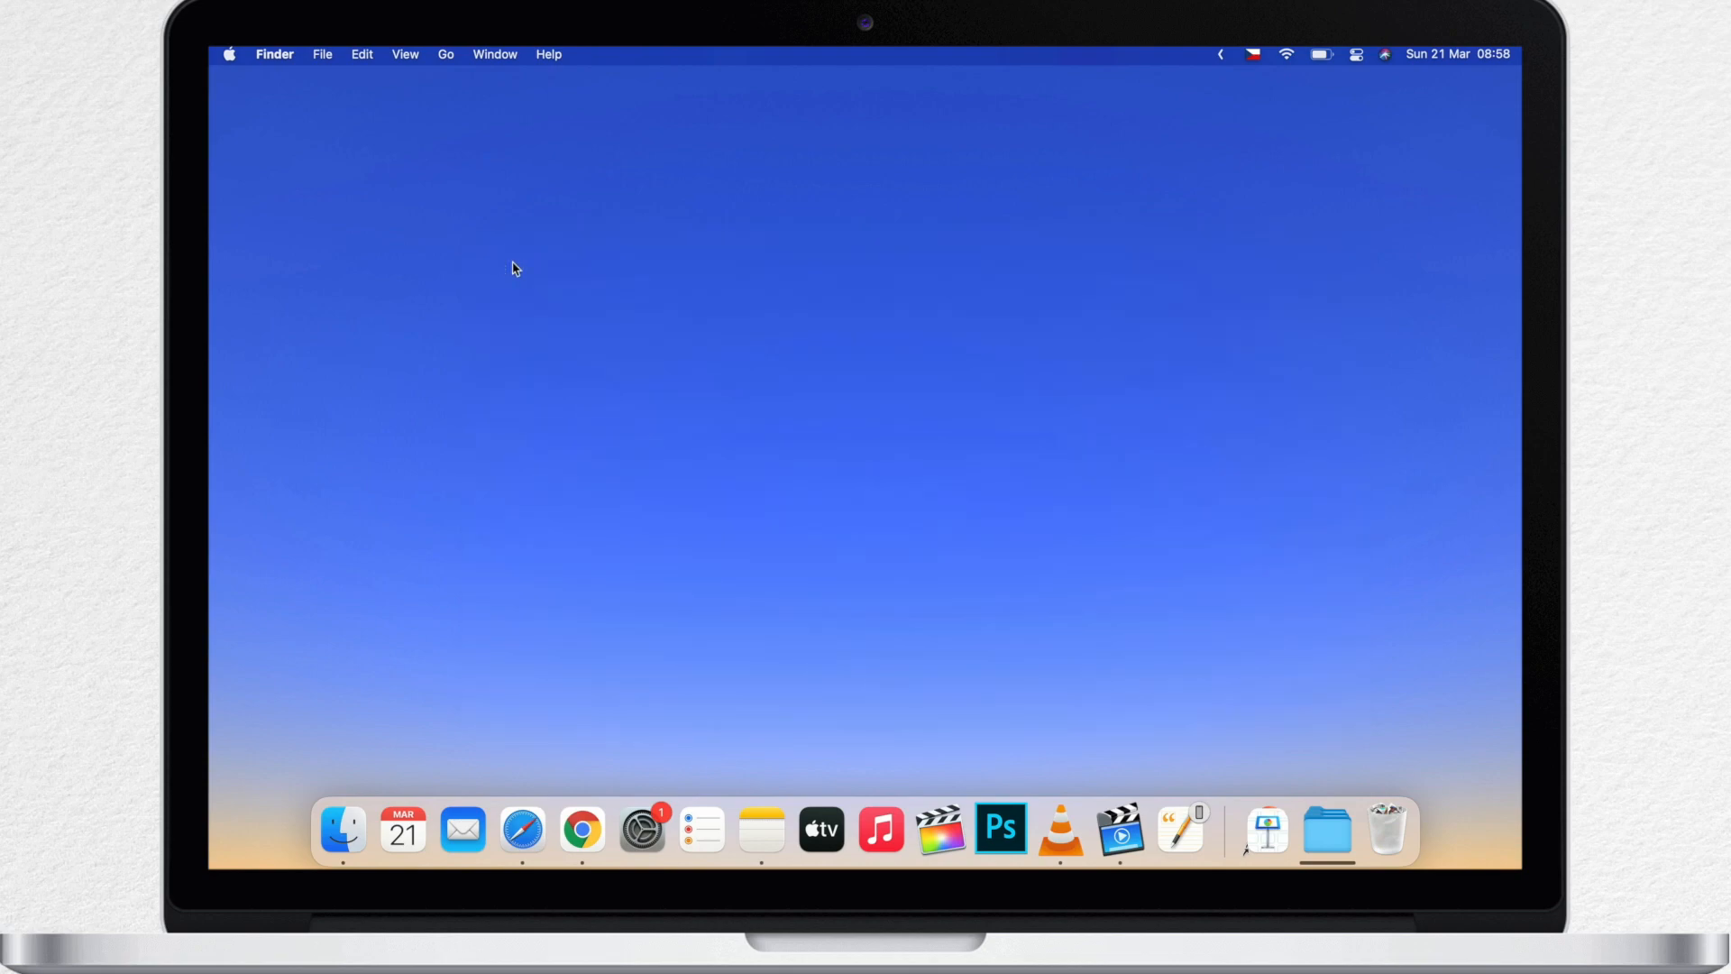
Step: Reopen the four-tab Macintosh HD window, close a tab, then close the window with Cmd+W
click(343, 829)
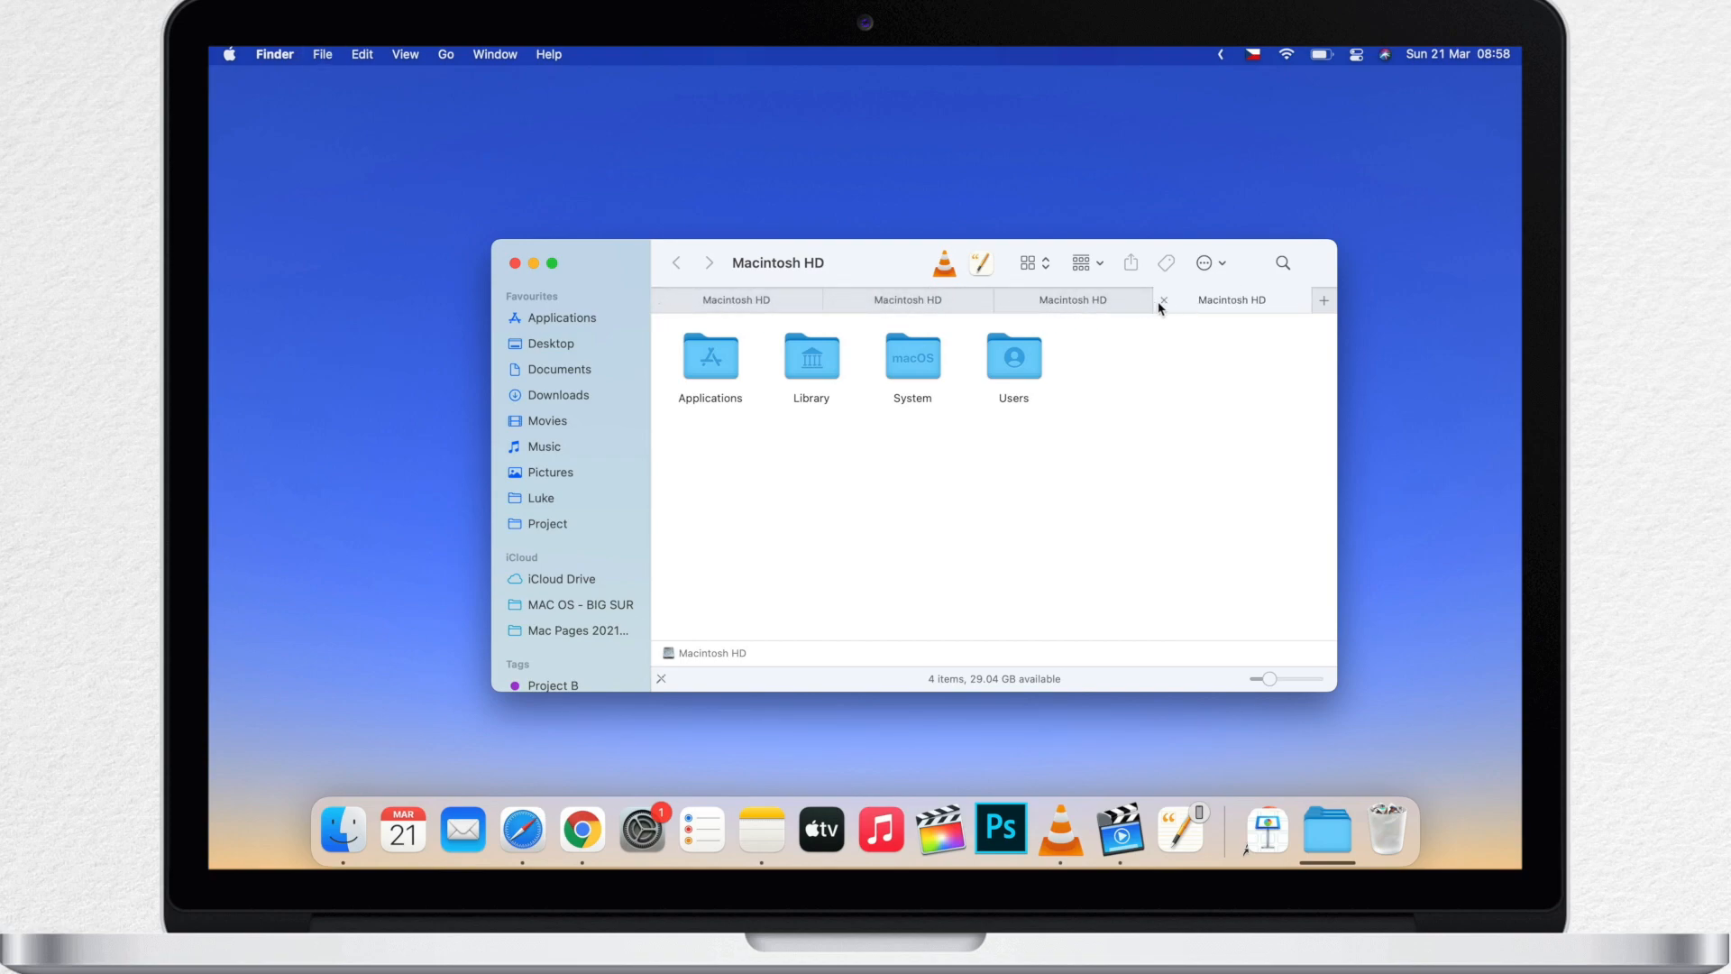
click(1163, 300)
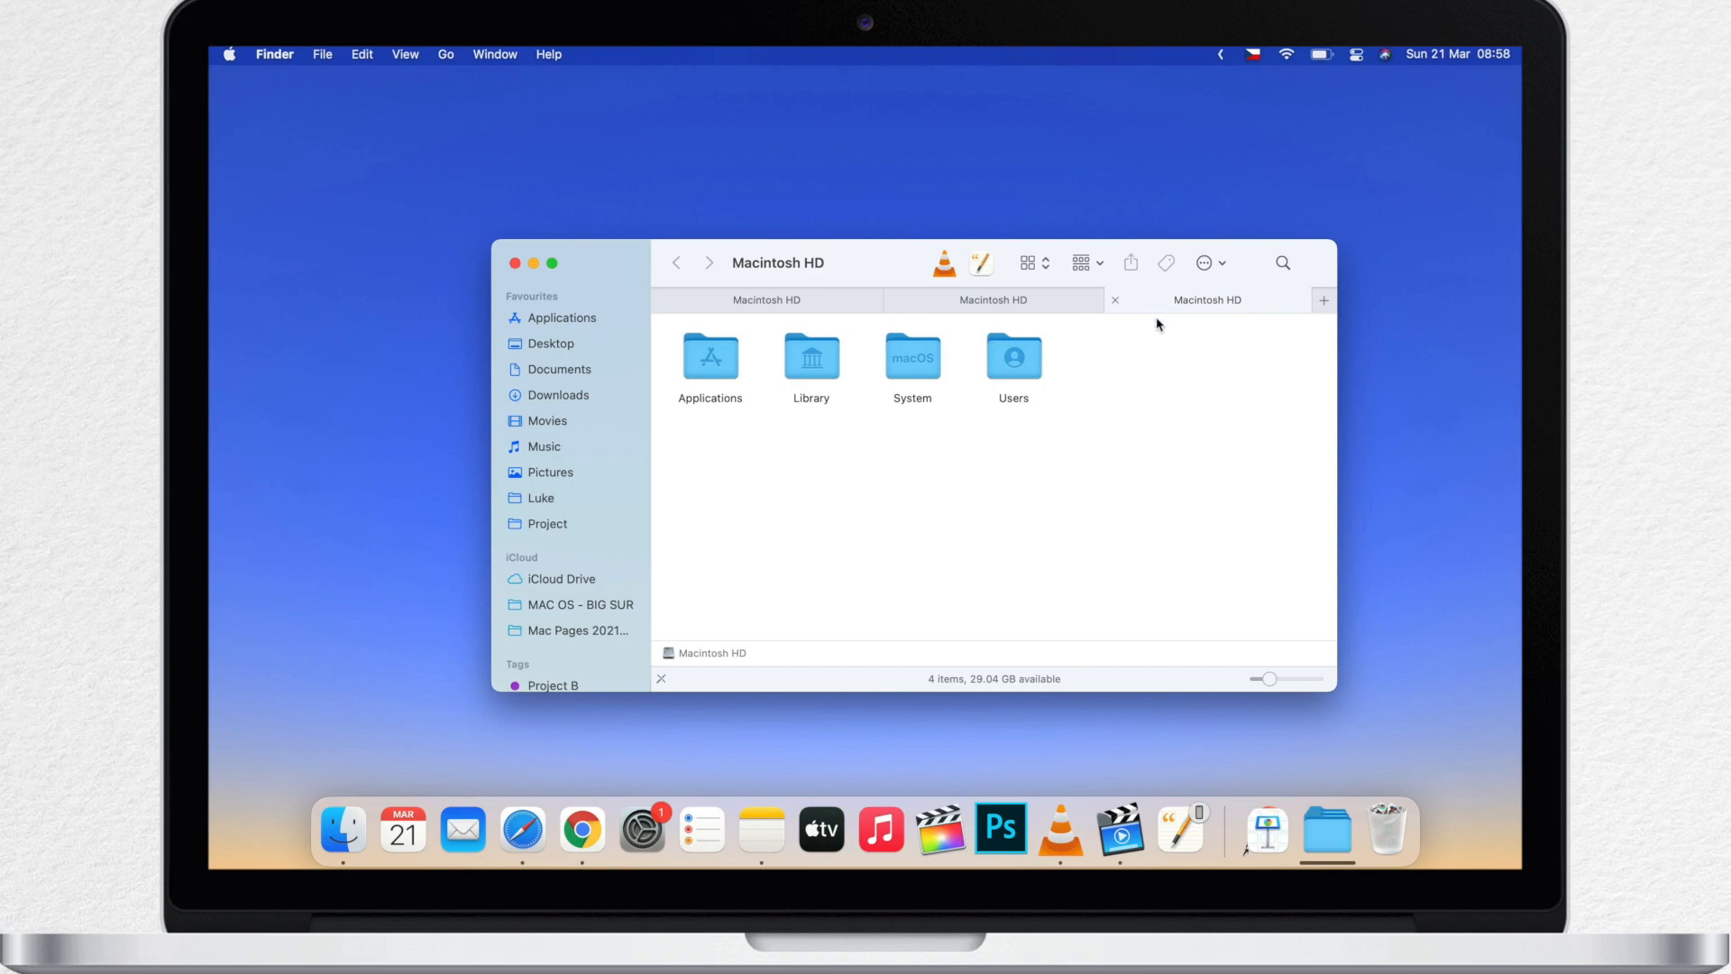
mouse_move(324, 64)
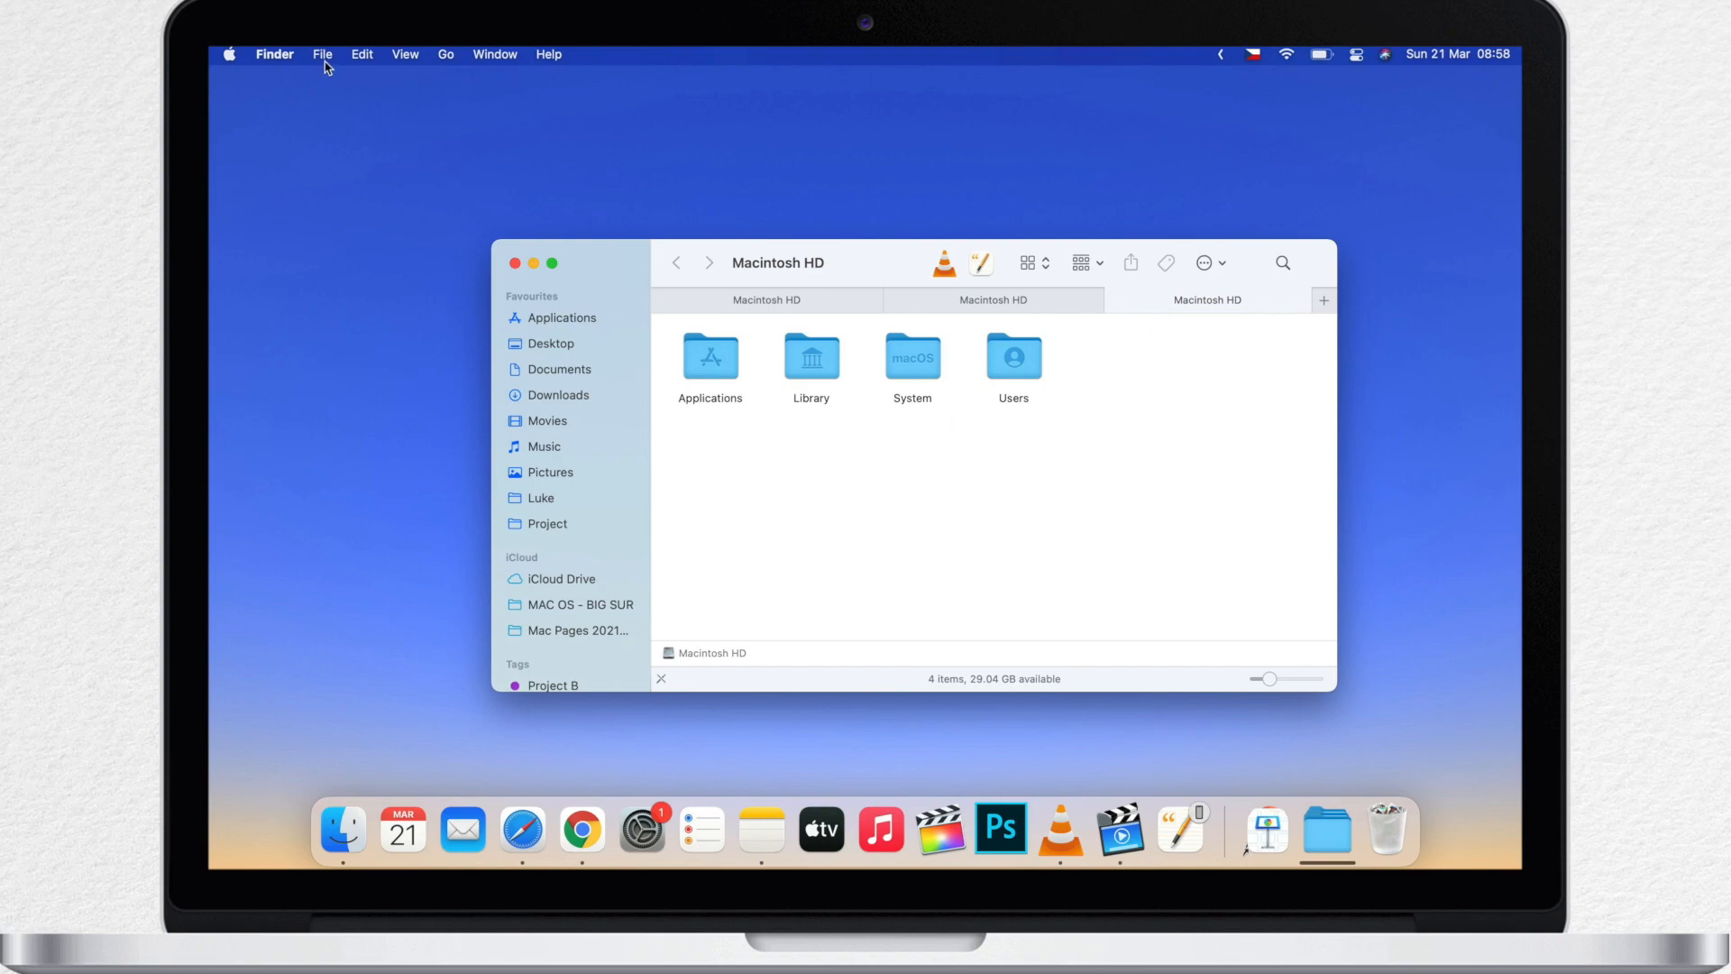
click(323, 54)
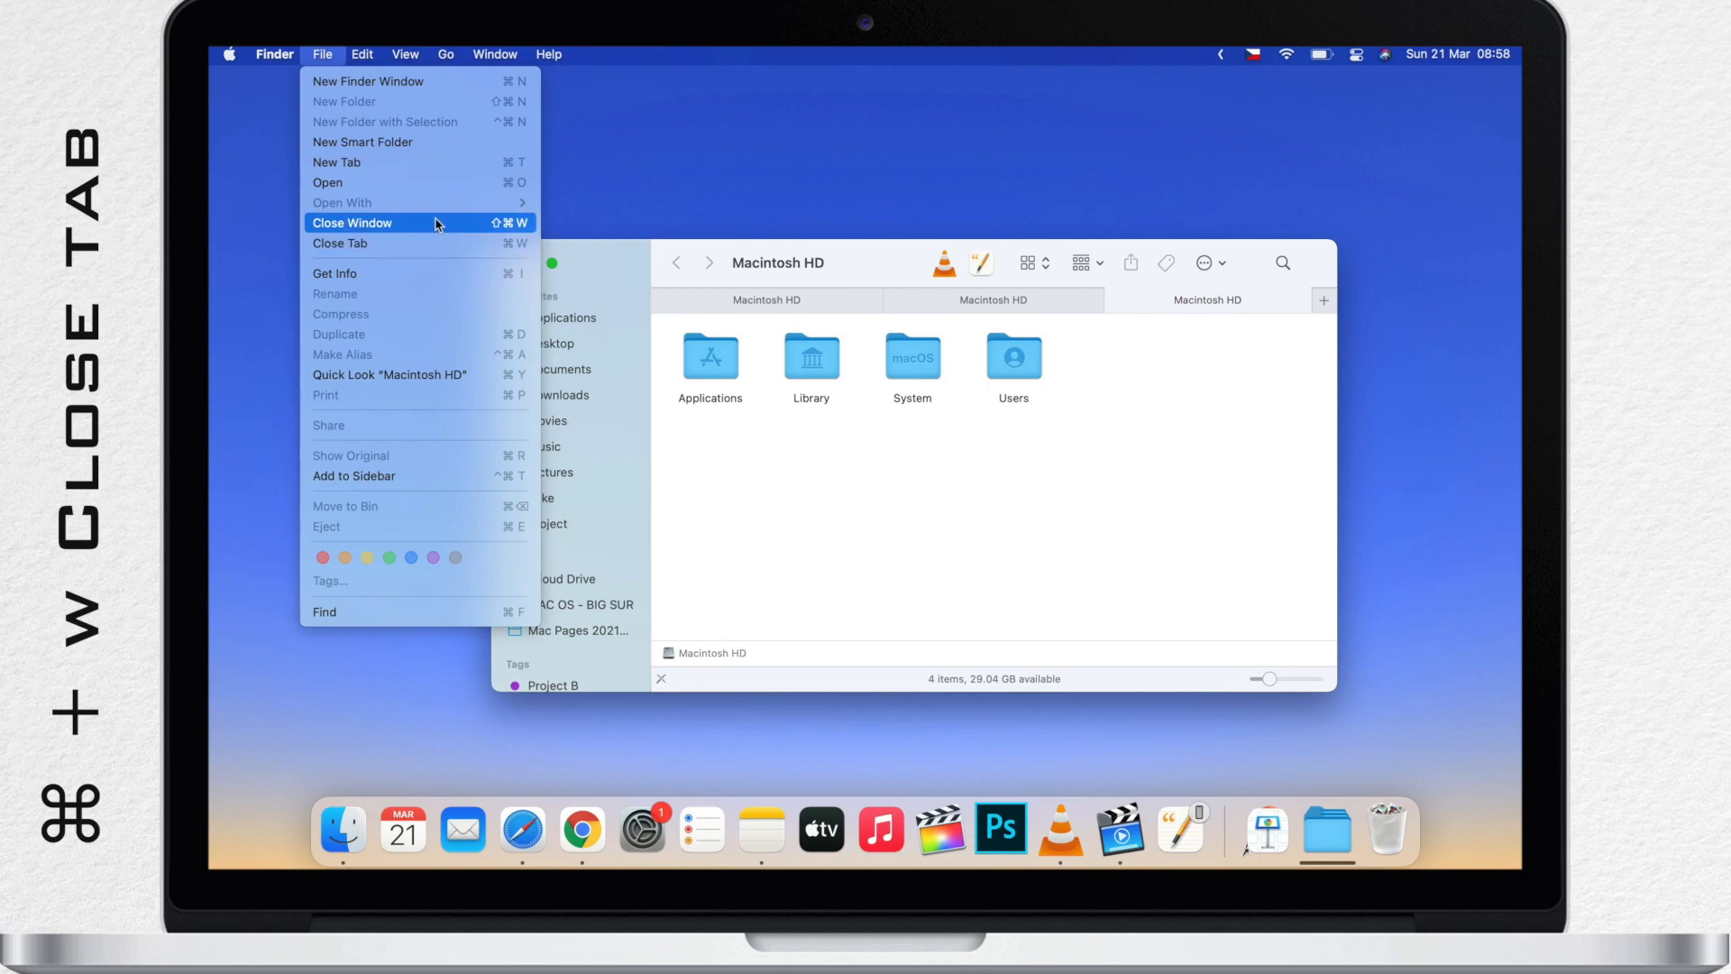
mouse_move(696, 418)
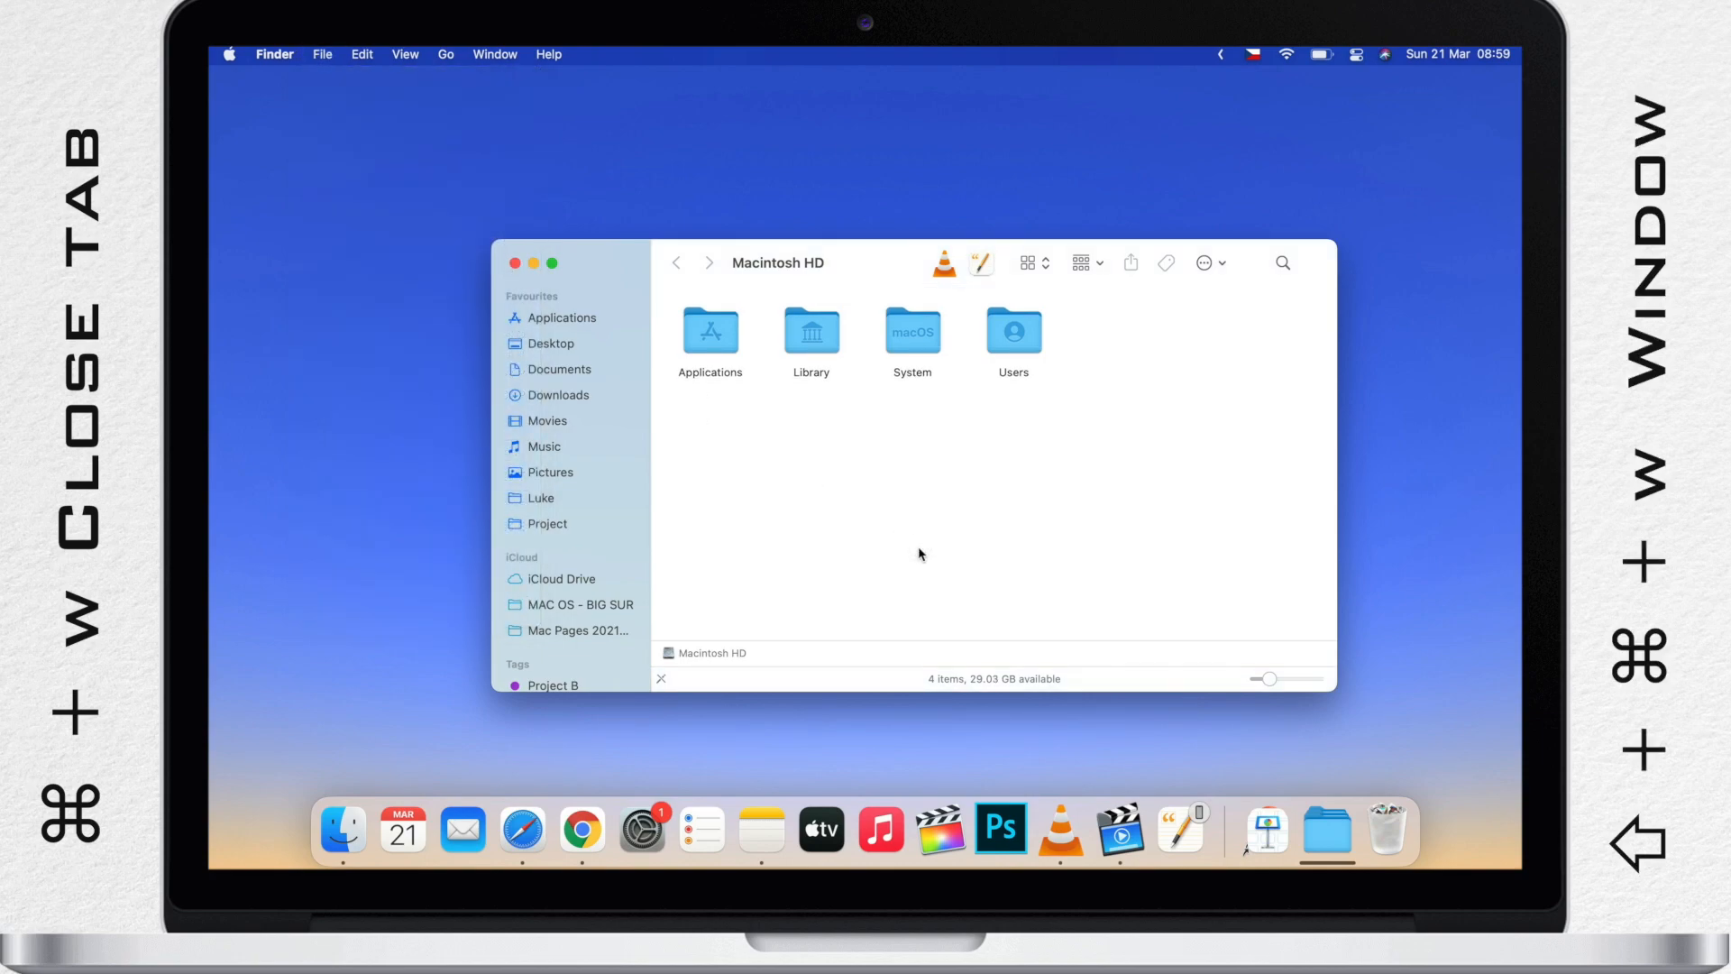
key(cmd+w)
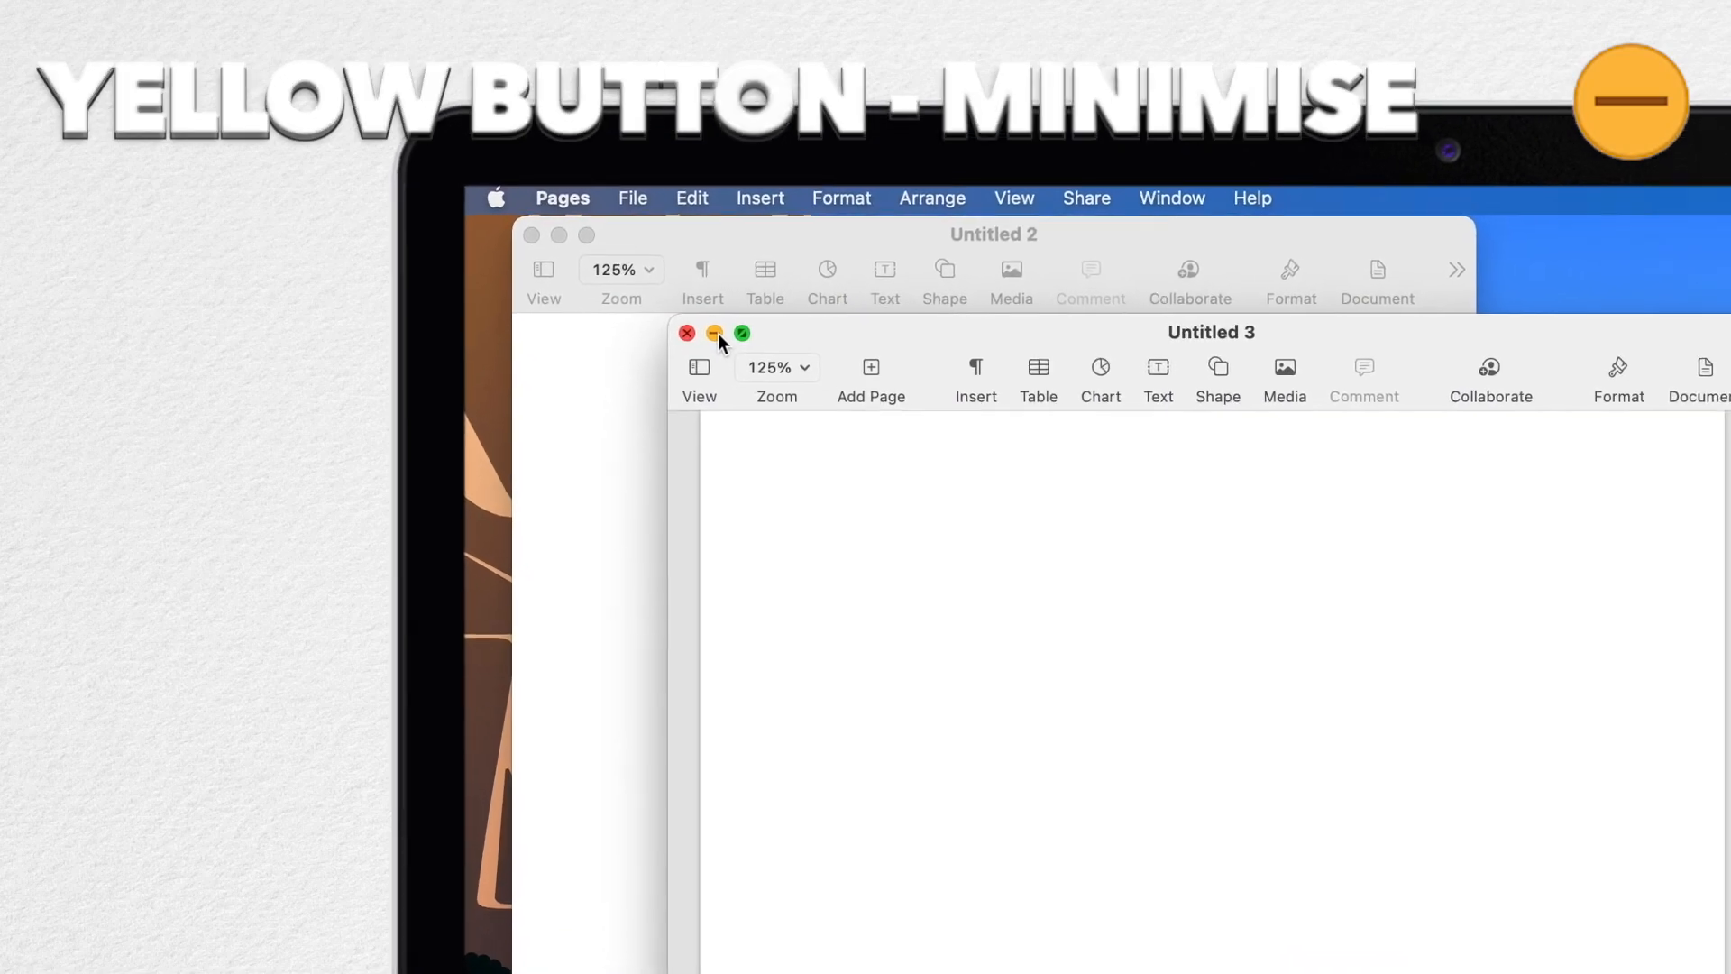
Step: Minimise Untitled 3, restore it from the Dock, then launch System Preferences
click(712, 334)
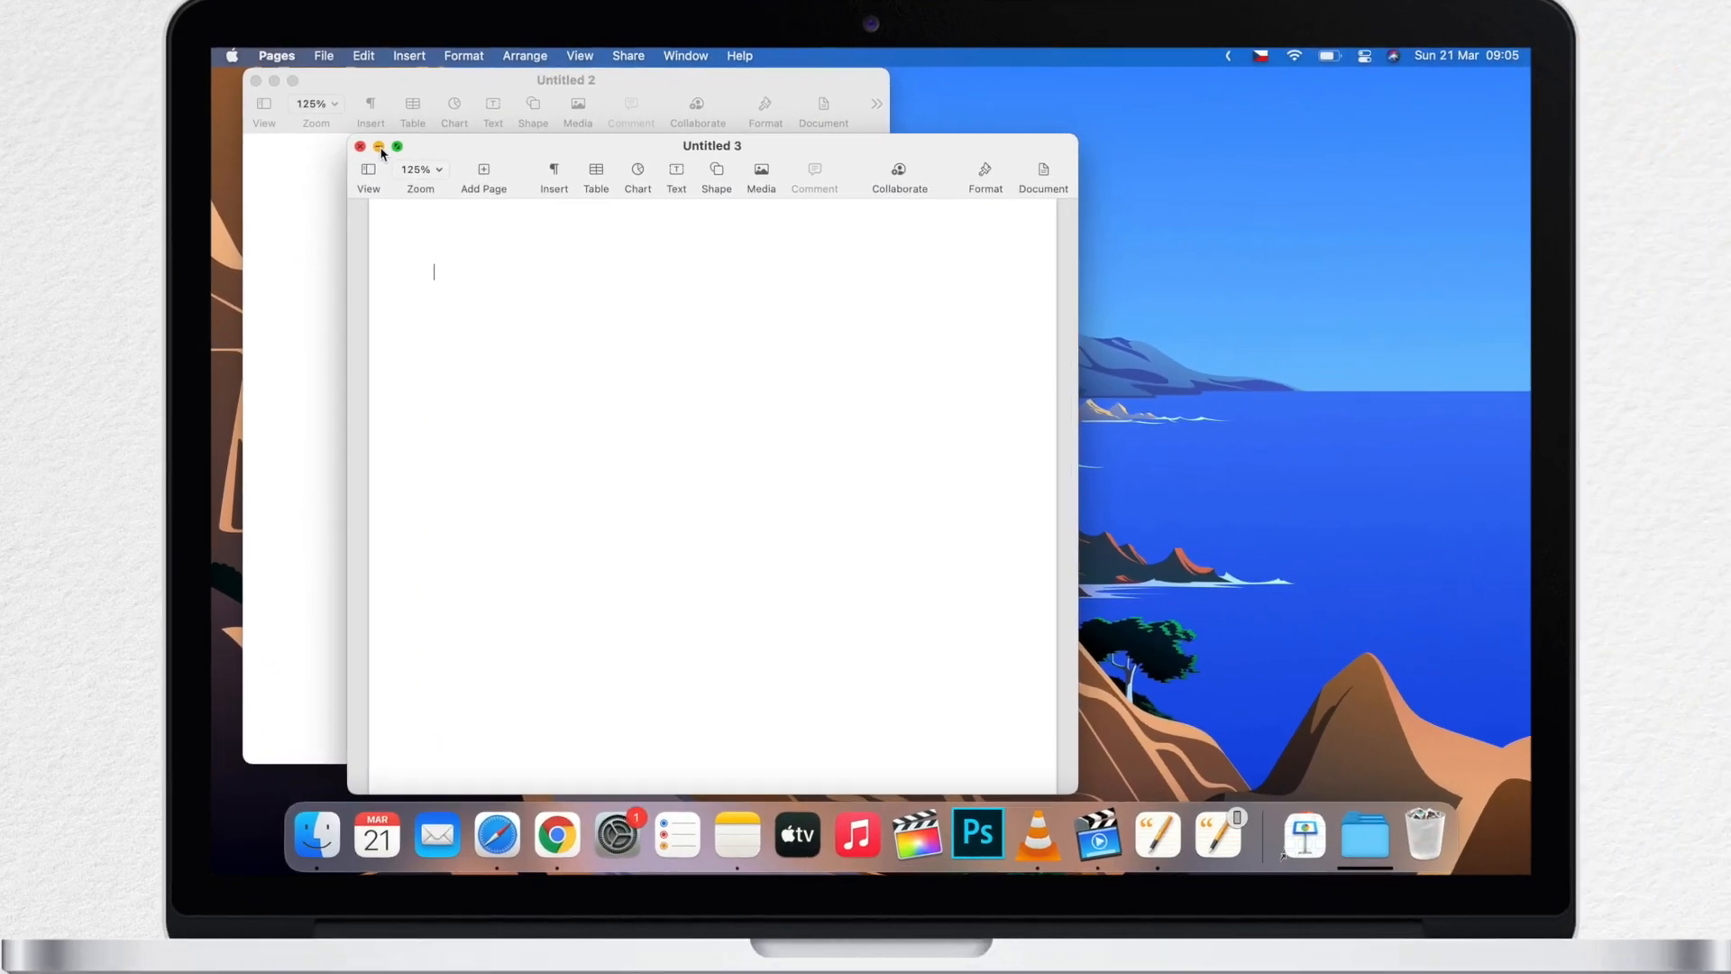
click(378, 146)
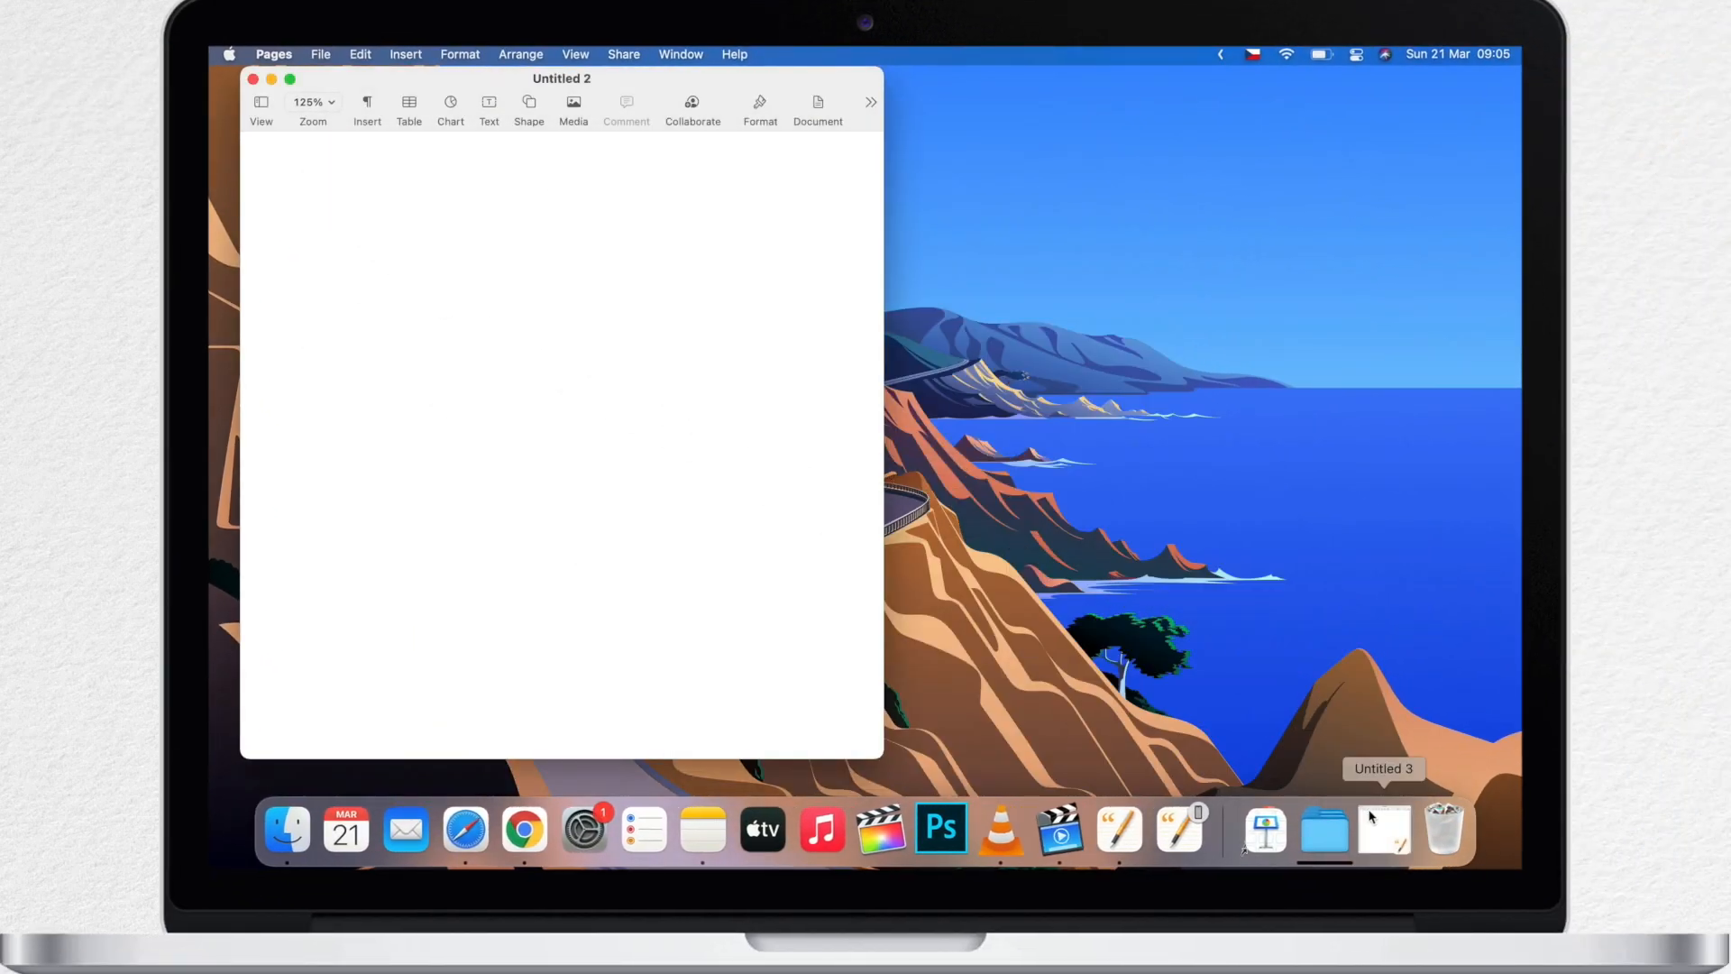
click(1382, 830)
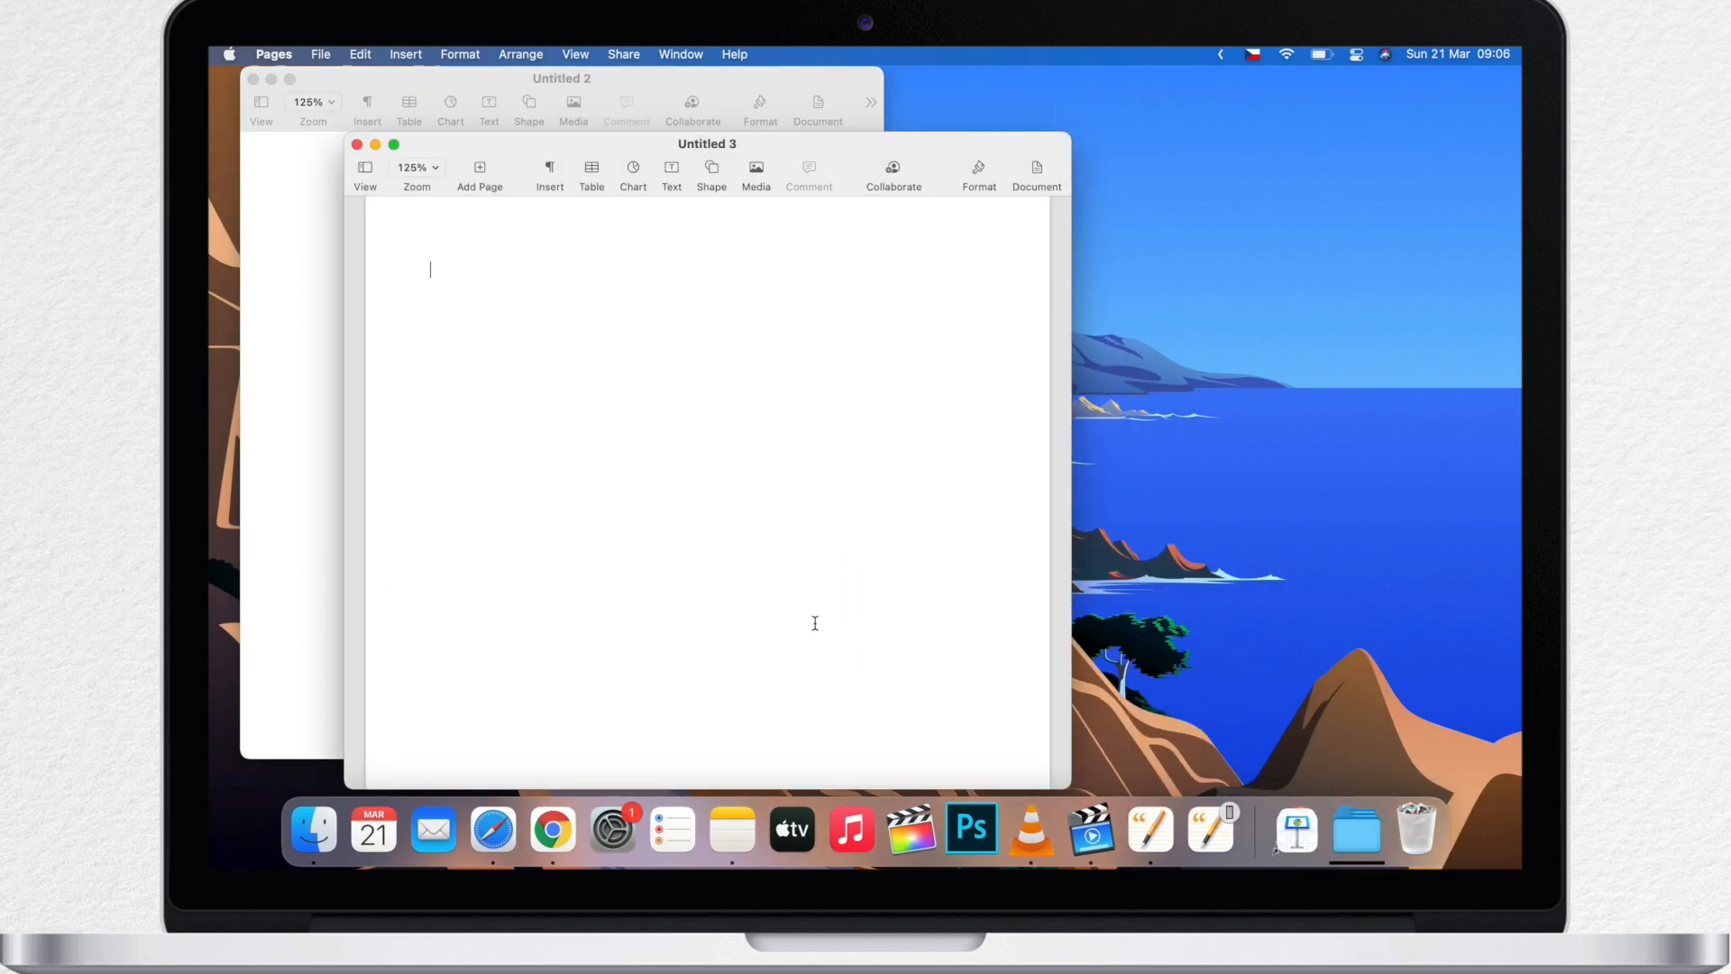
click(610, 829)
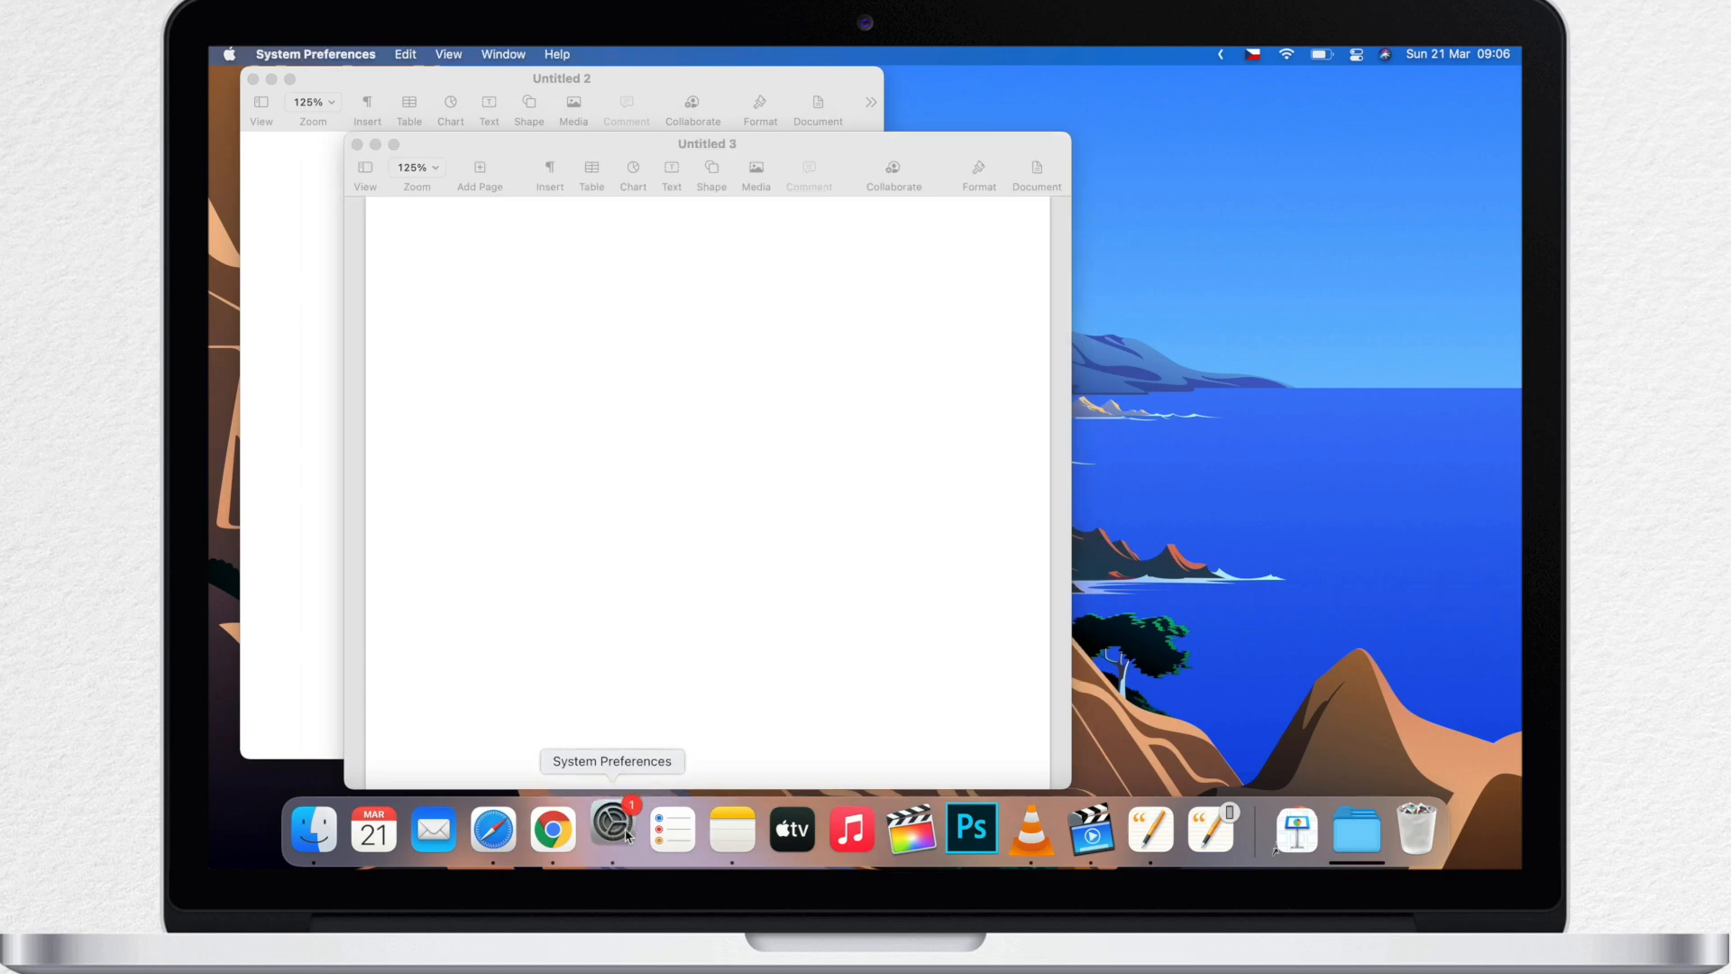
Step: In Dock & Menu Bar, keep Genie and enable 'Minimise windows into application icon', then close
click(611, 829)
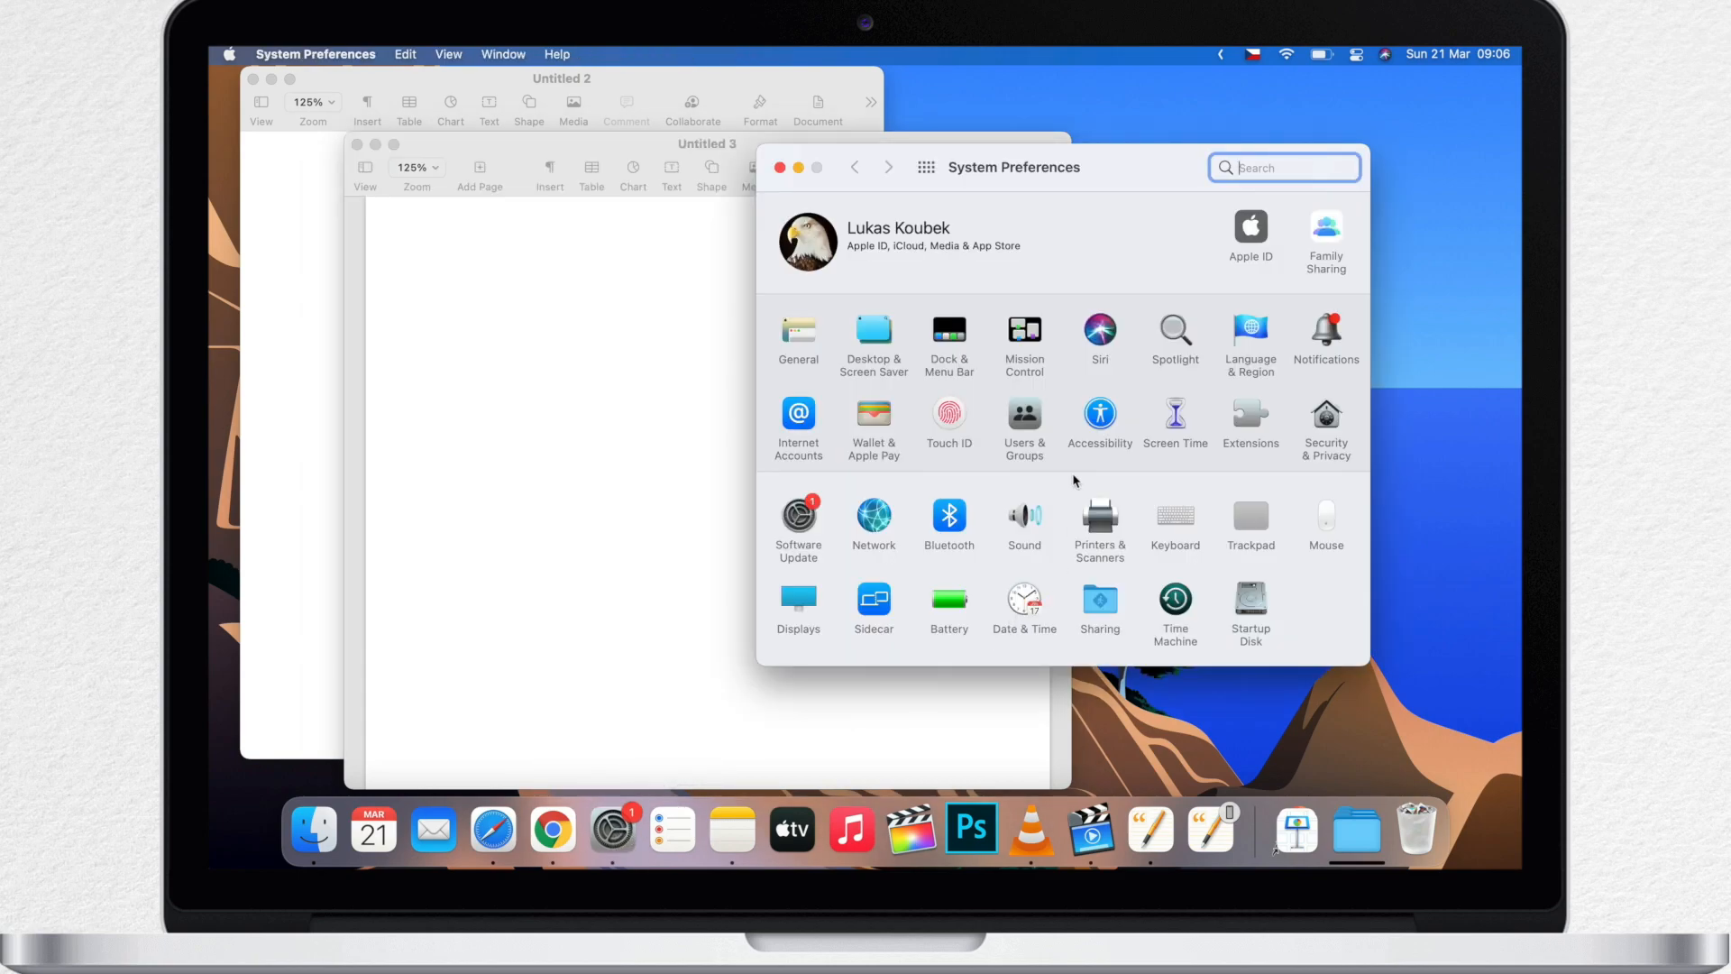
click(947, 336)
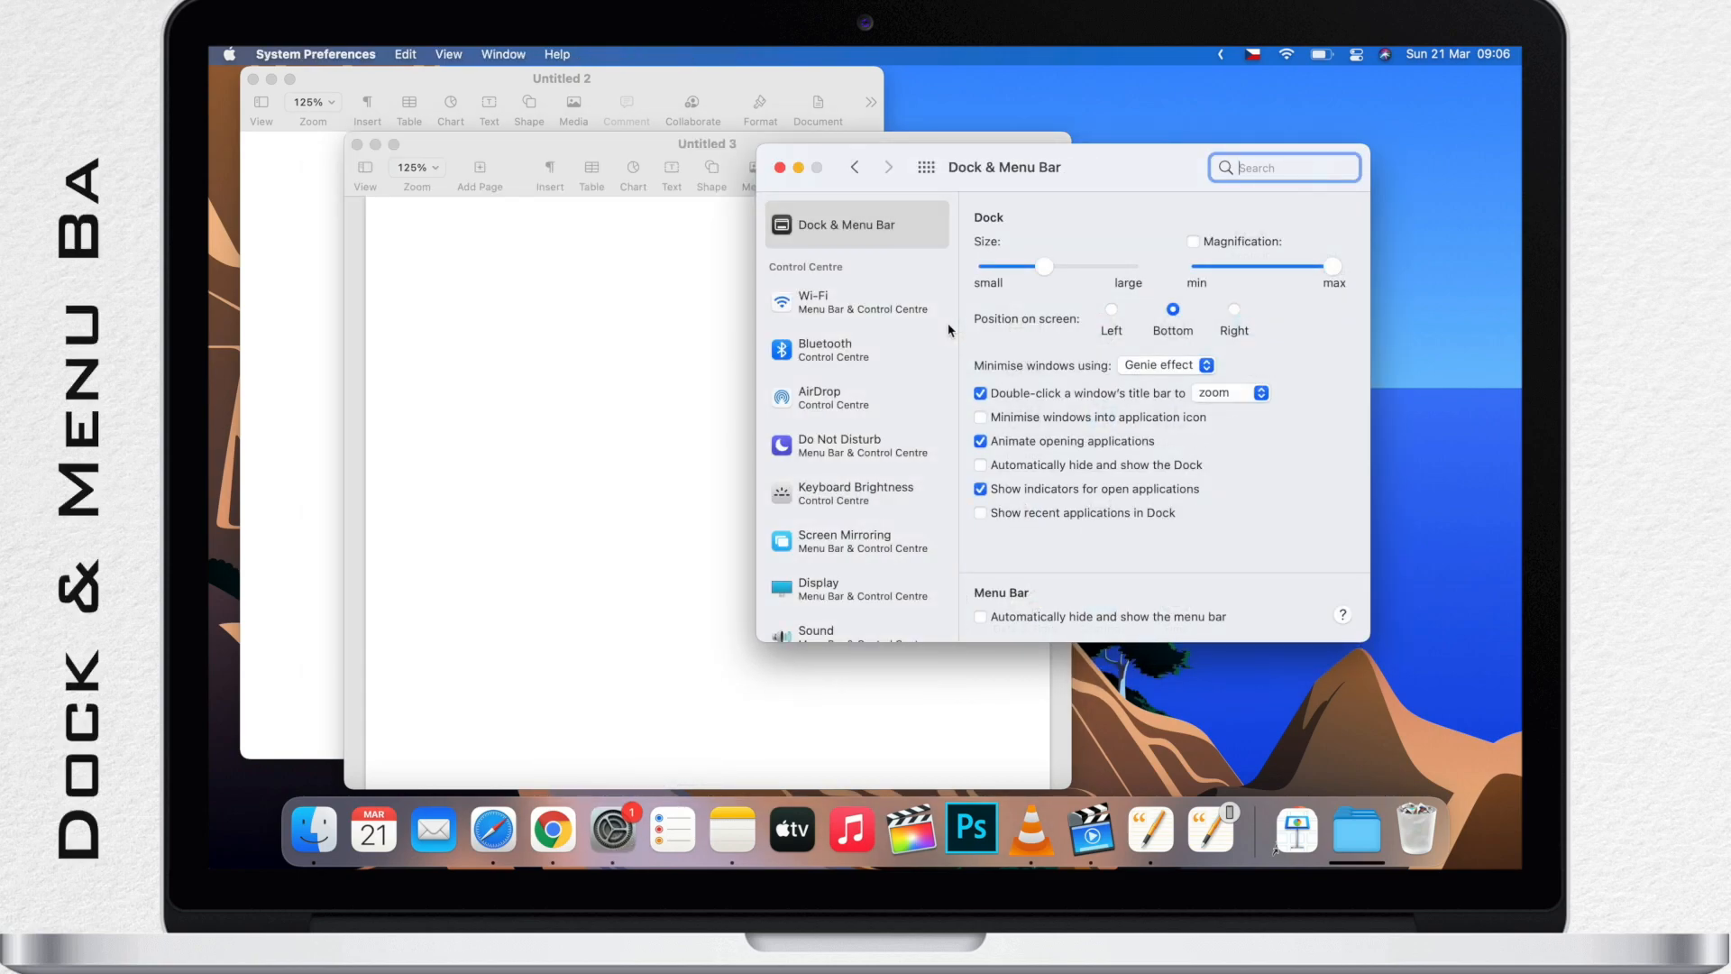
mouse_move(1018, 370)
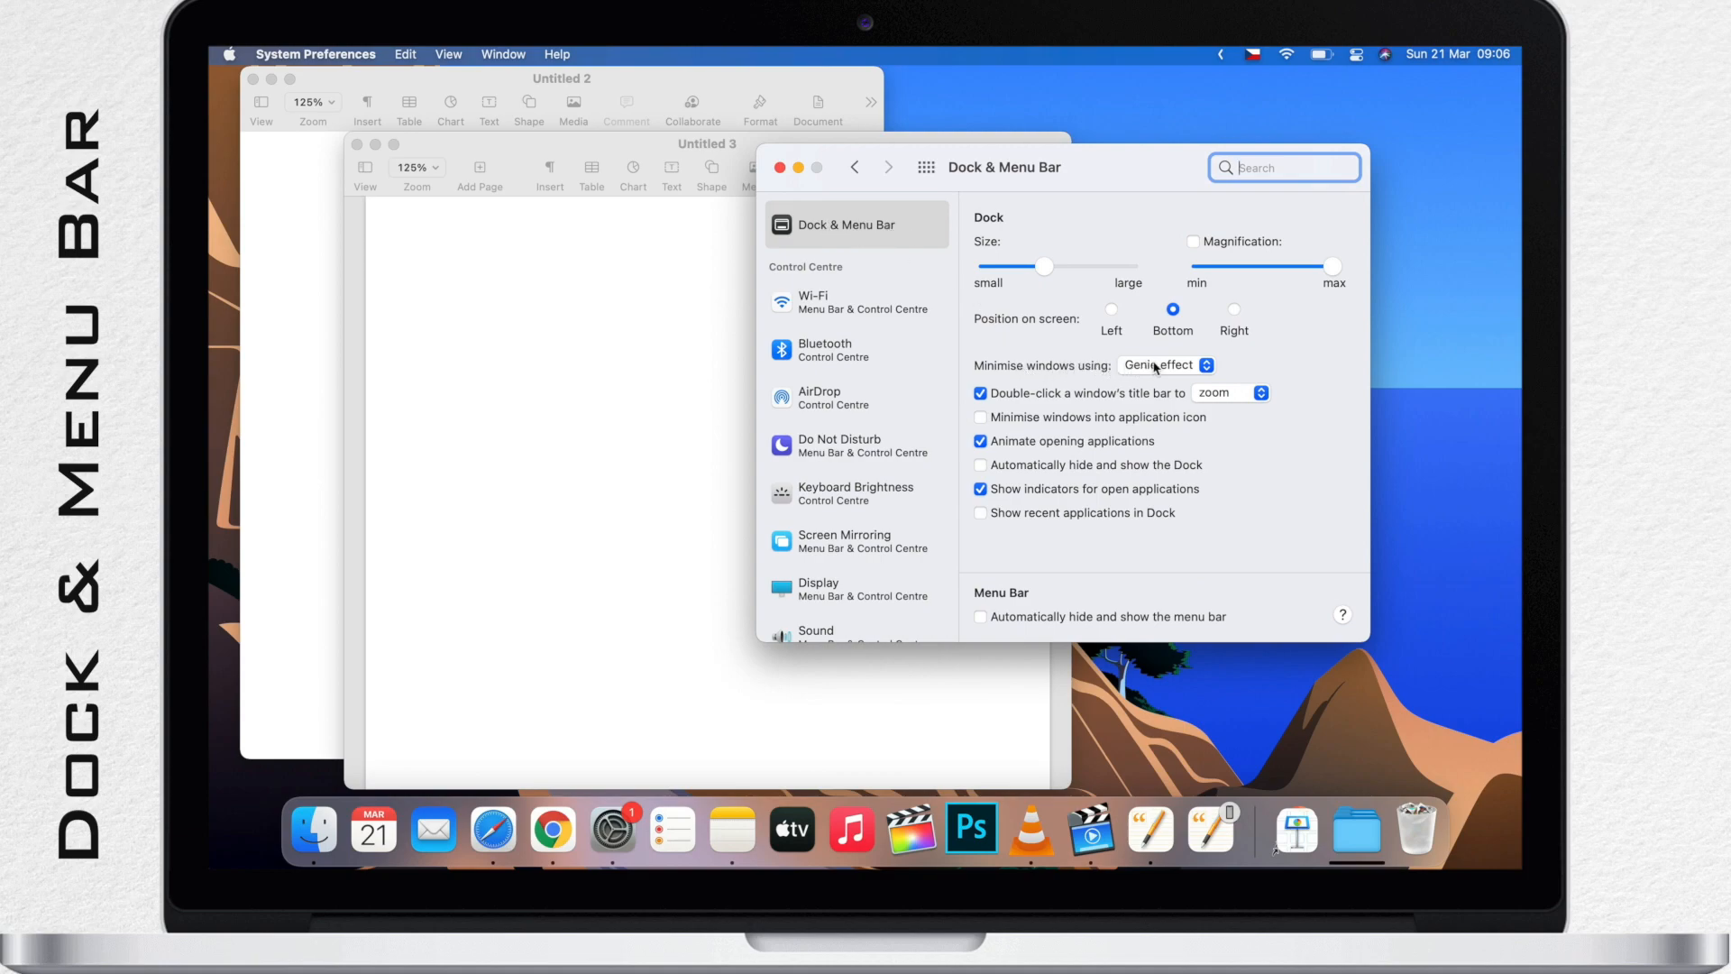
click(1164, 365)
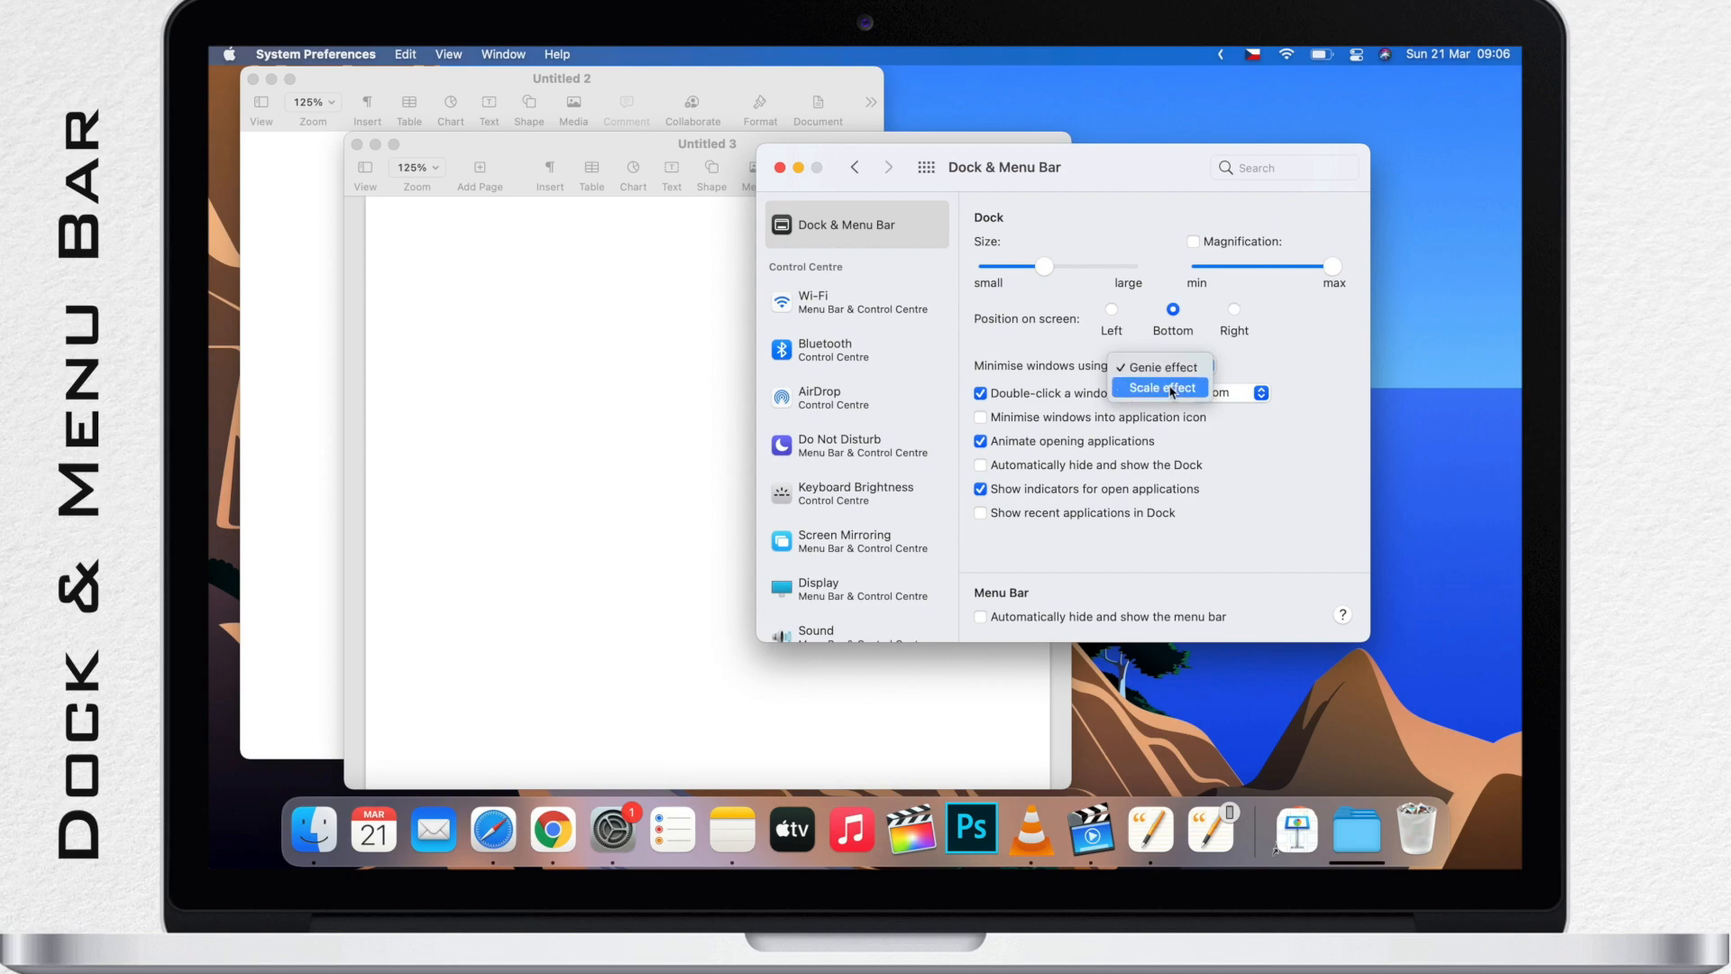
click(1159, 367)
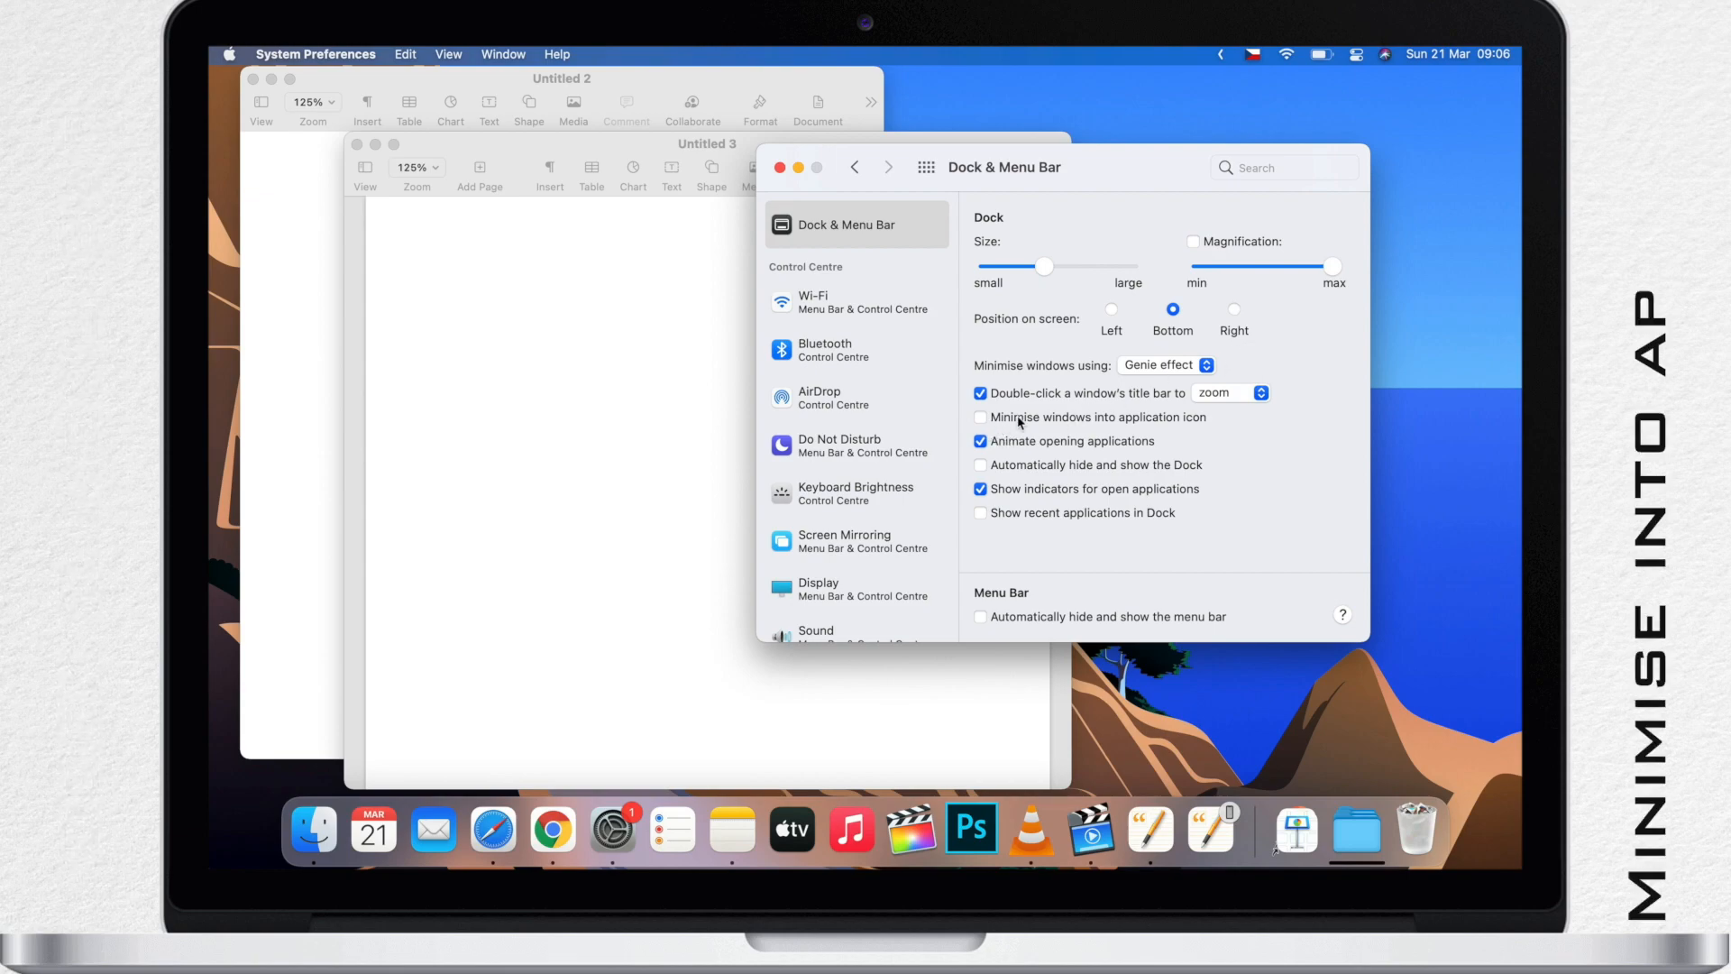
mouse_move(984, 421)
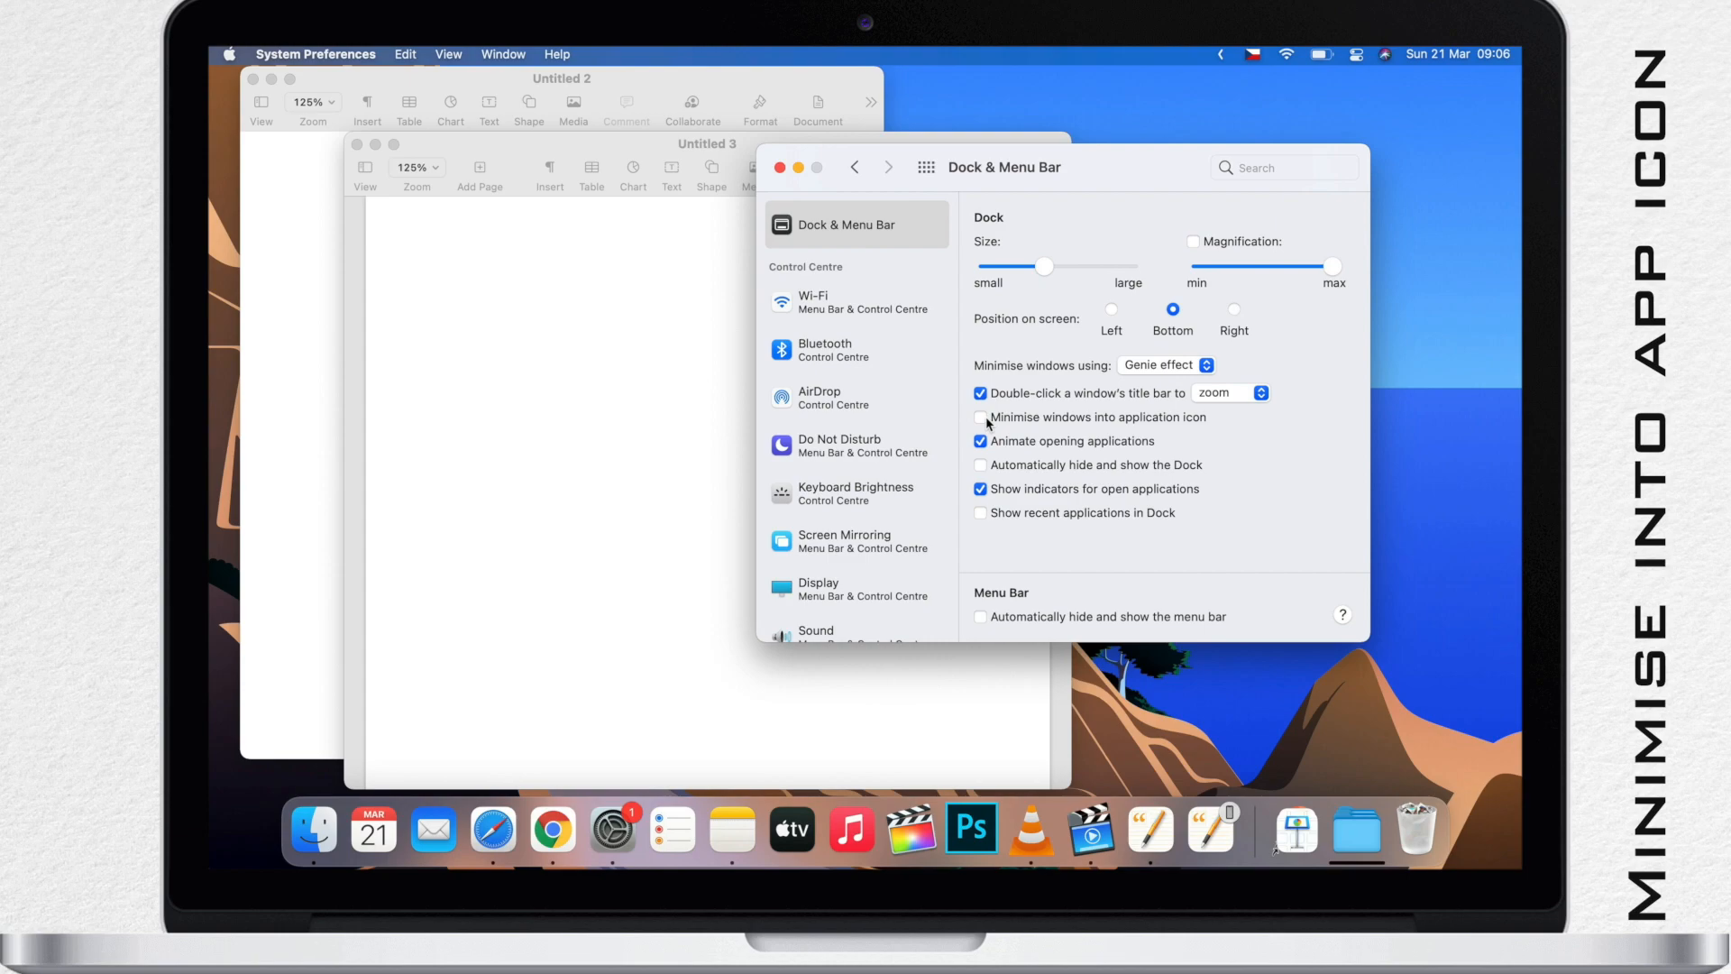
click(979, 417)
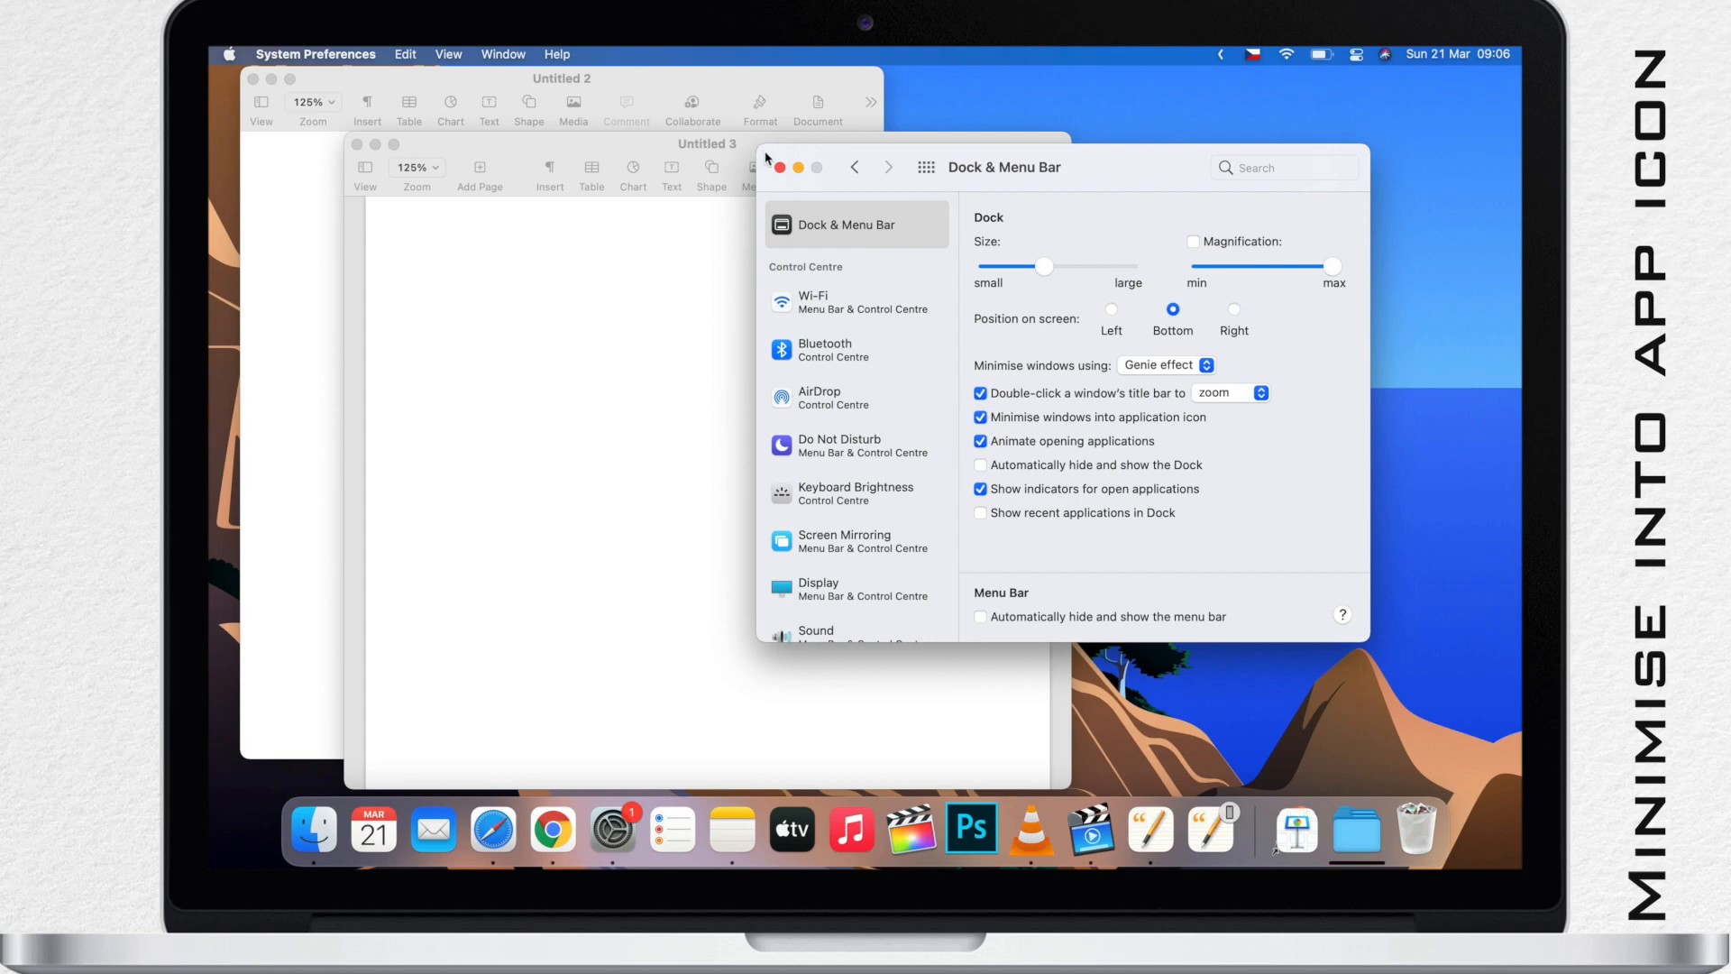
click(781, 167)
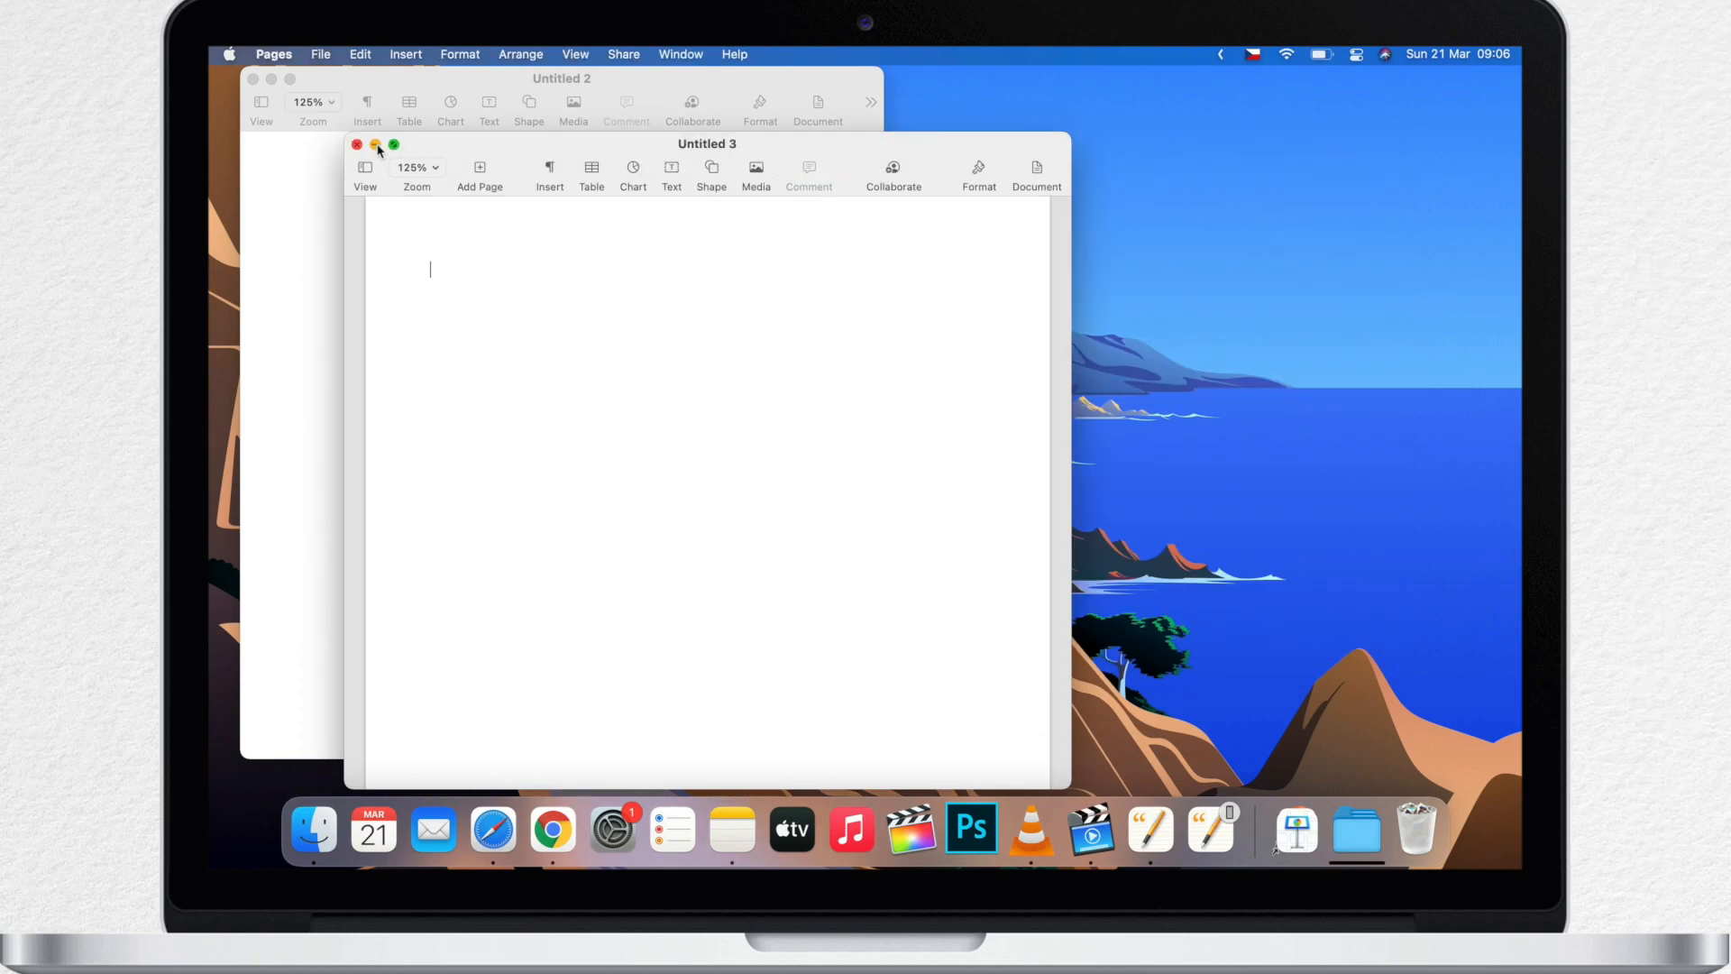
Step: Minimise Untitled 3 into the Pages icon, restore it from the Dock menu, then open the Window menu
click(355, 143)
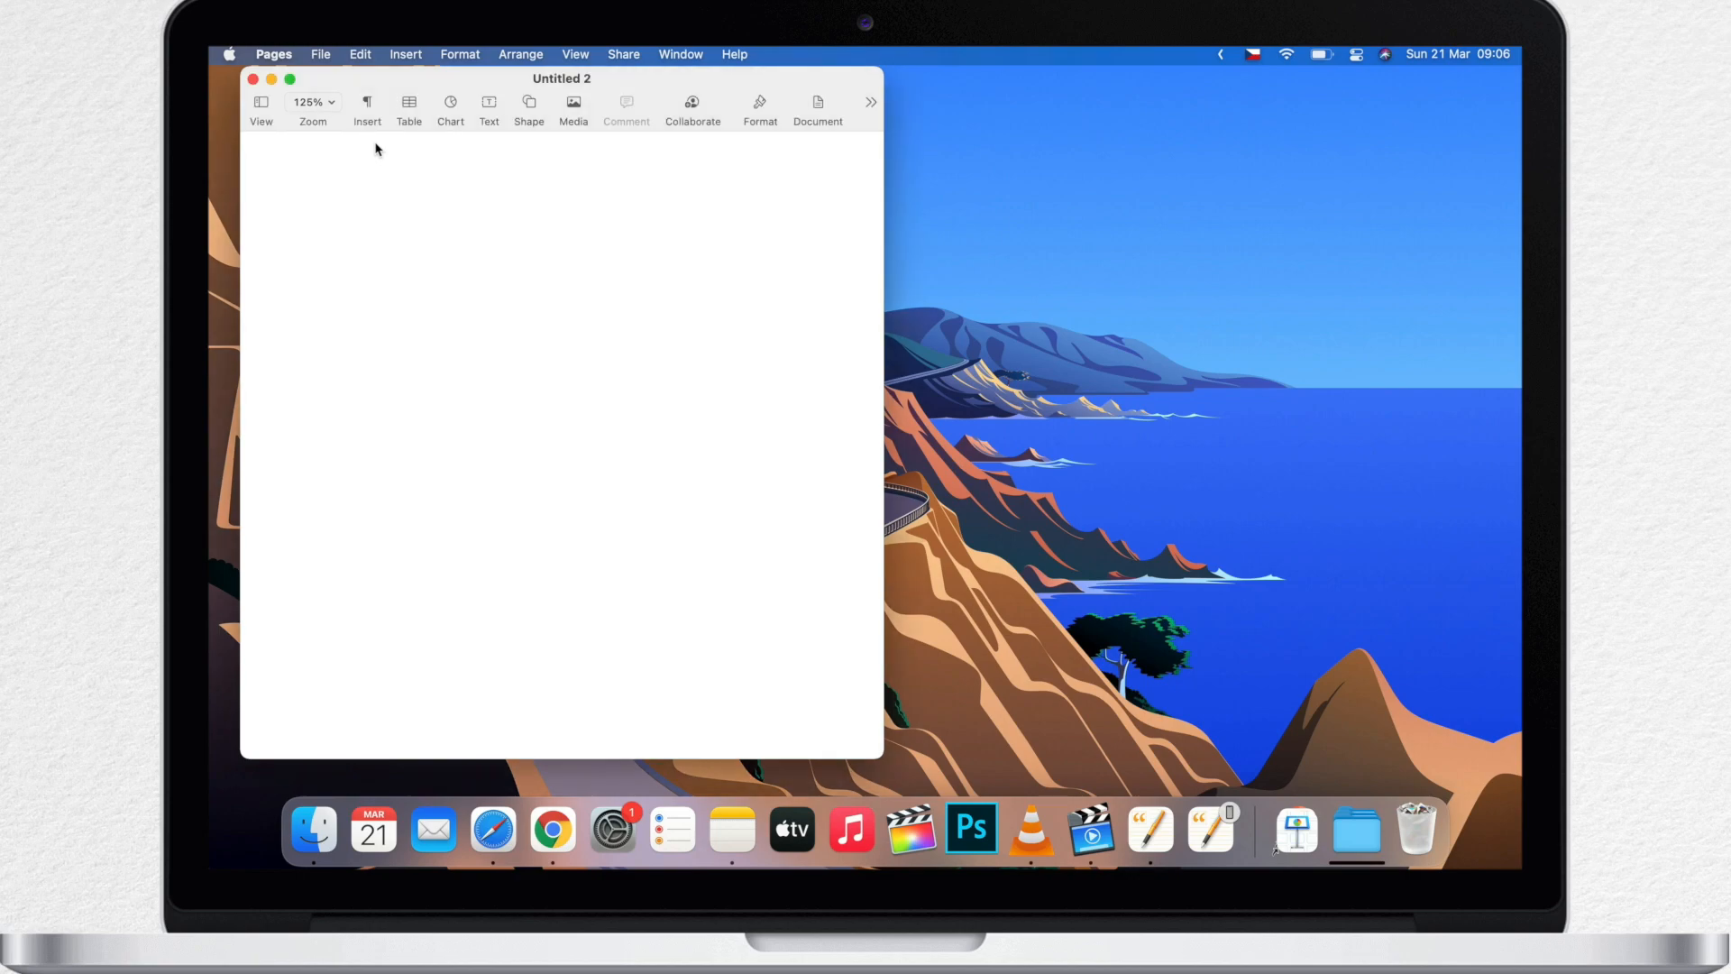
mouse_move(984, 621)
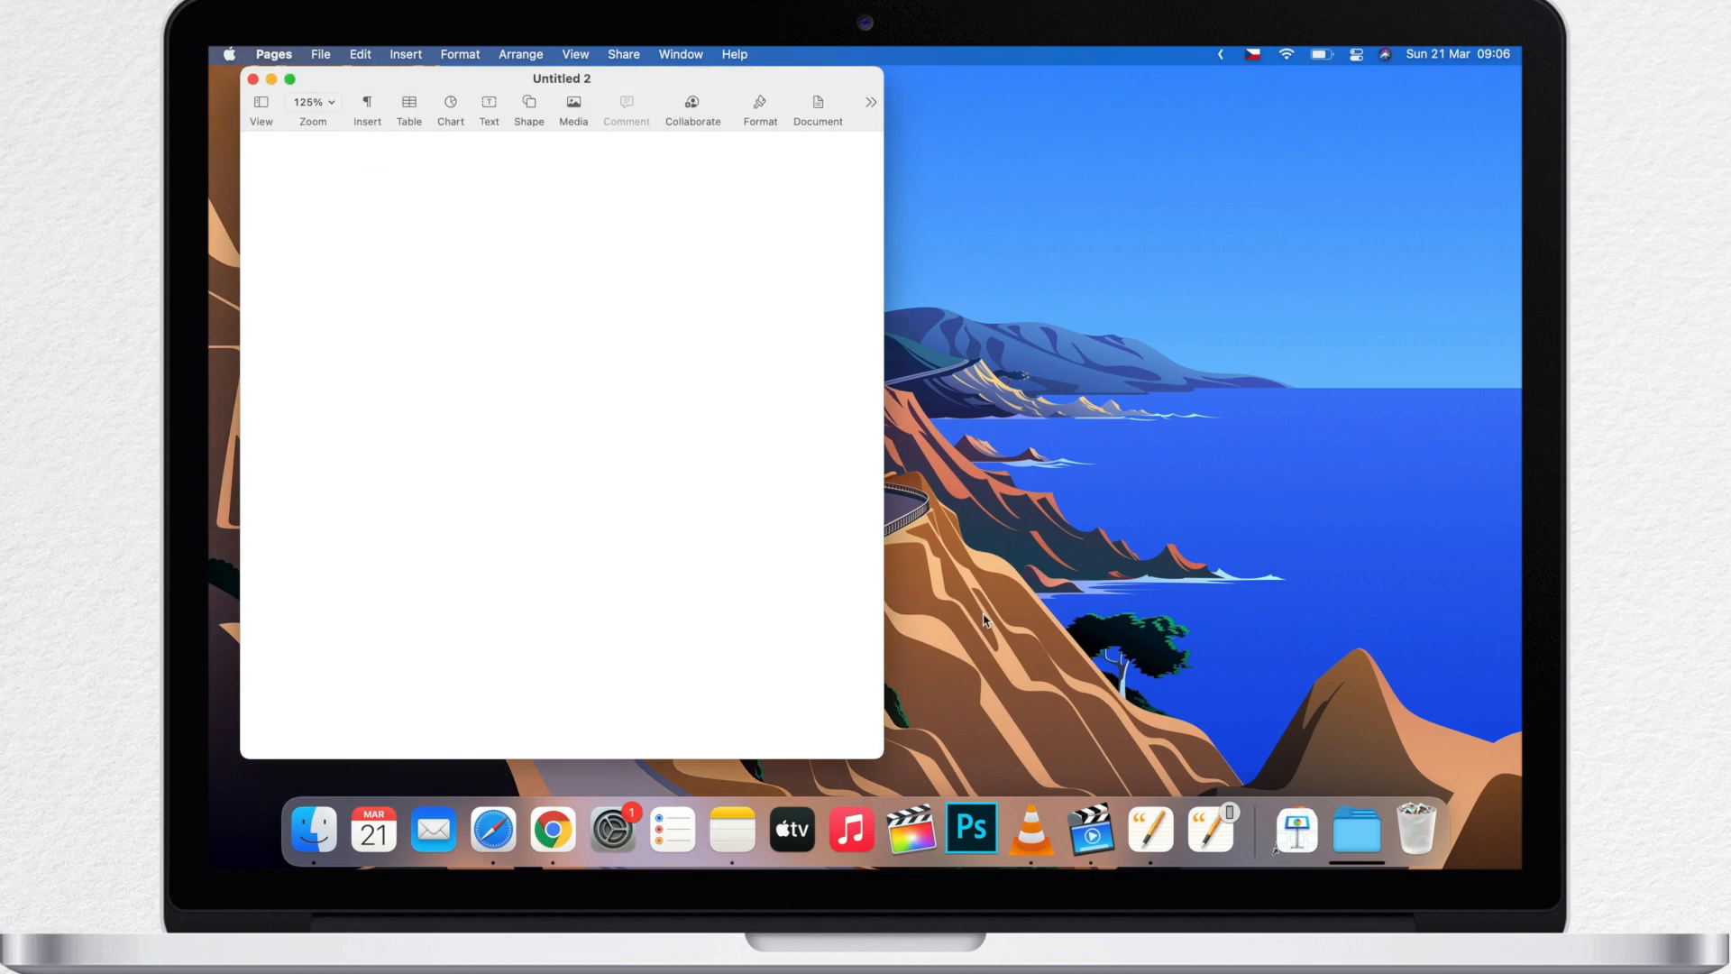
right_click(1150, 830)
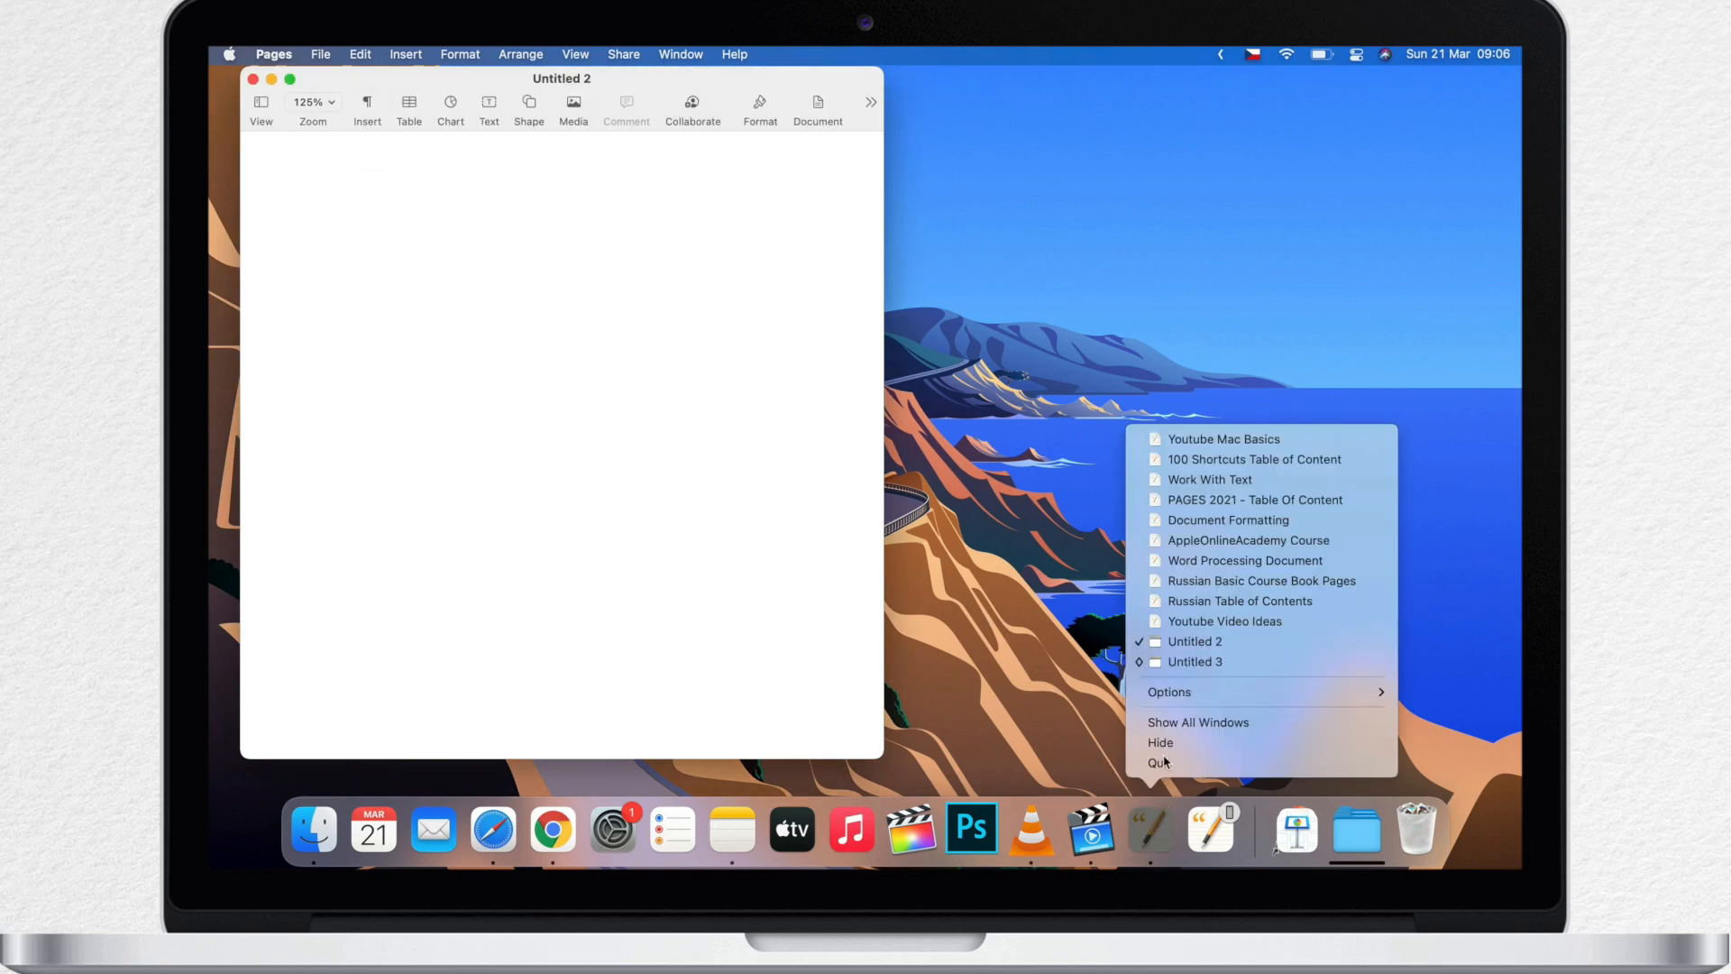
mouse_move(1193, 661)
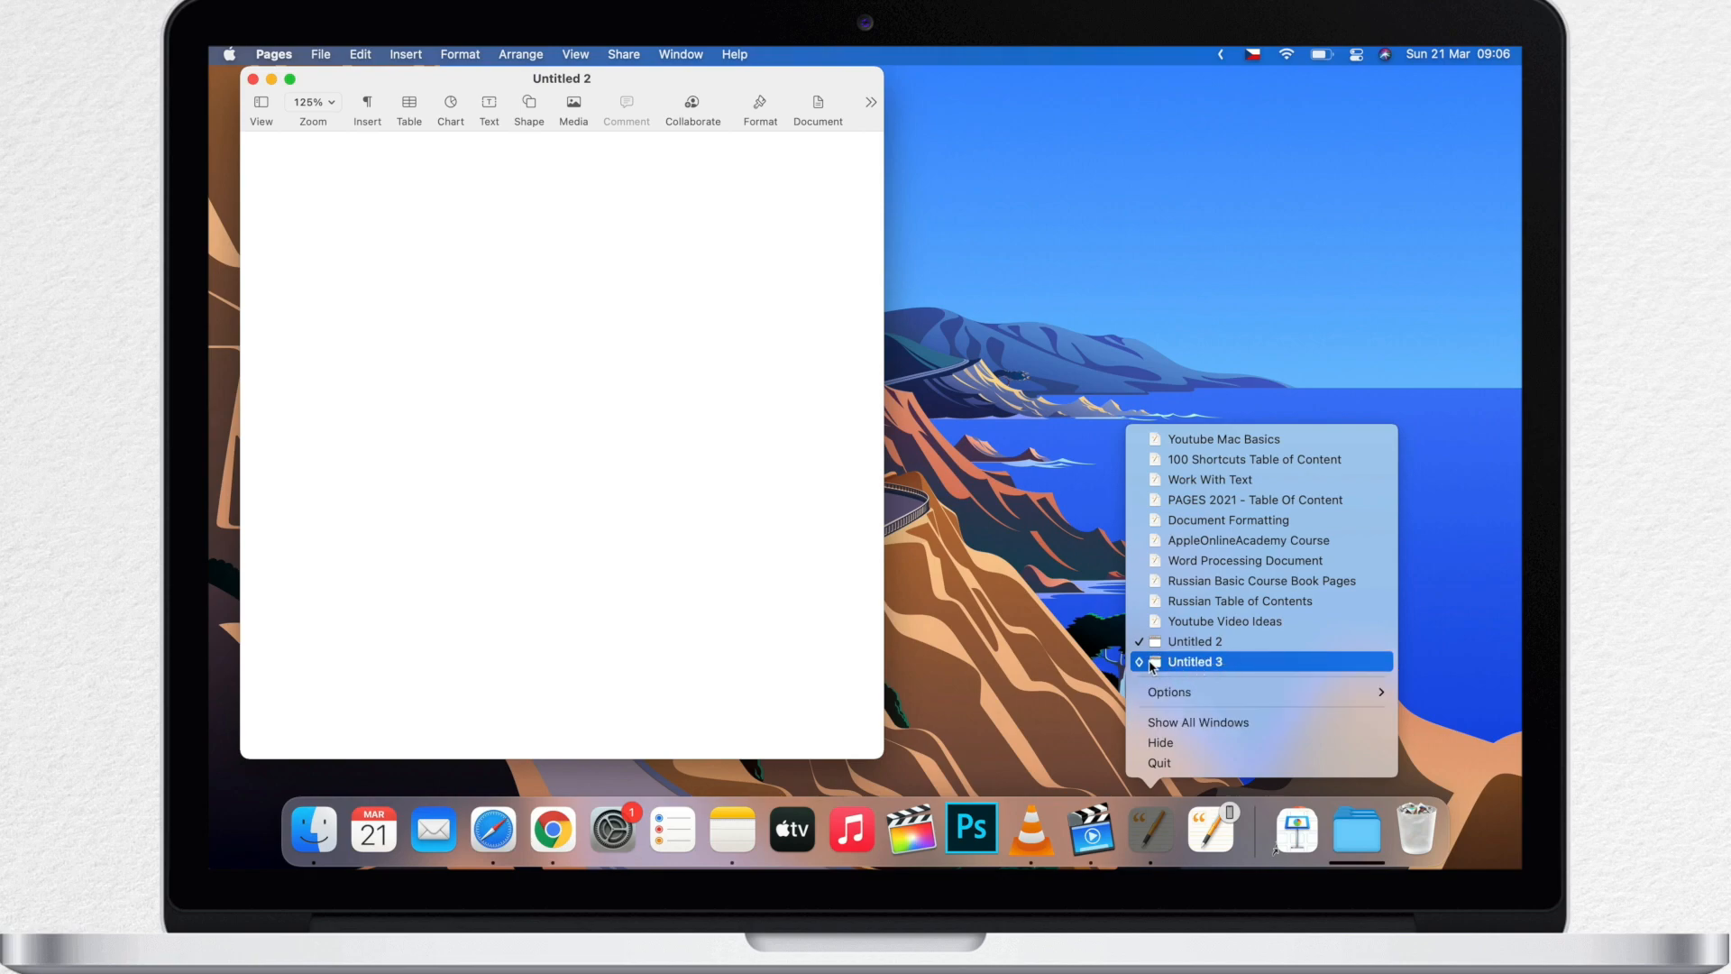
click(1193, 661)
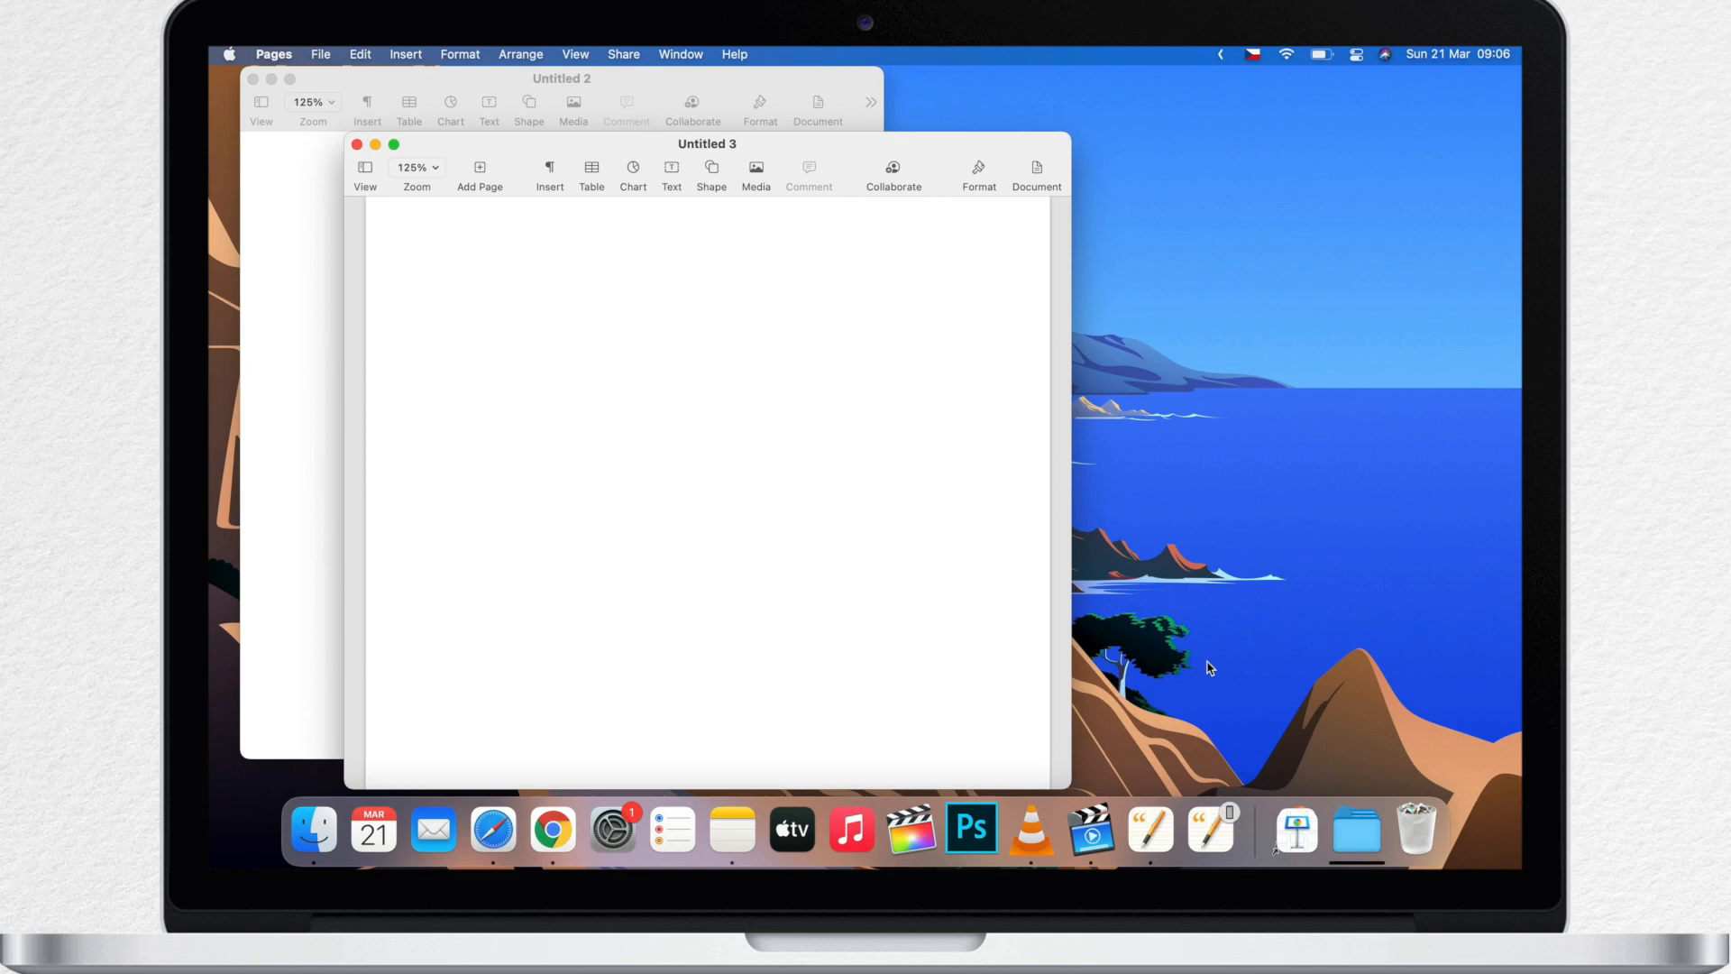
mouse_move(670, 69)
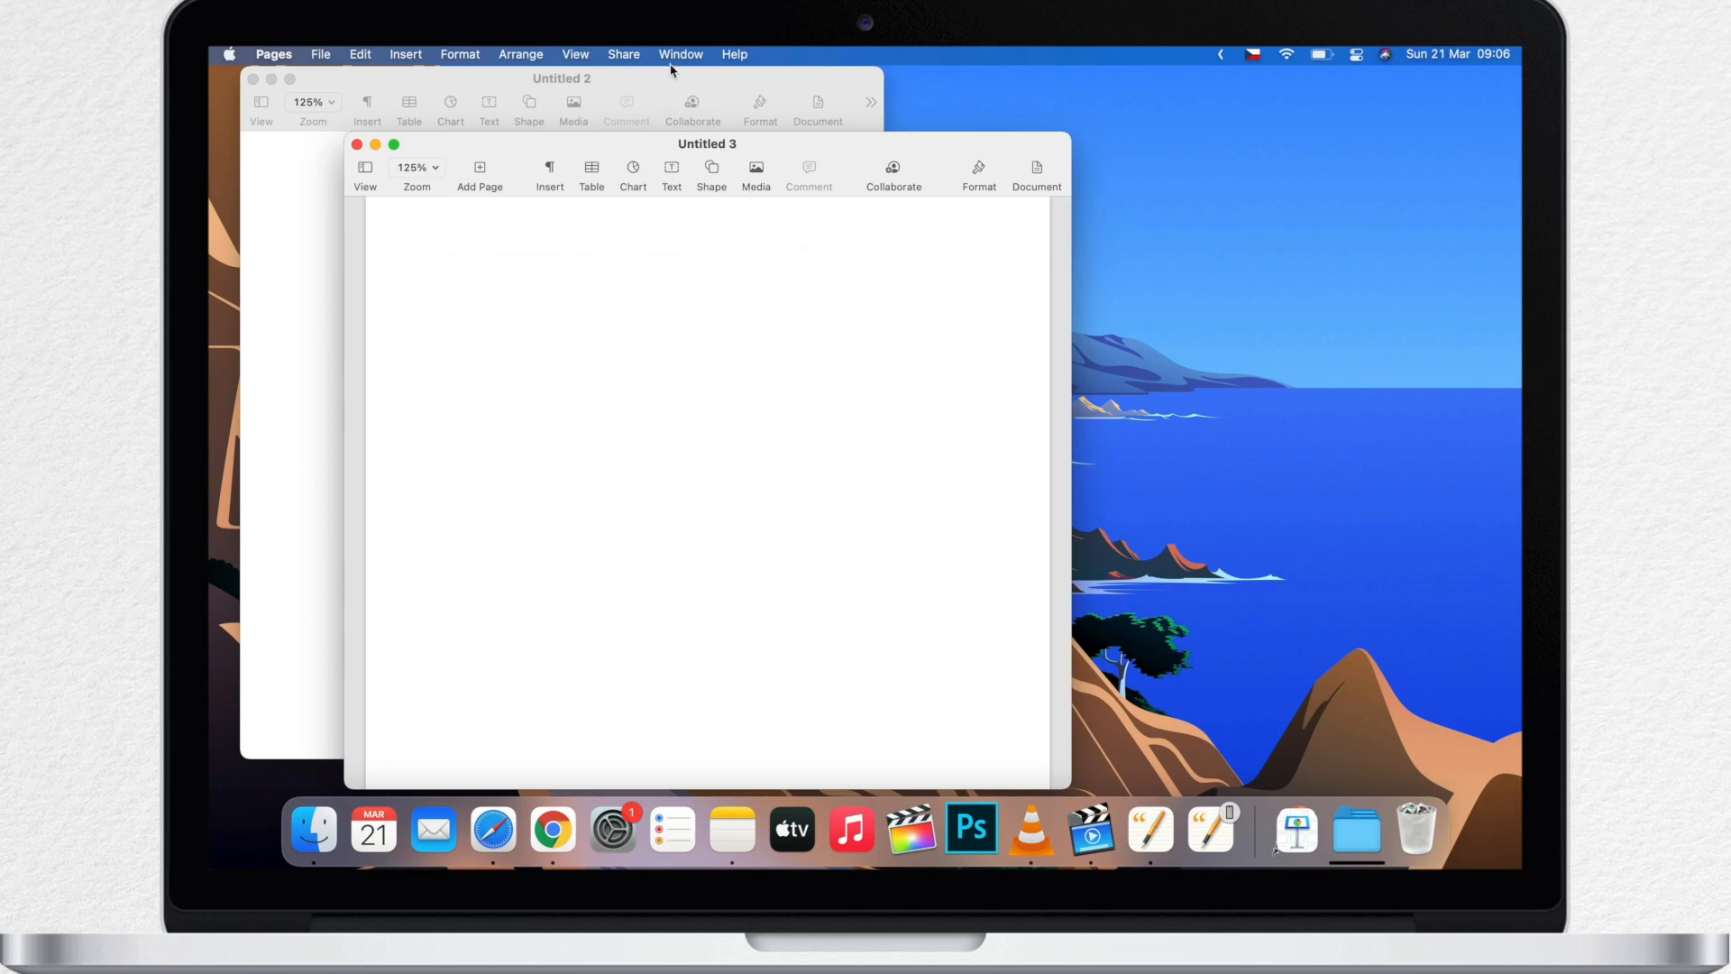
click(680, 54)
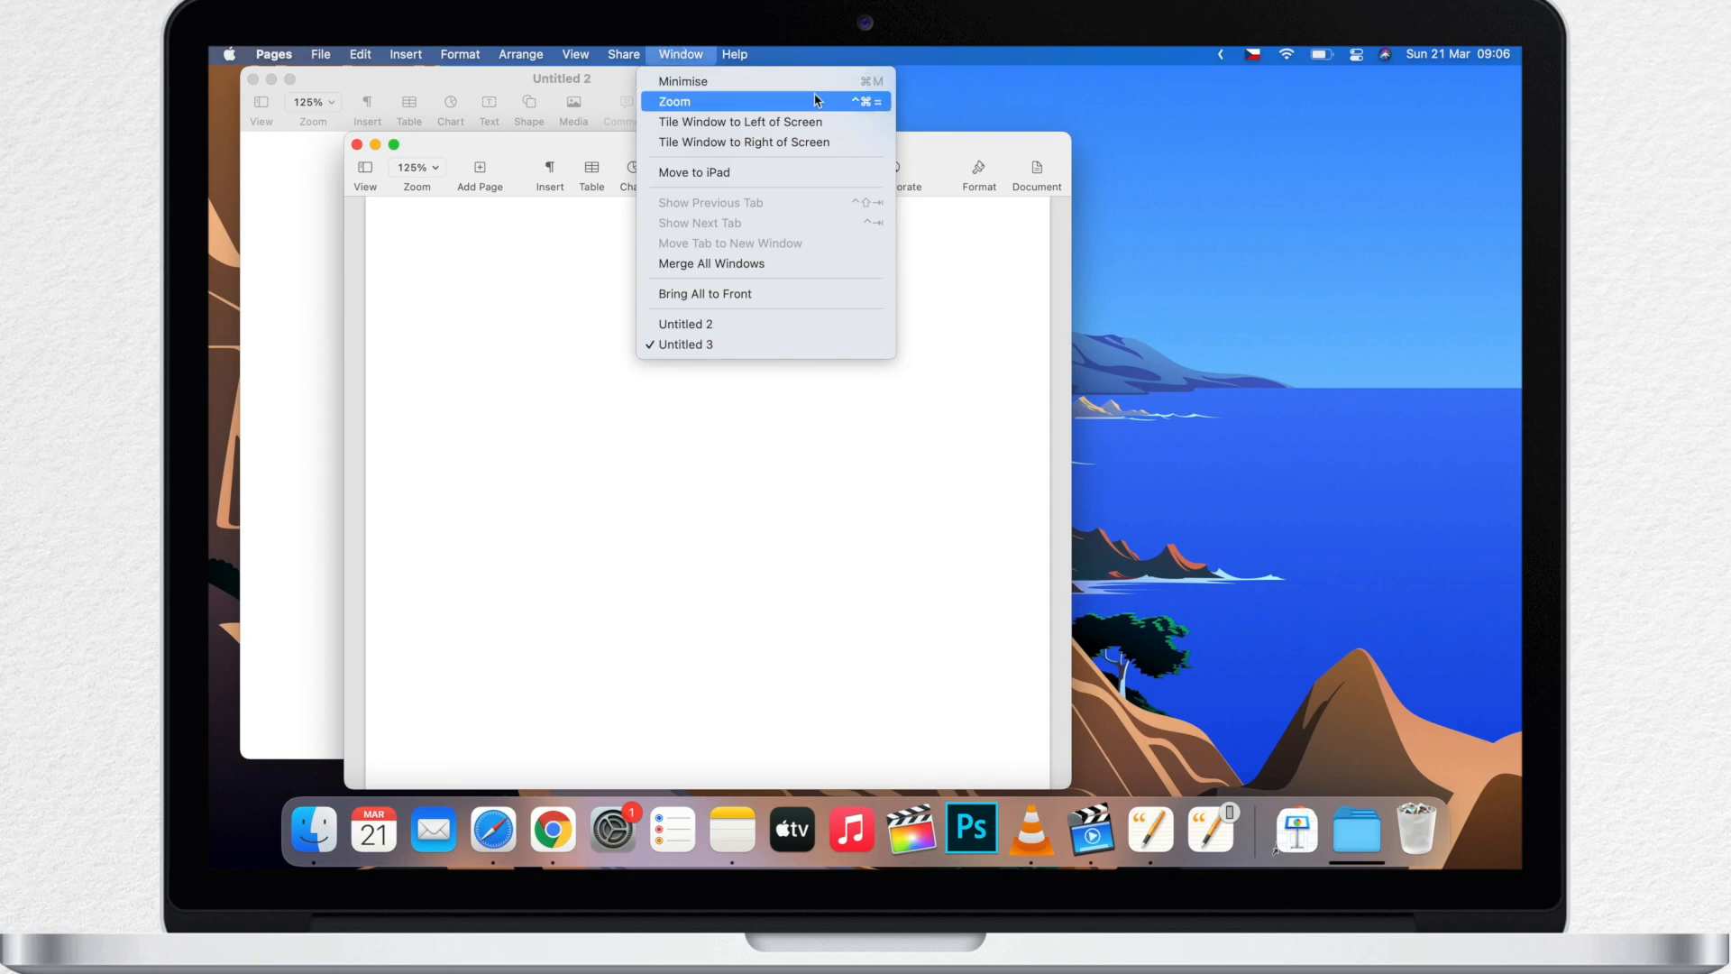
mouse_move(827, 80)
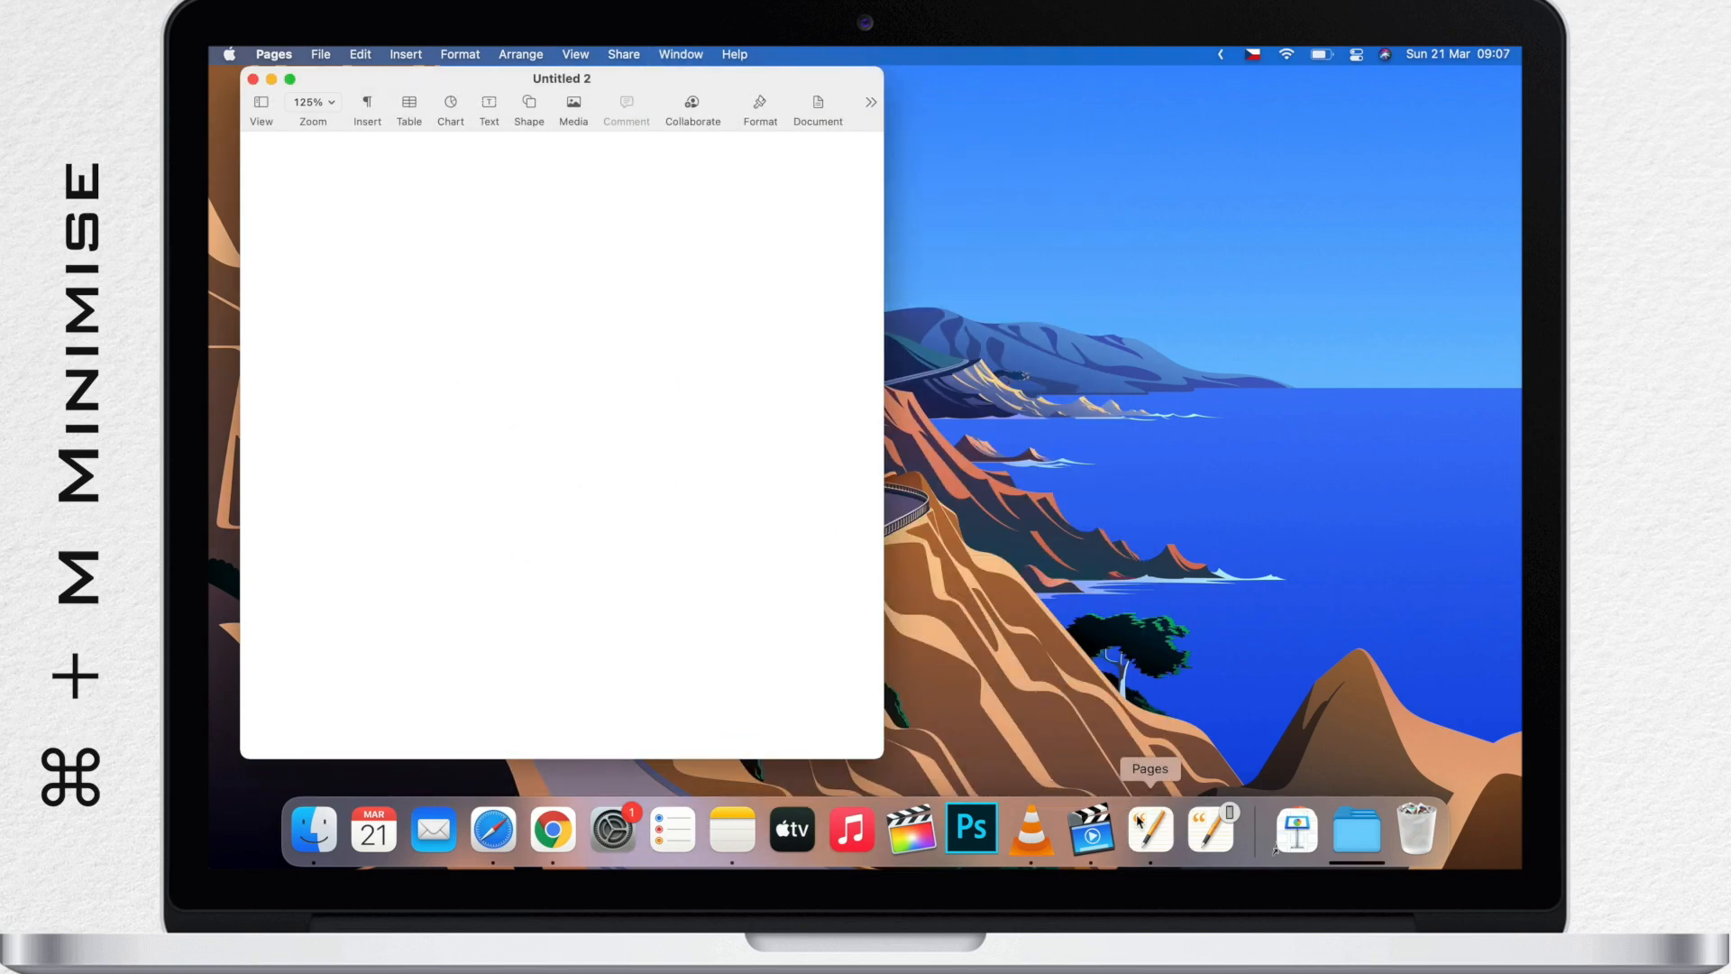
Step: Show the Pages Dock icon menu with Untitled 3 minimised into it
right_click(1149, 829)
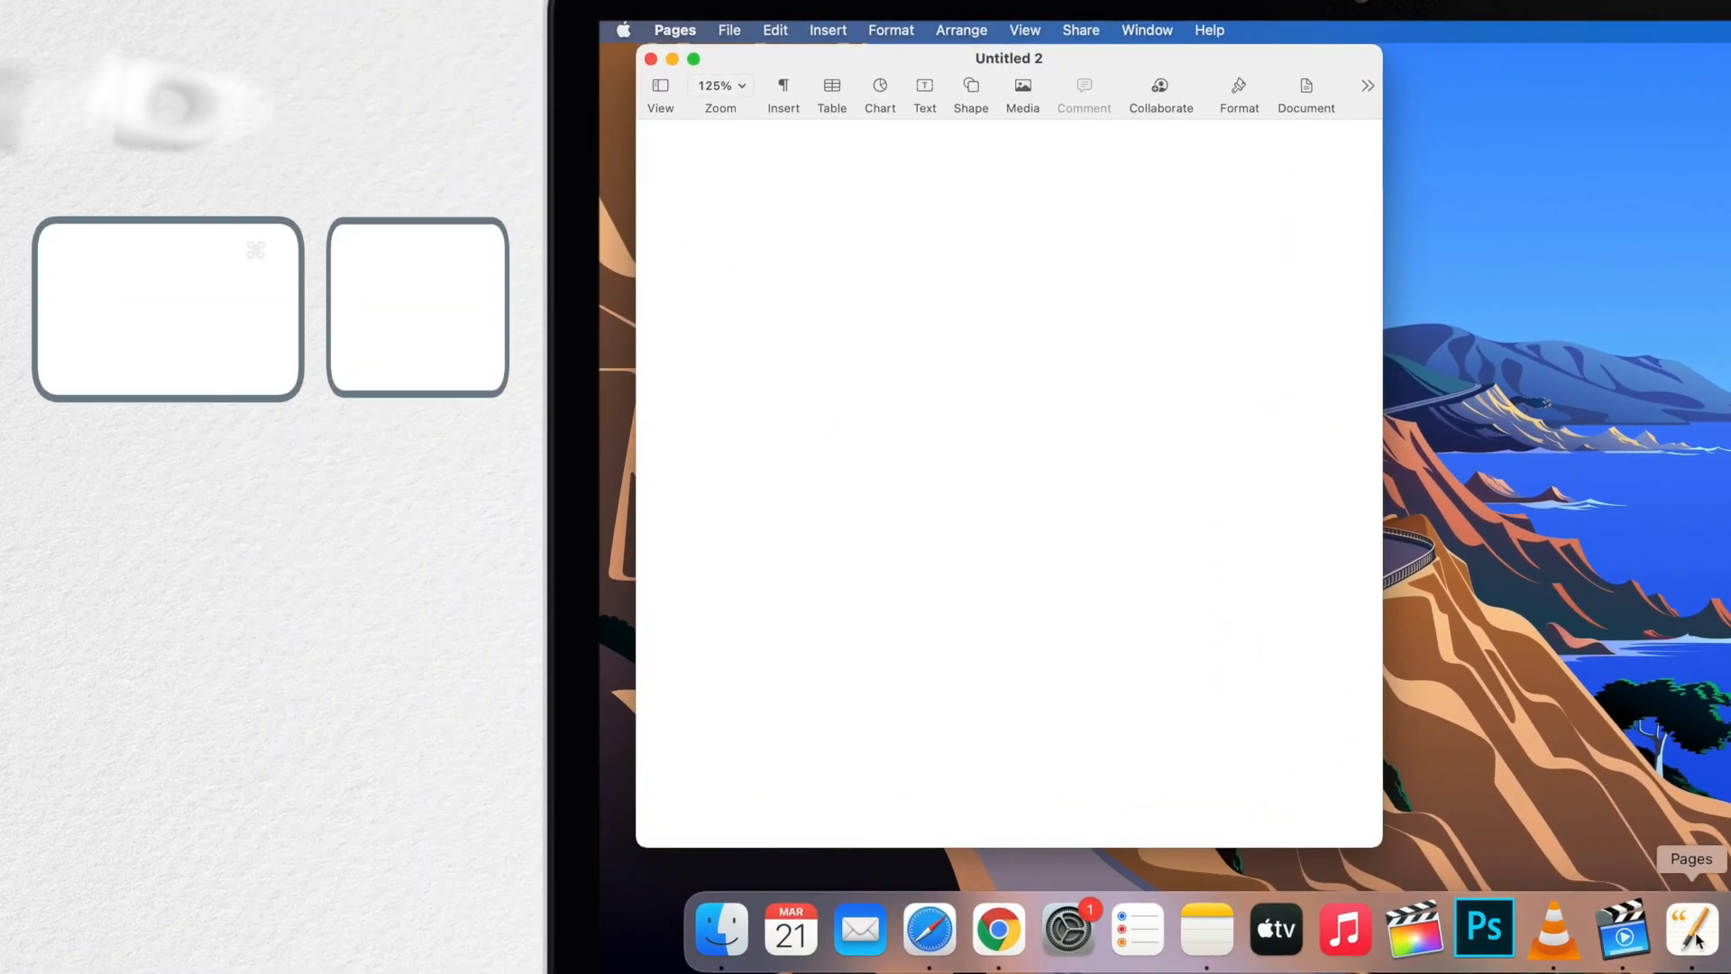
Step: Hide Pages with Cmd+H and with Pages > Hide Pages, then show Untitled 2 and 3 again
key(cmd+h)
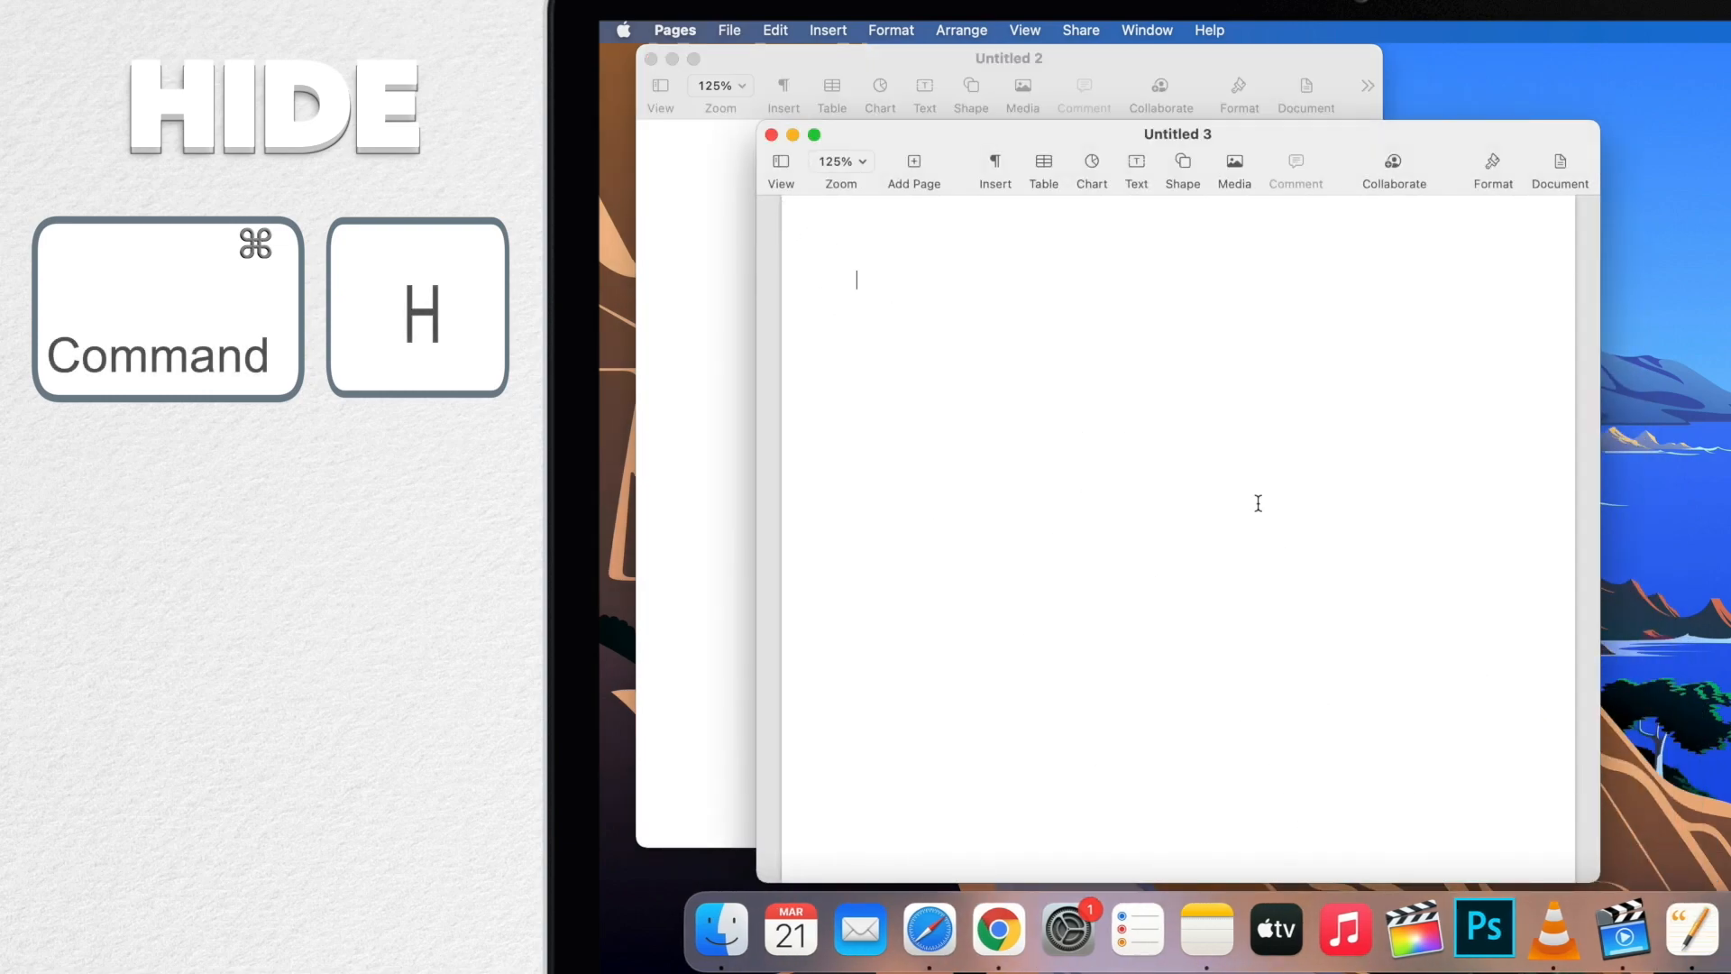
mouse_move(933, 321)
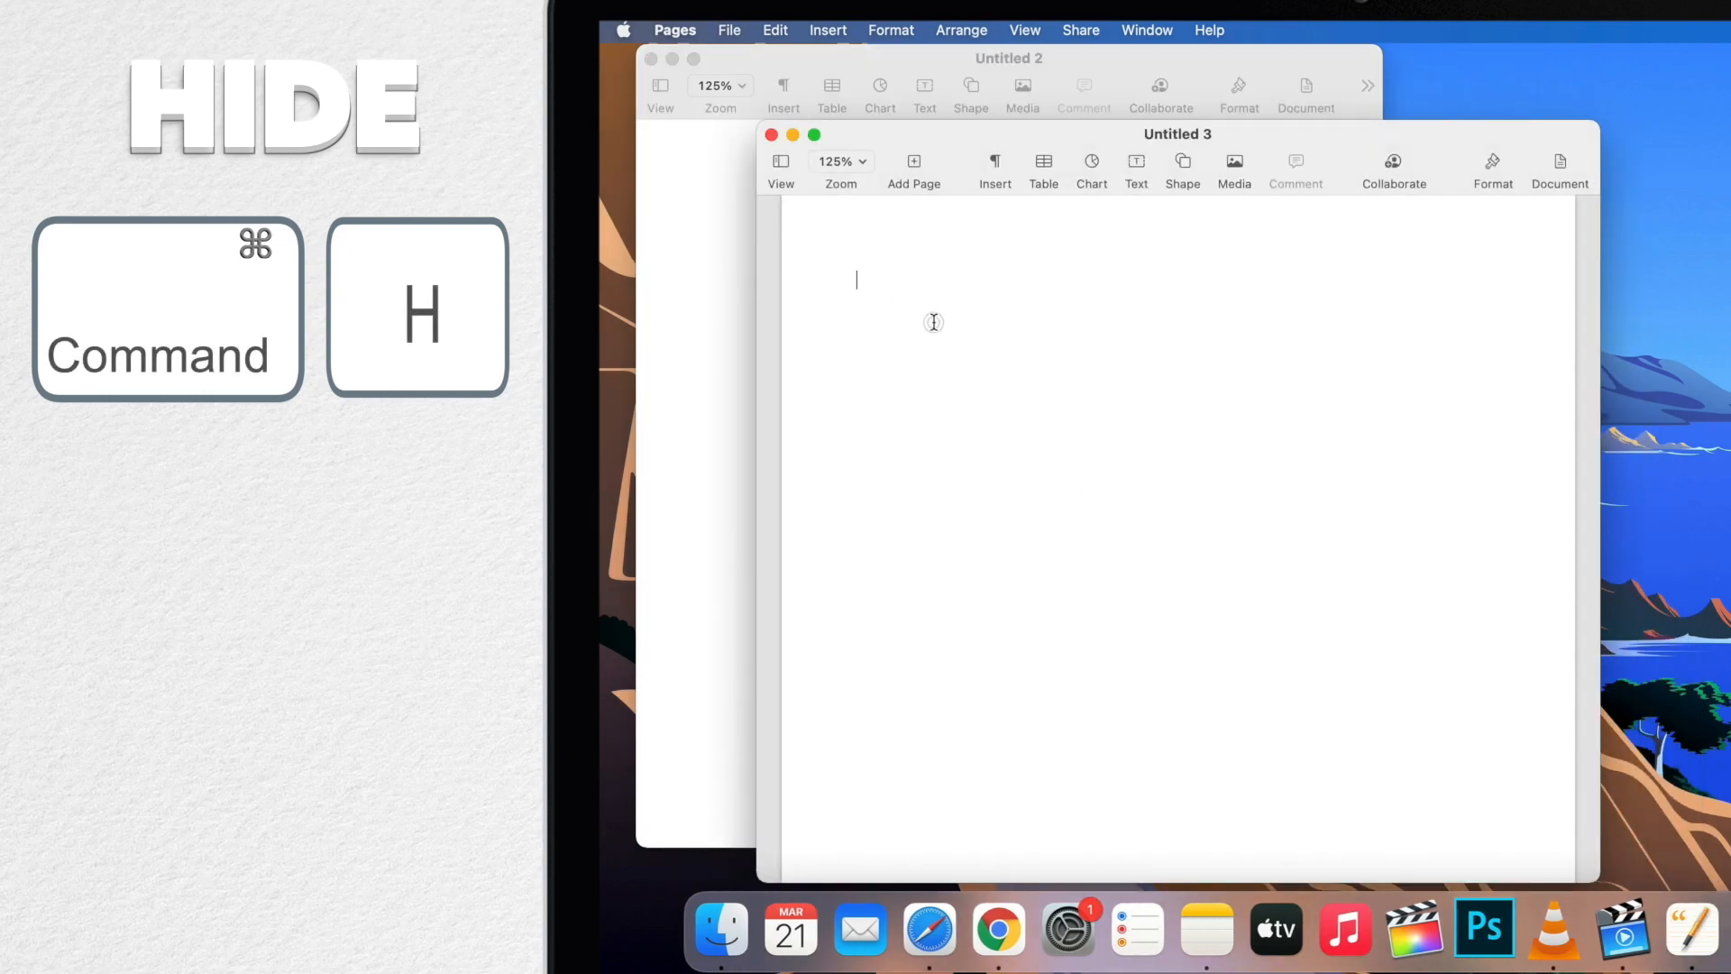
key(cmd+h)
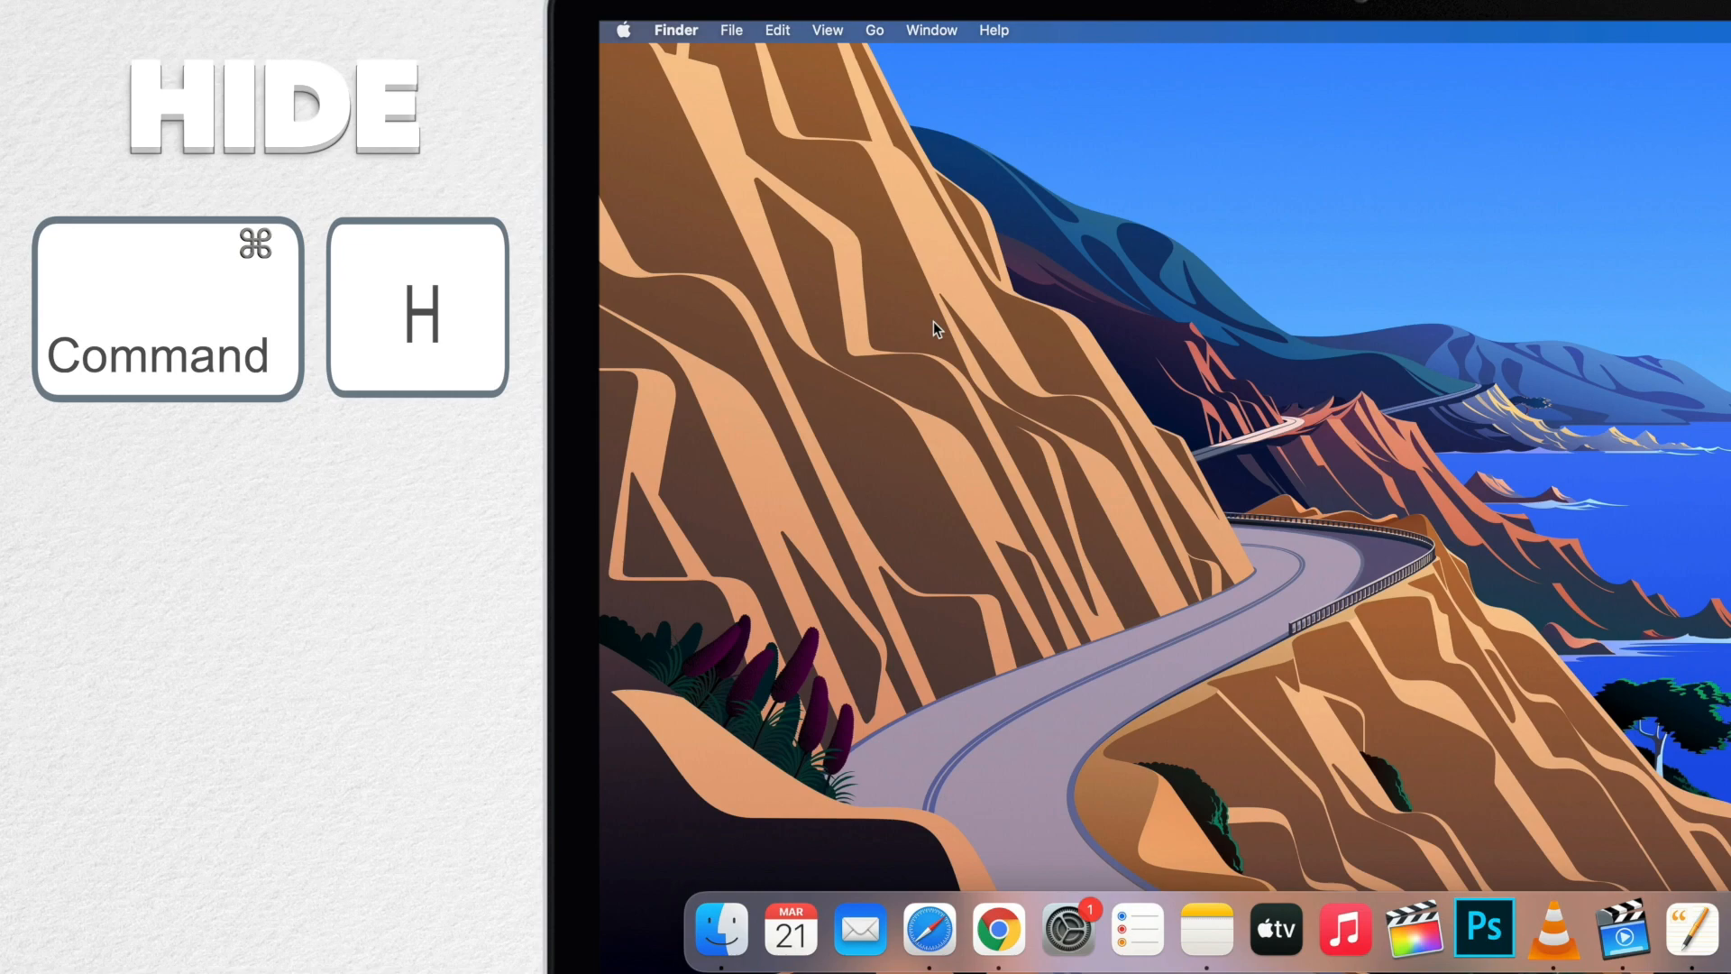
mouse_move(1111, 541)
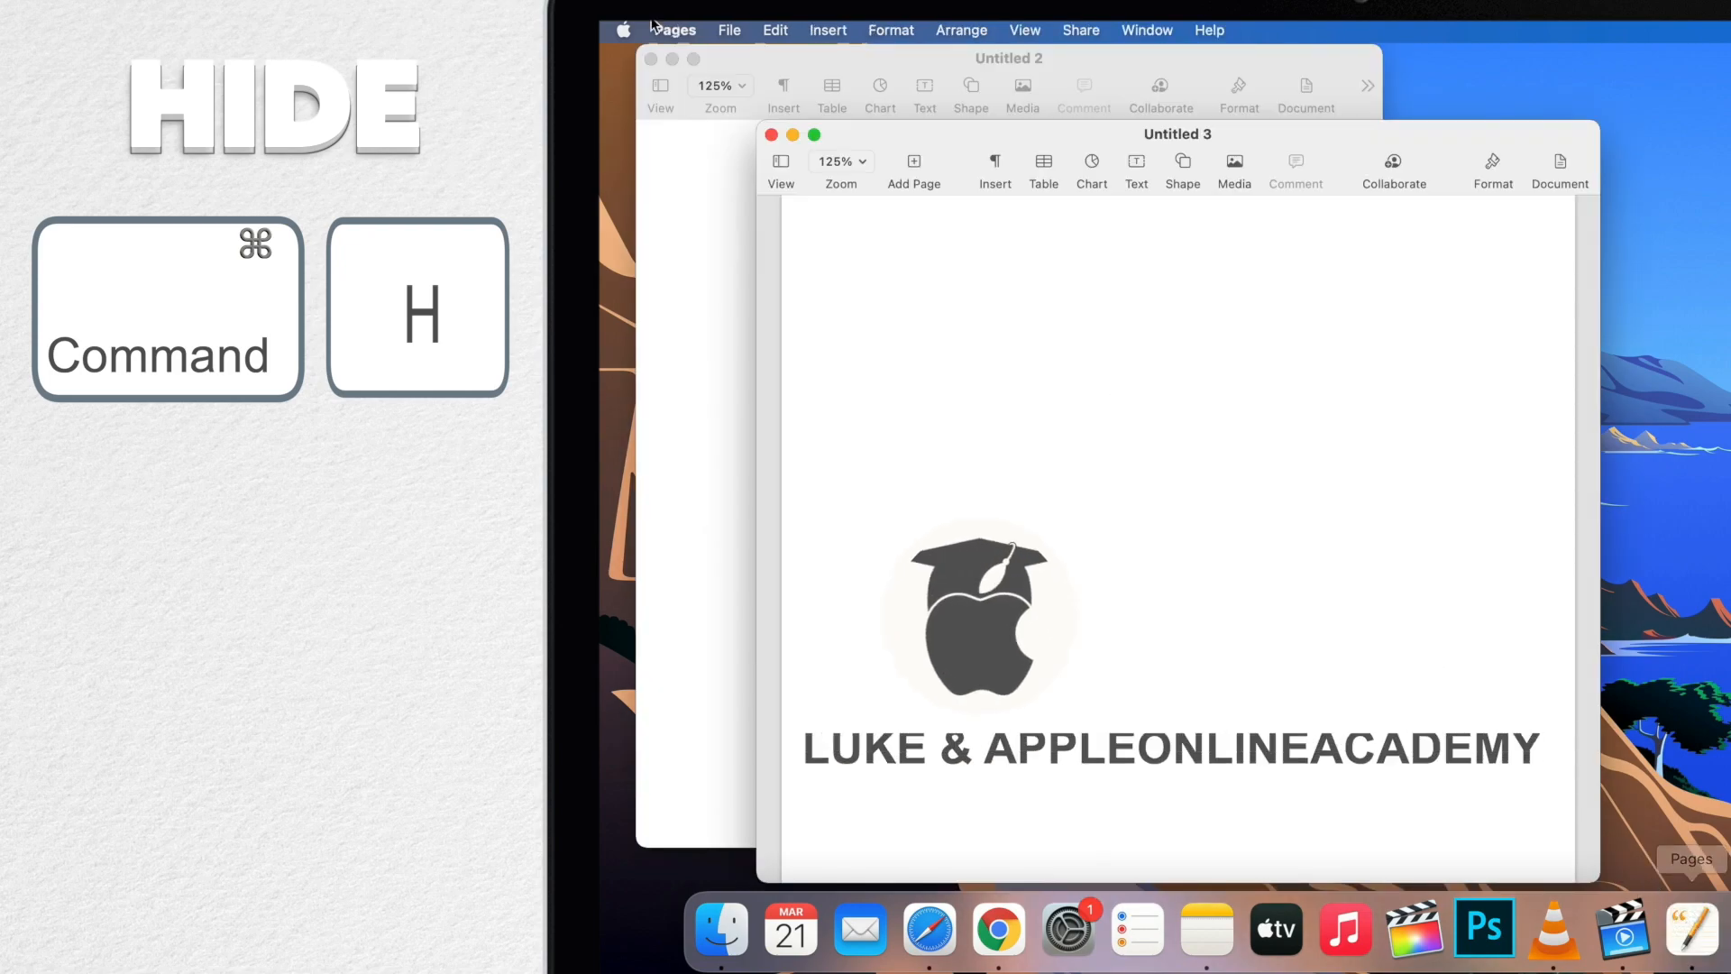
click(674, 30)
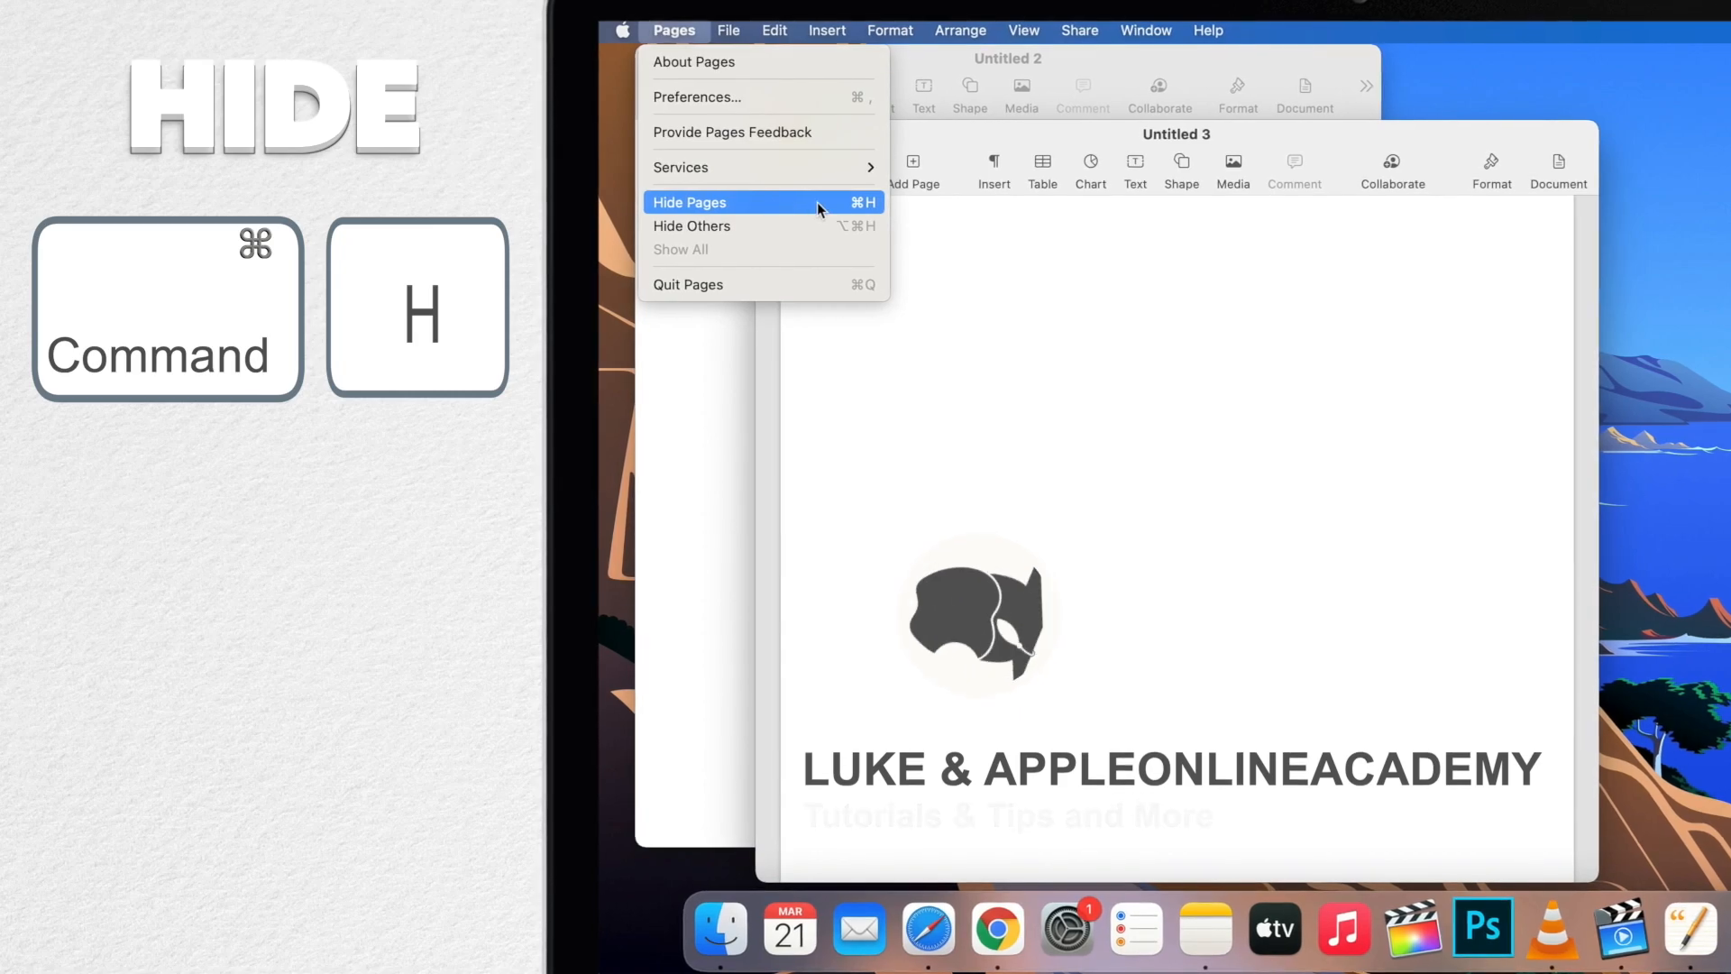
click(689, 201)
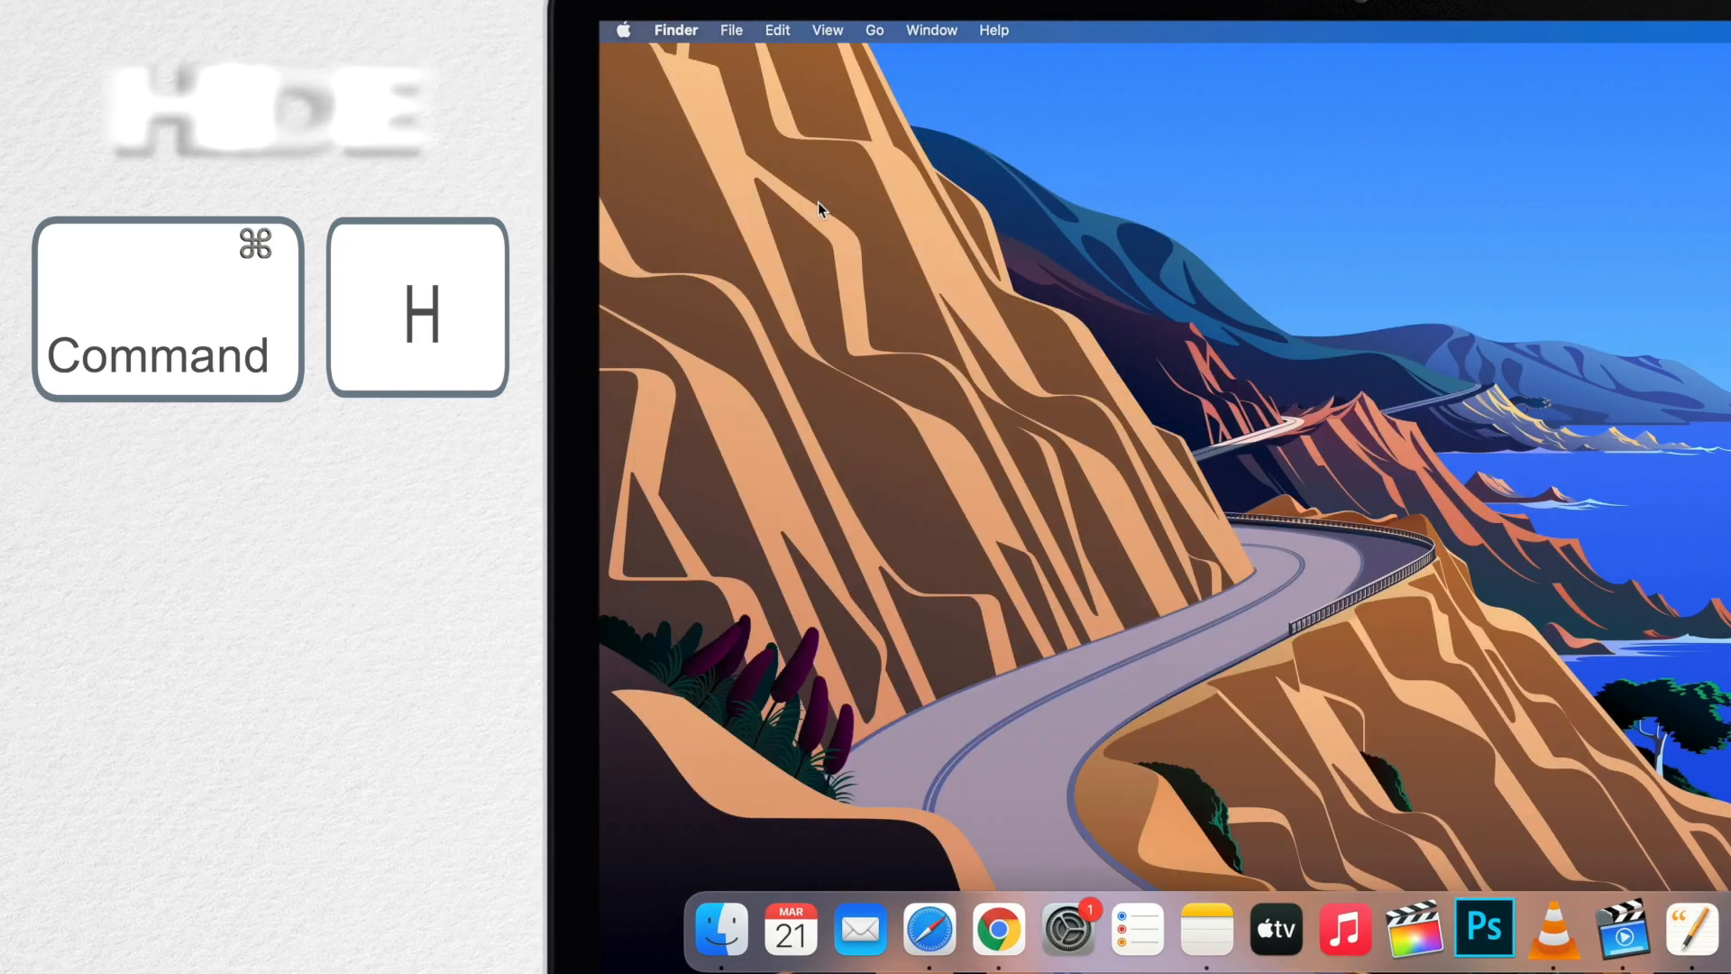
key(cmd+h)
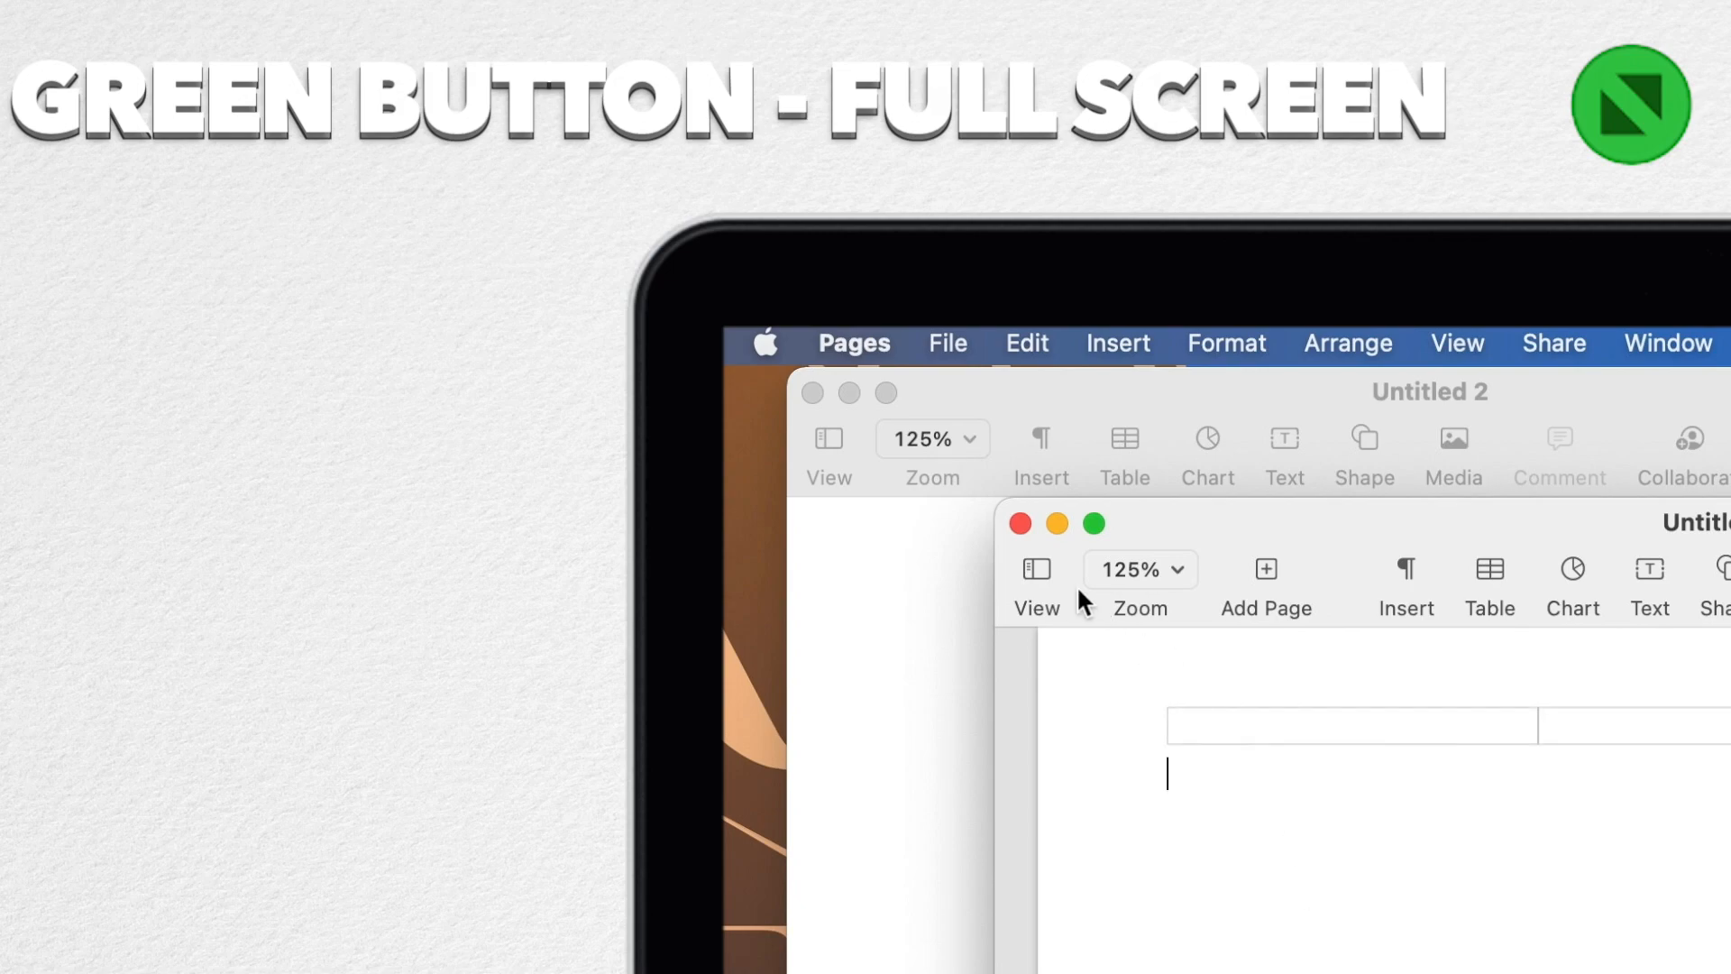
mouse_move(1142, 535)
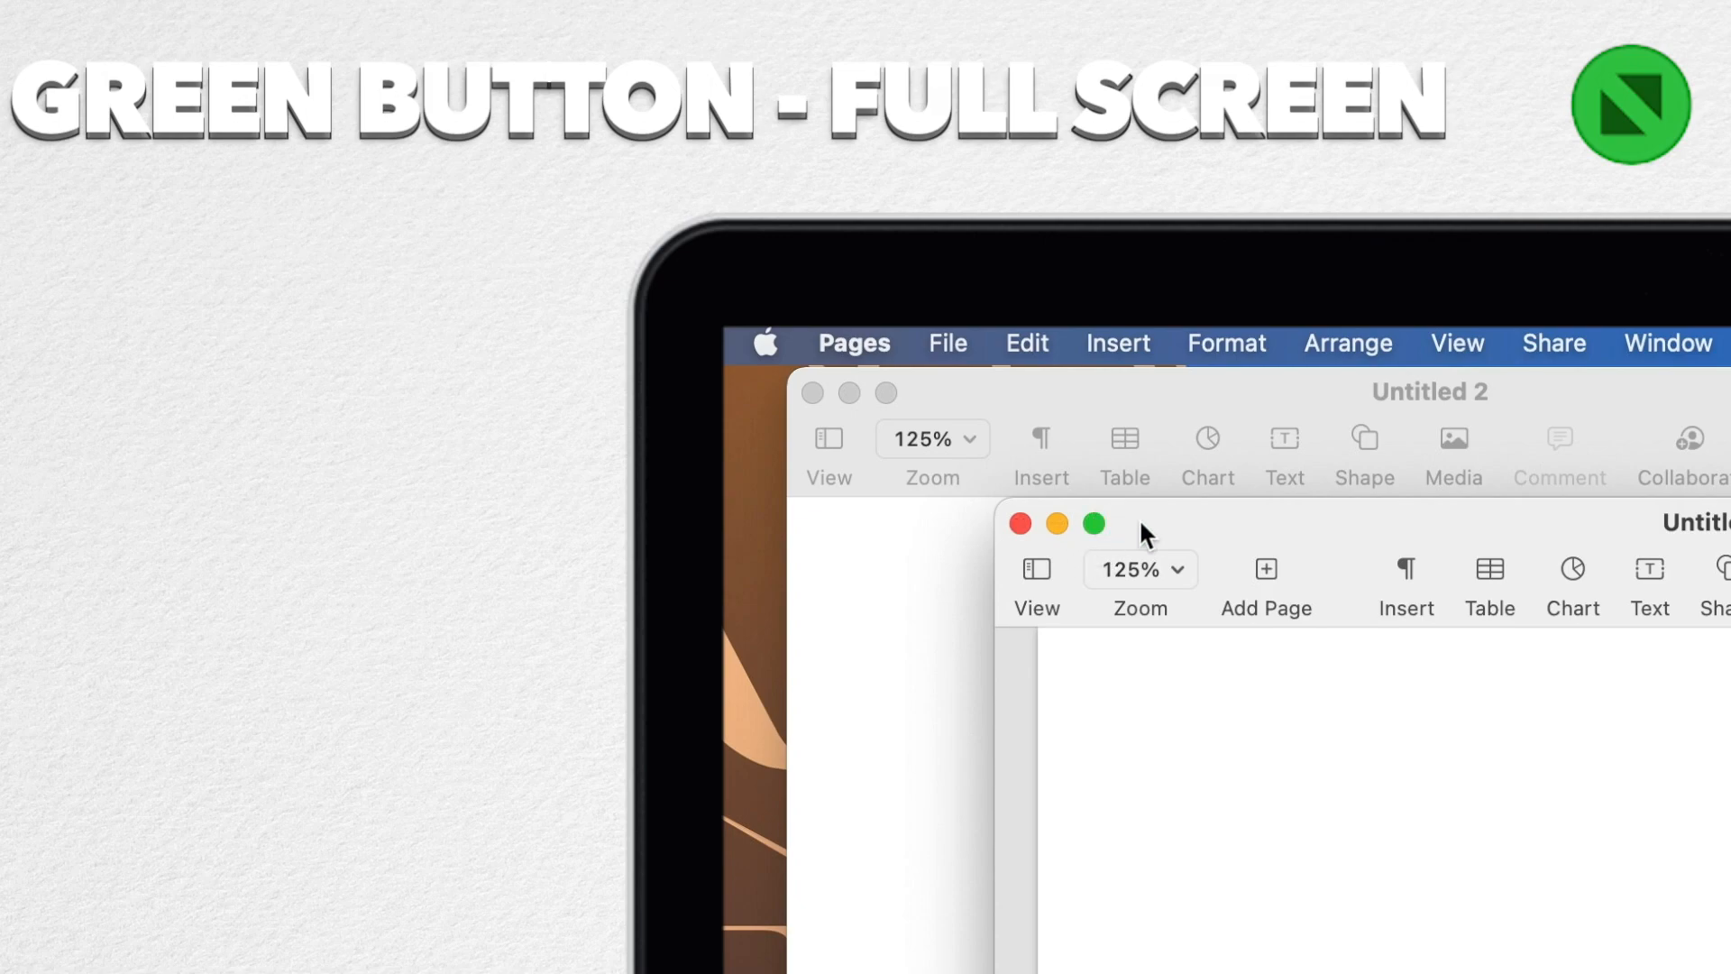
mouse_move(1093, 523)
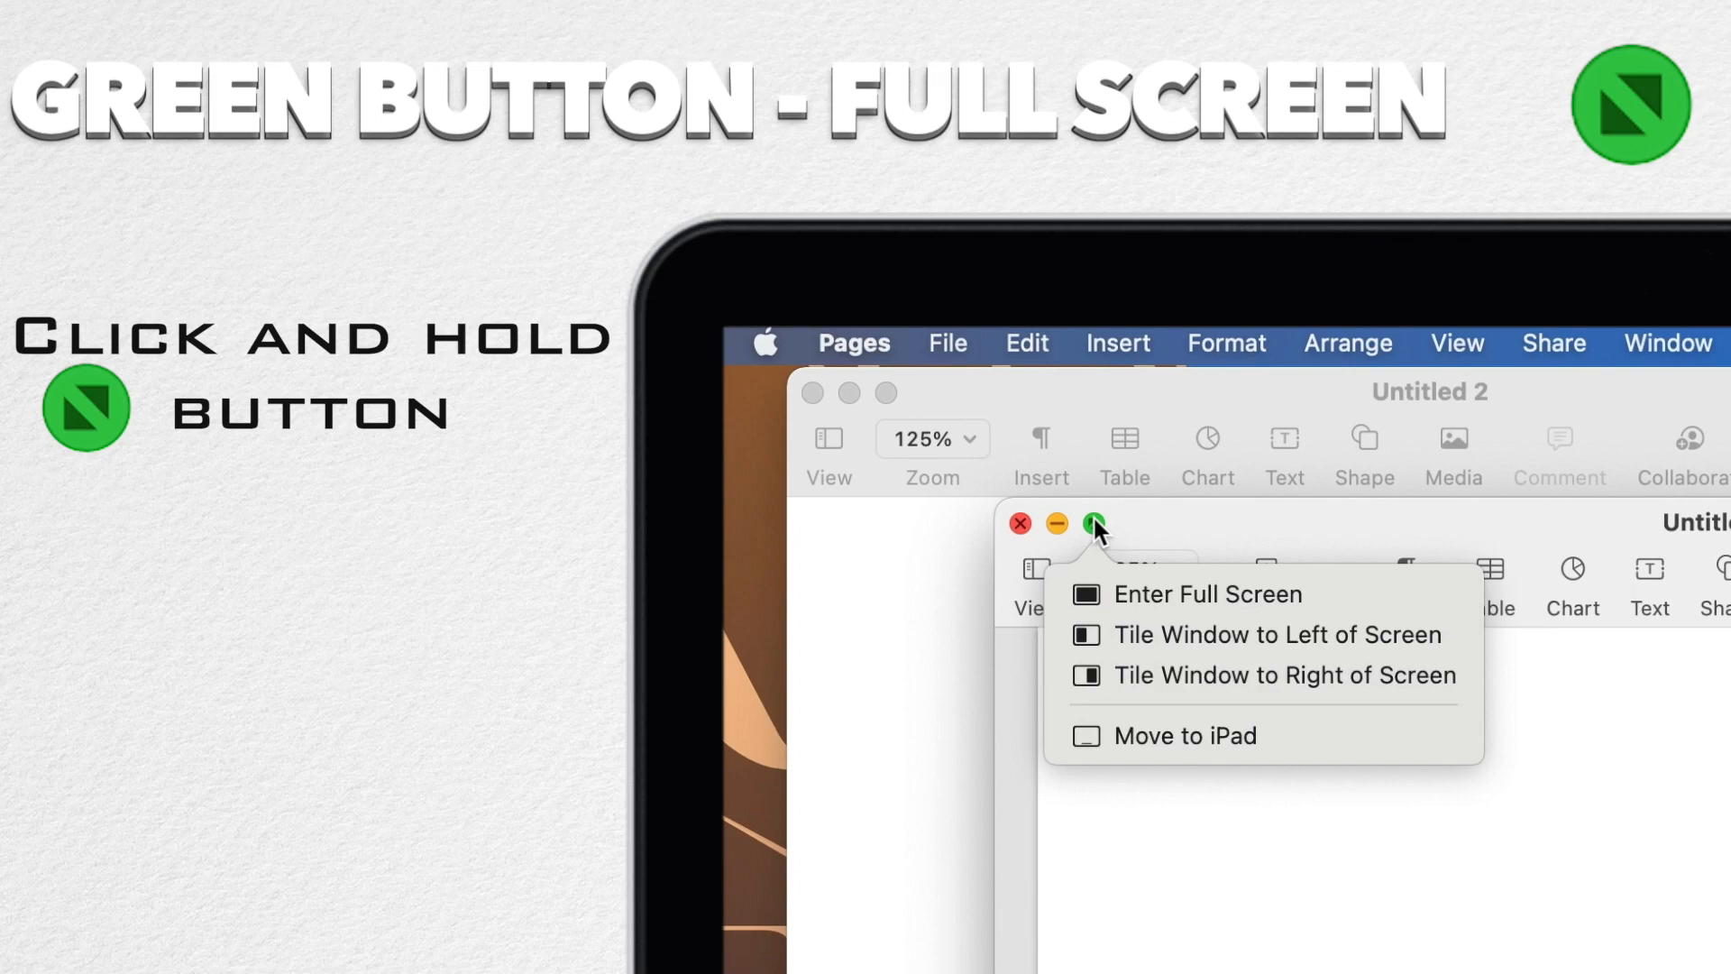
mouse_move(1122, 584)
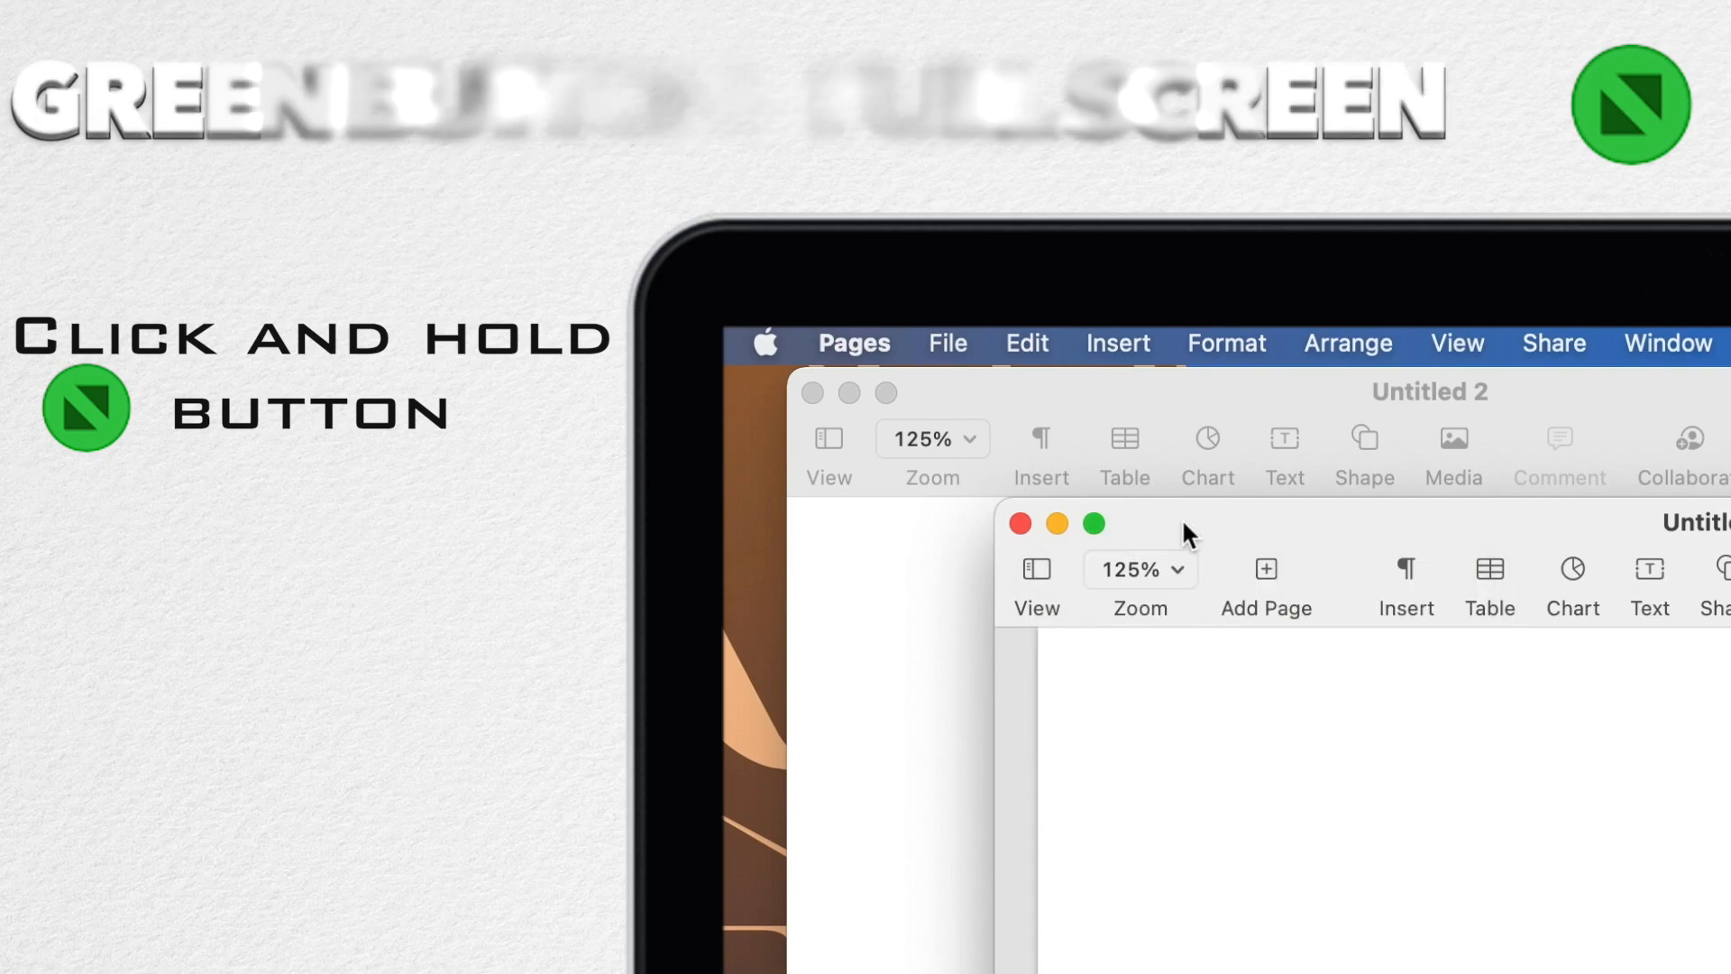
Step: Put Untitled 3 into full screen, then exit back to a normal window
click(1093, 525)
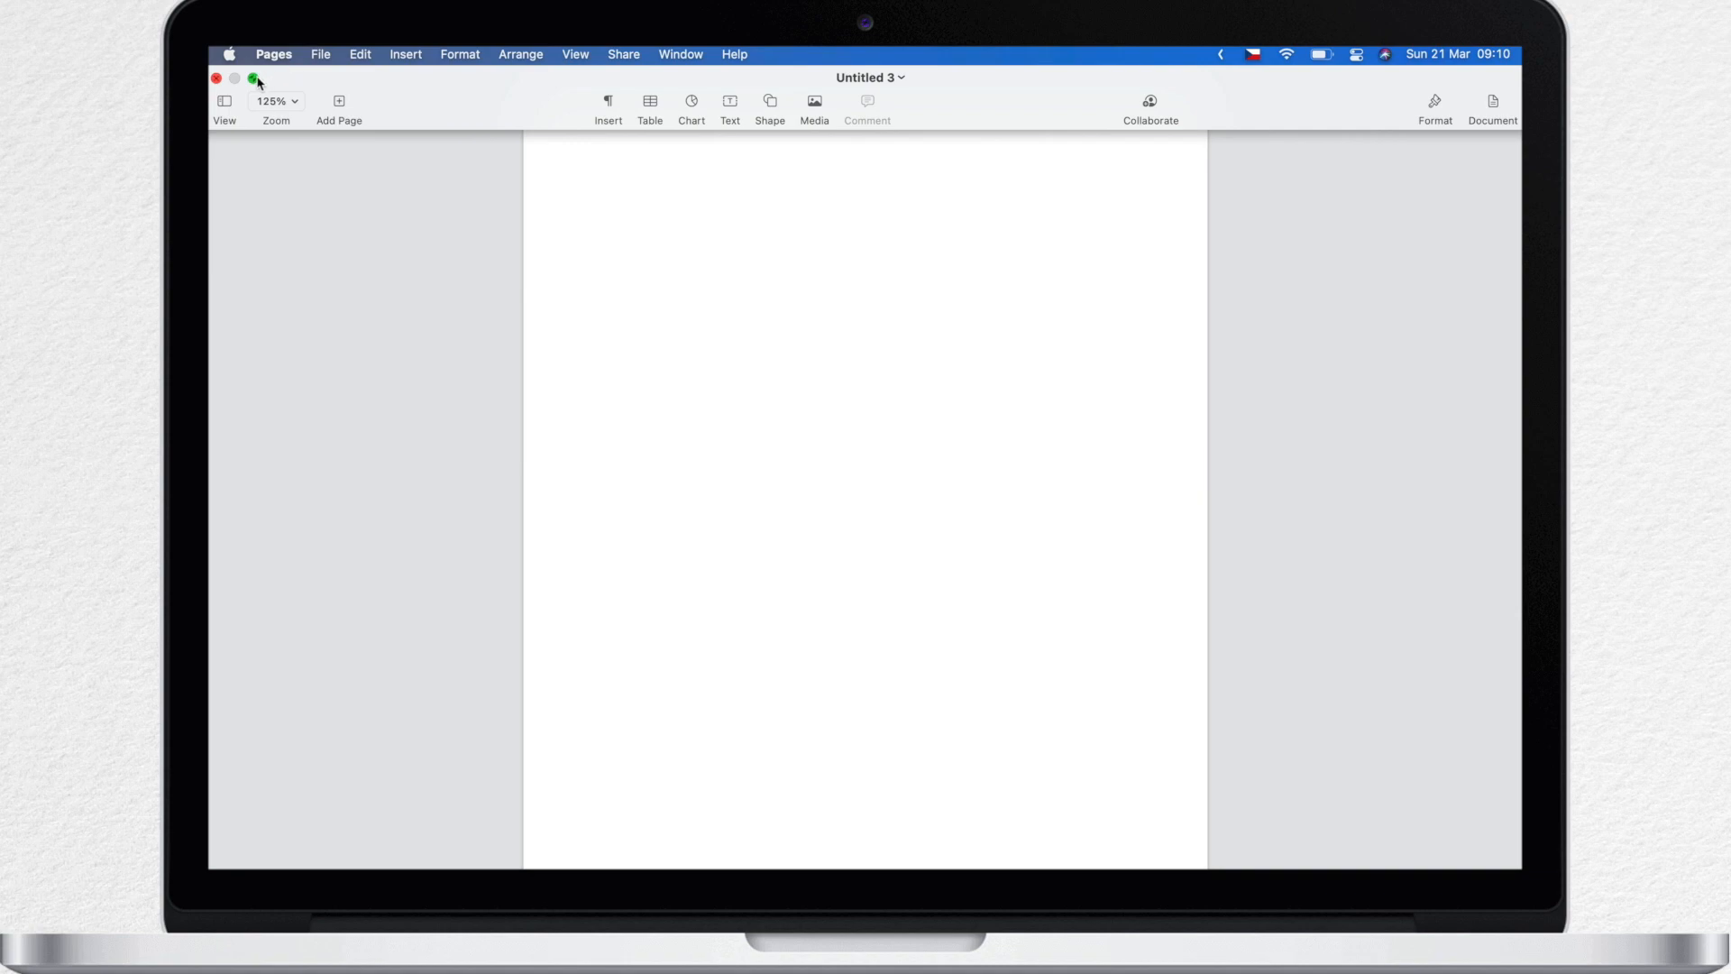
click(253, 78)
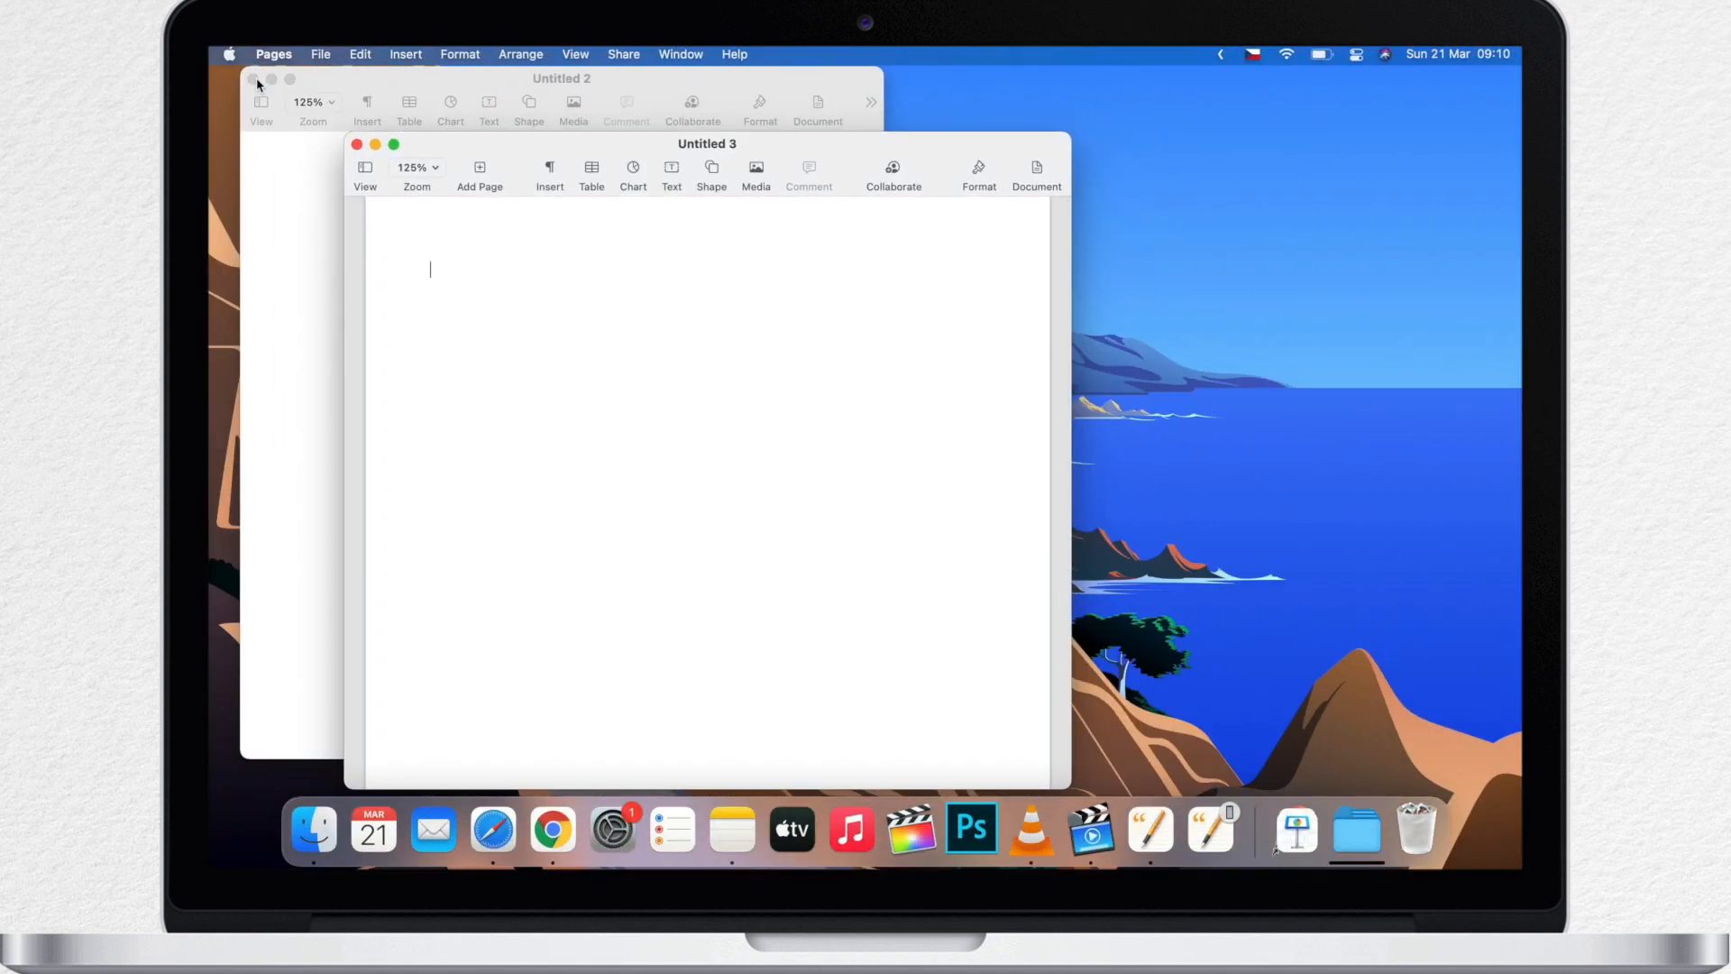
mouse_move(566, 50)
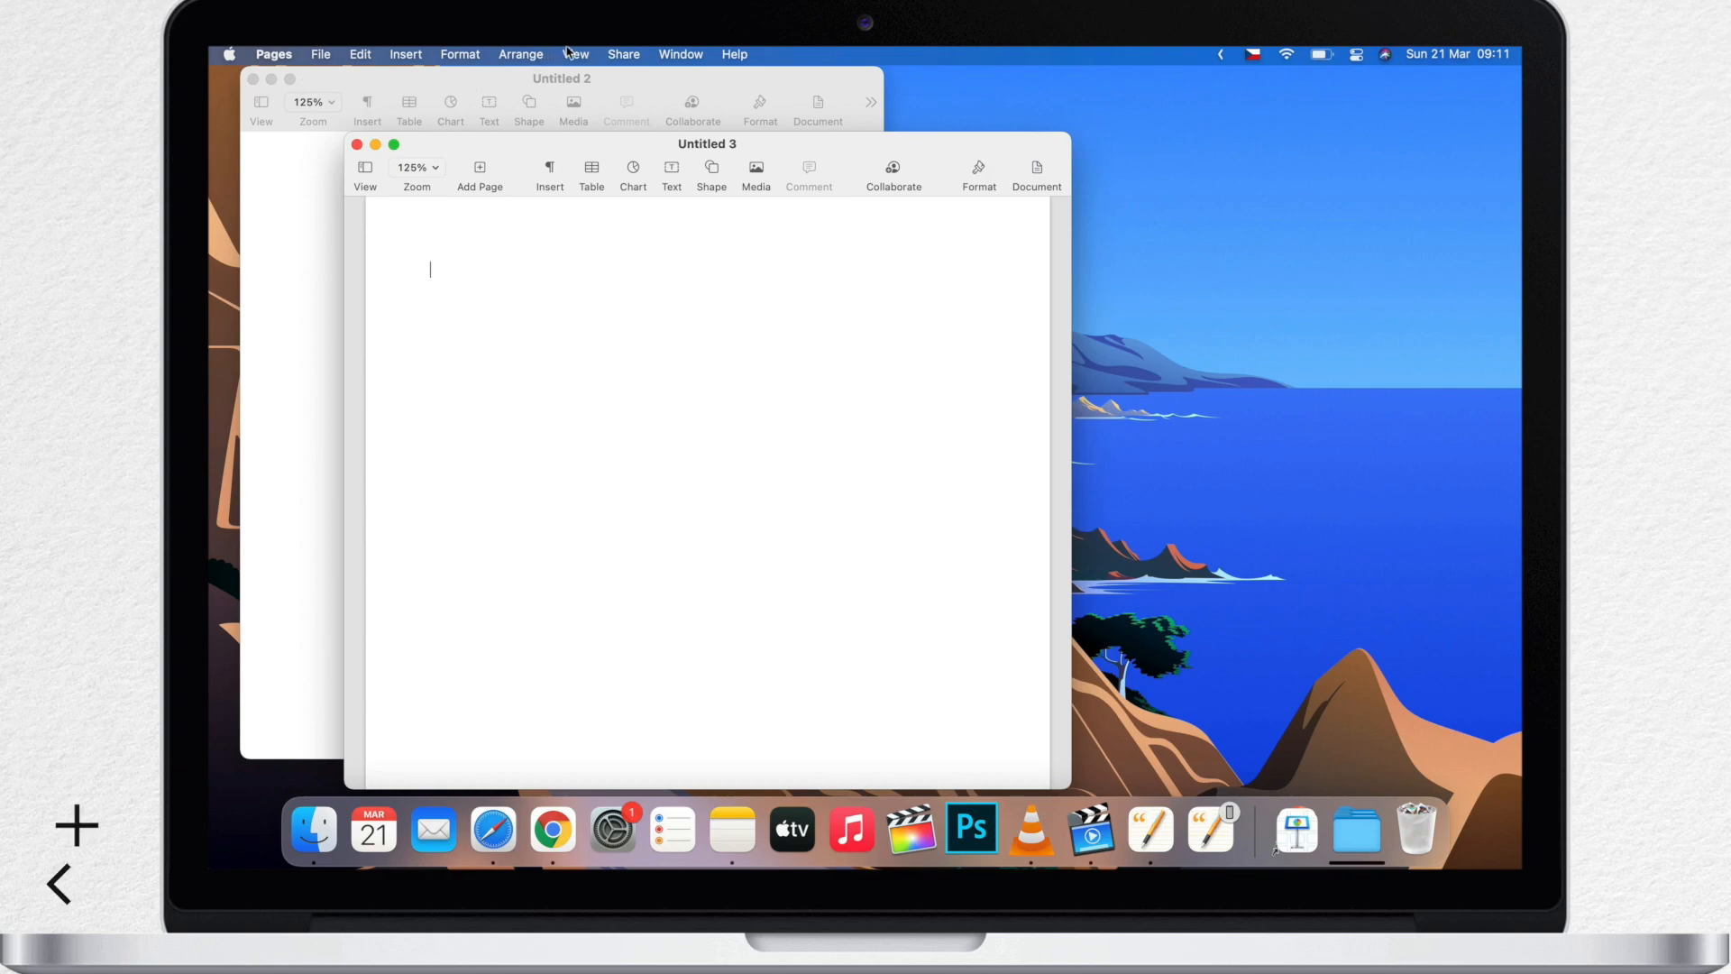
Step: Exit full screen for Untitled 3 and reveal the green button's tiling options
click(574, 54)
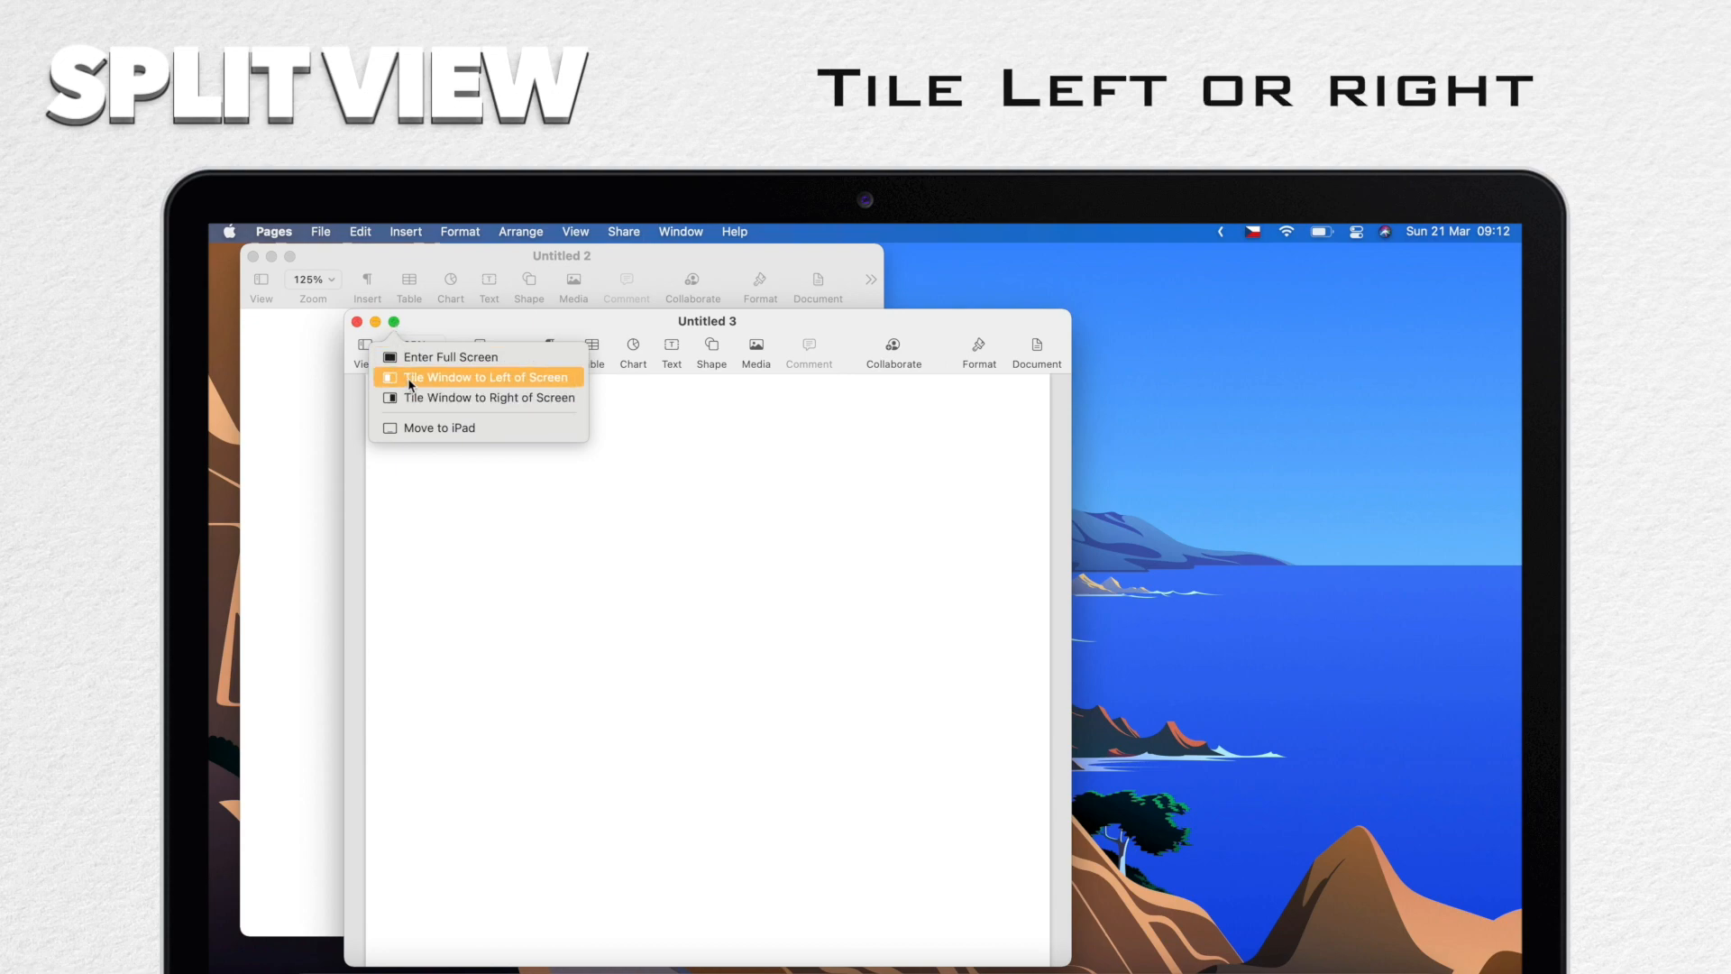
Step: Tile Untitled 3 left beside Untitled 2, then leave split view
click(477, 377)
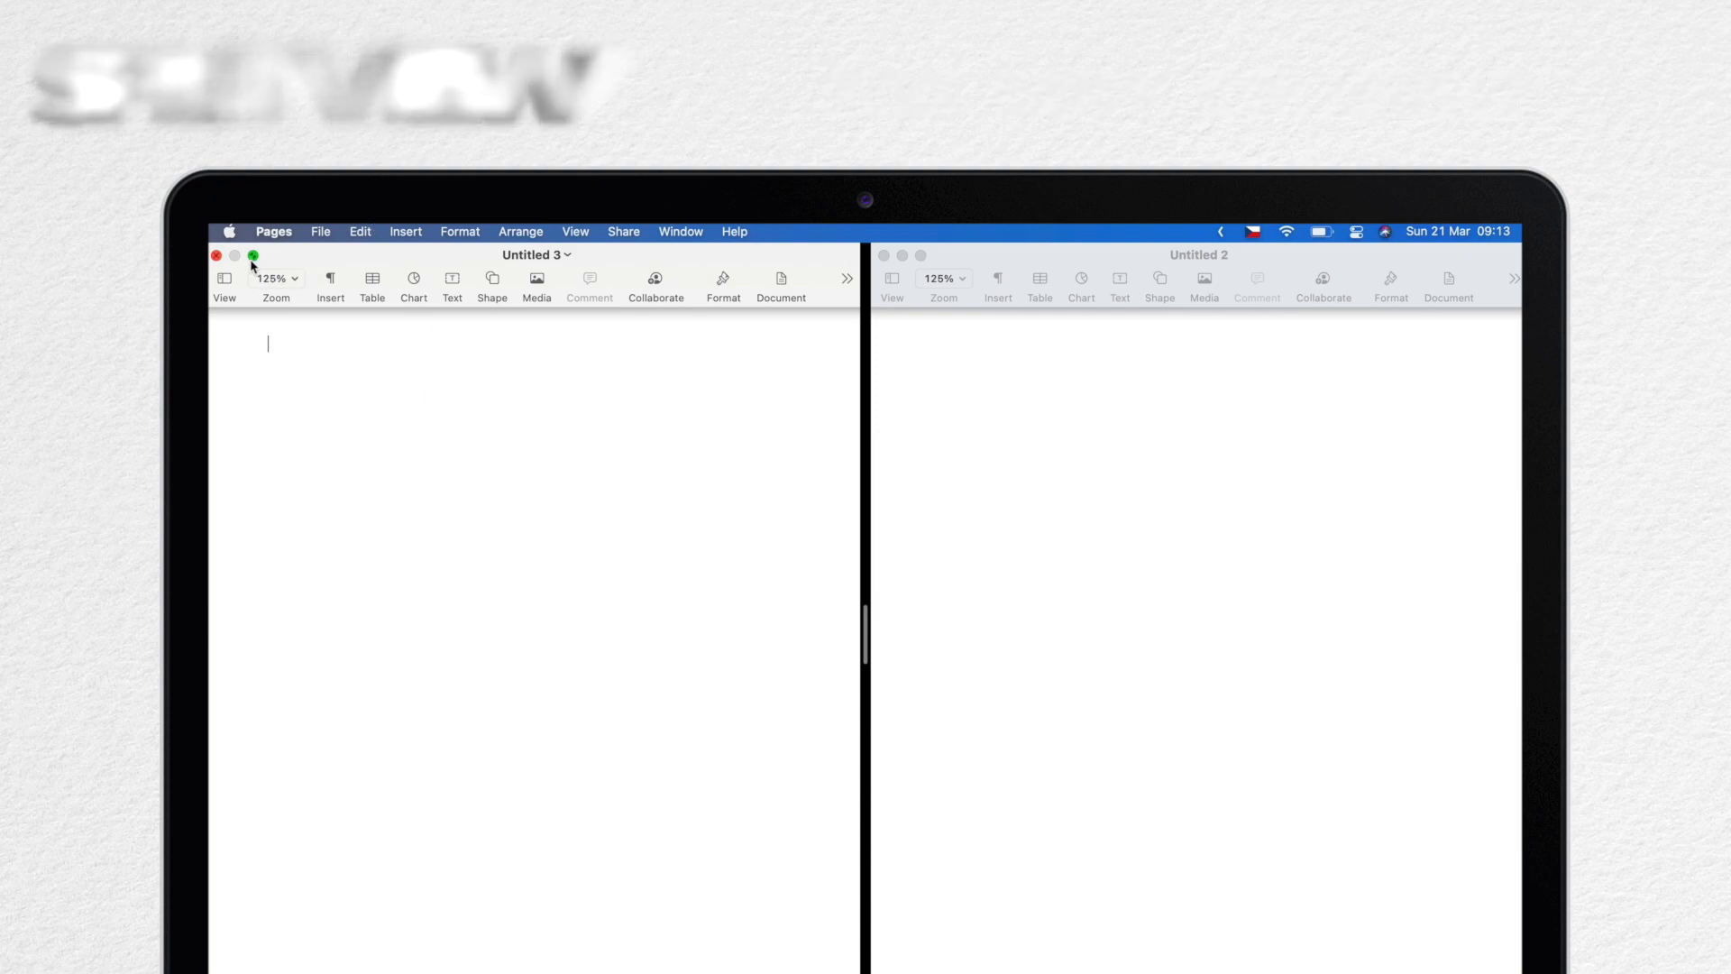
click(253, 257)
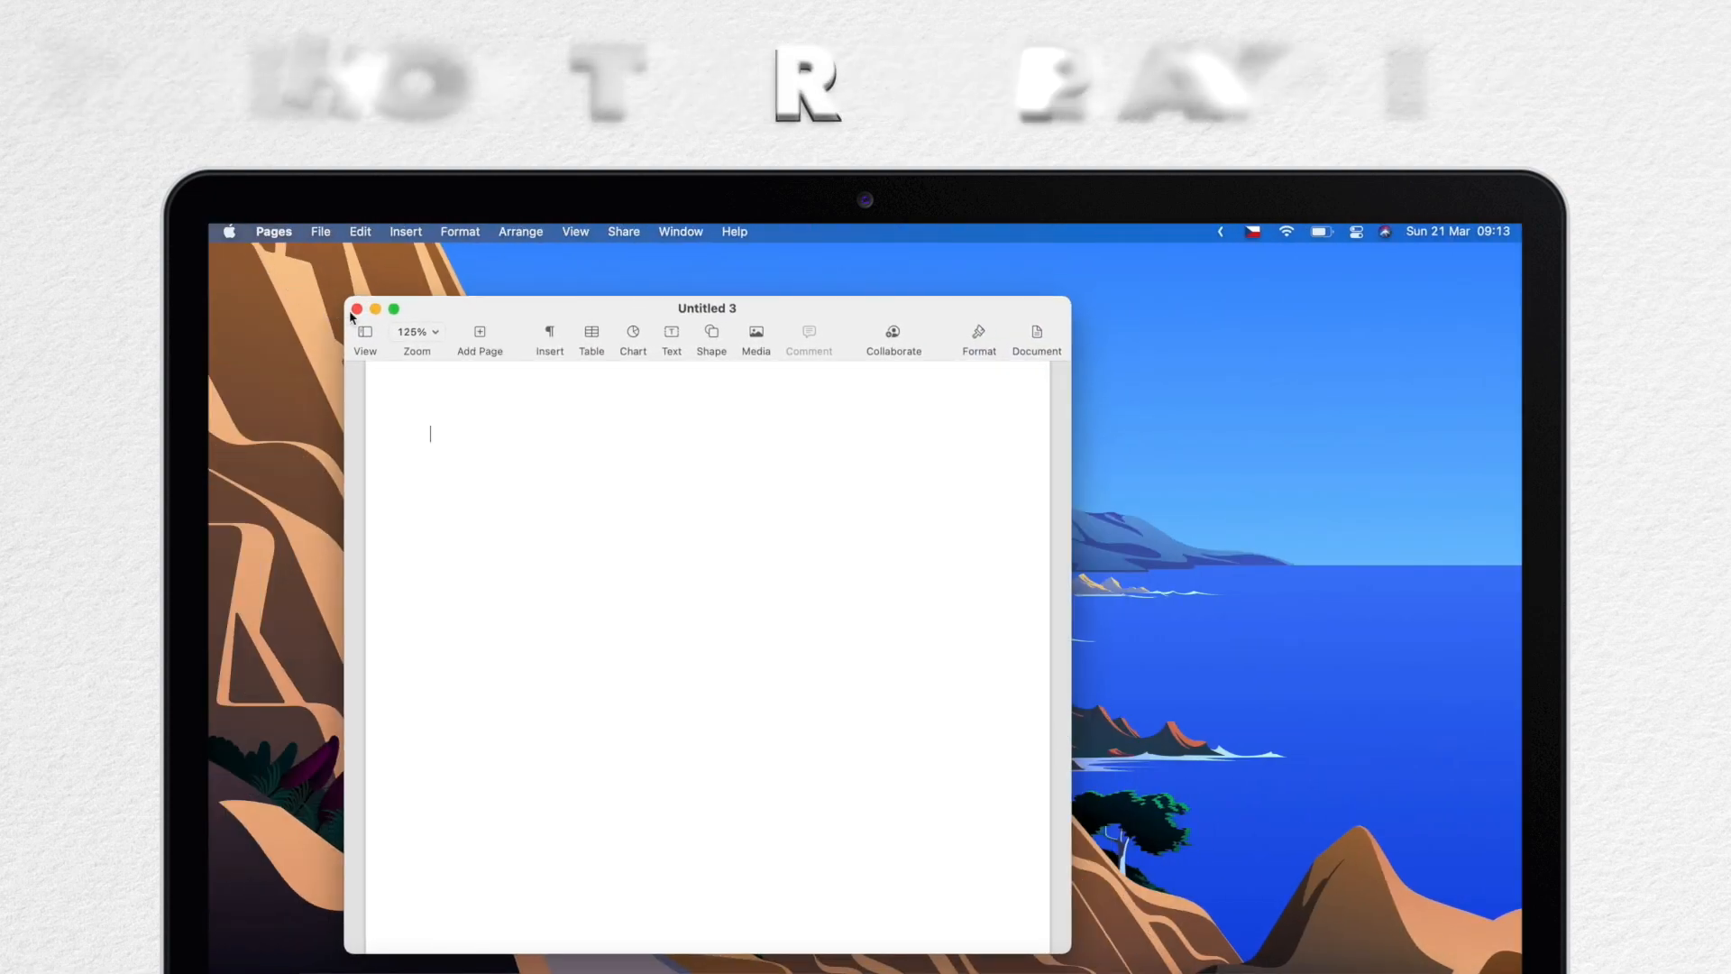
mouse_move(393, 309)
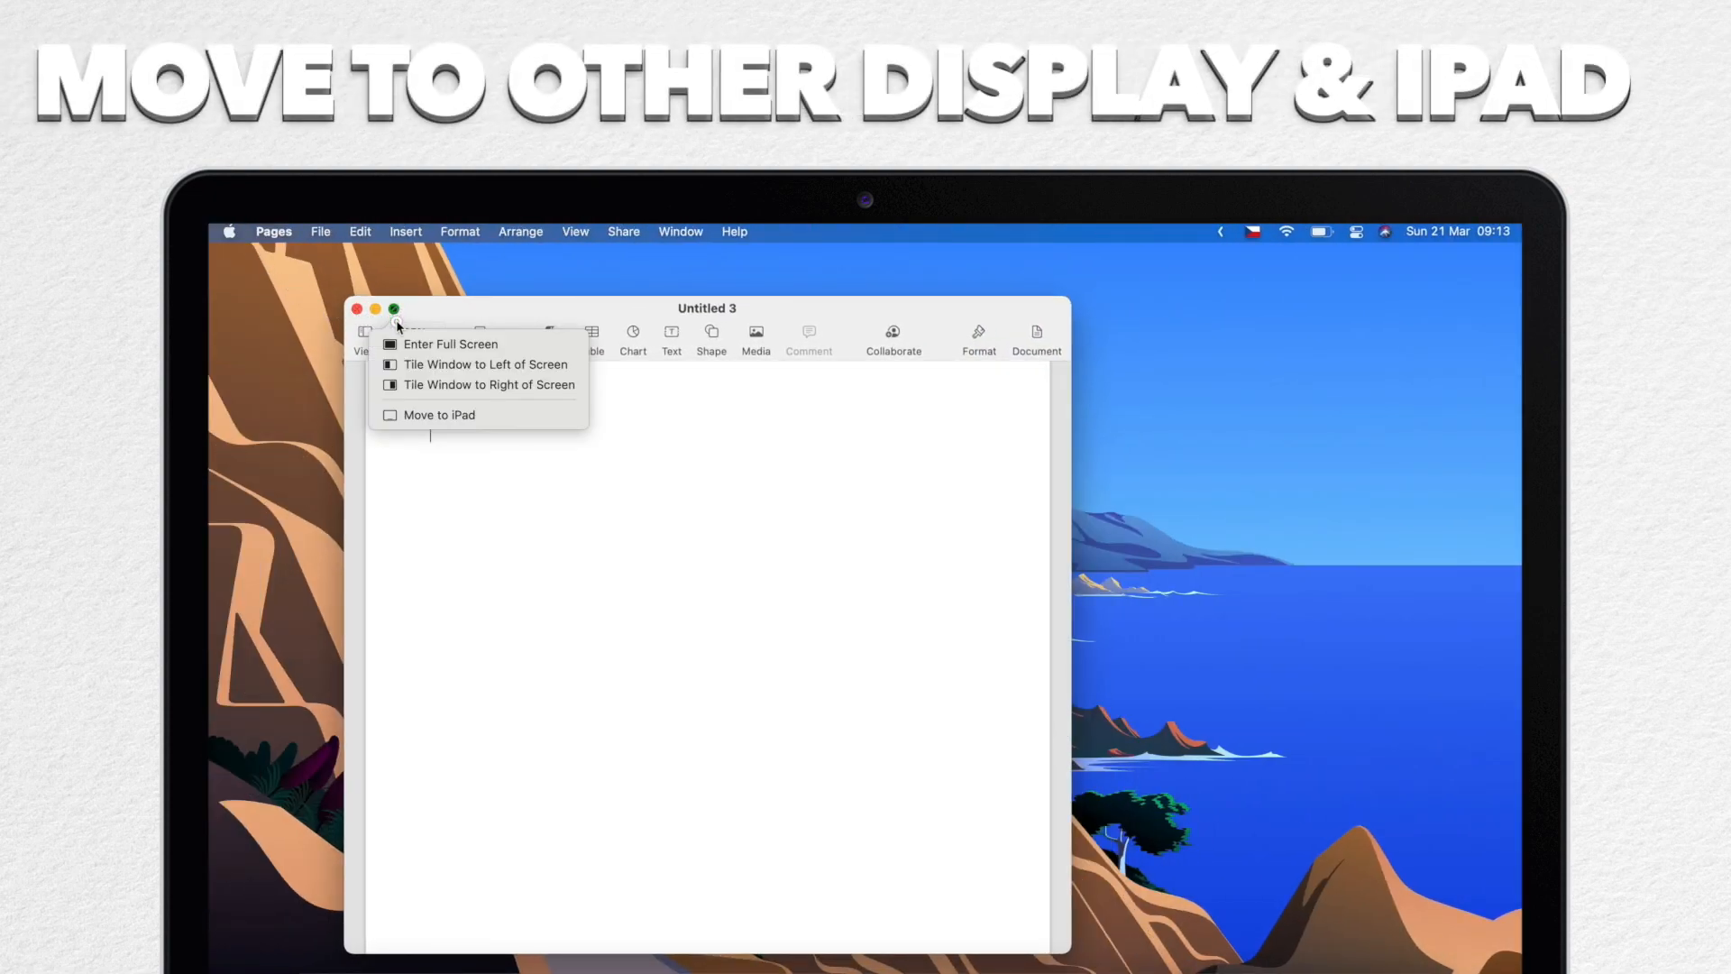
mouse_move(478, 414)
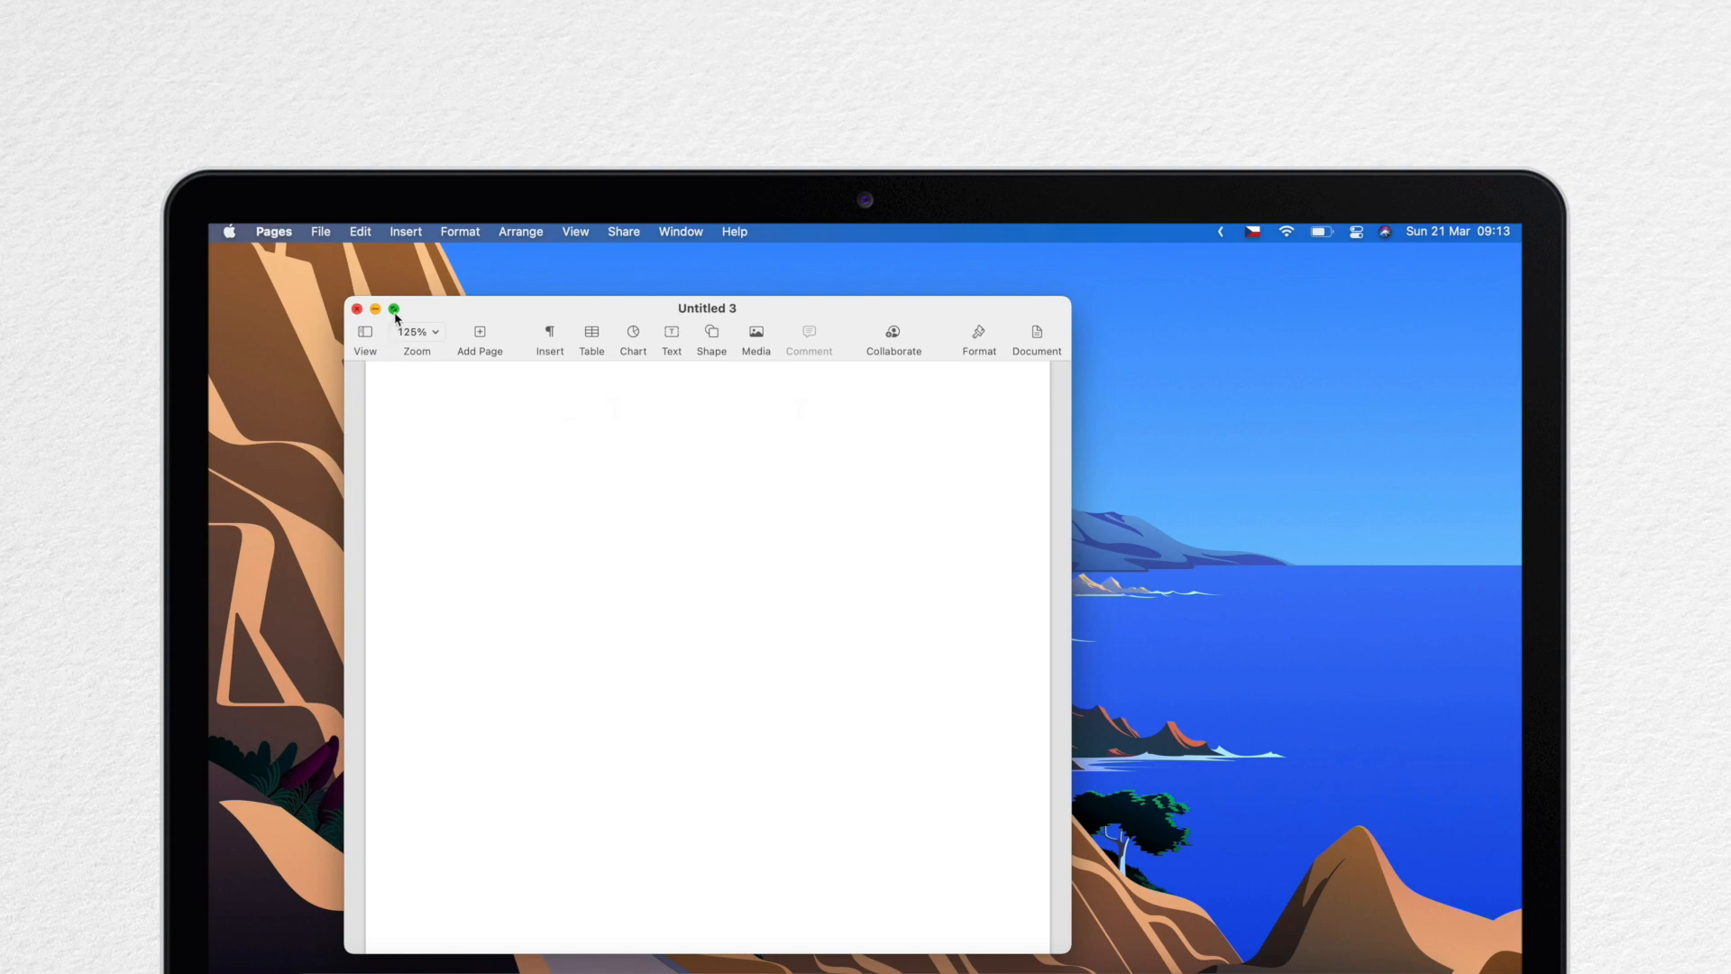
mouse_move(393, 309)
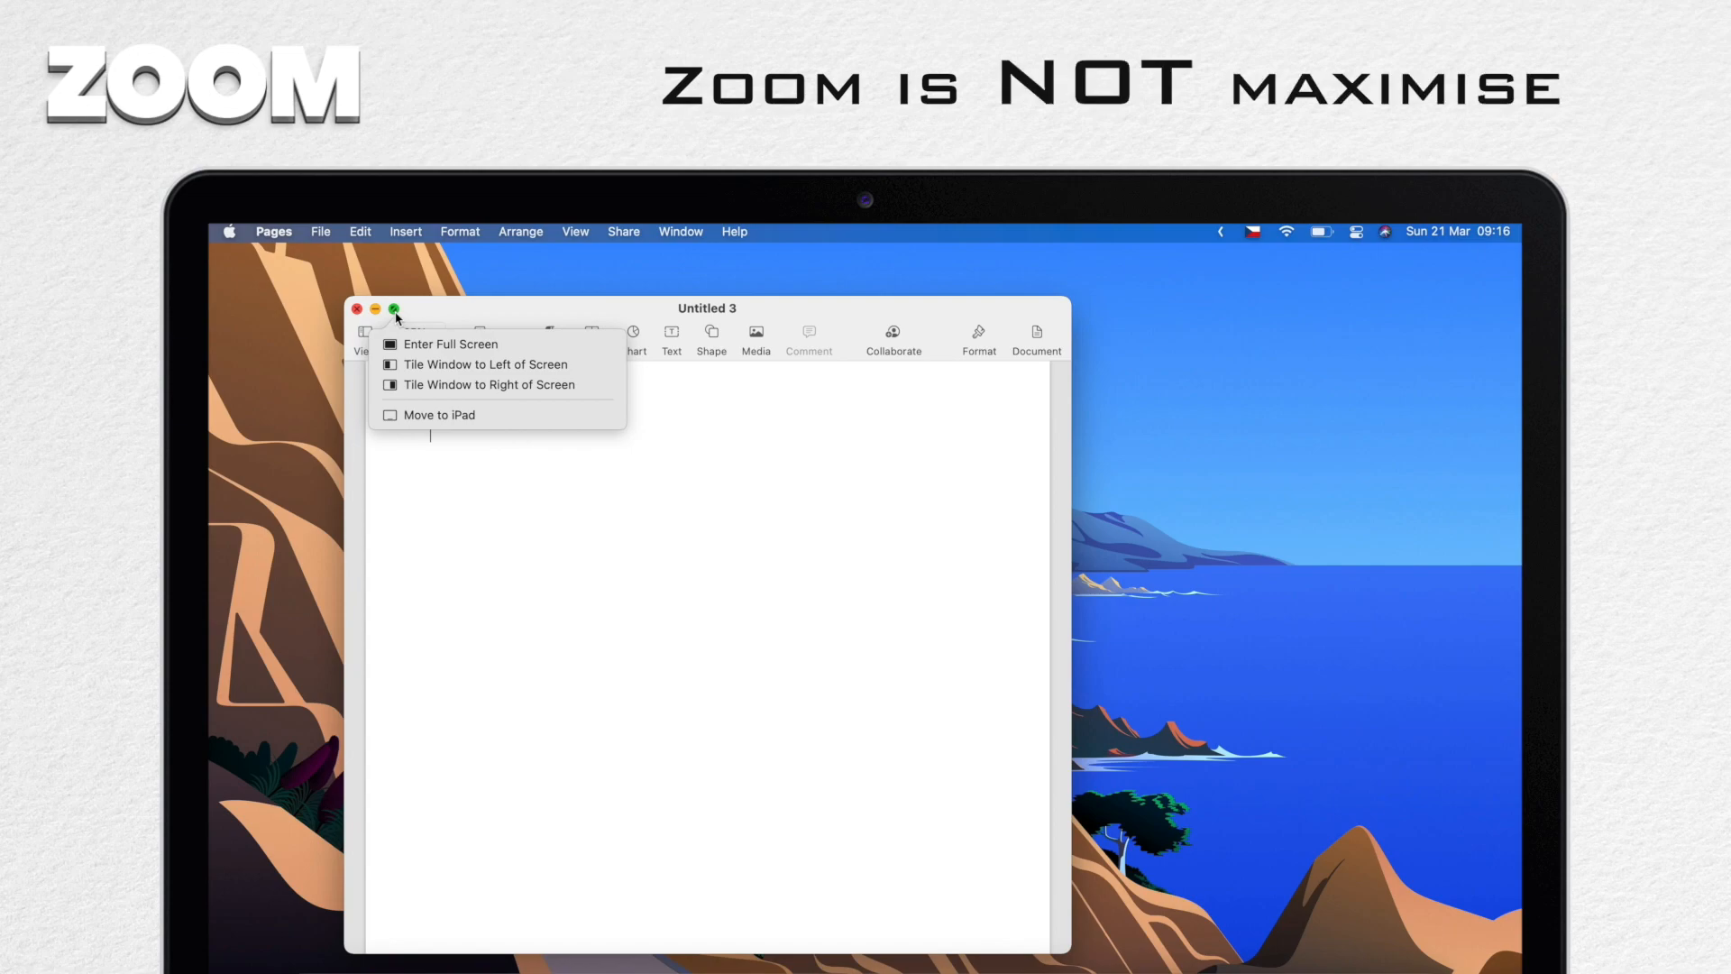
mouse_move(495, 364)
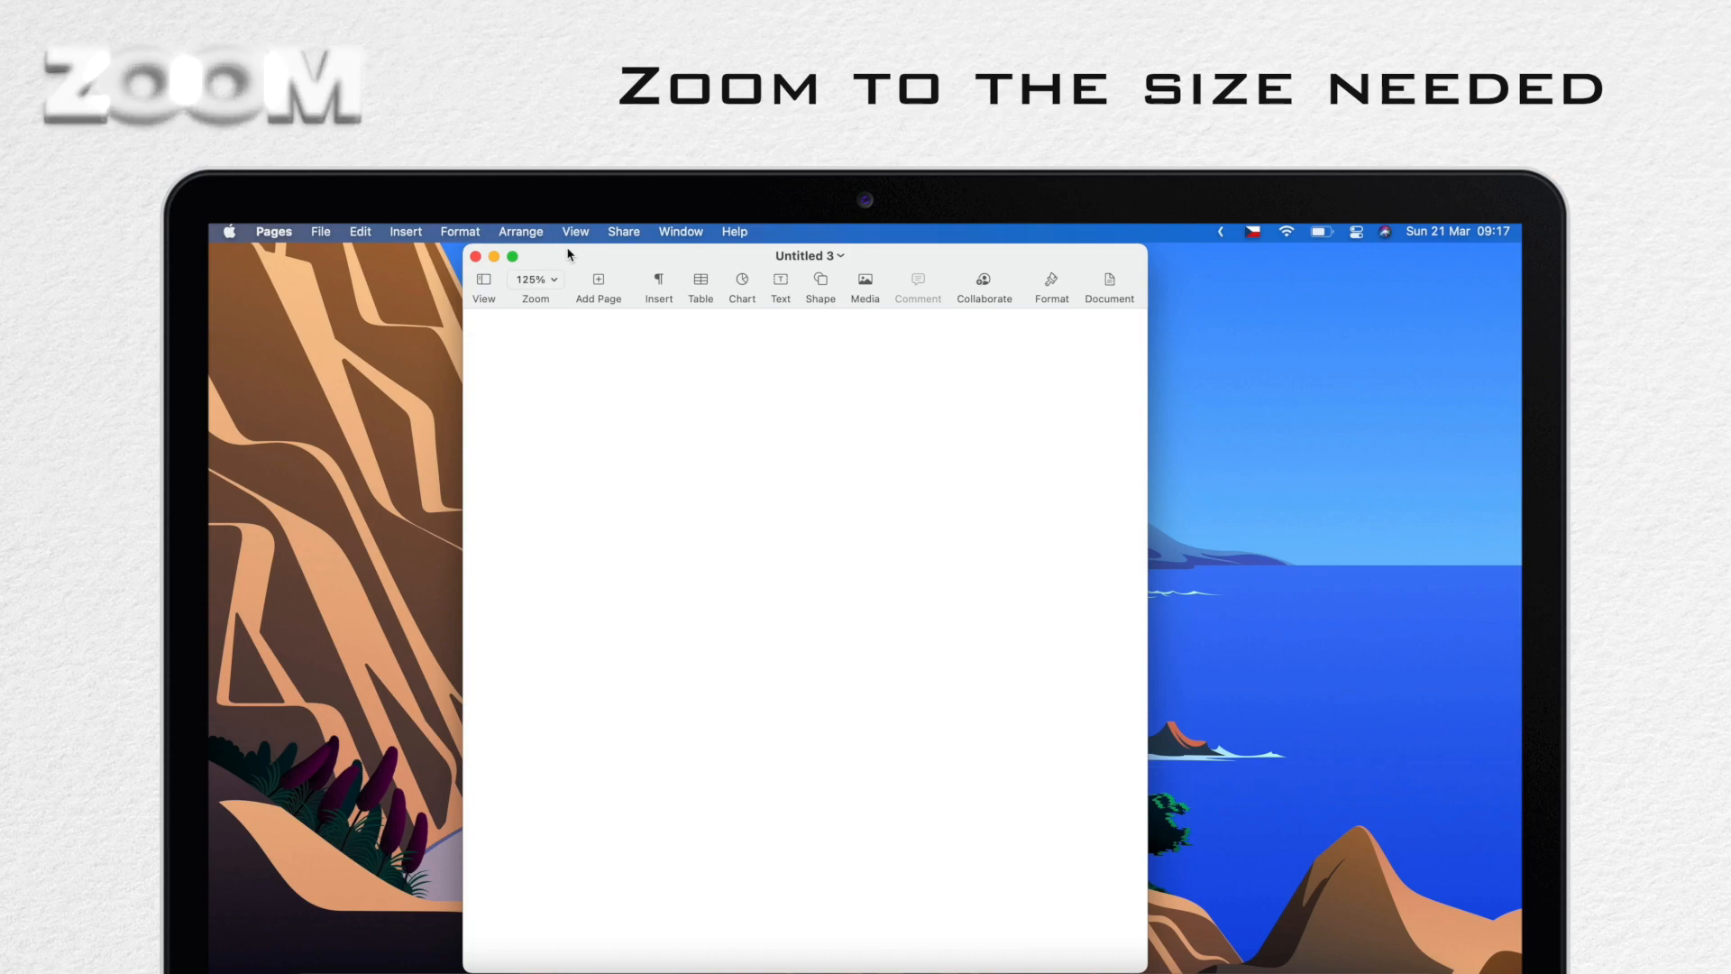
Step: Restore Untitled 3 from its zoomed size to the smaller earlier window
click(527, 381)
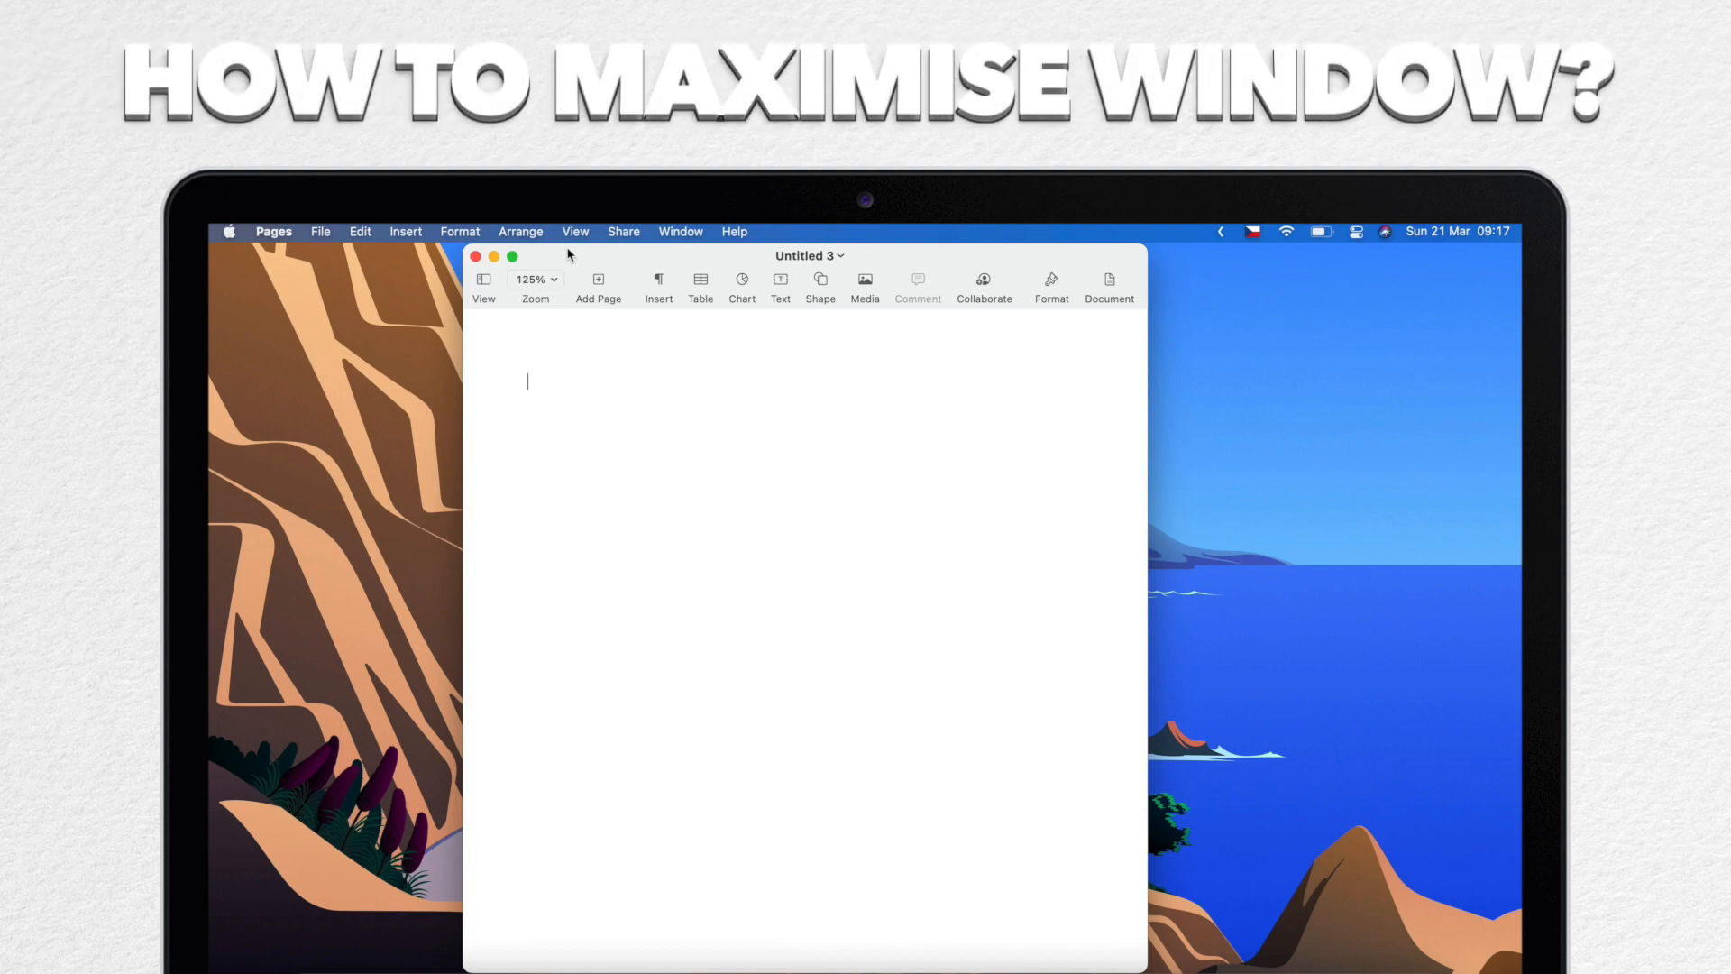
mouse_move(1146, 249)
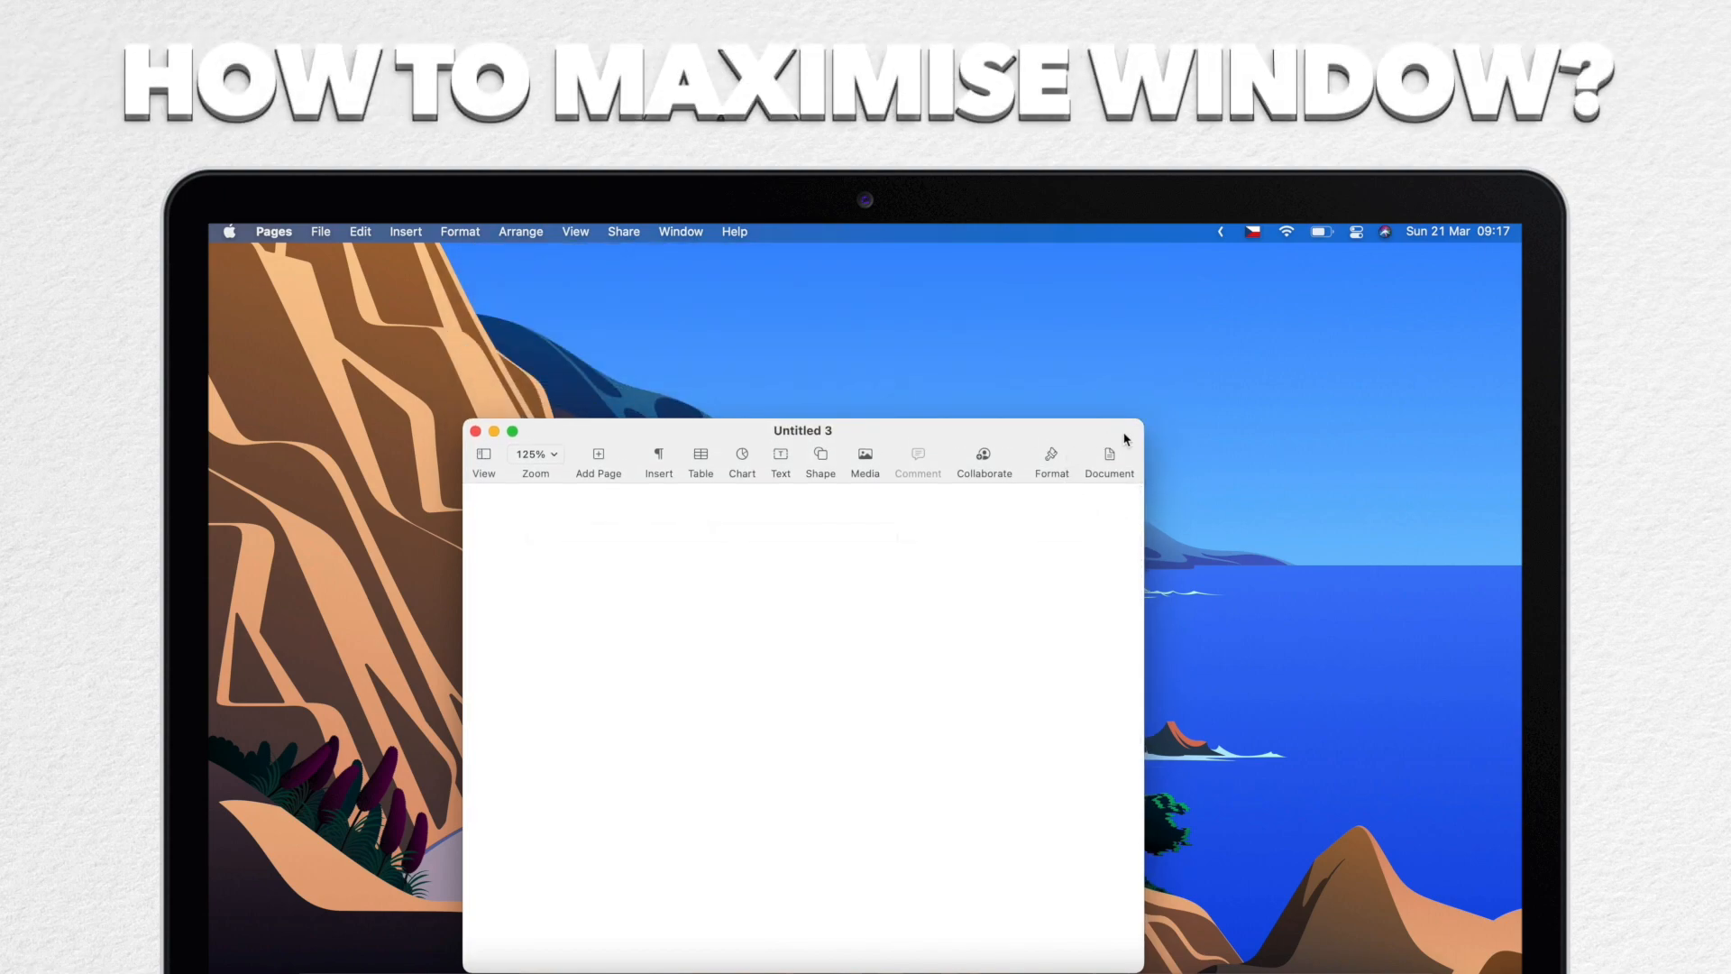
Step: Maximise Untitled 3 with a title-bar double-click so it fills the desktop
click(493, 432)
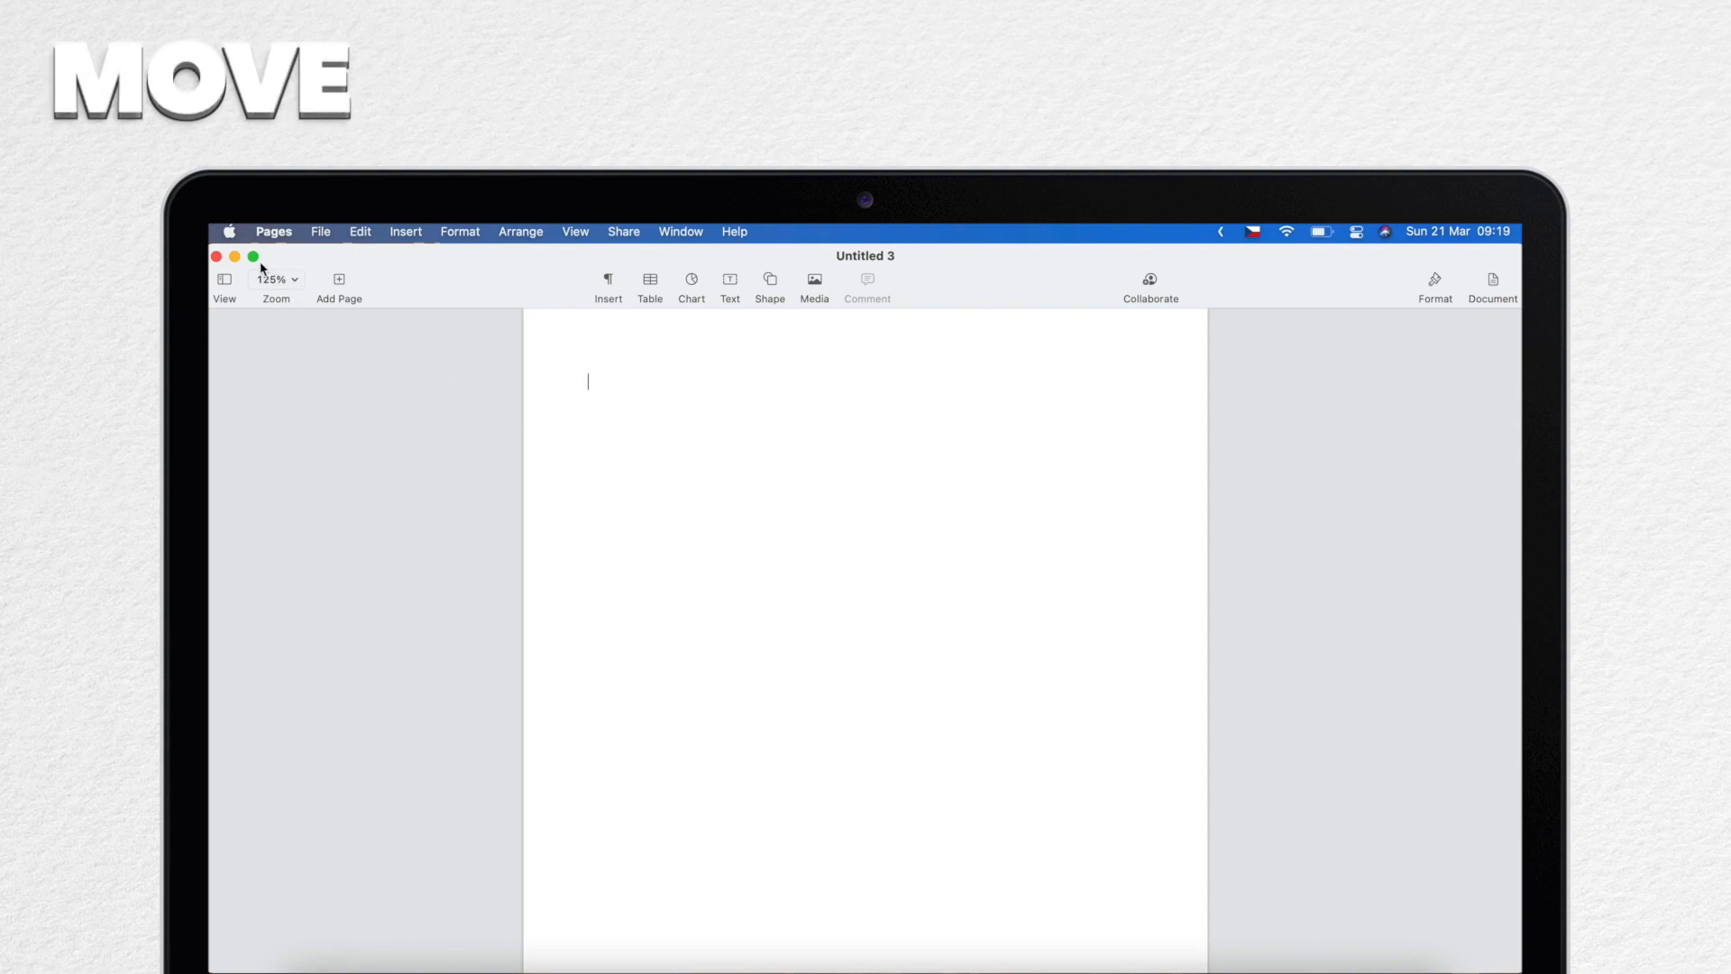
Step: Move Untitled 3 to the left half, then the right half, then revert it
click(252, 256)
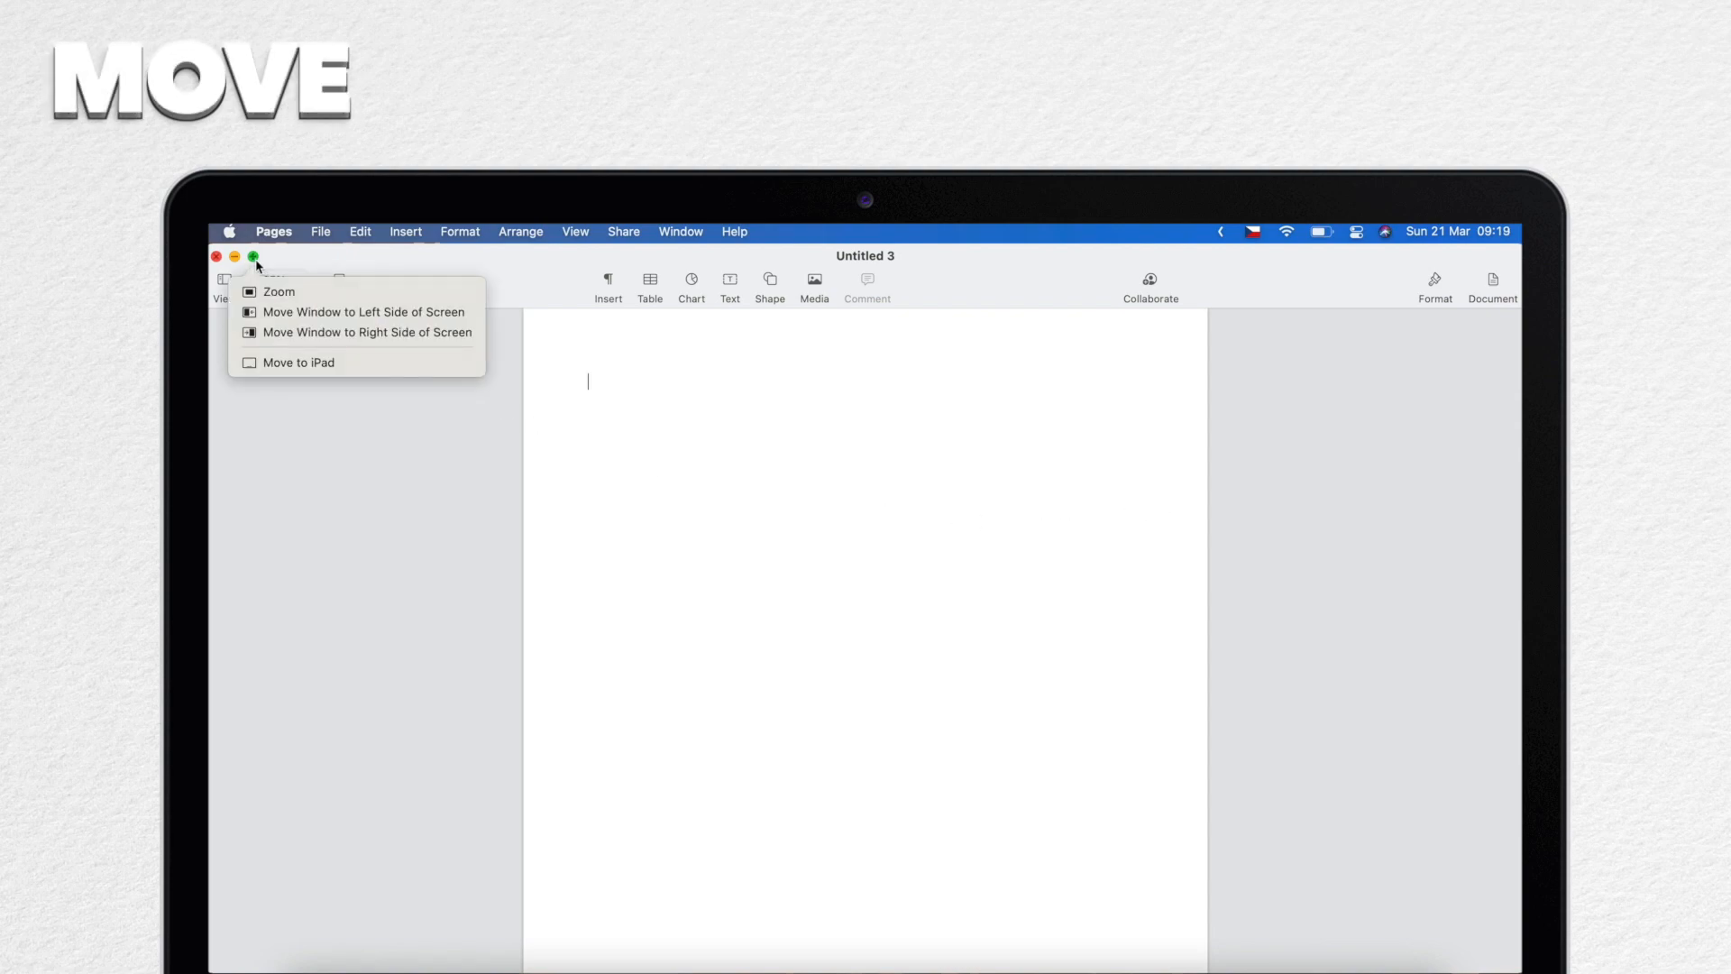
click(364, 311)
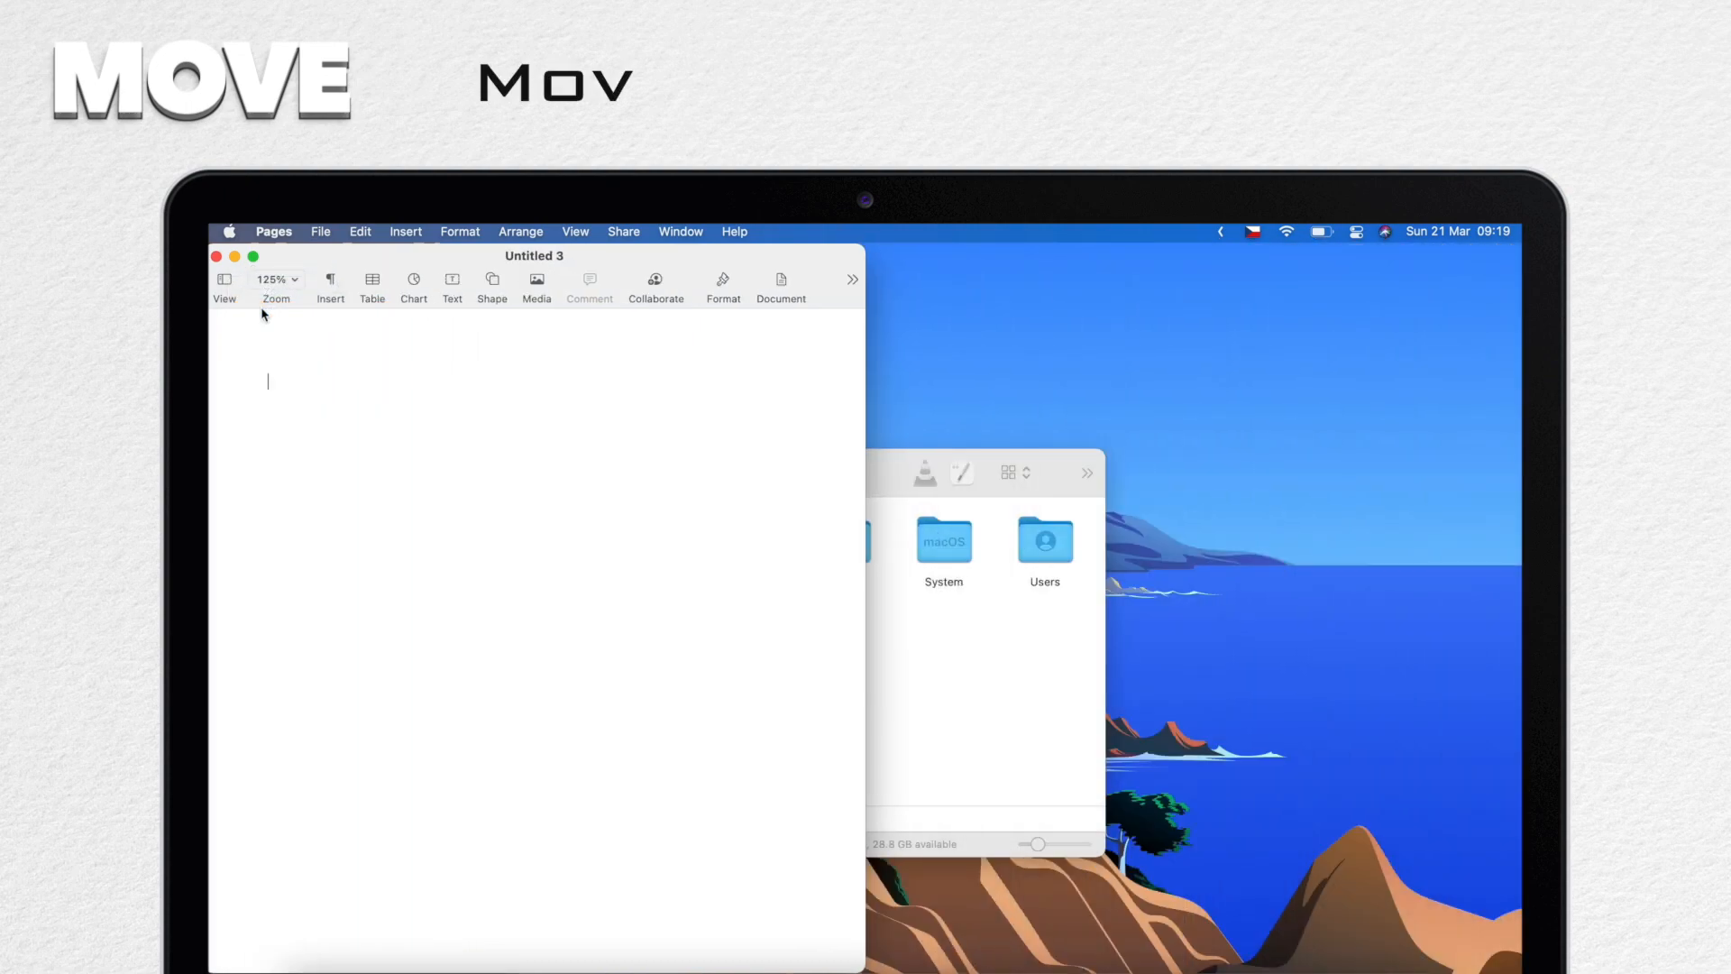
mouse_move(254, 256)
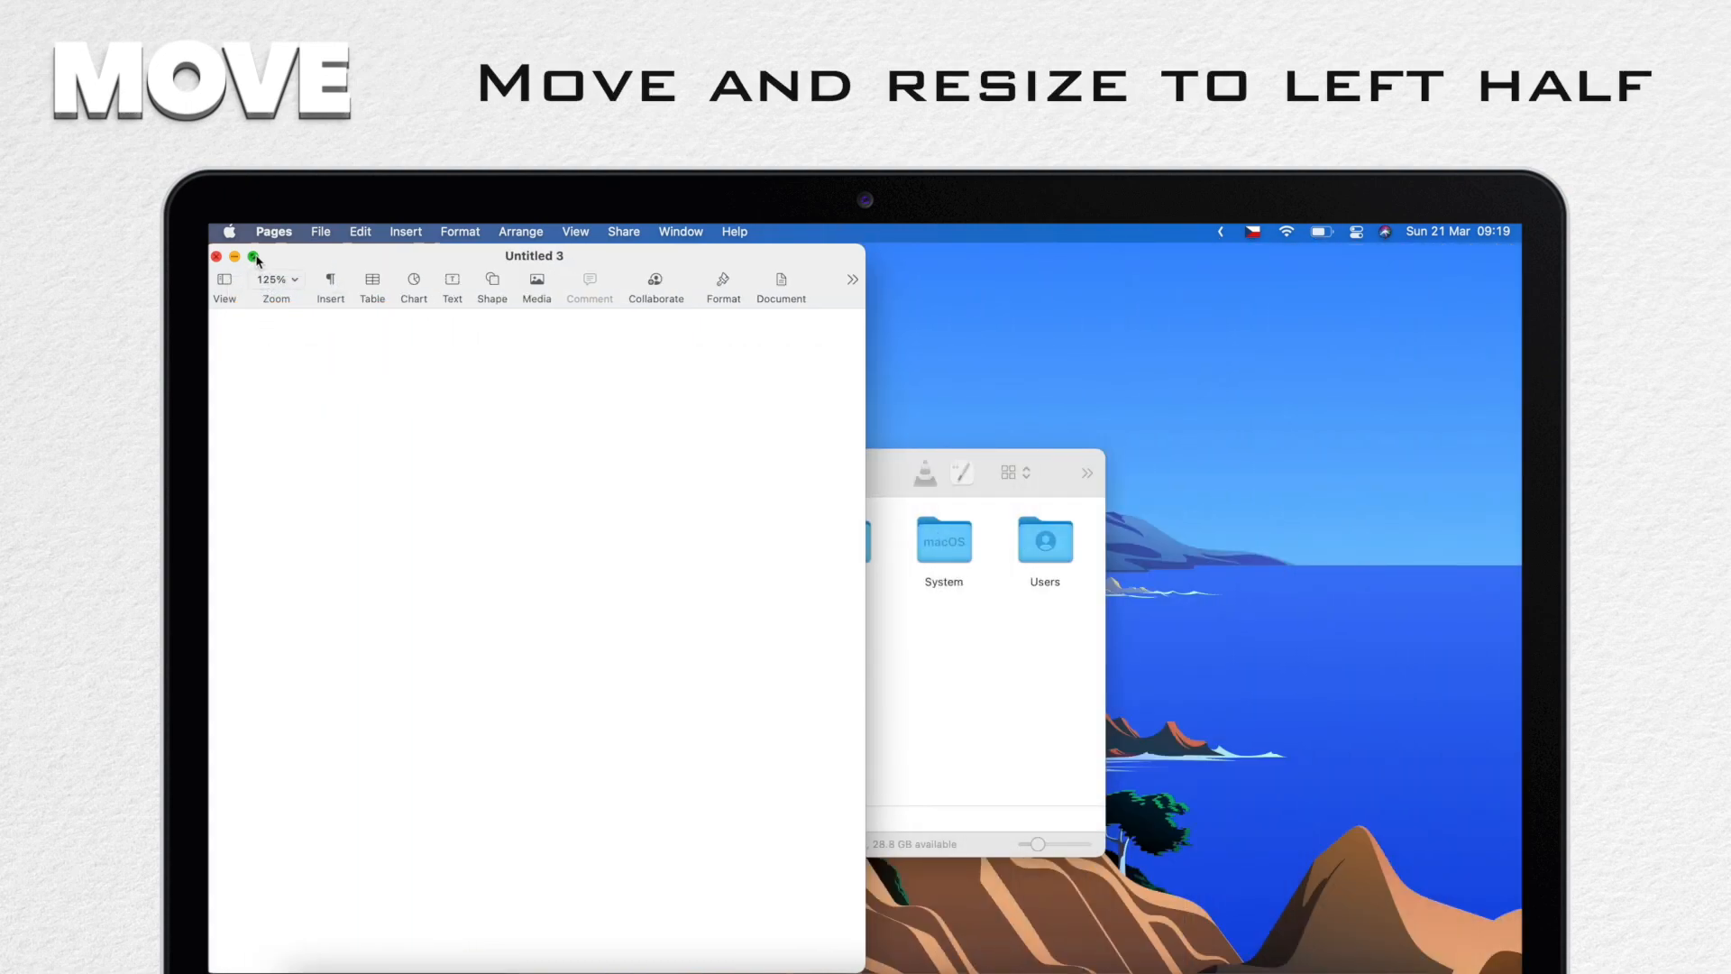
click(255, 256)
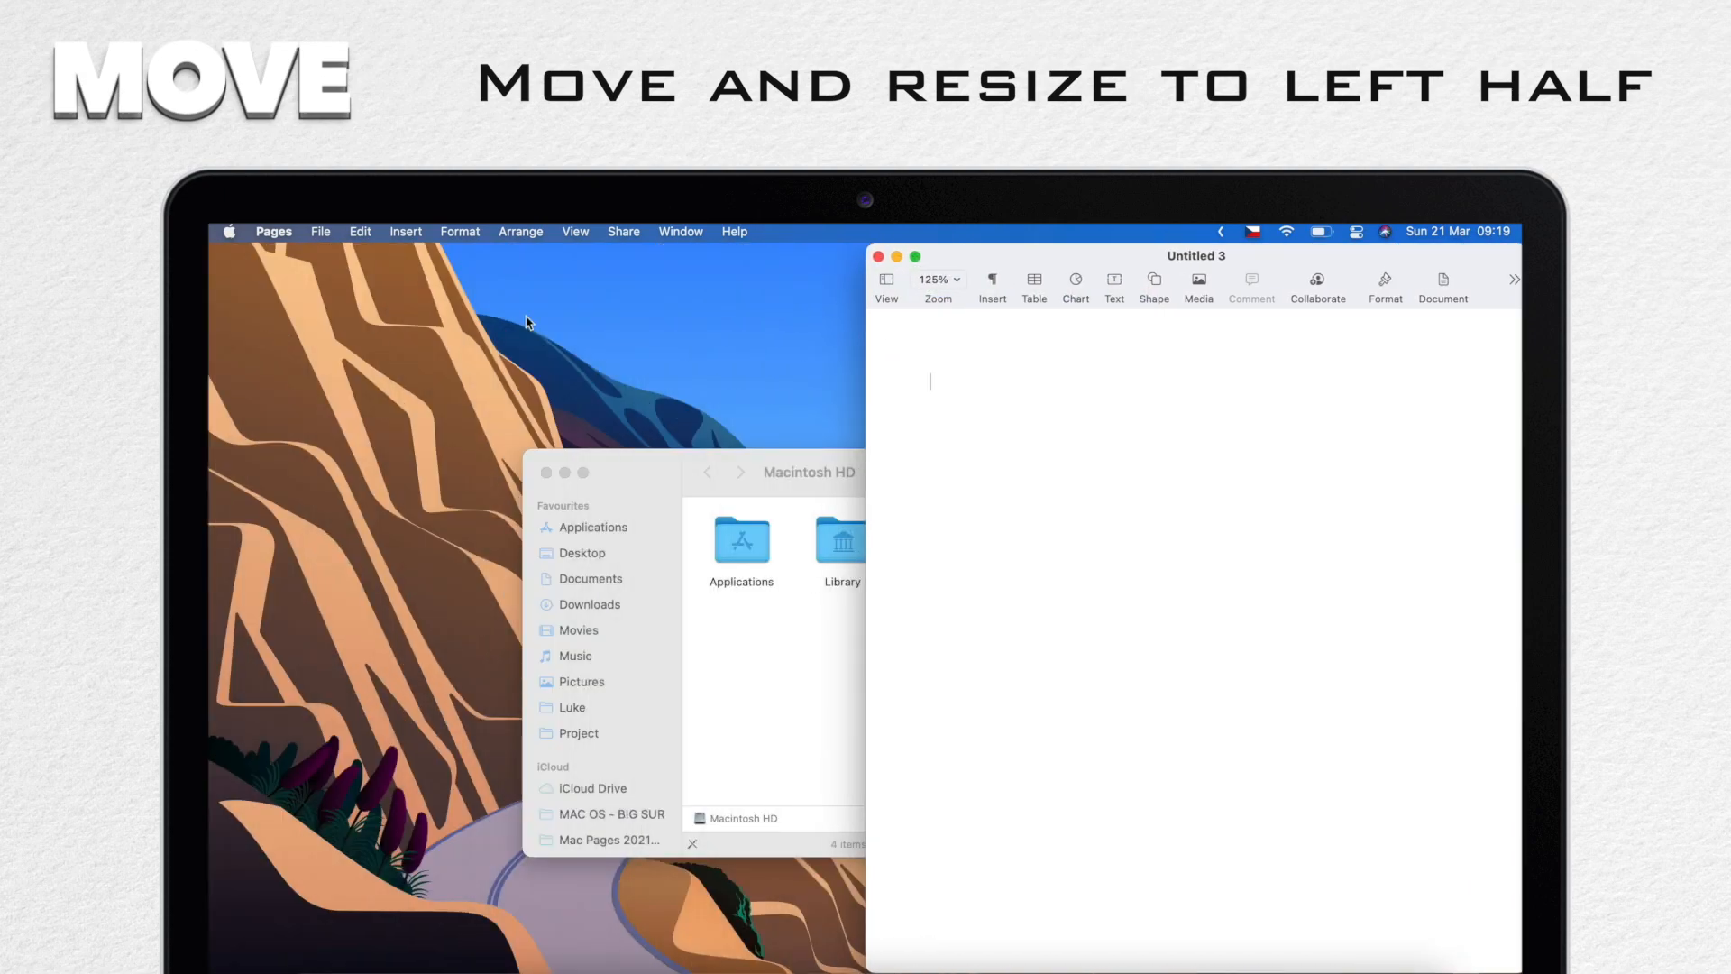
mouse_move(914, 256)
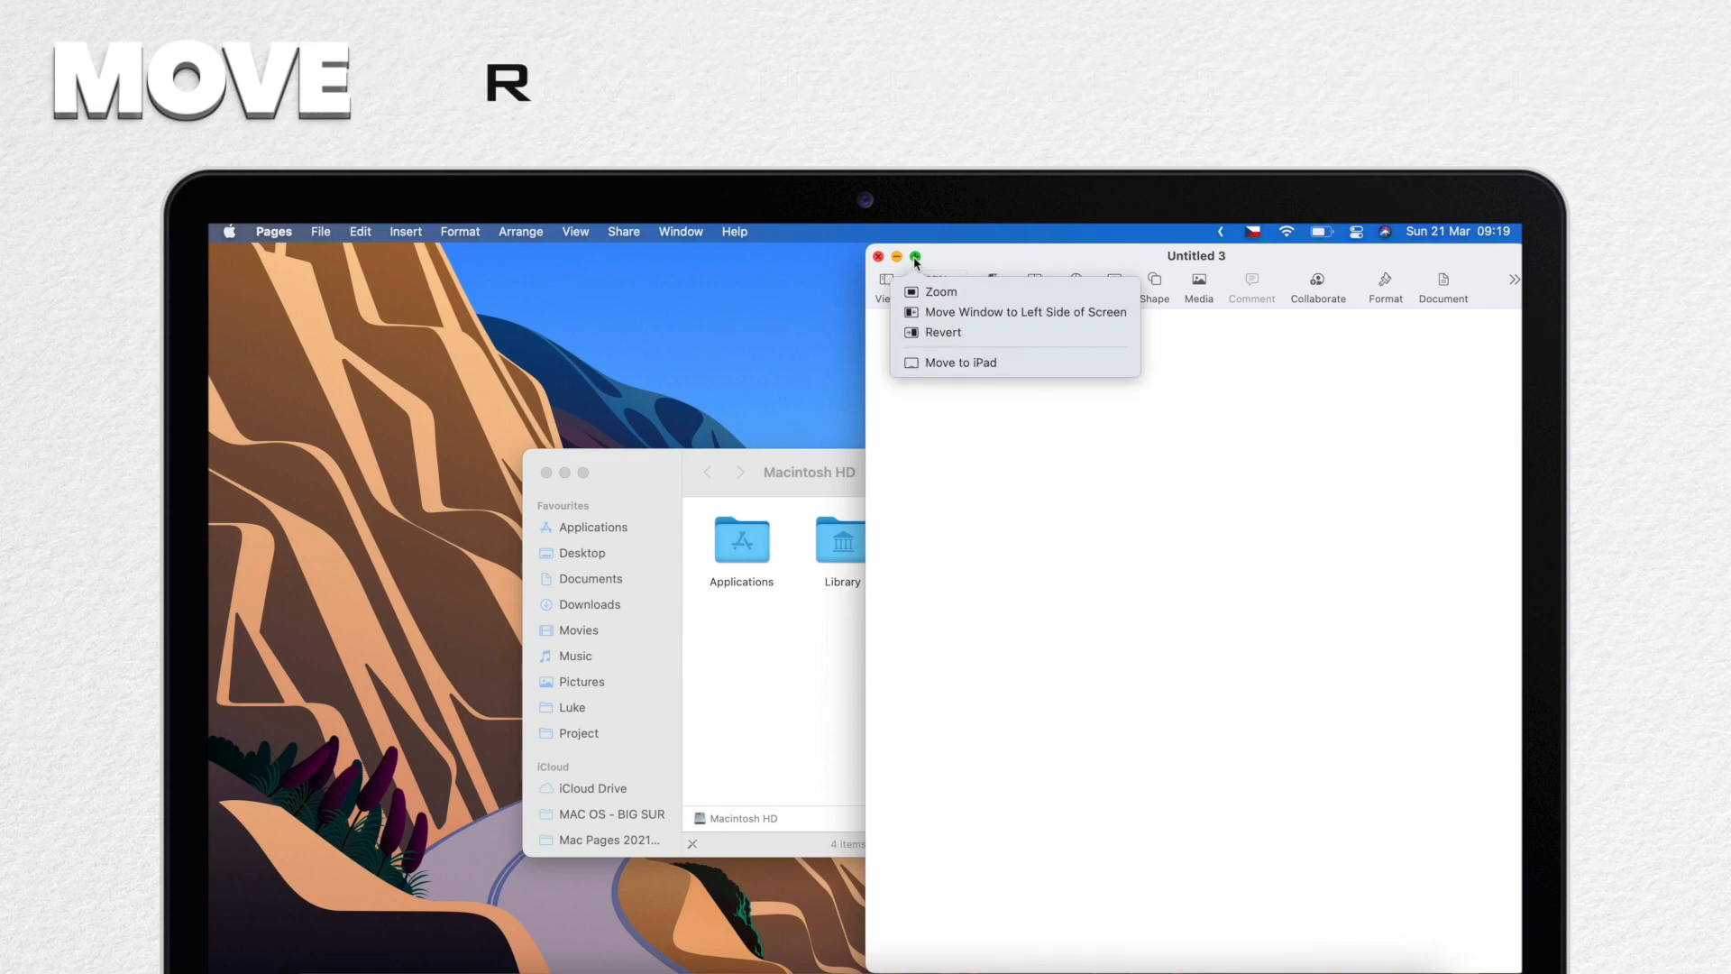
click(943, 330)
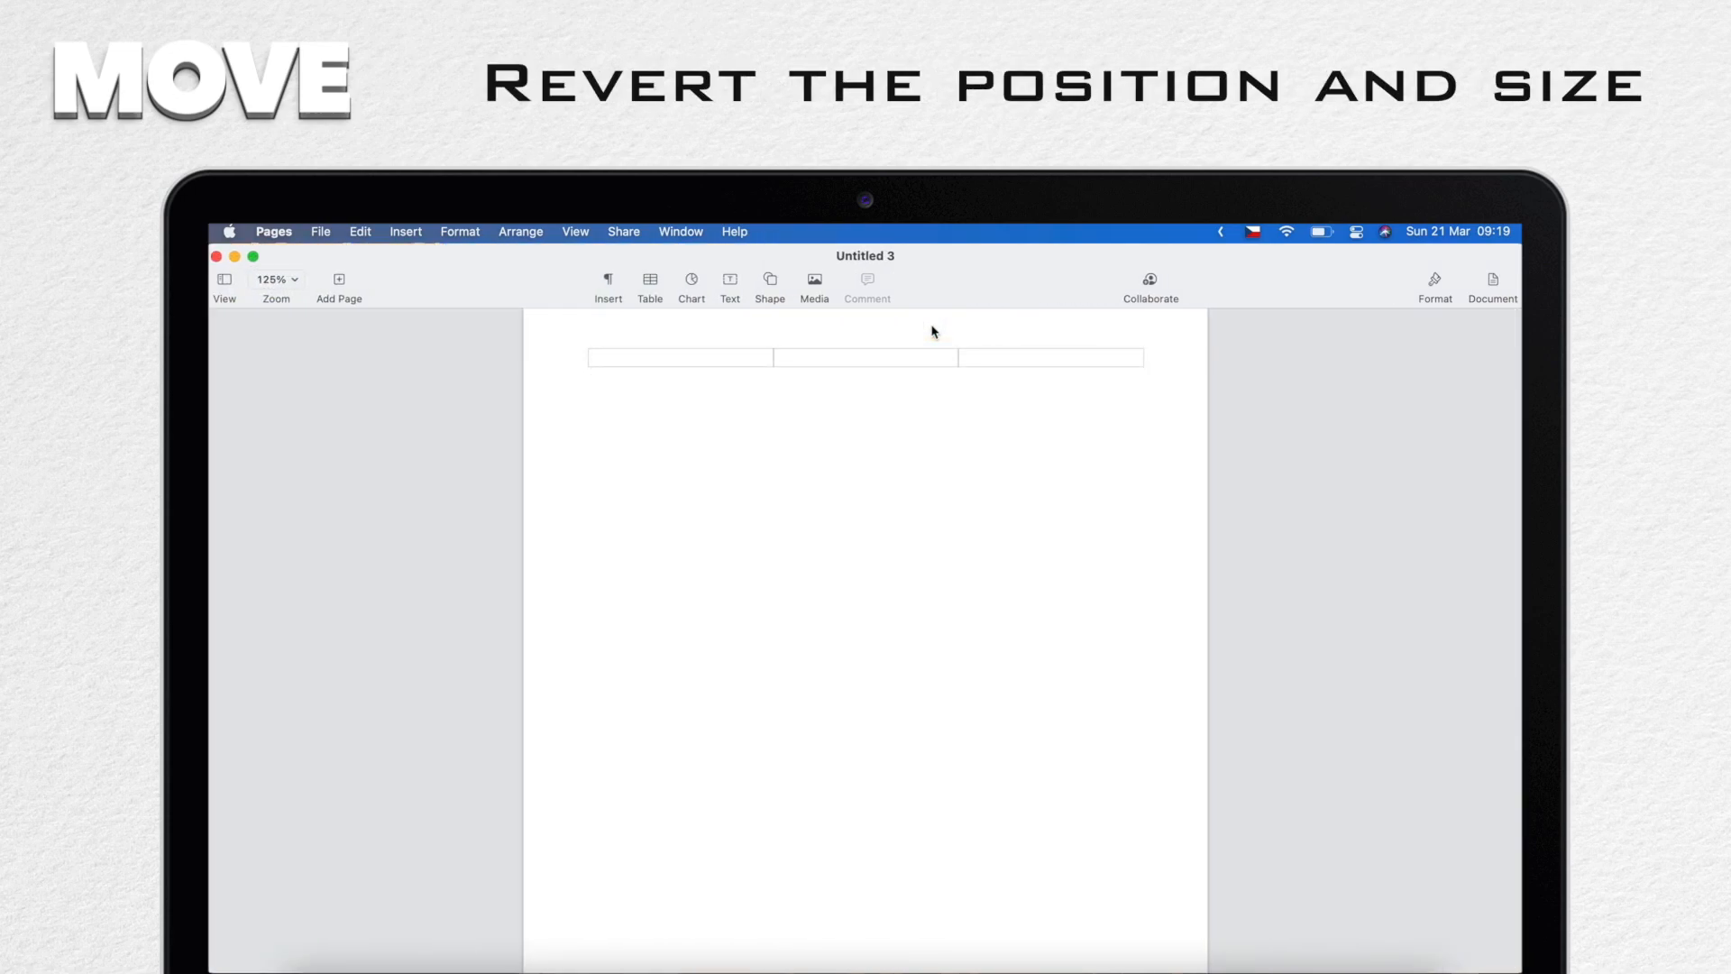
click(590, 382)
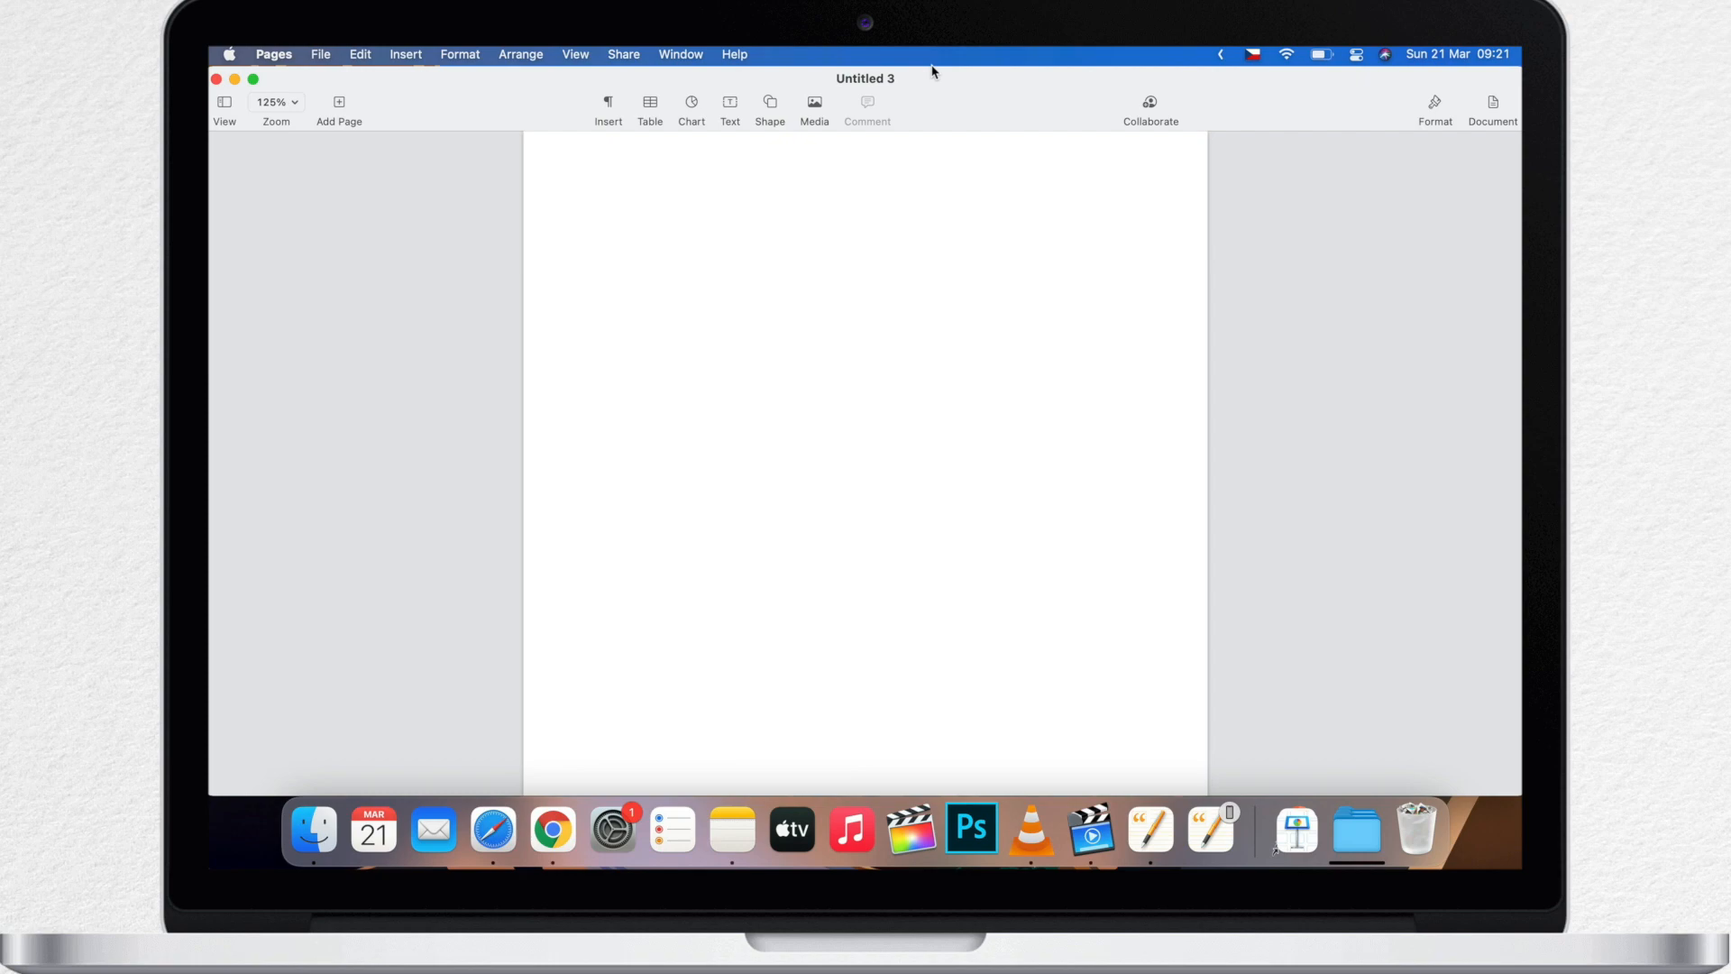
mouse_move(611, 829)
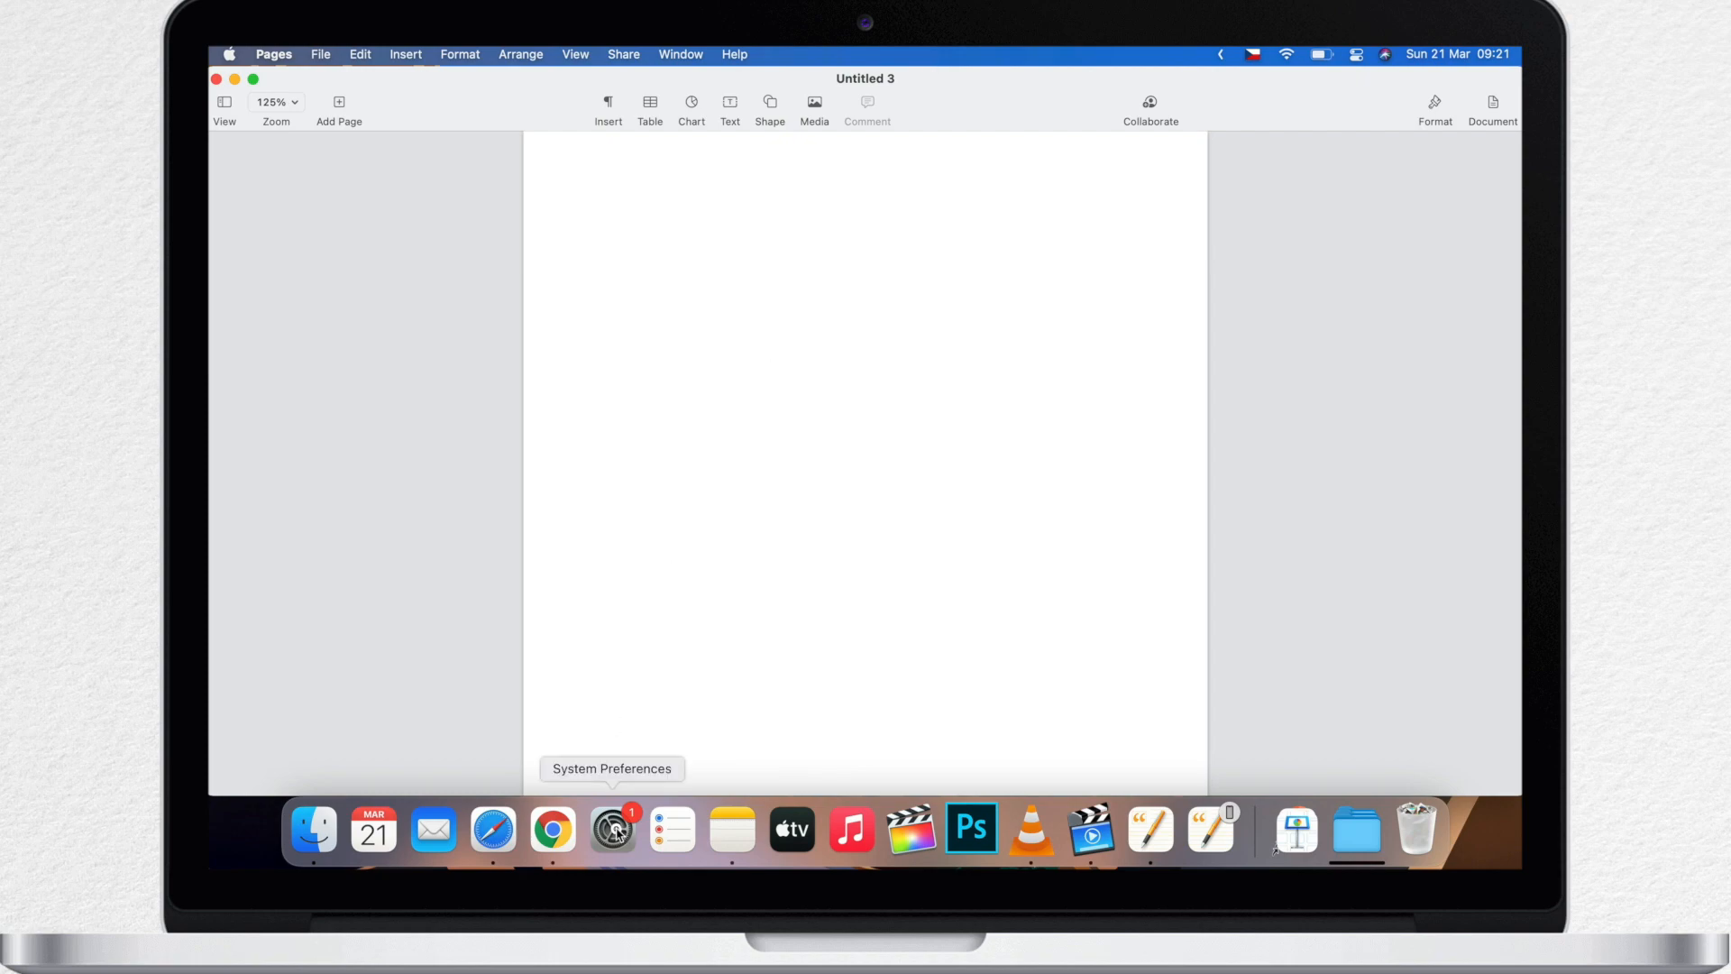
click(611, 827)
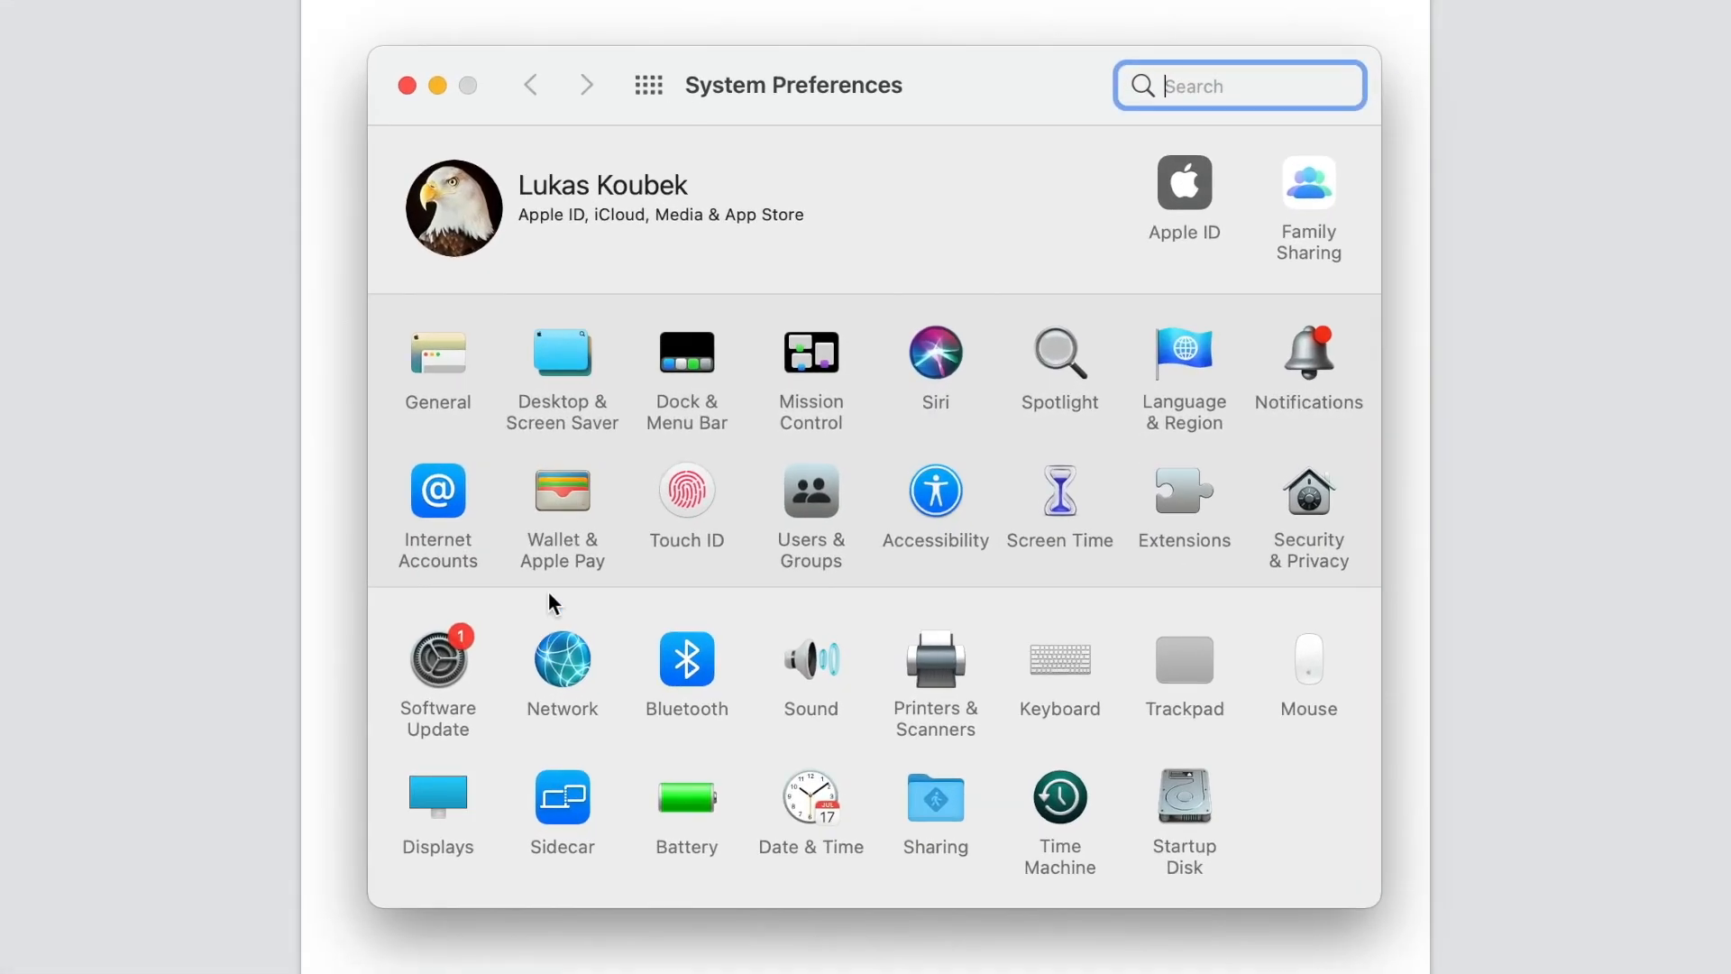
click(685, 370)
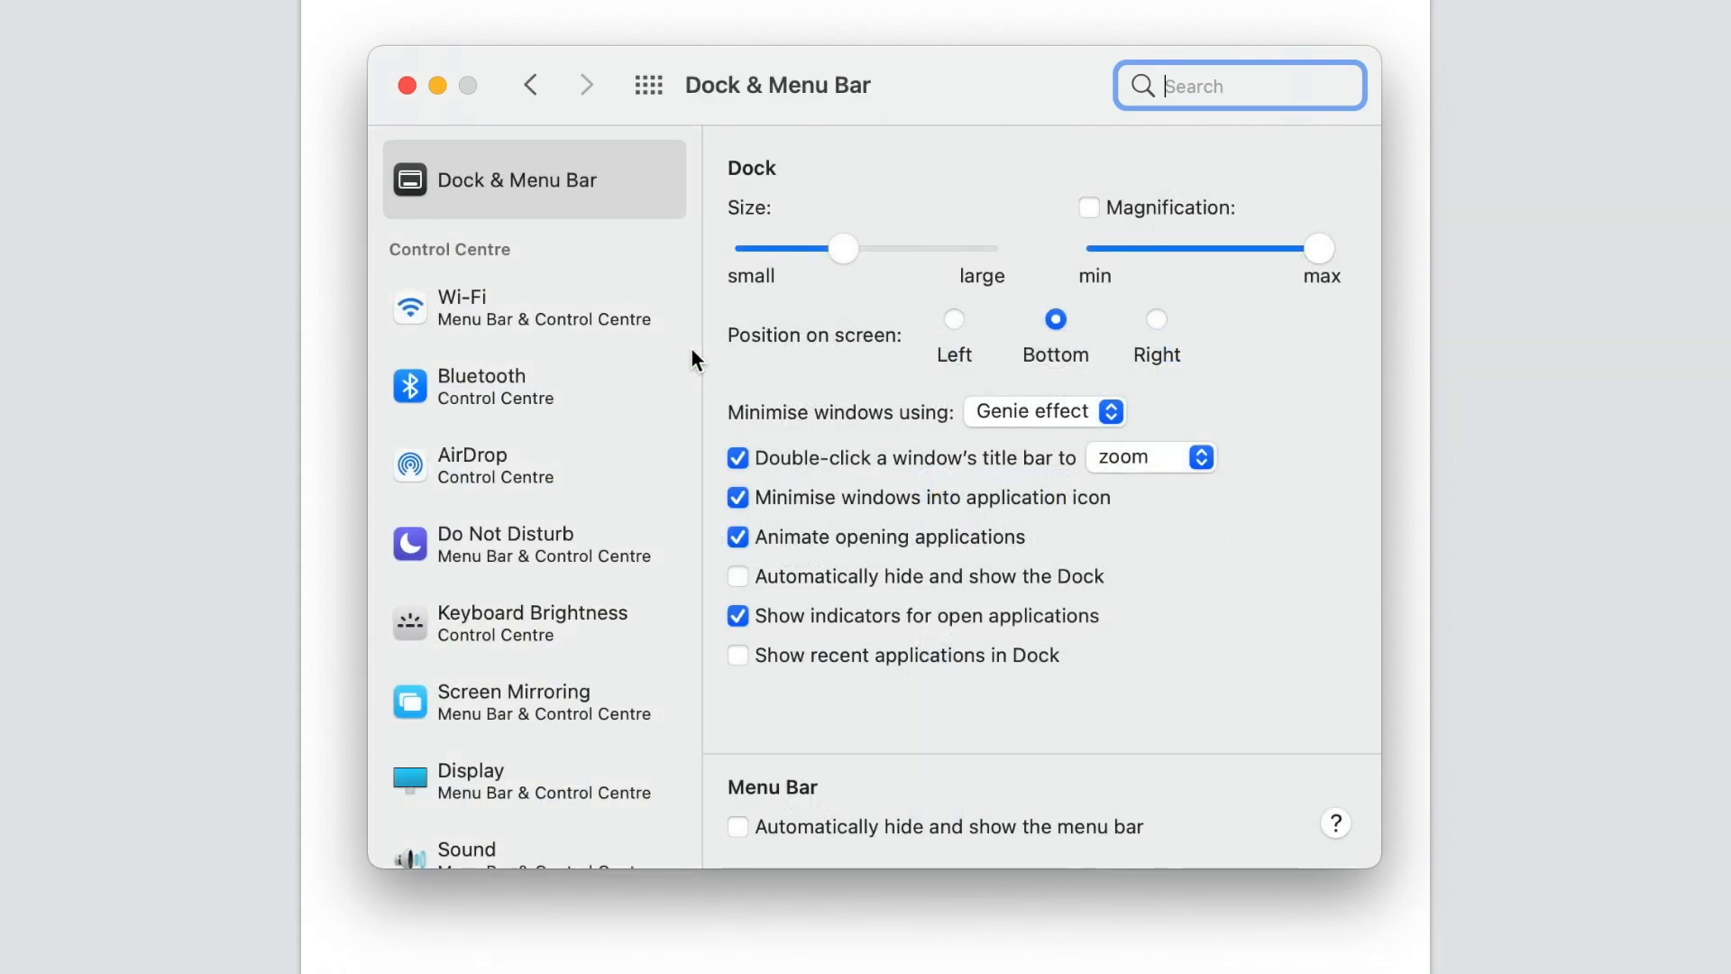
mouse_move(797, 480)
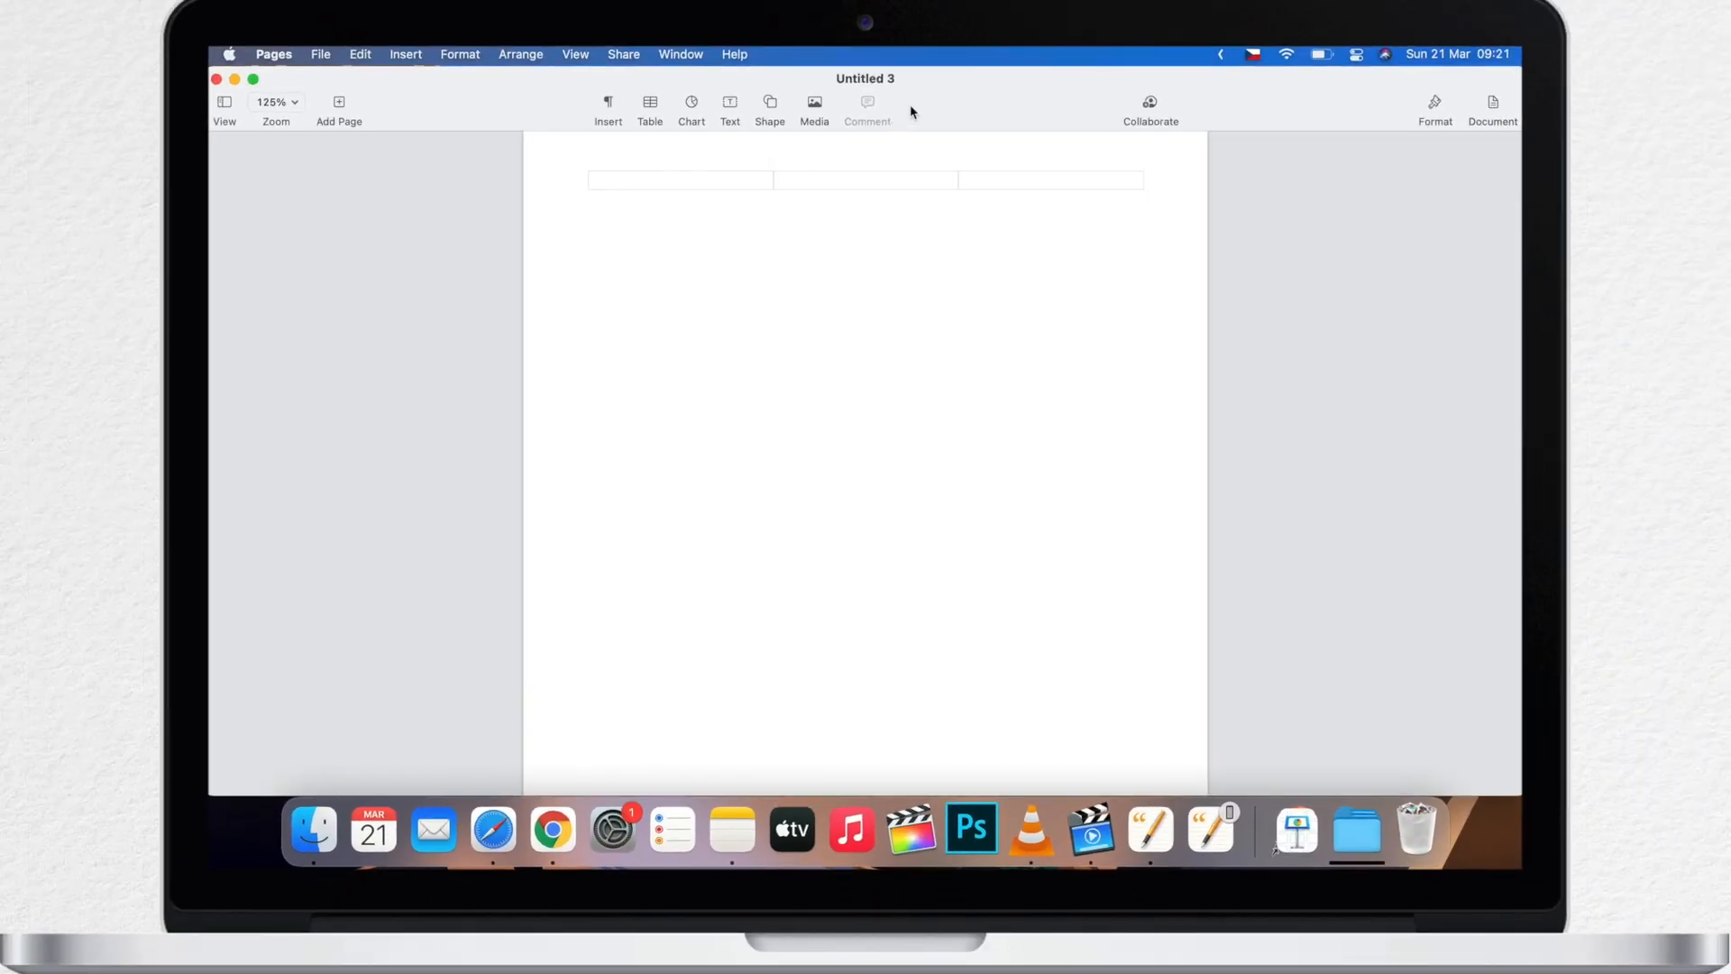
Step: Remove the Untitled 3 and Macintosh HD windows from the desktop via title-bar double-clicks
click(313, 830)
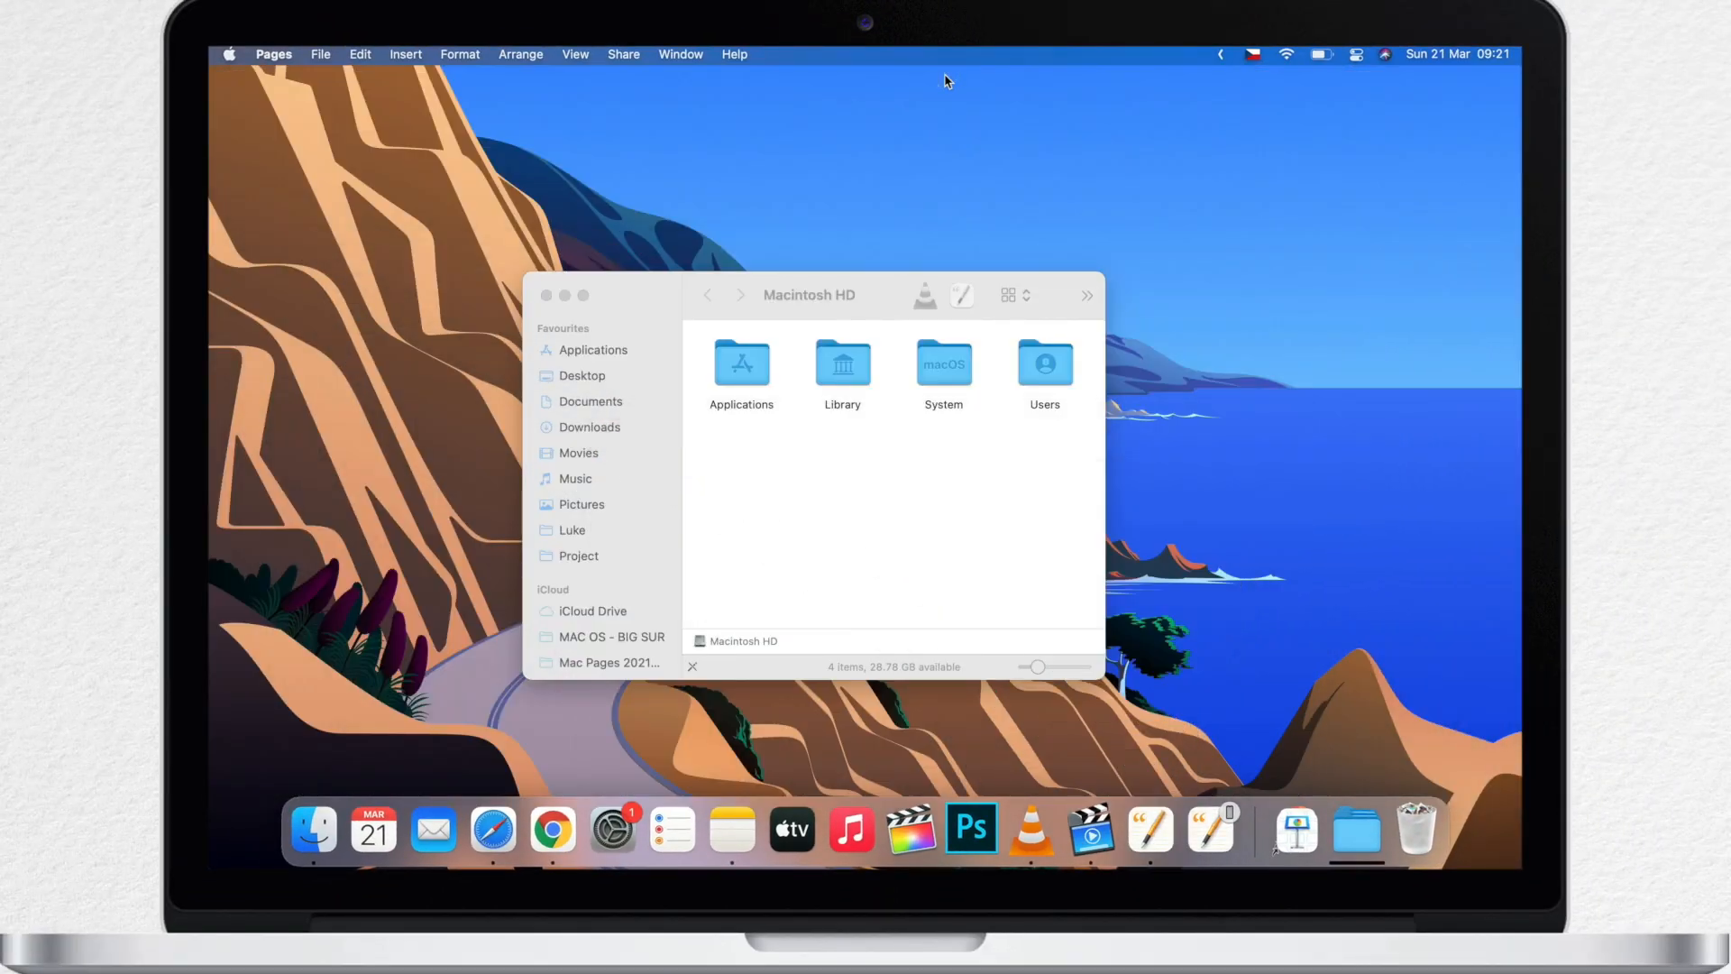
mouse_move(887, 291)
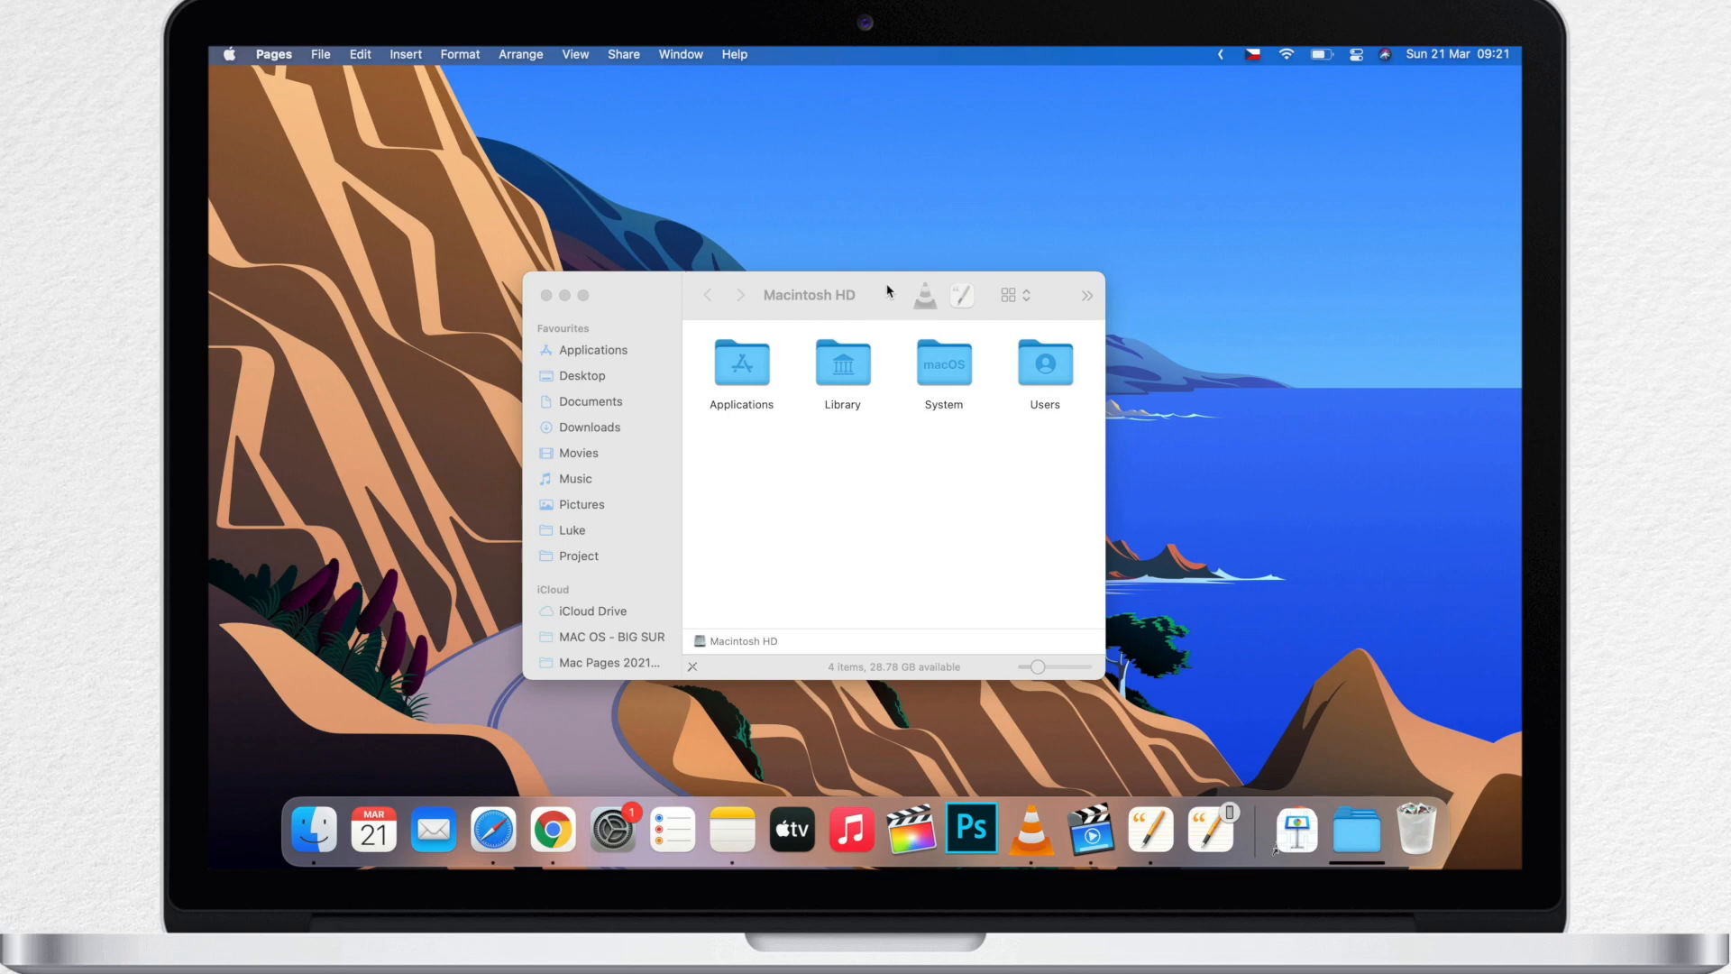
click(545, 294)
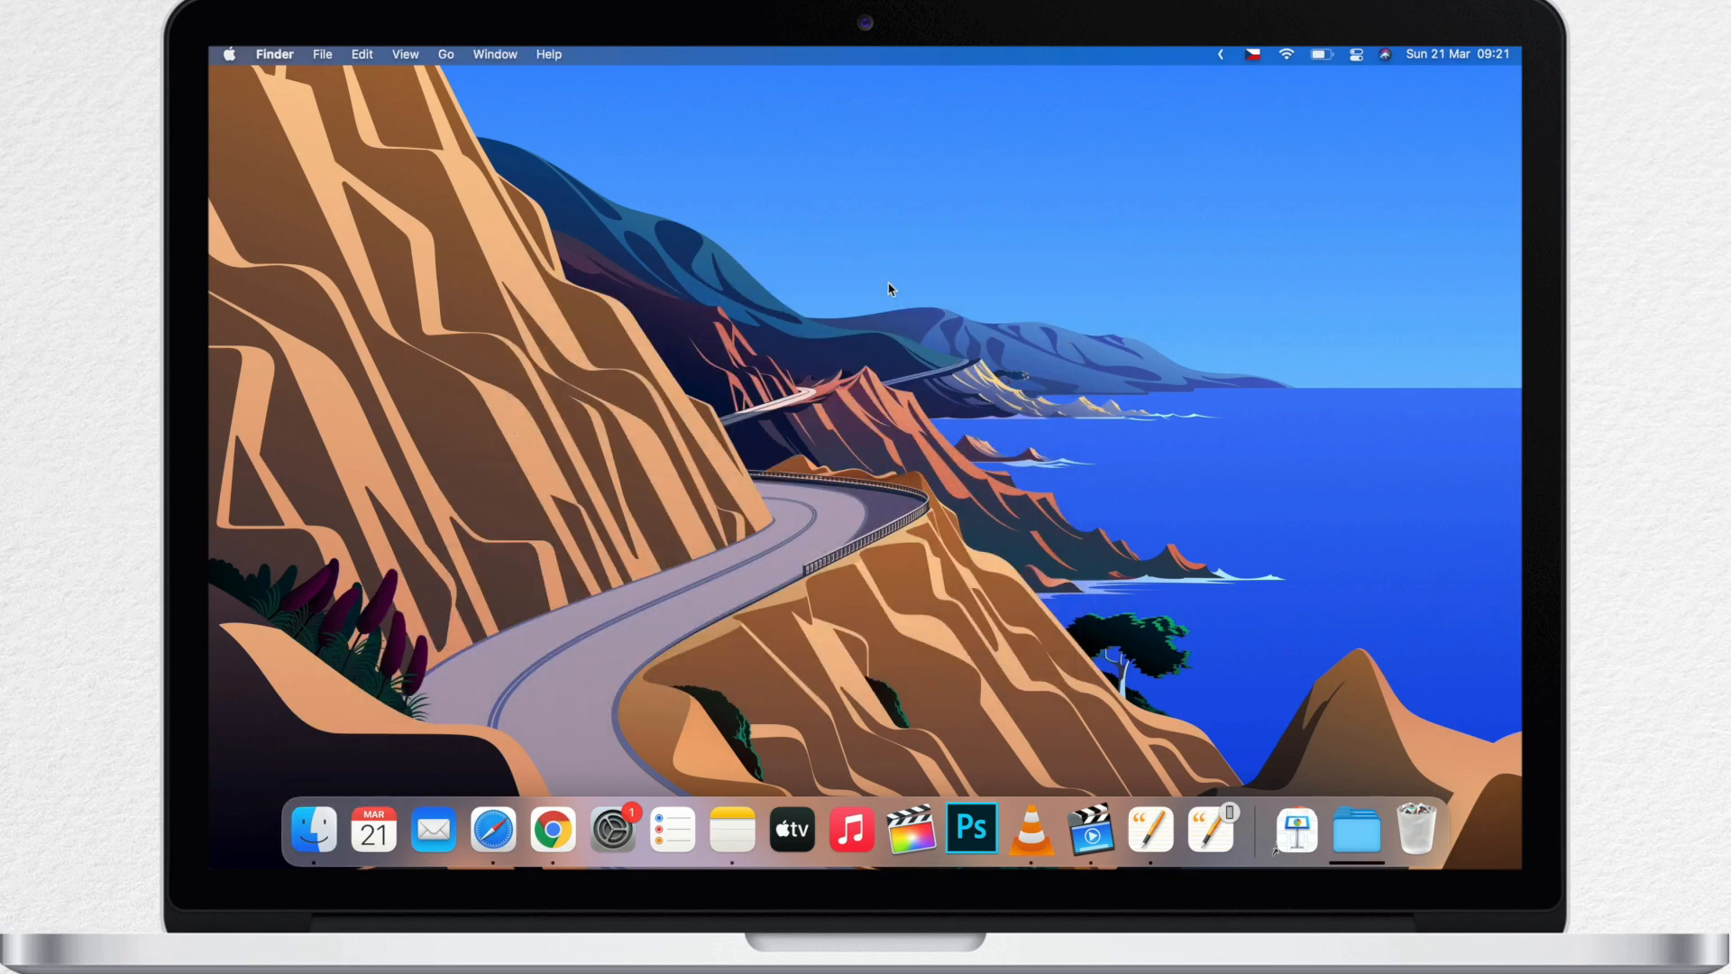